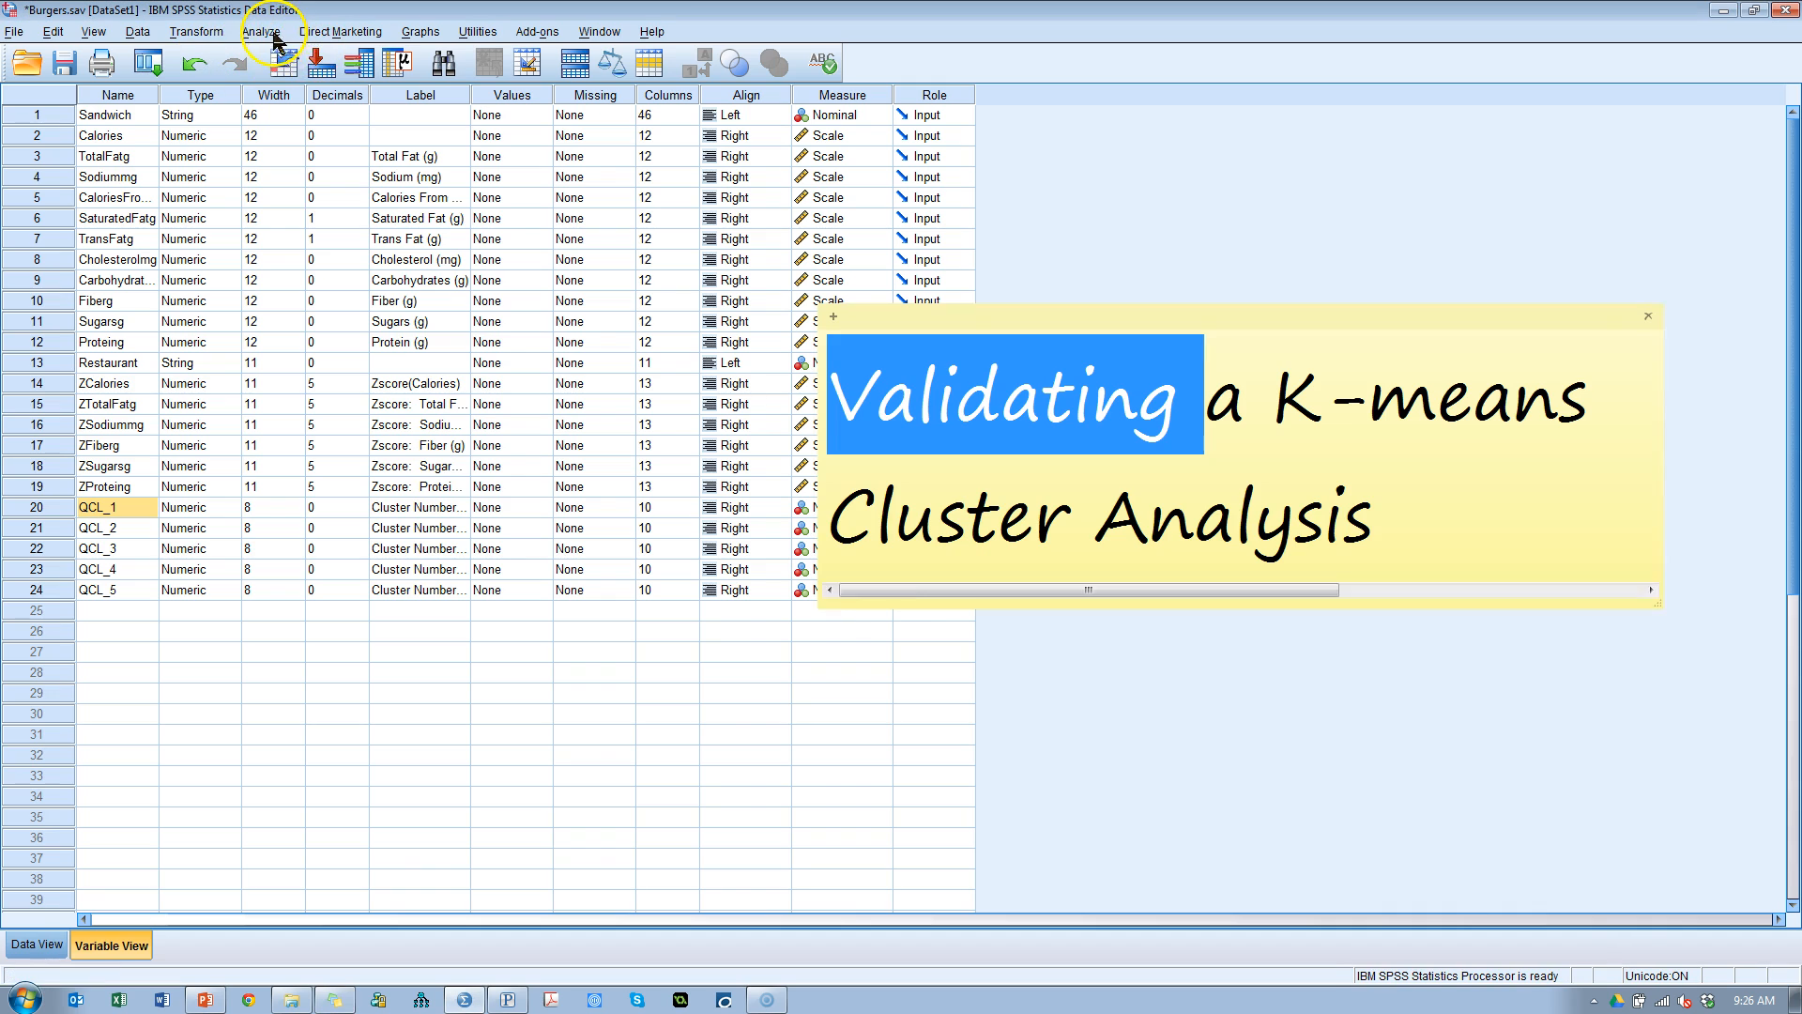
Step: Start a K-Means Cluster analysis using ZCalories, ZTotalFatg and ZSodiummg as variables
left_click(263, 31)
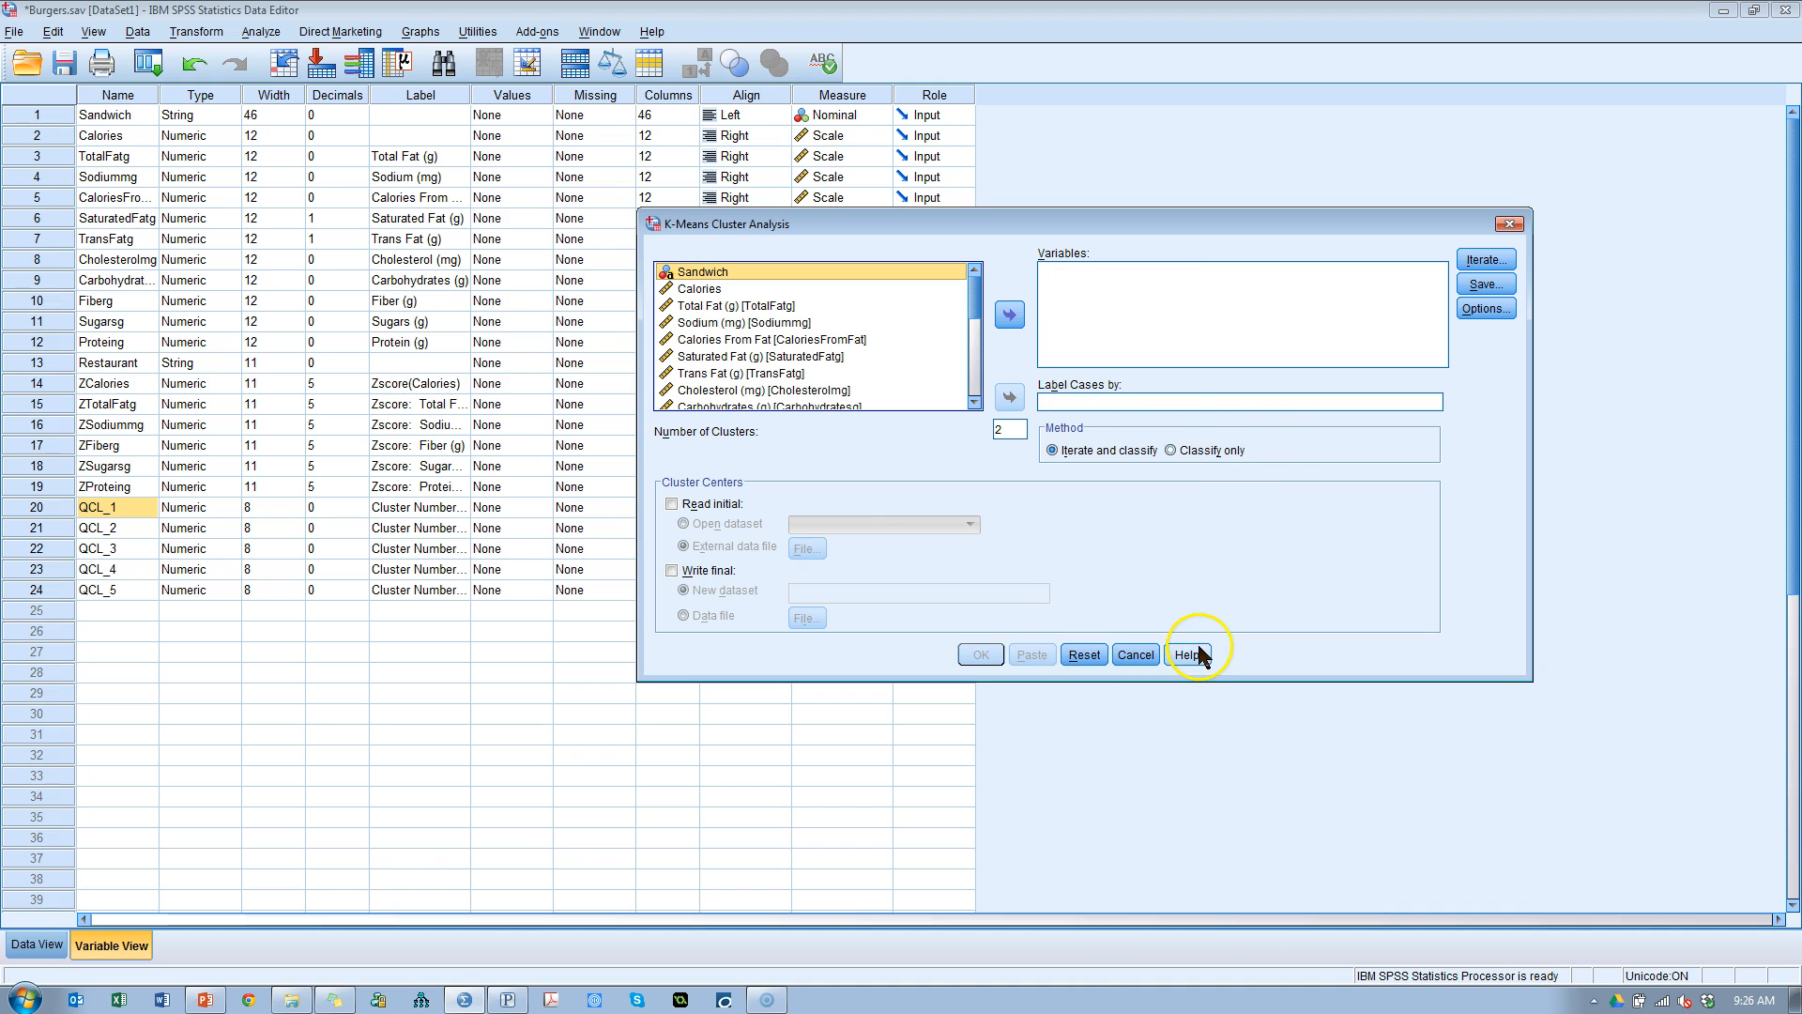
mouse_move(993, 311)
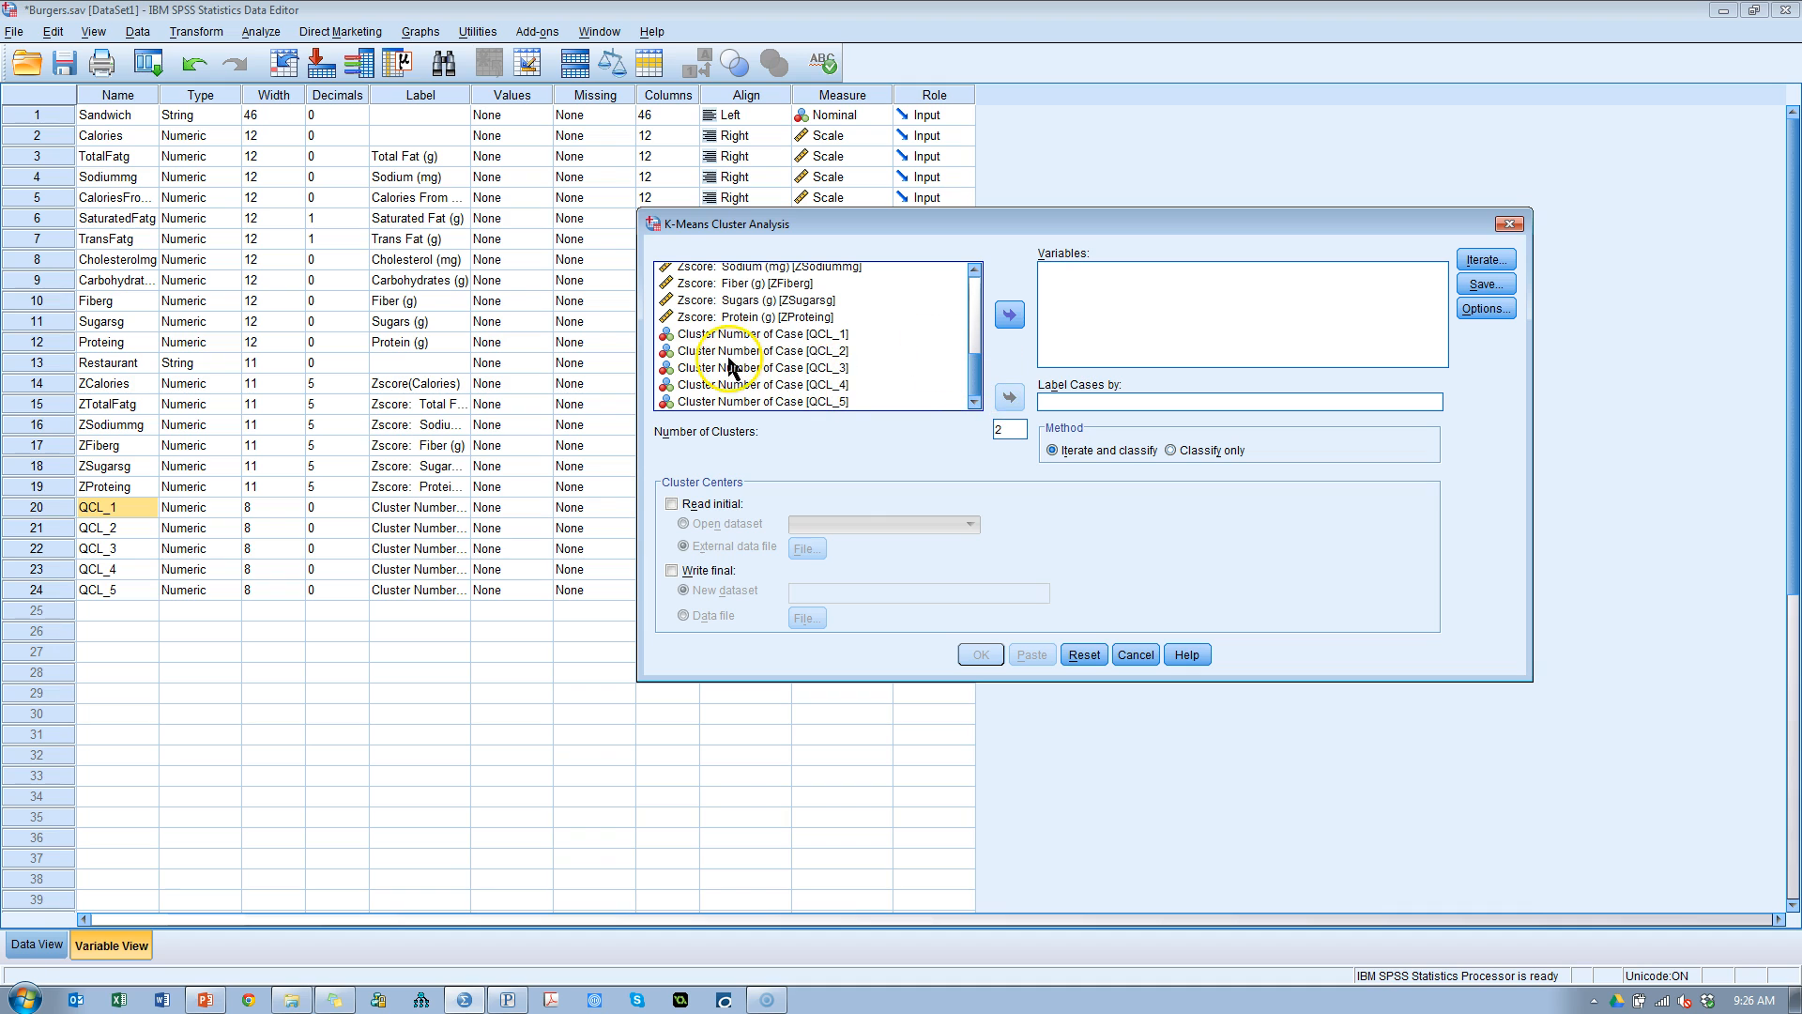
left_click(973, 269)
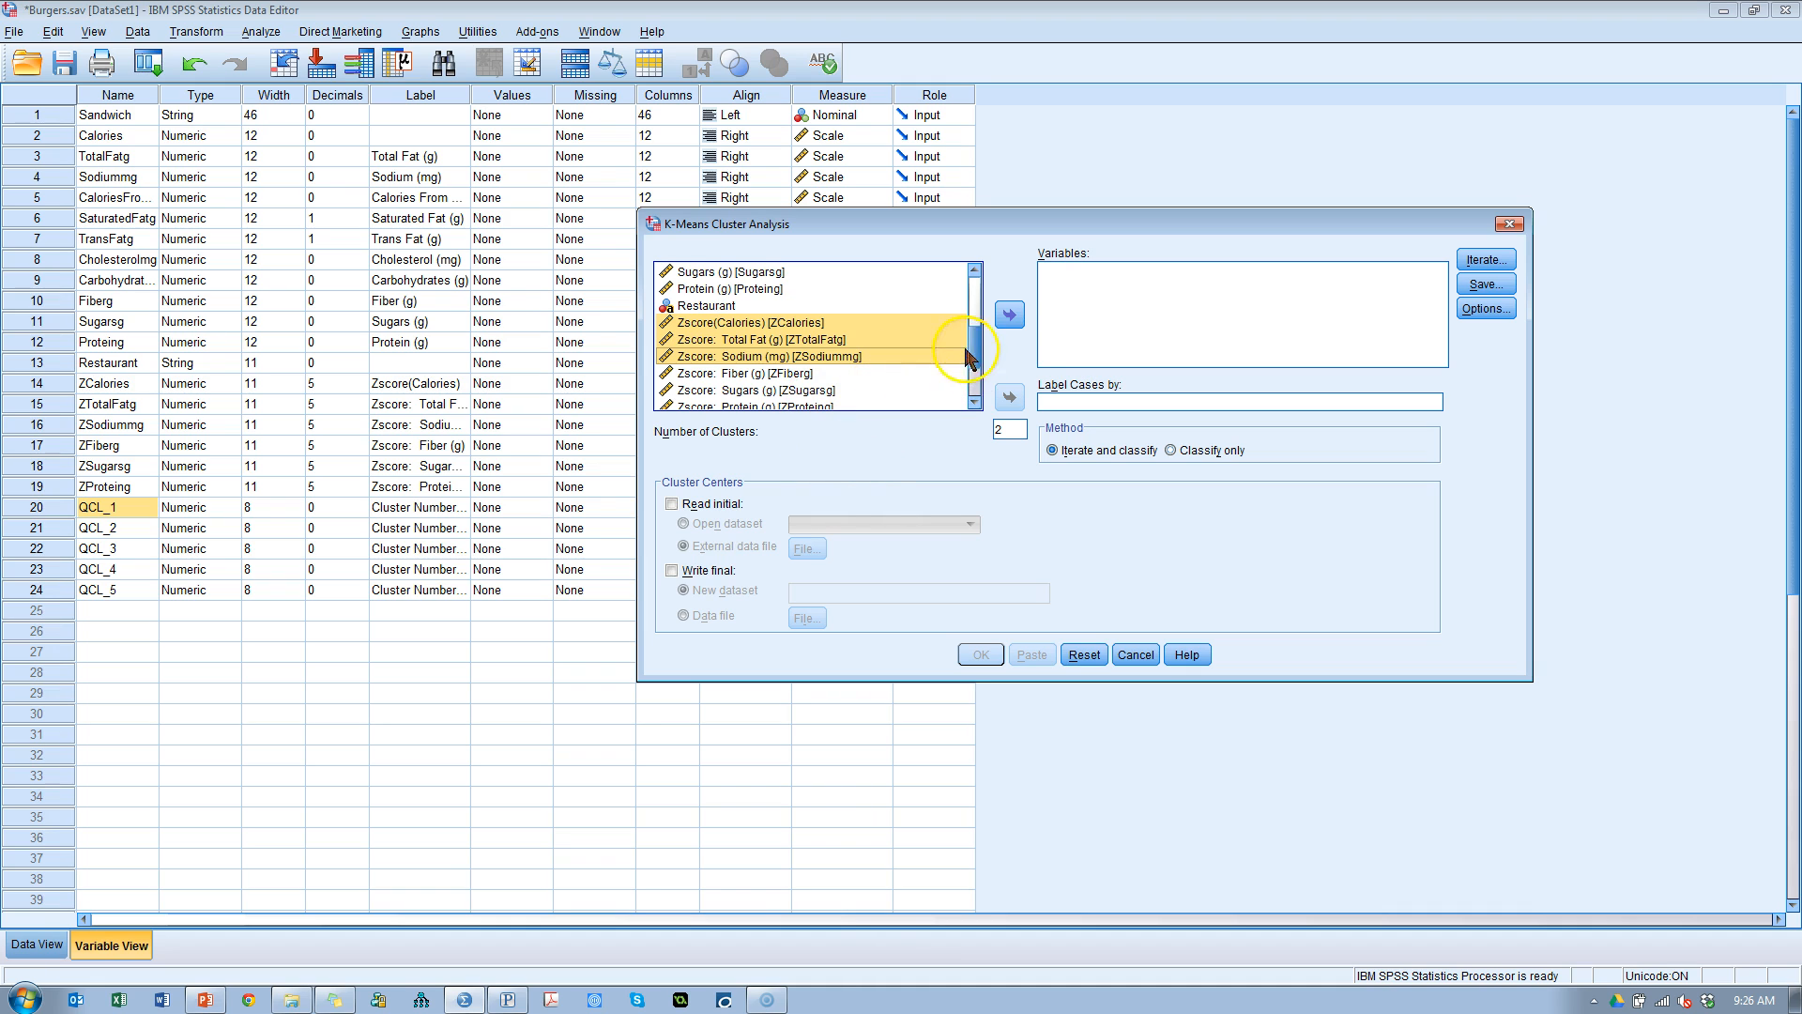
left_click(1008, 314)
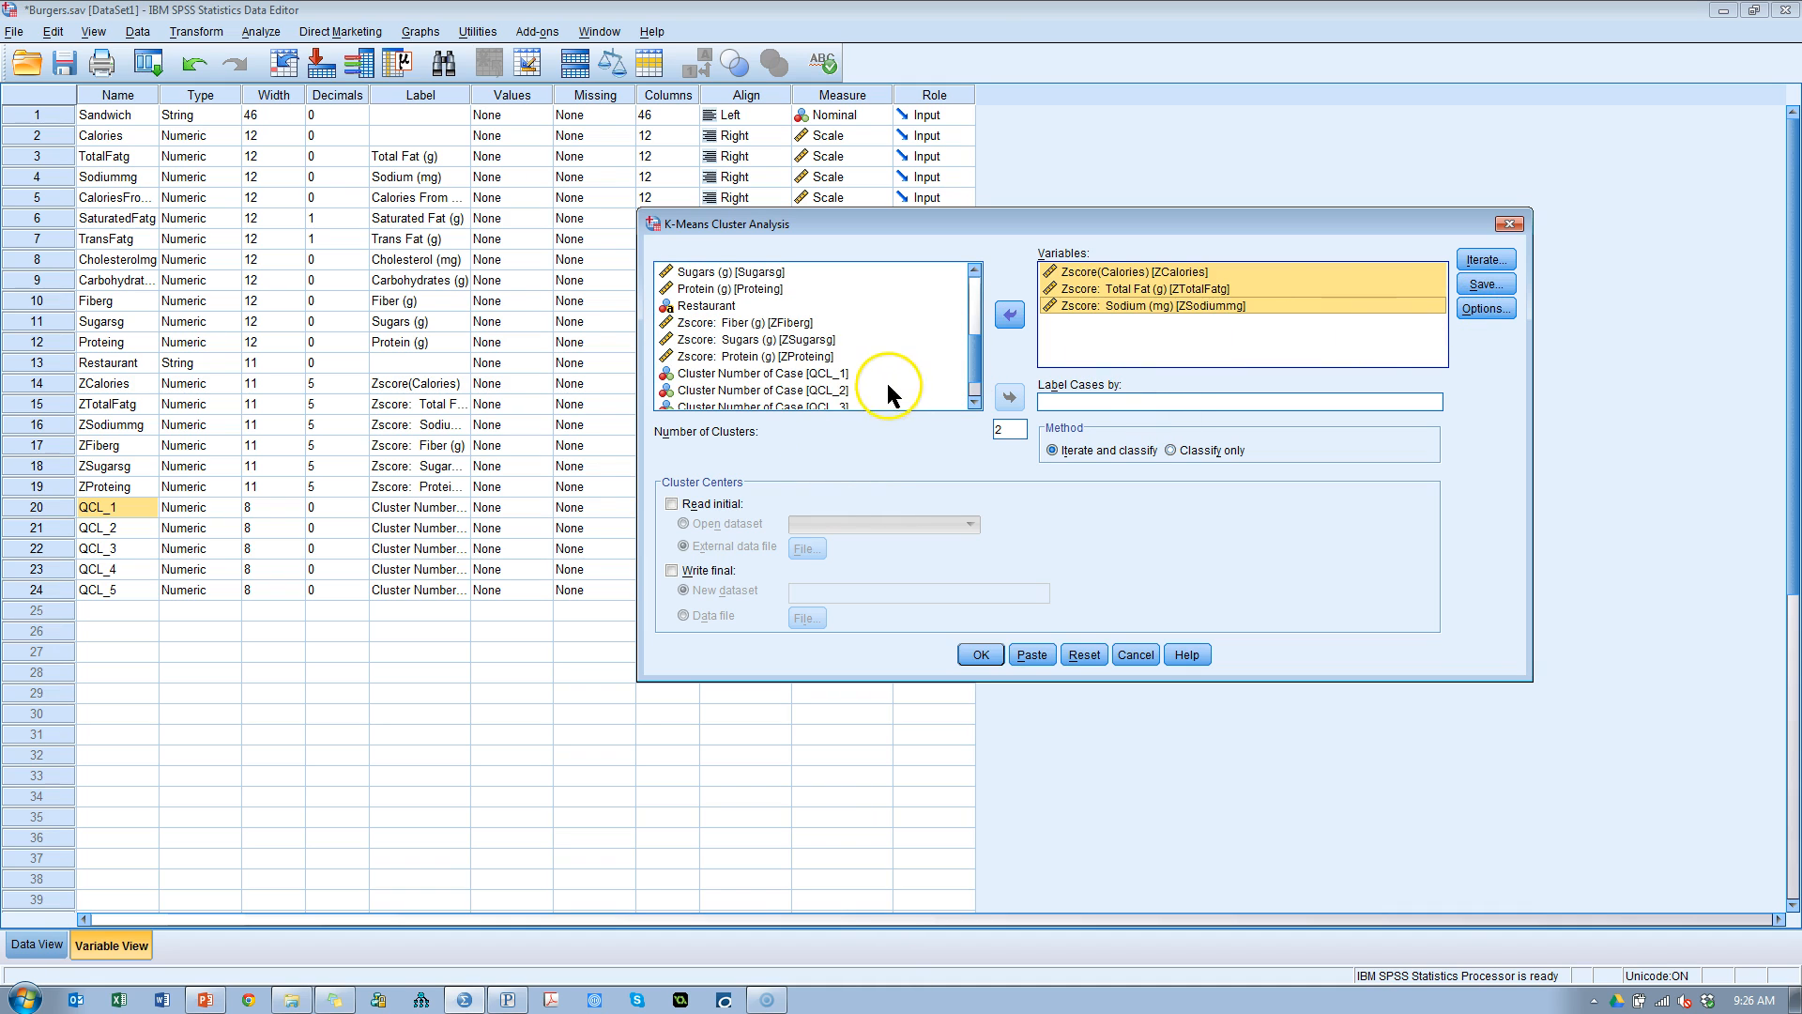
left_click(1484, 259)
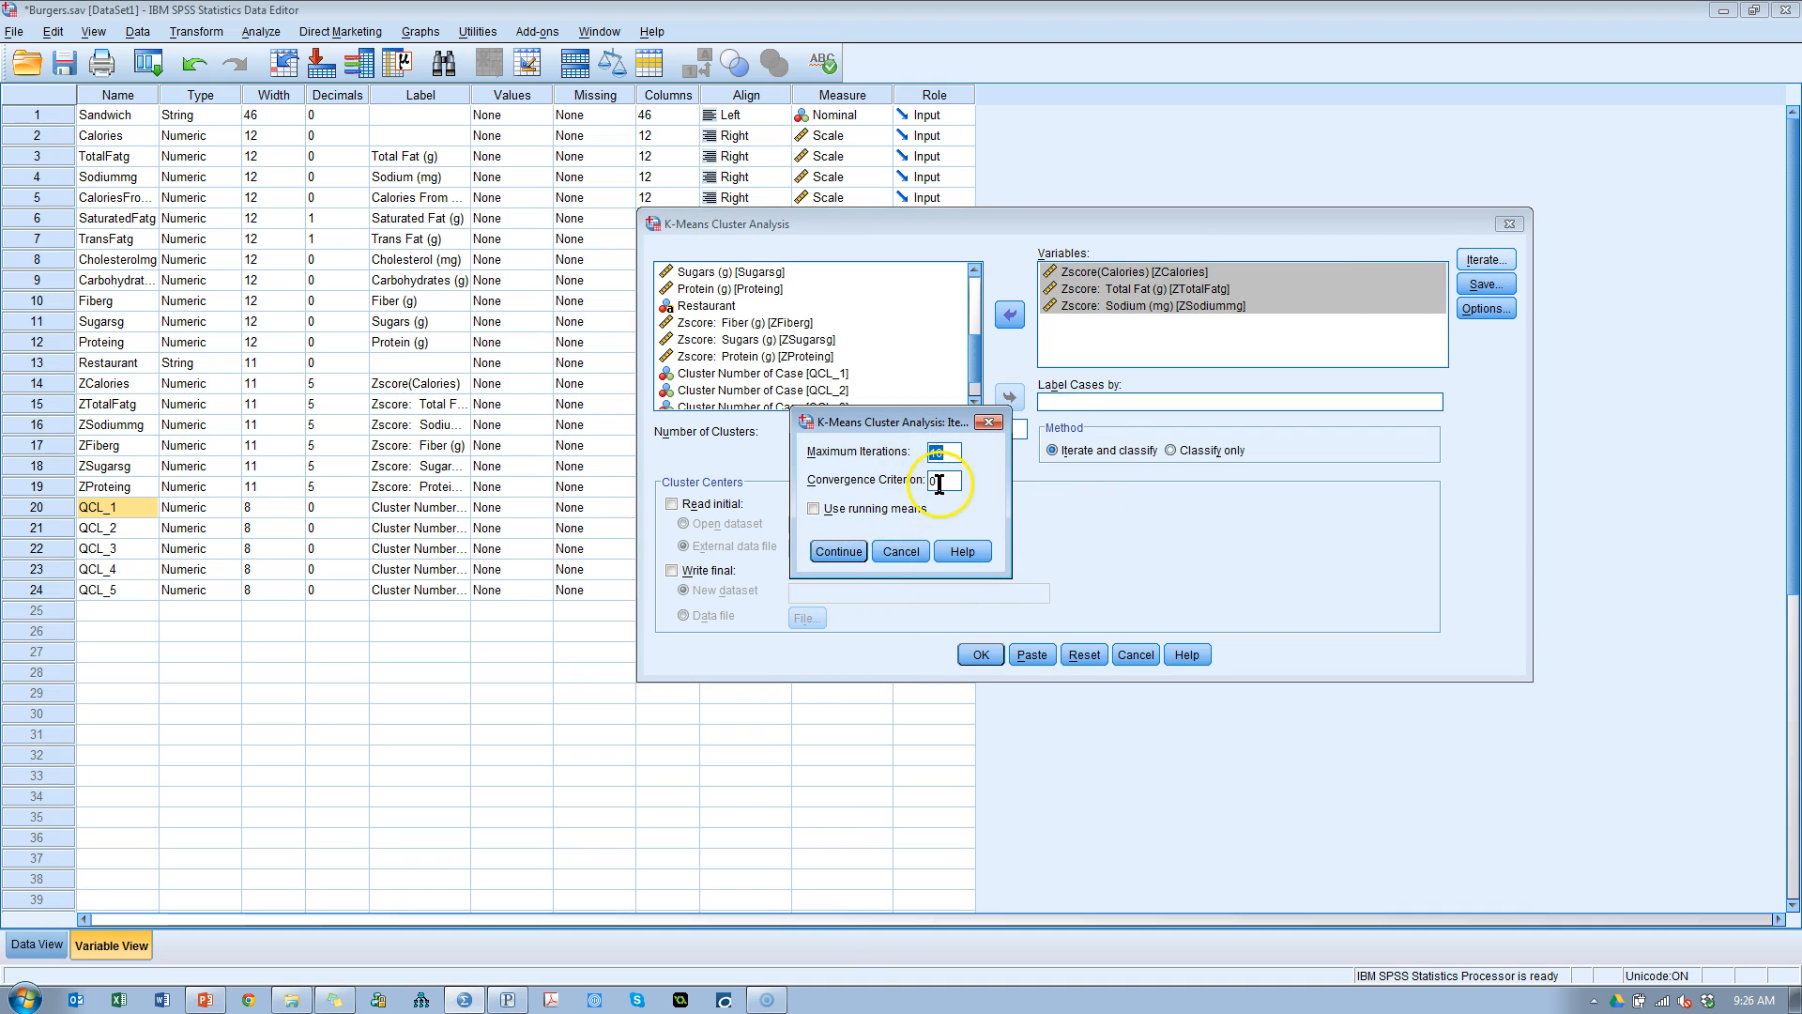
Step: Keep the default iteration settings and add the ANOVA table to the K-means options
left_click(836, 551)
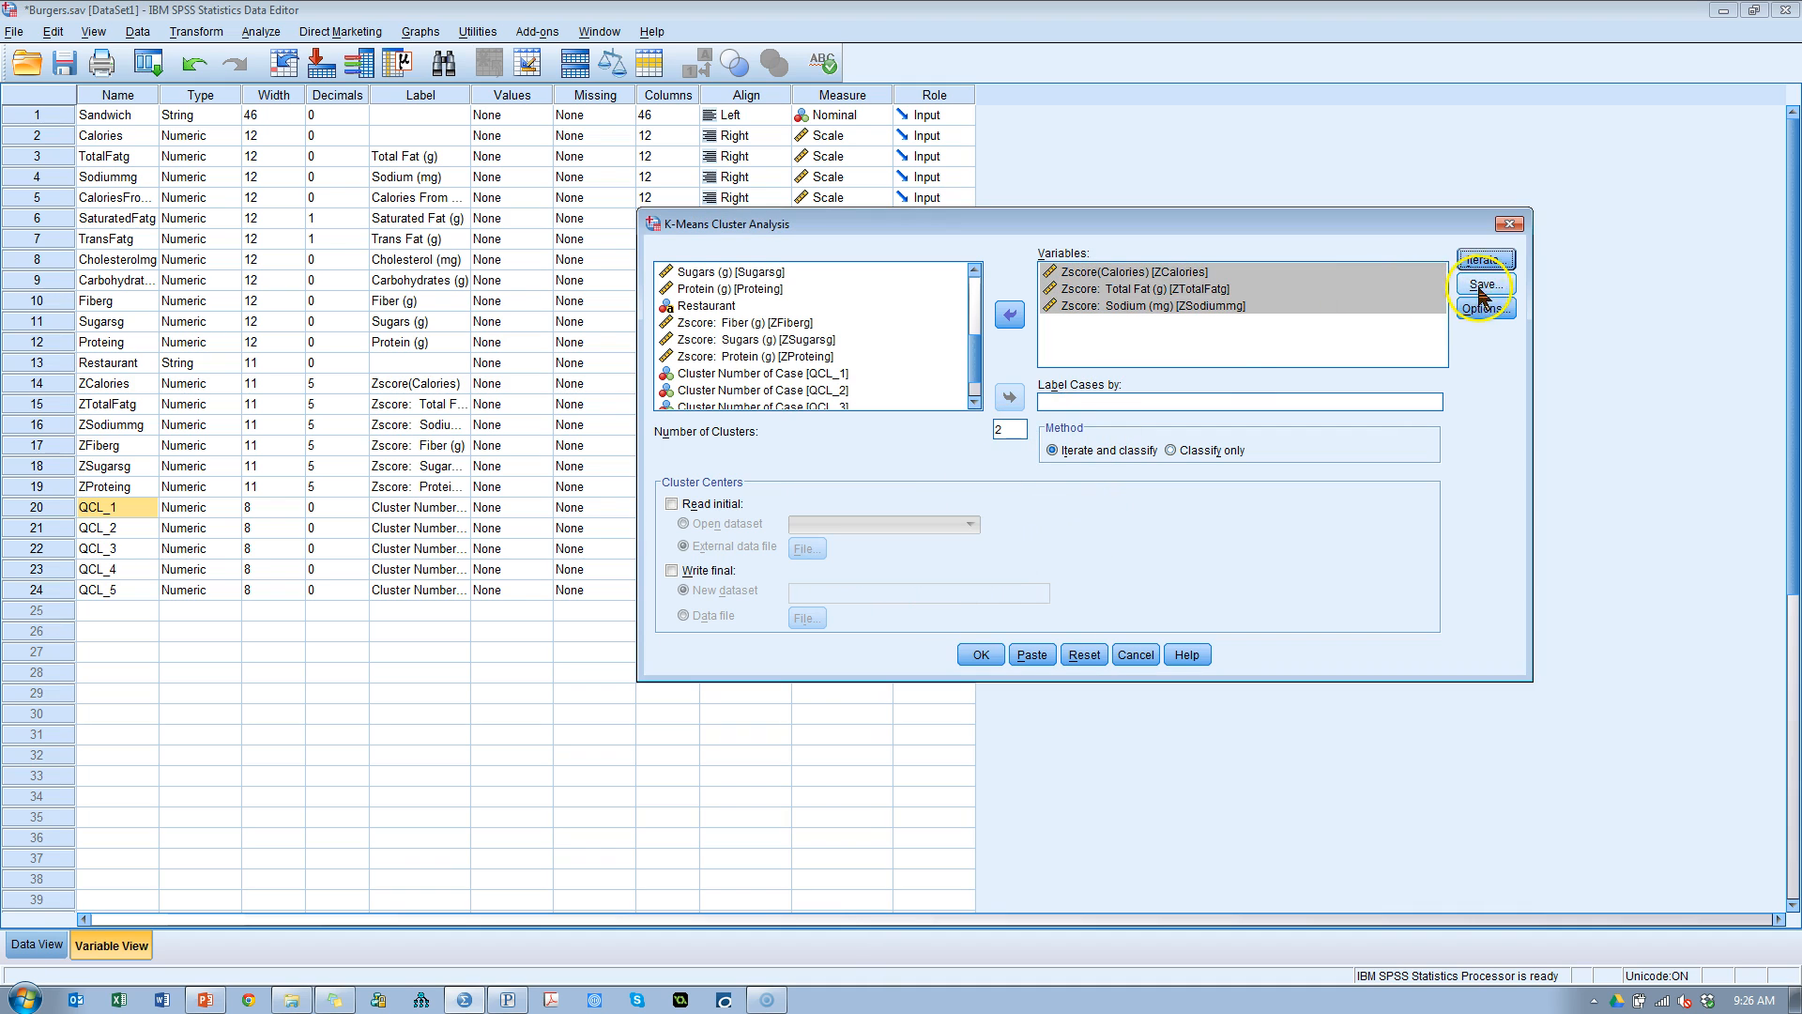
mouse_move(1314, 417)
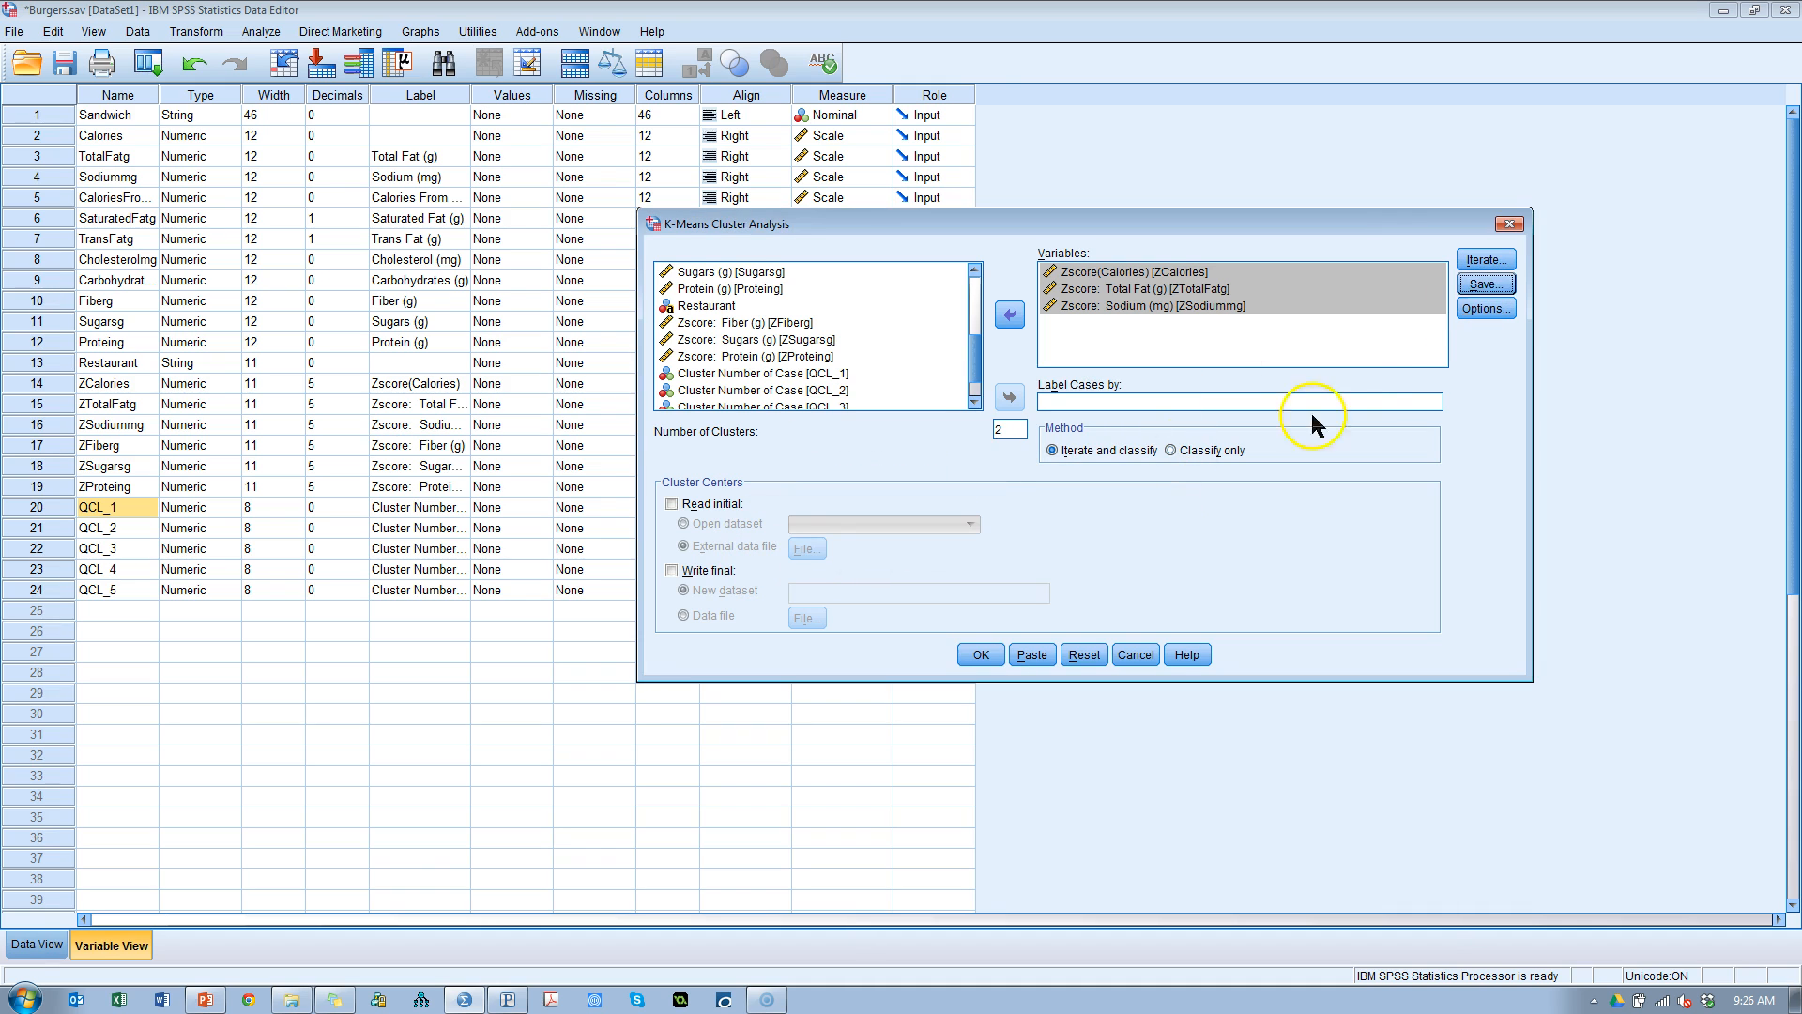
left_click(1484, 308)
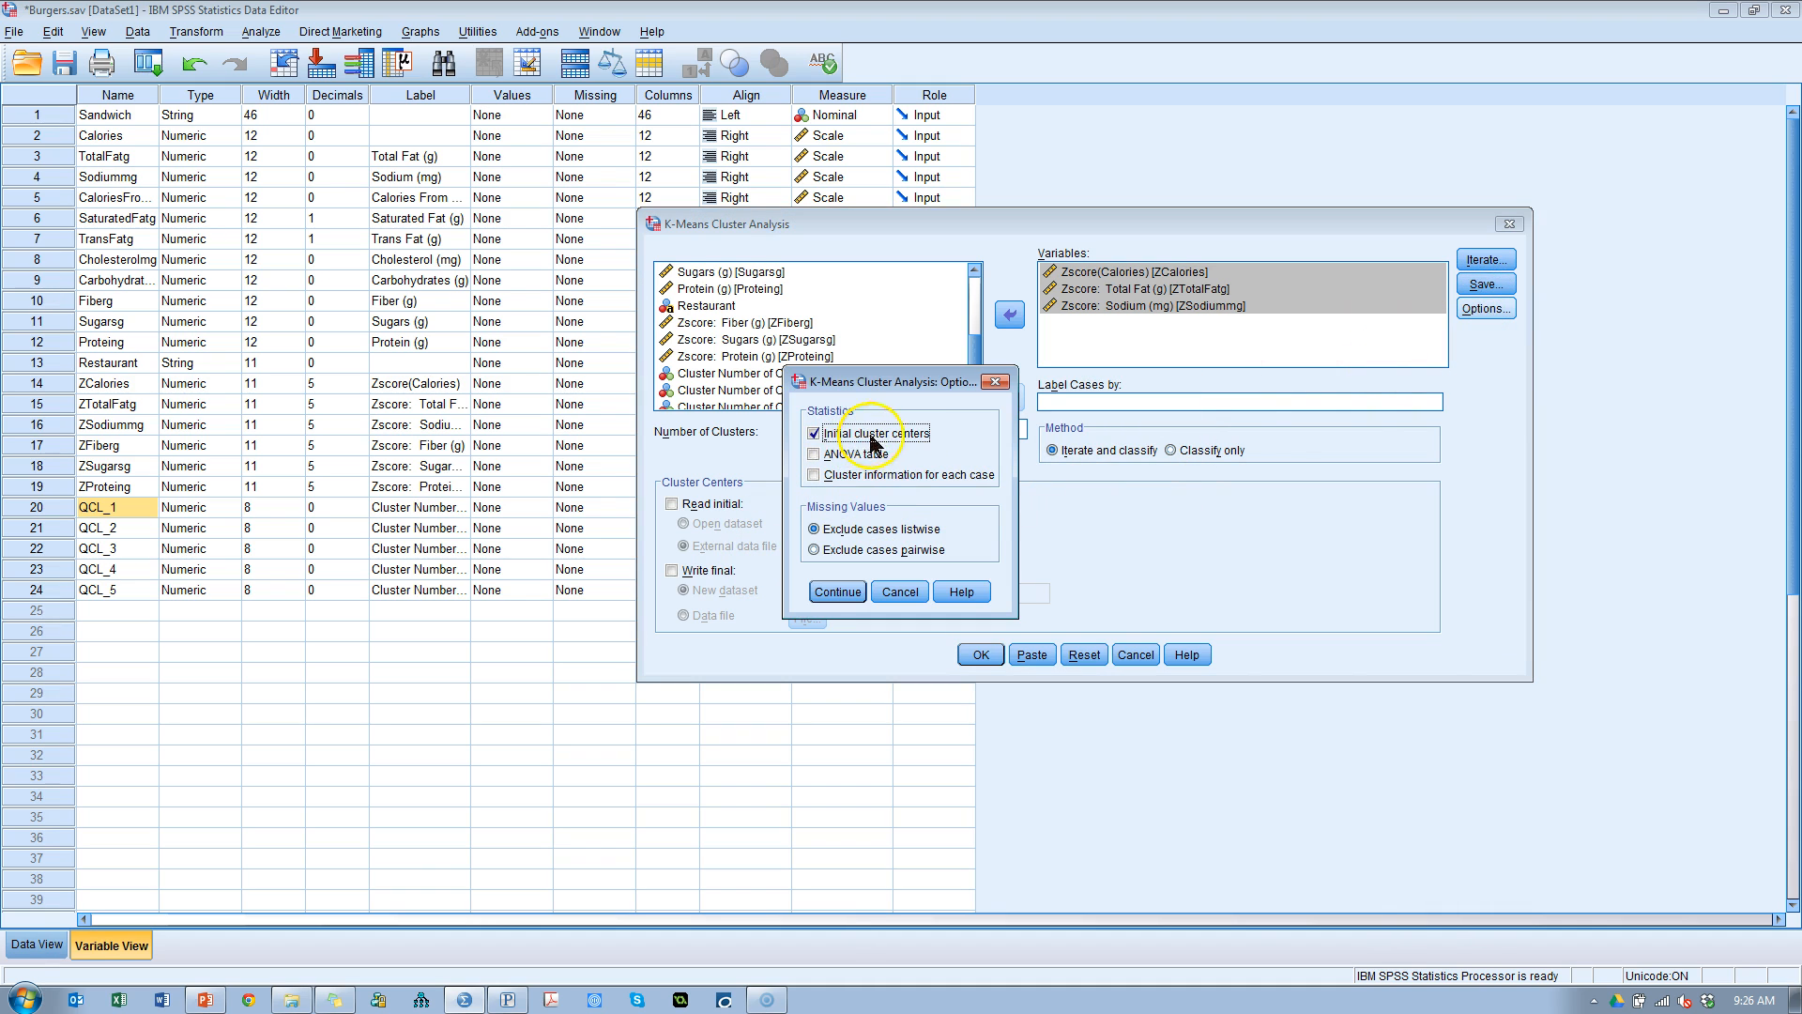
left_click(815, 454)
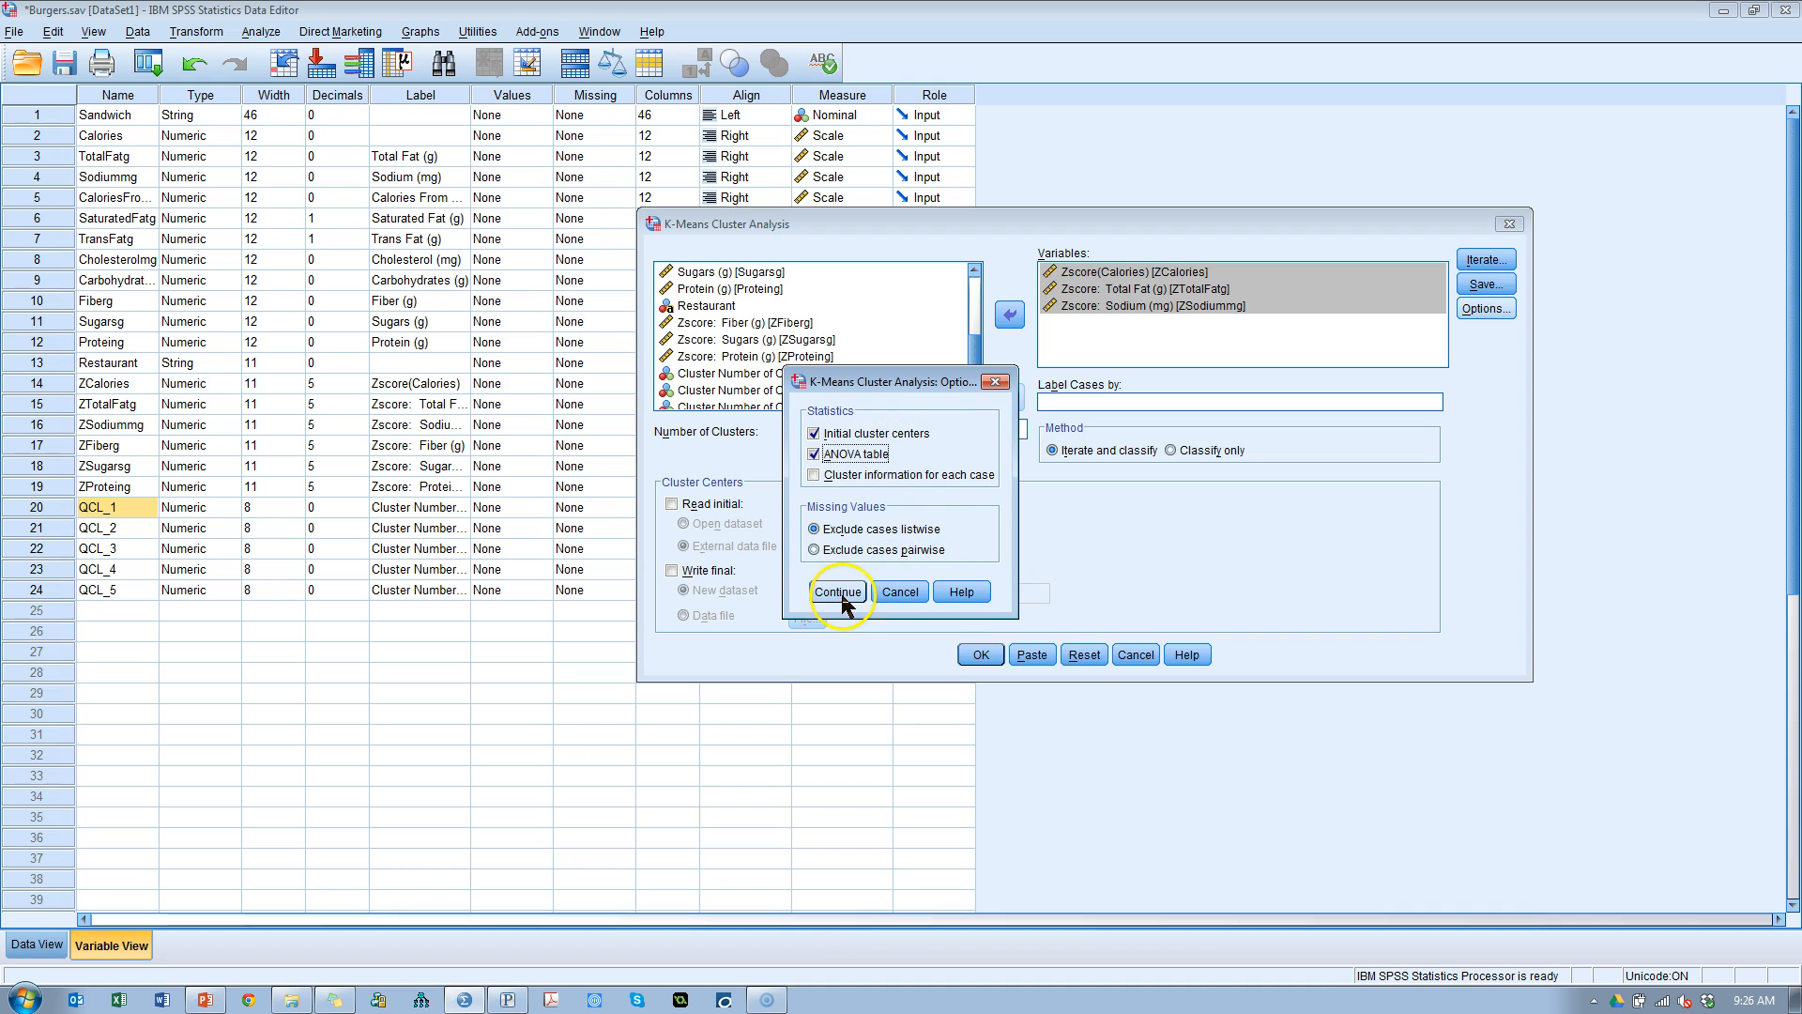
left_click(838, 590)
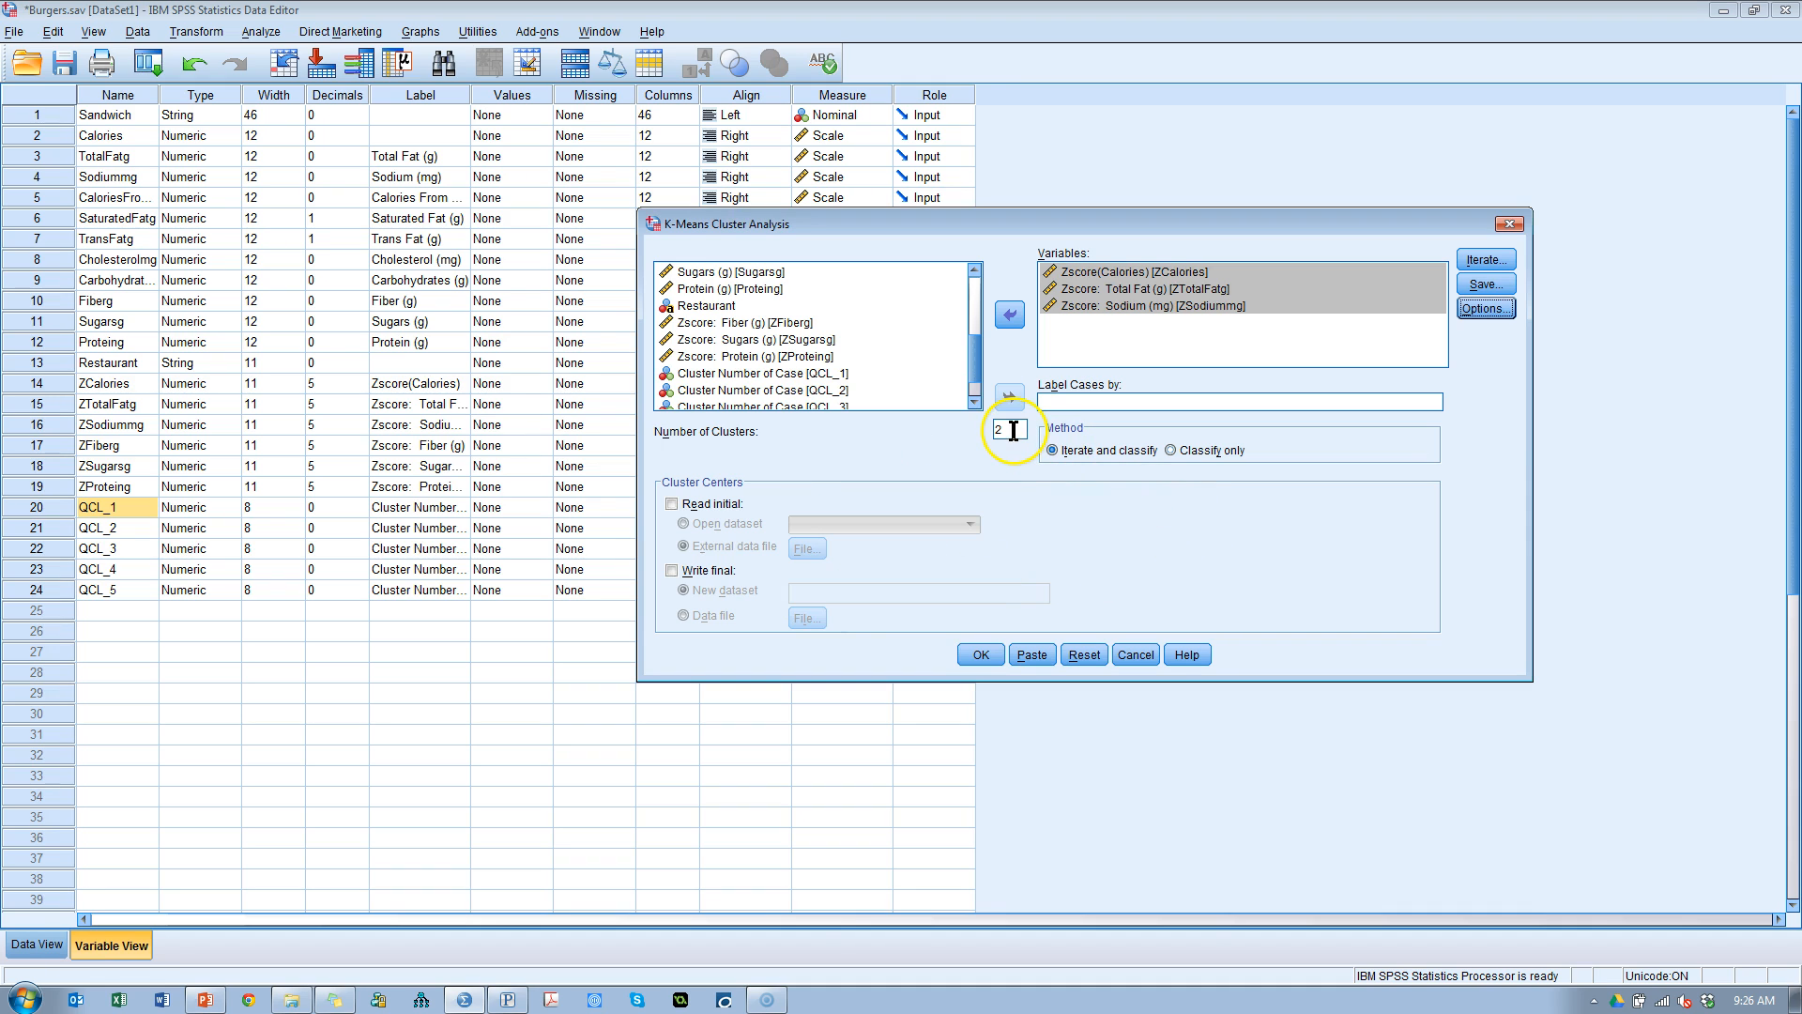
mouse_move(995, 449)
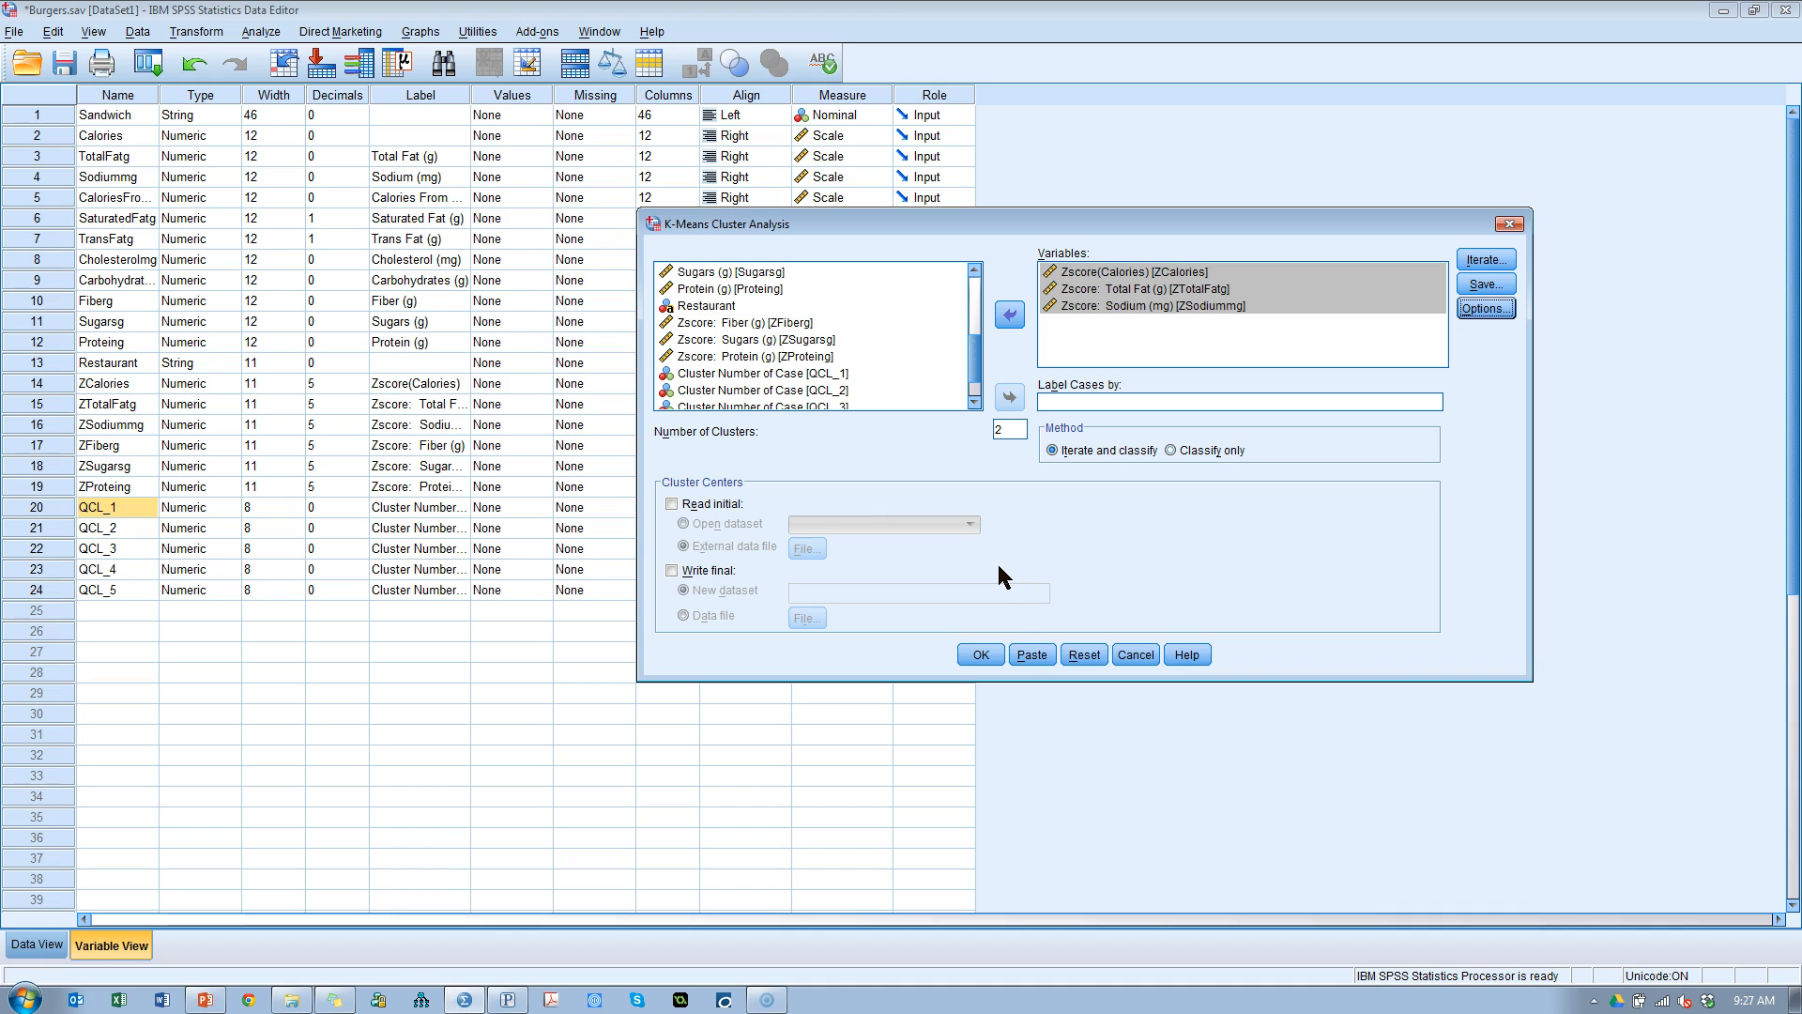
mouse_move(986, 680)
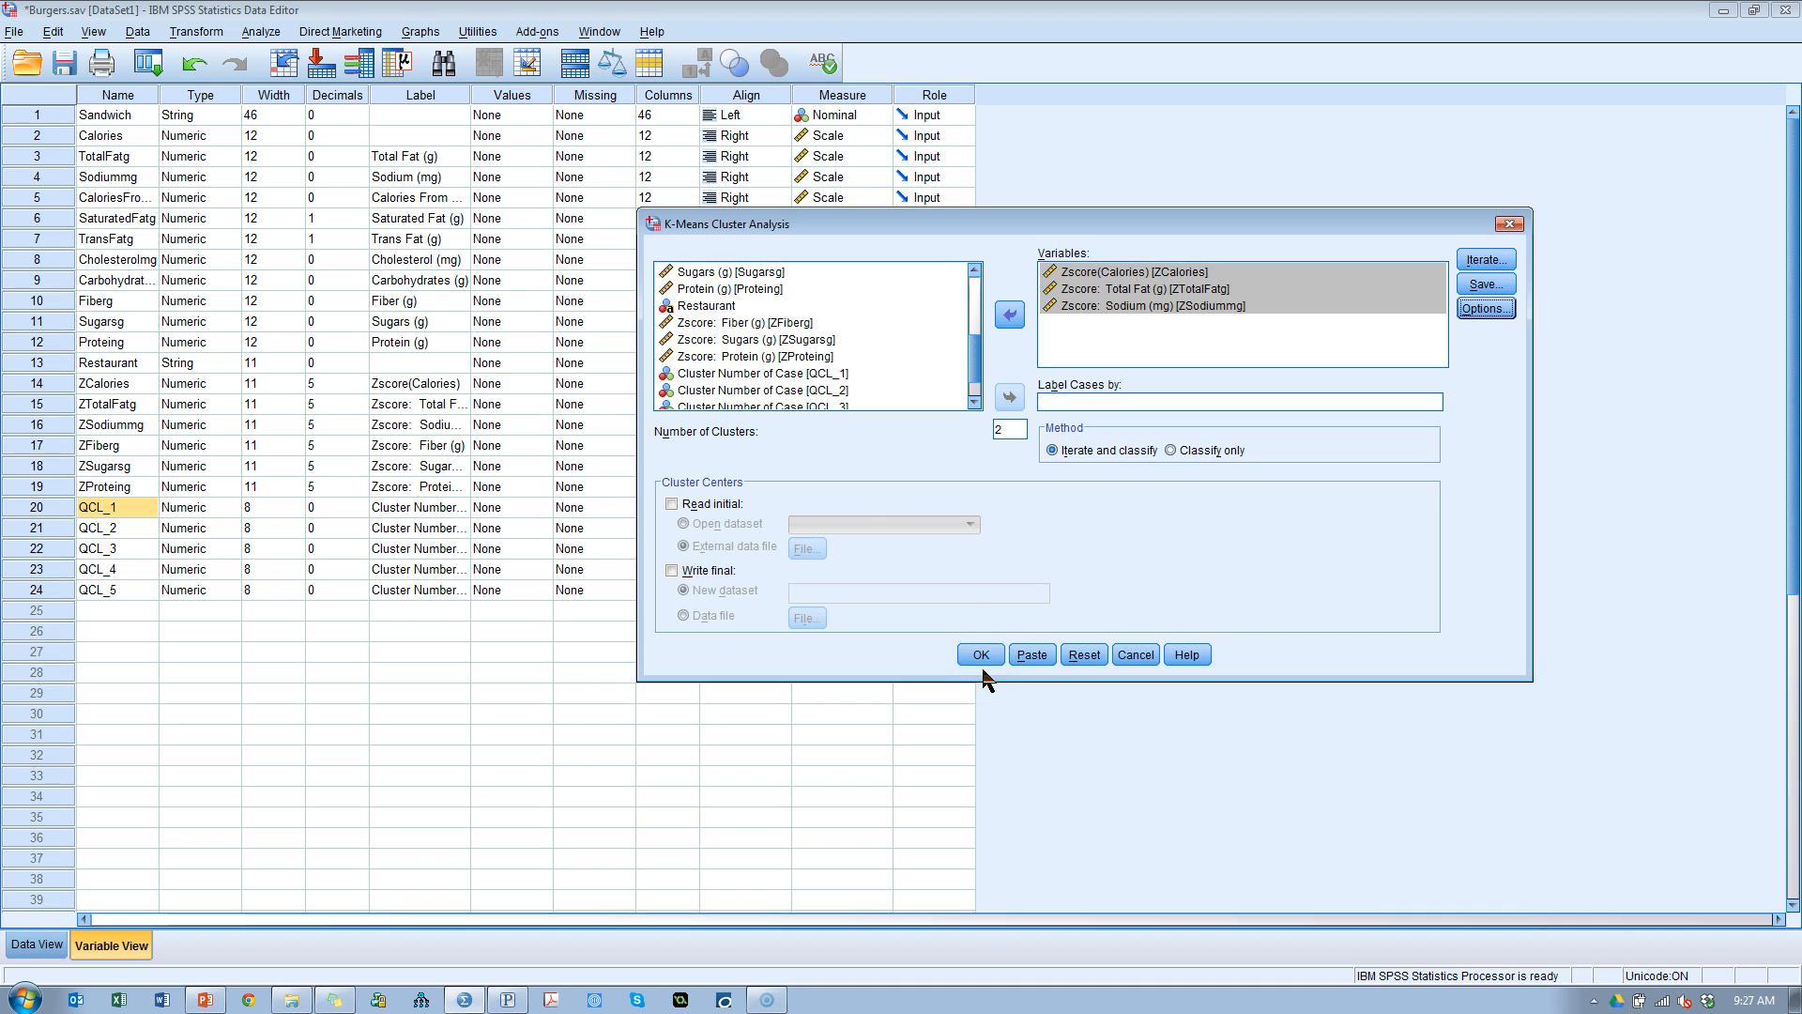
mouse_move(1100, 541)
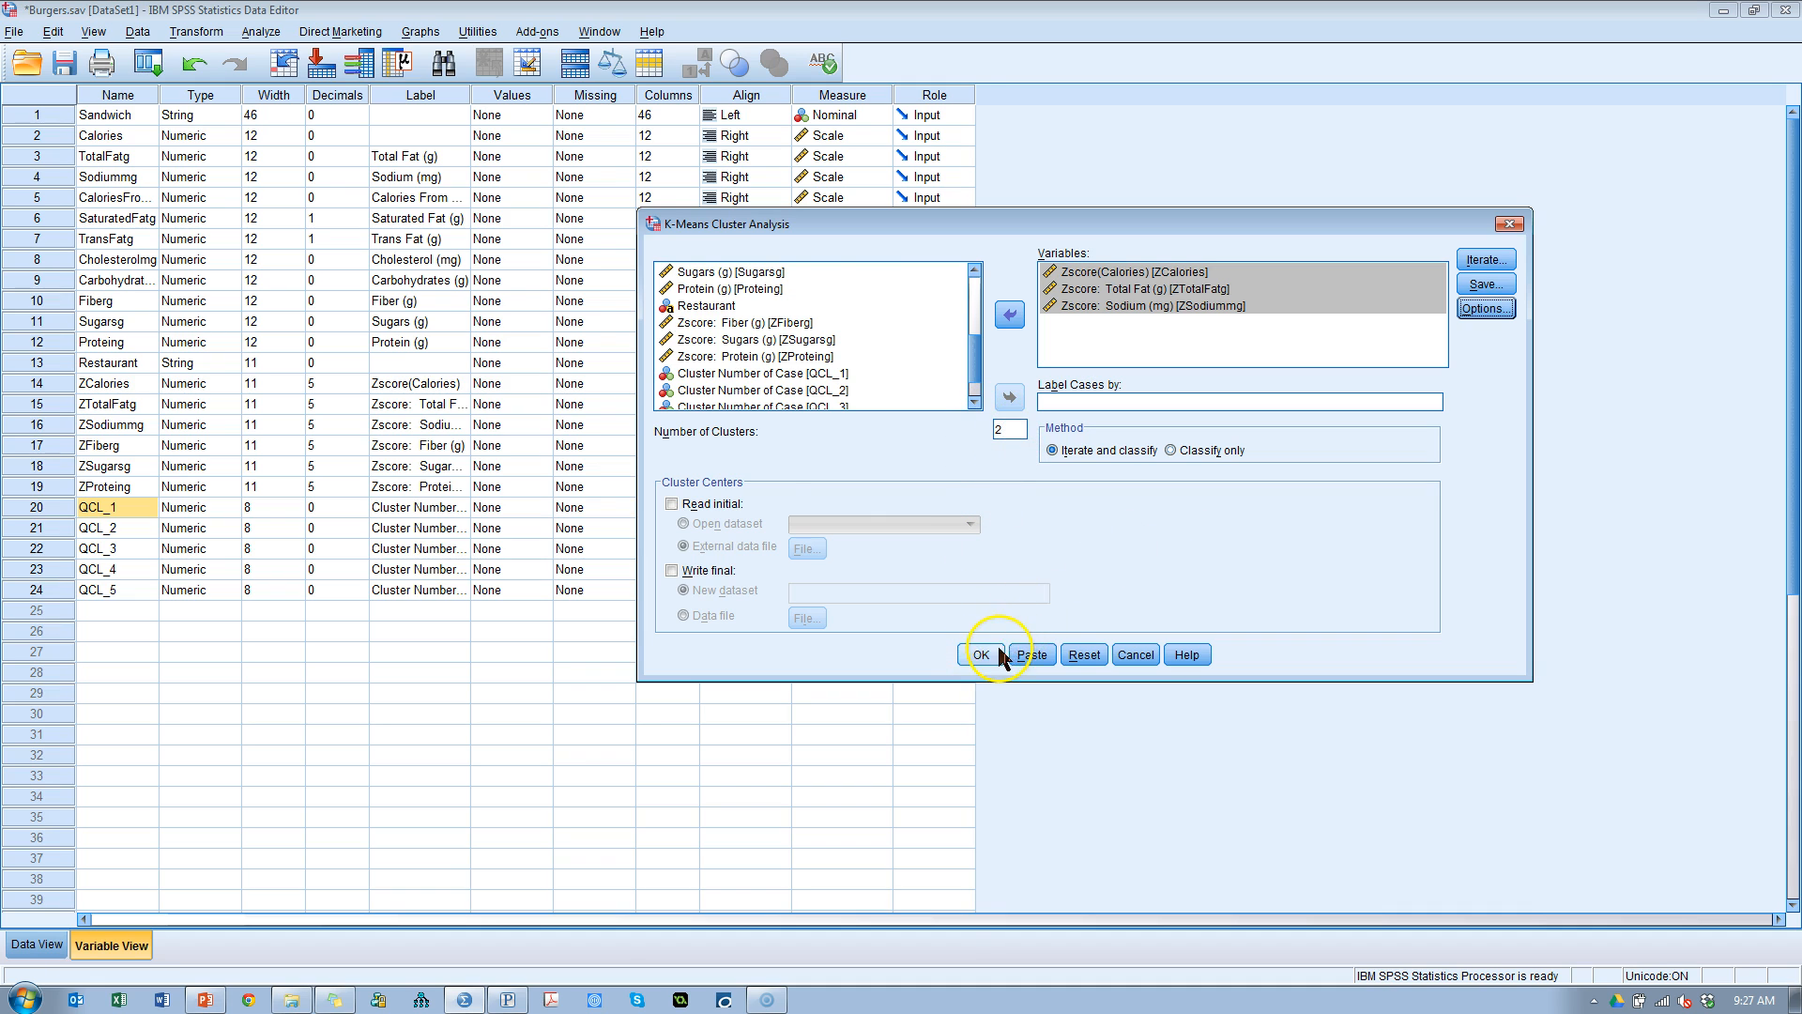
Step: Run the two-cluster K-means analysis to produce the Quick Cluster output
left_click(979, 654)
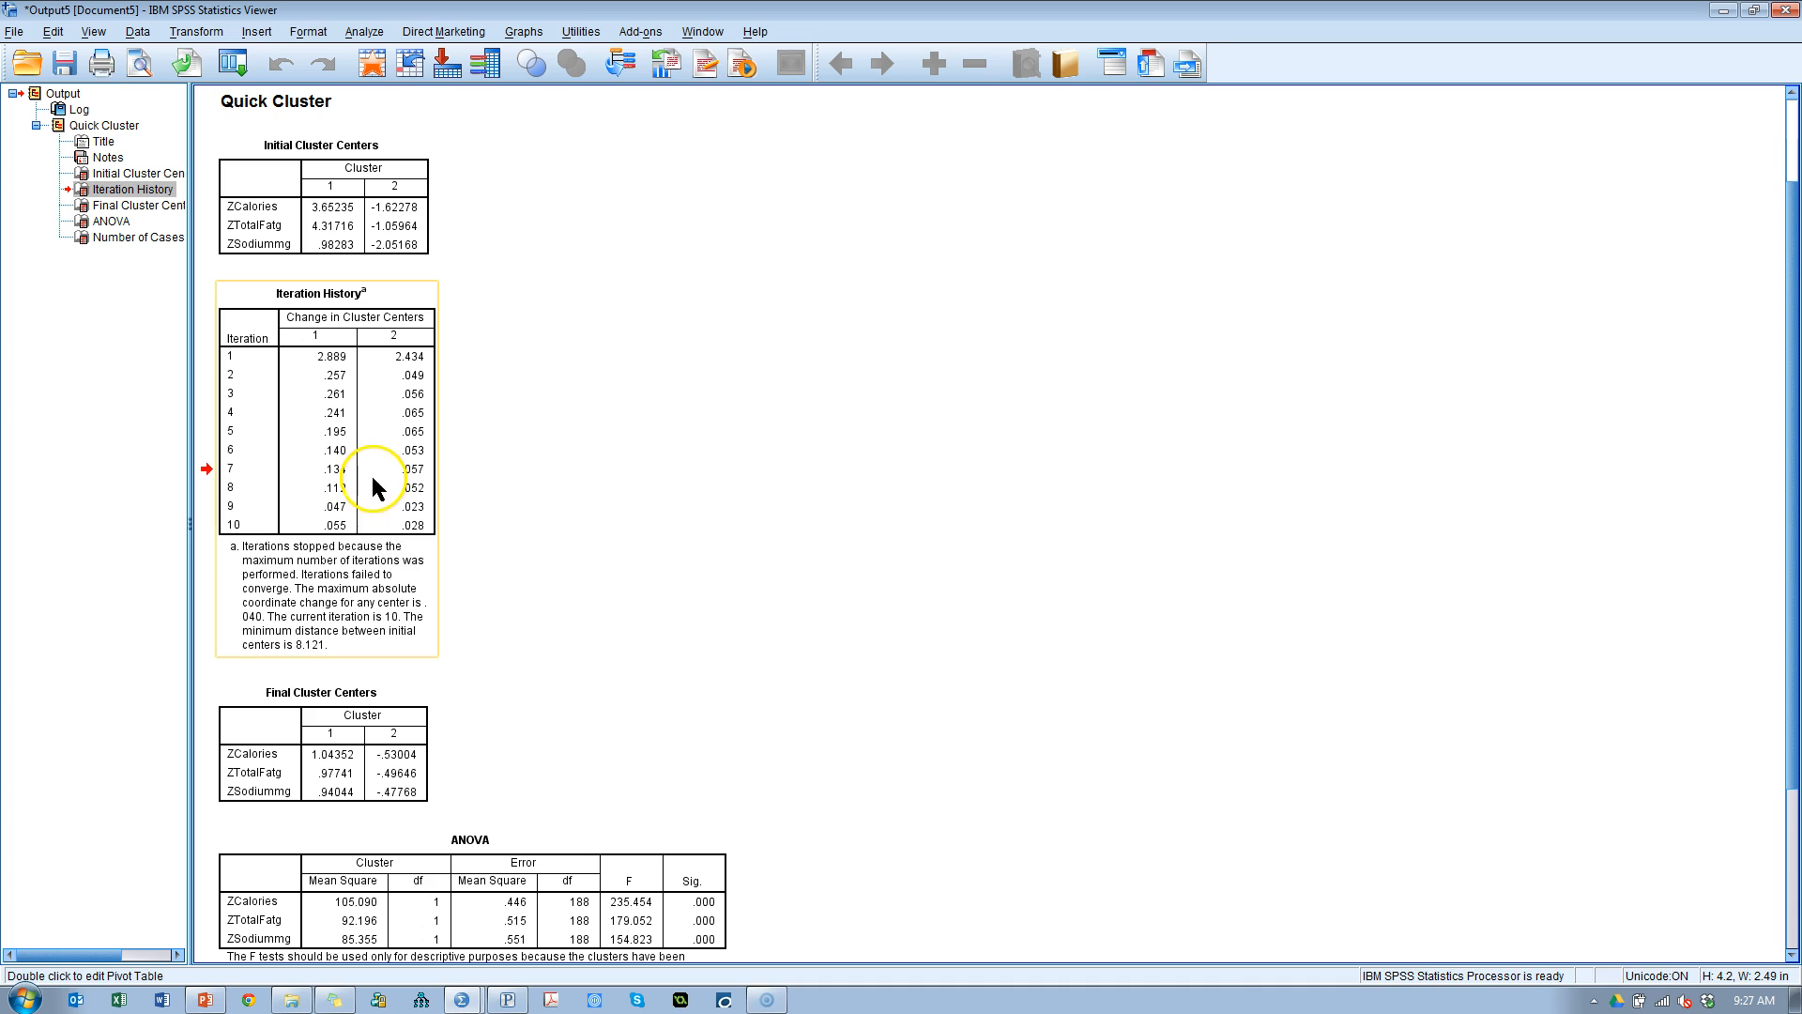
mouse_move(615, 541)
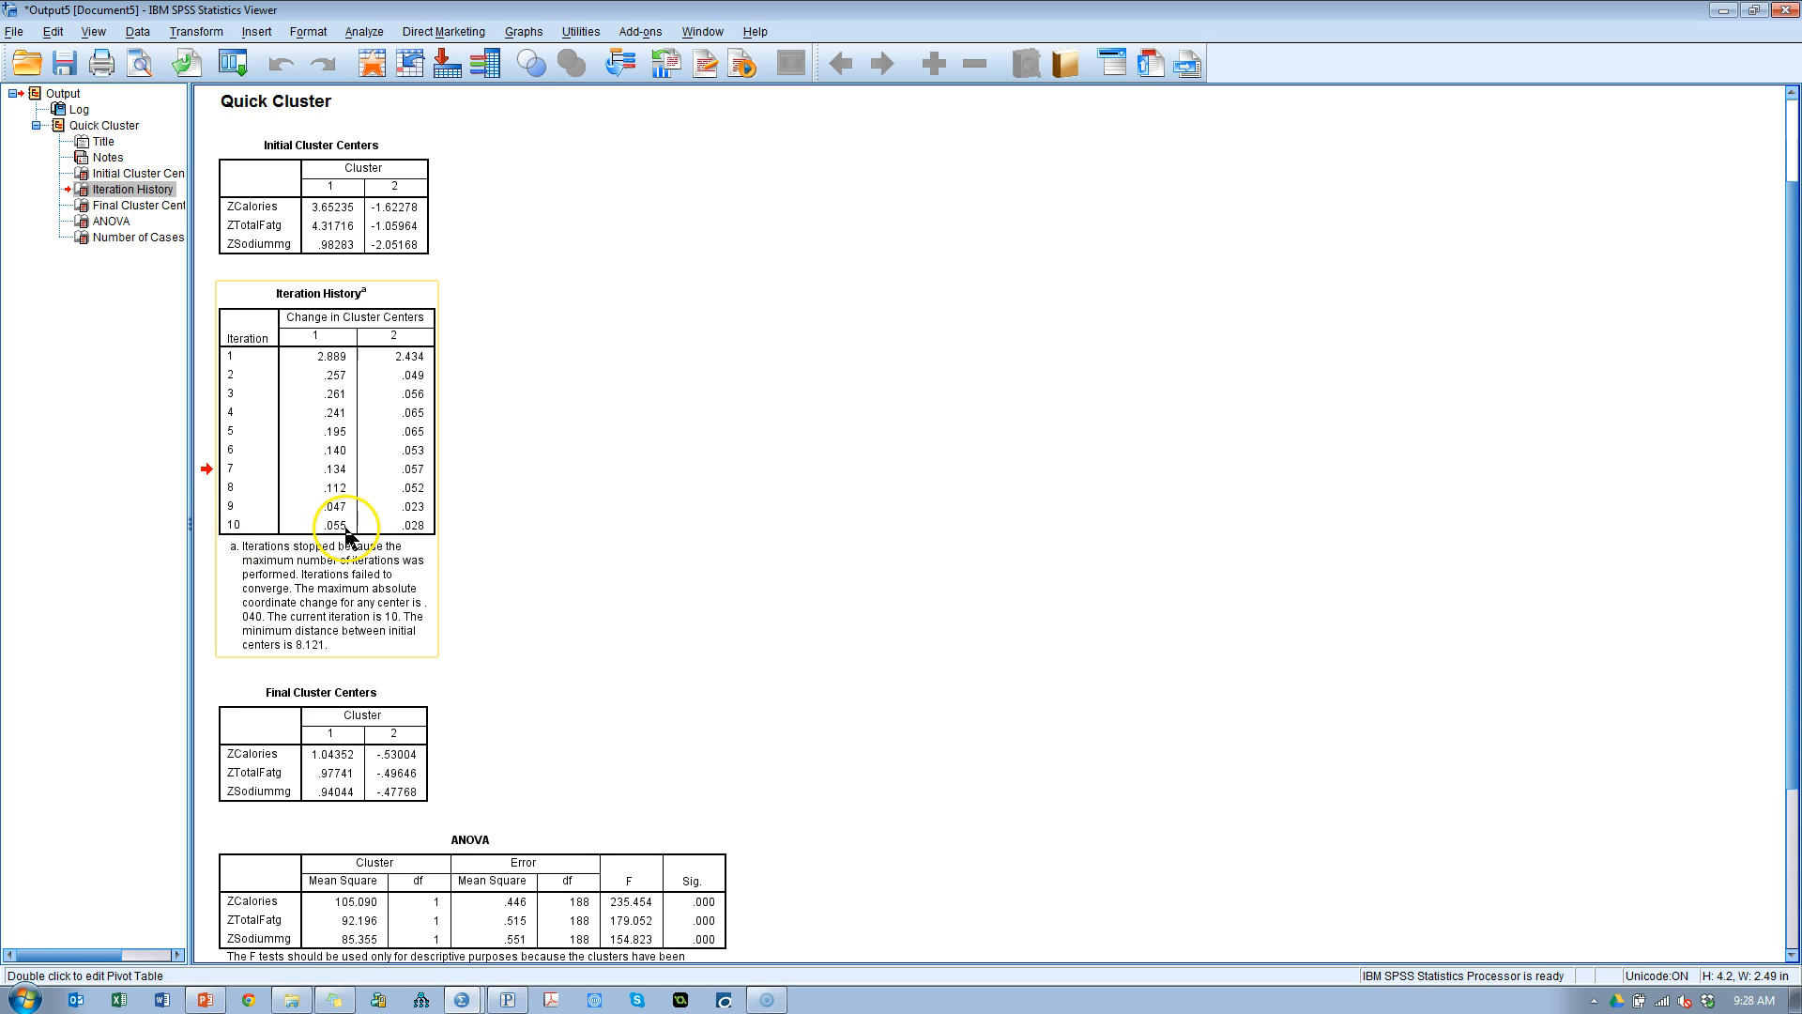
mouse_move(399, 532)
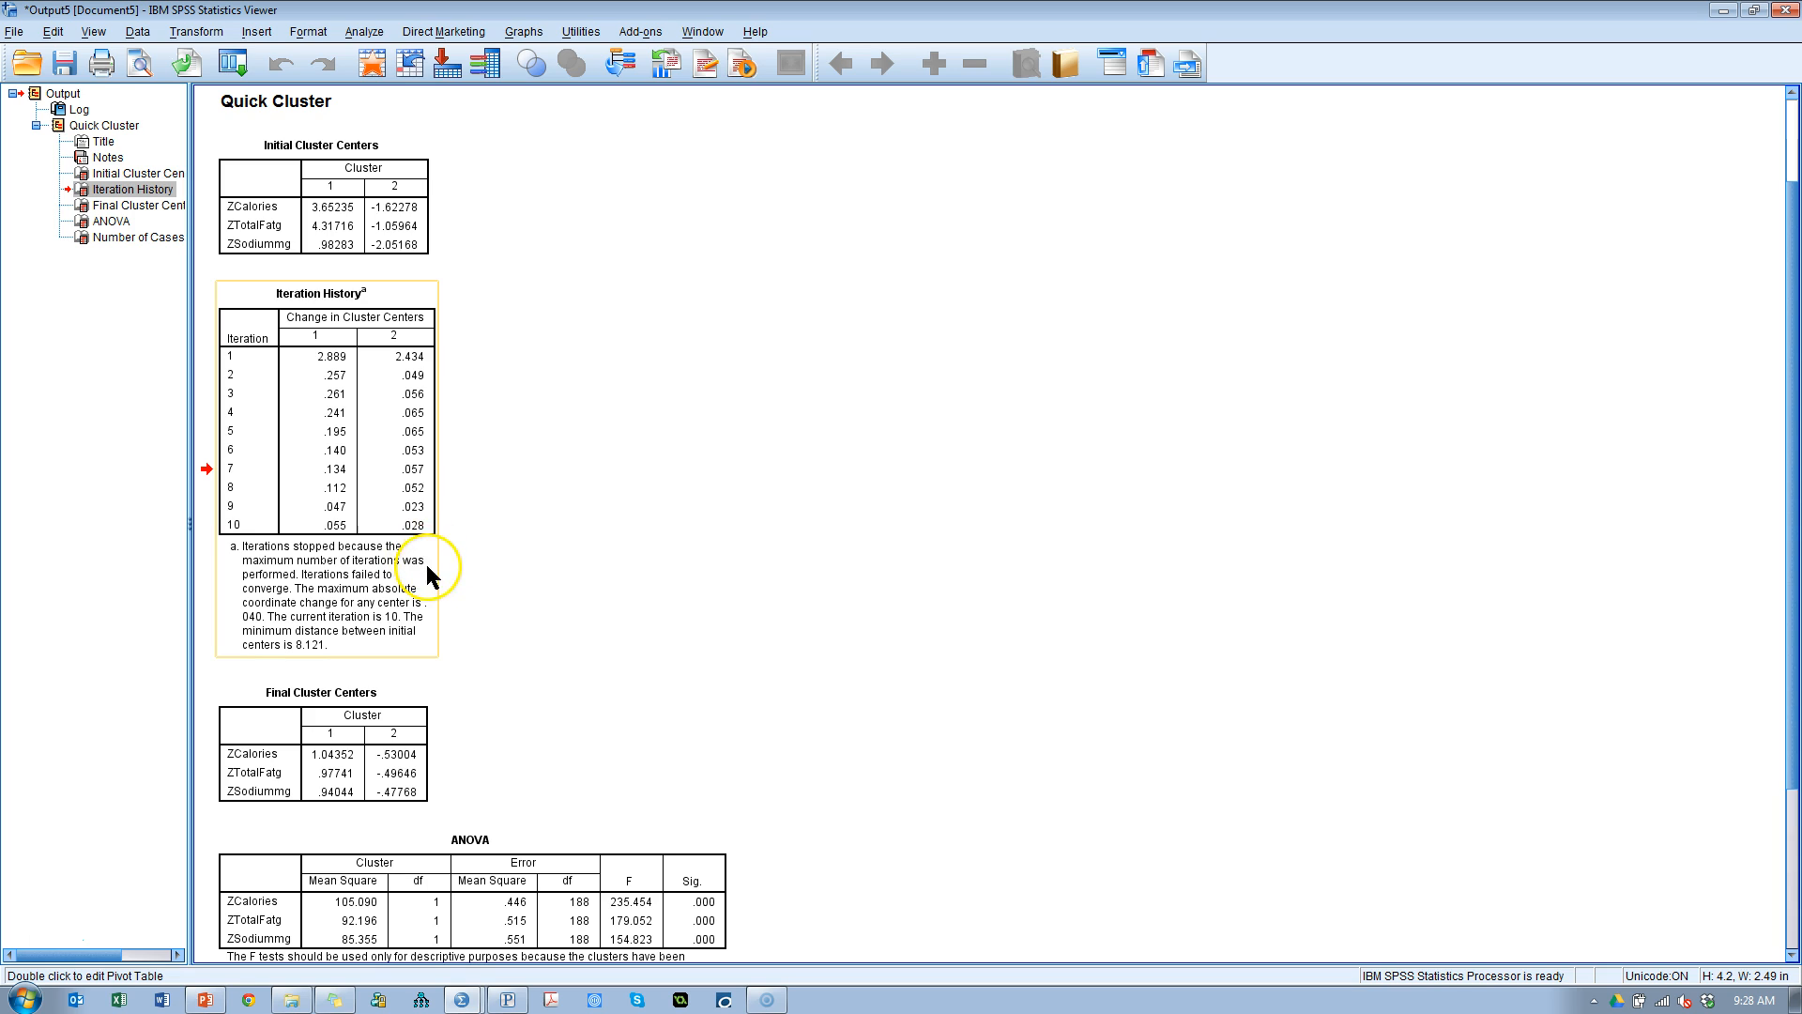
mouse_move(350, 541)
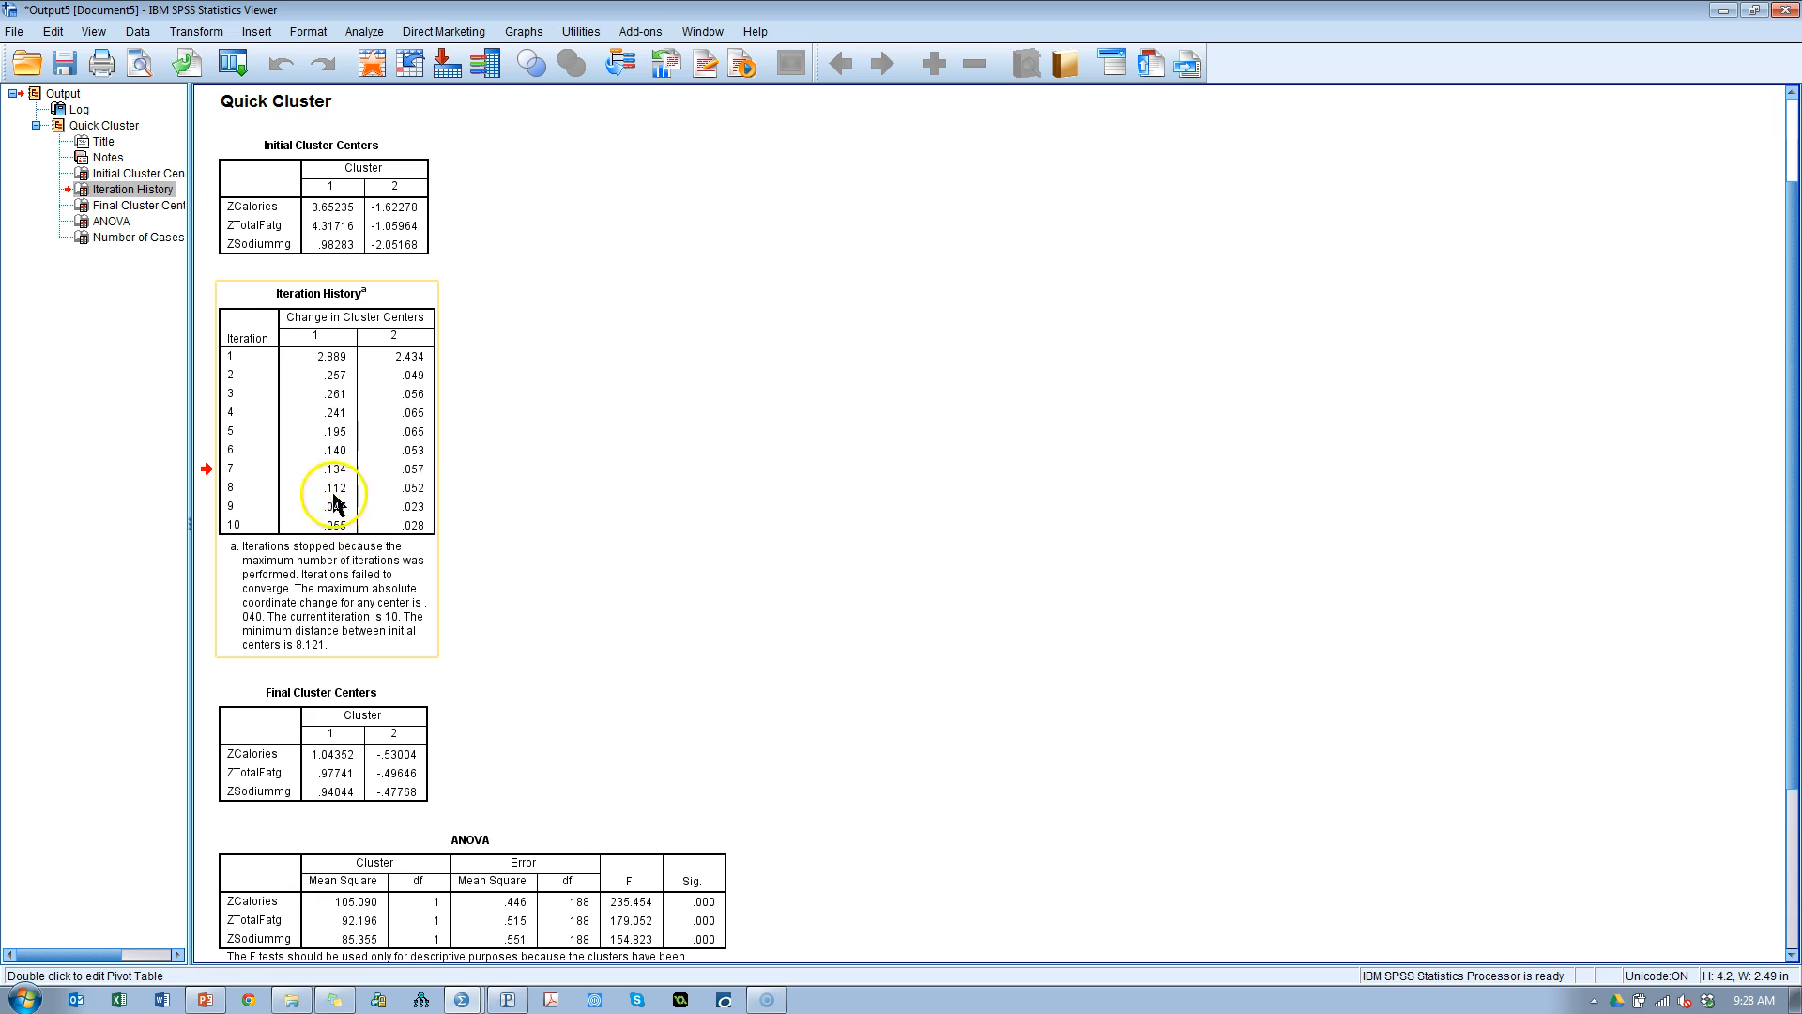
Step: Scroll to the ANOVA and cluster counts table showing 64 and 126 cases
scroll("down", 3)
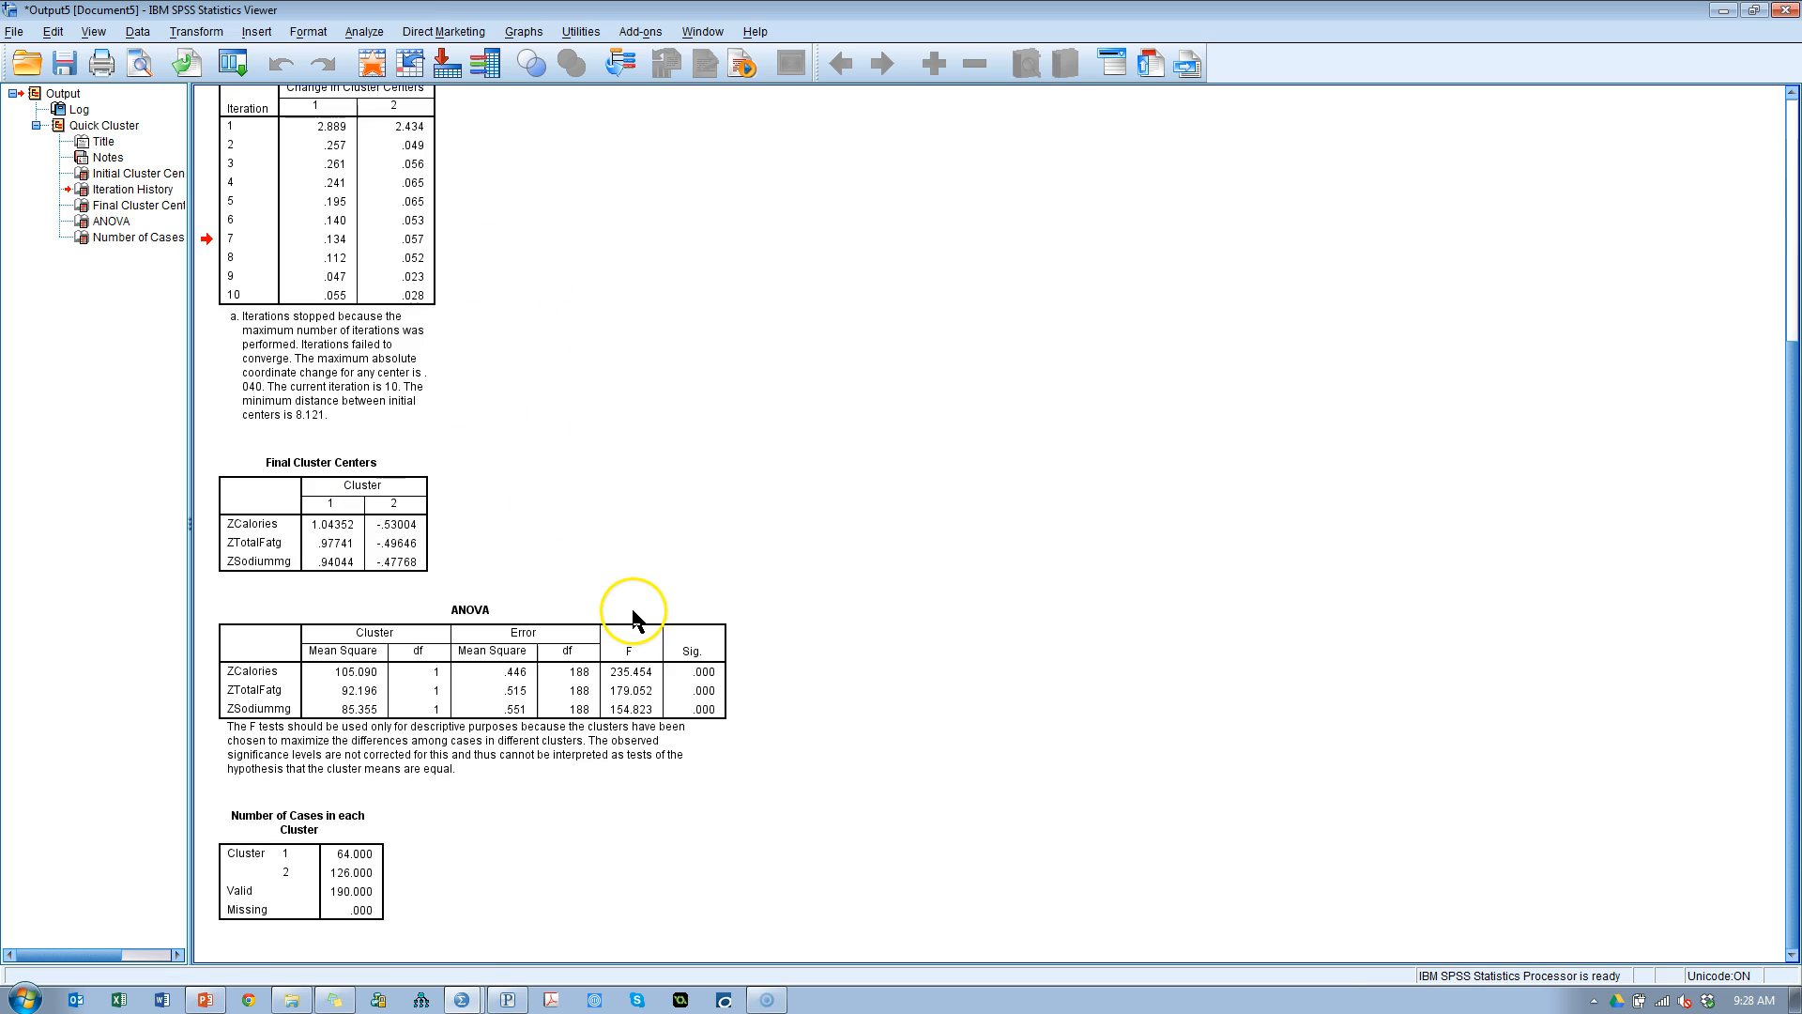
mouse_move(773, 713)
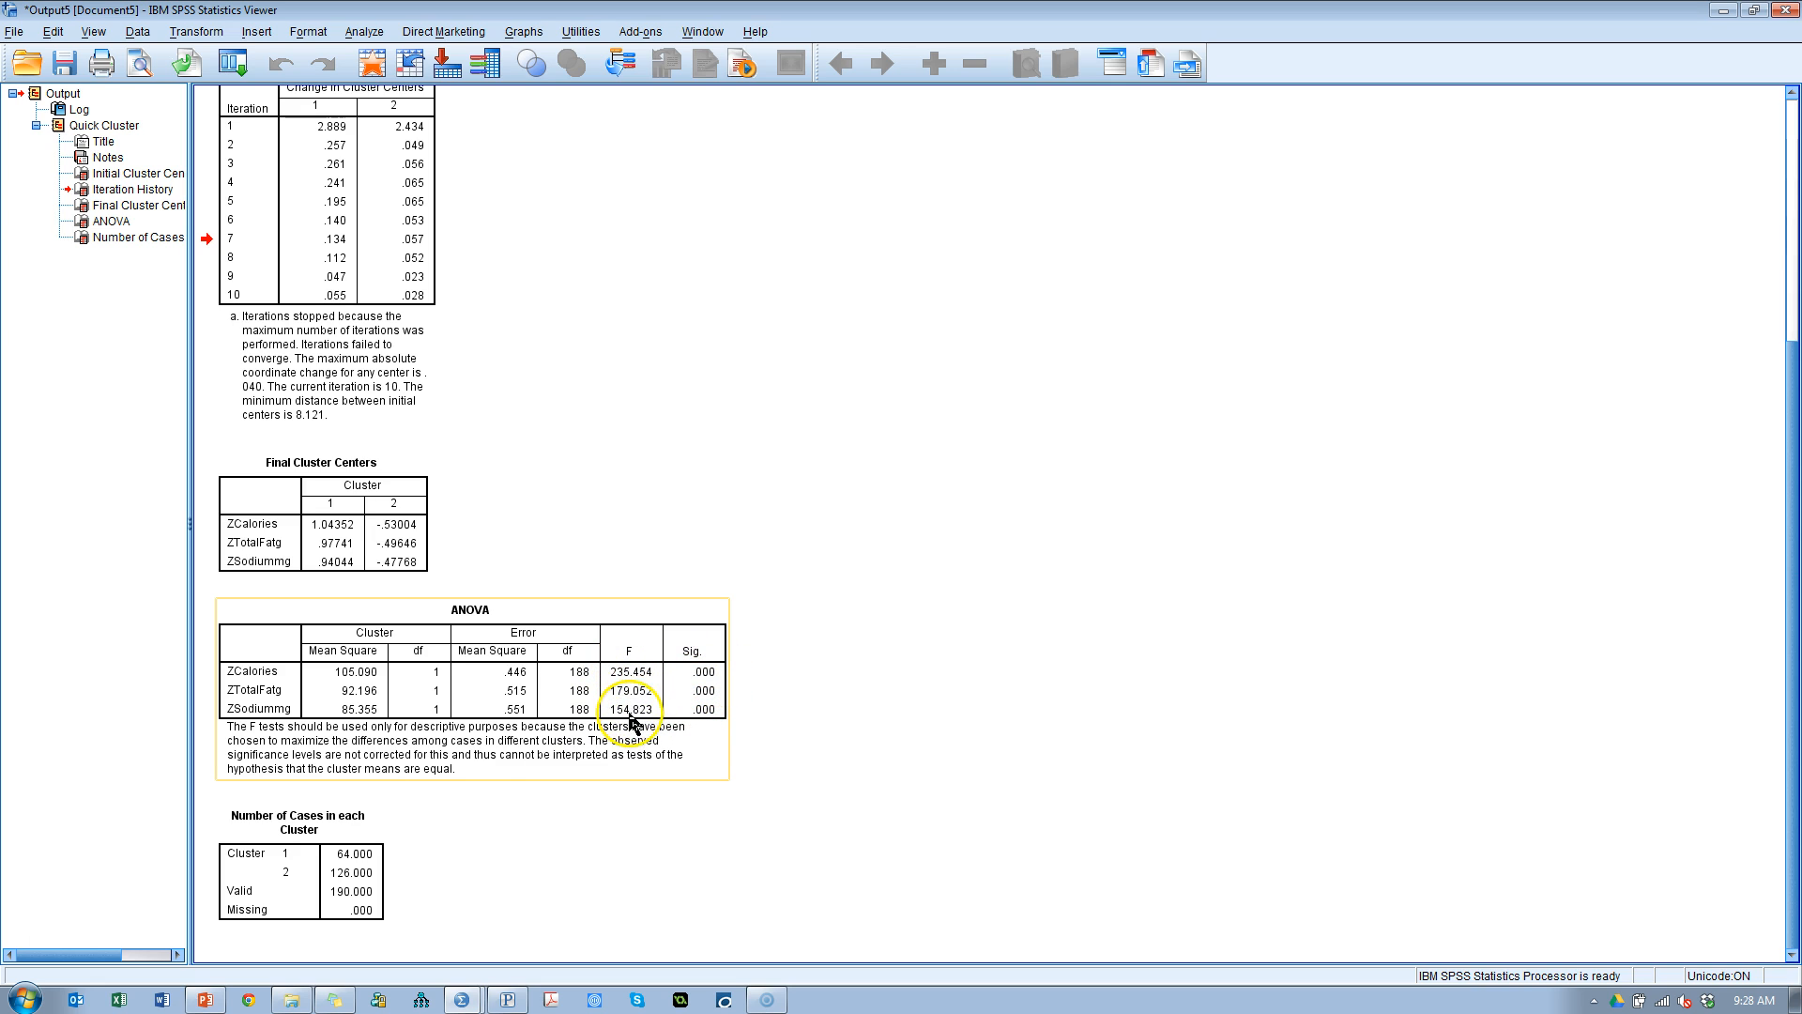
mouse_move(721, 738)
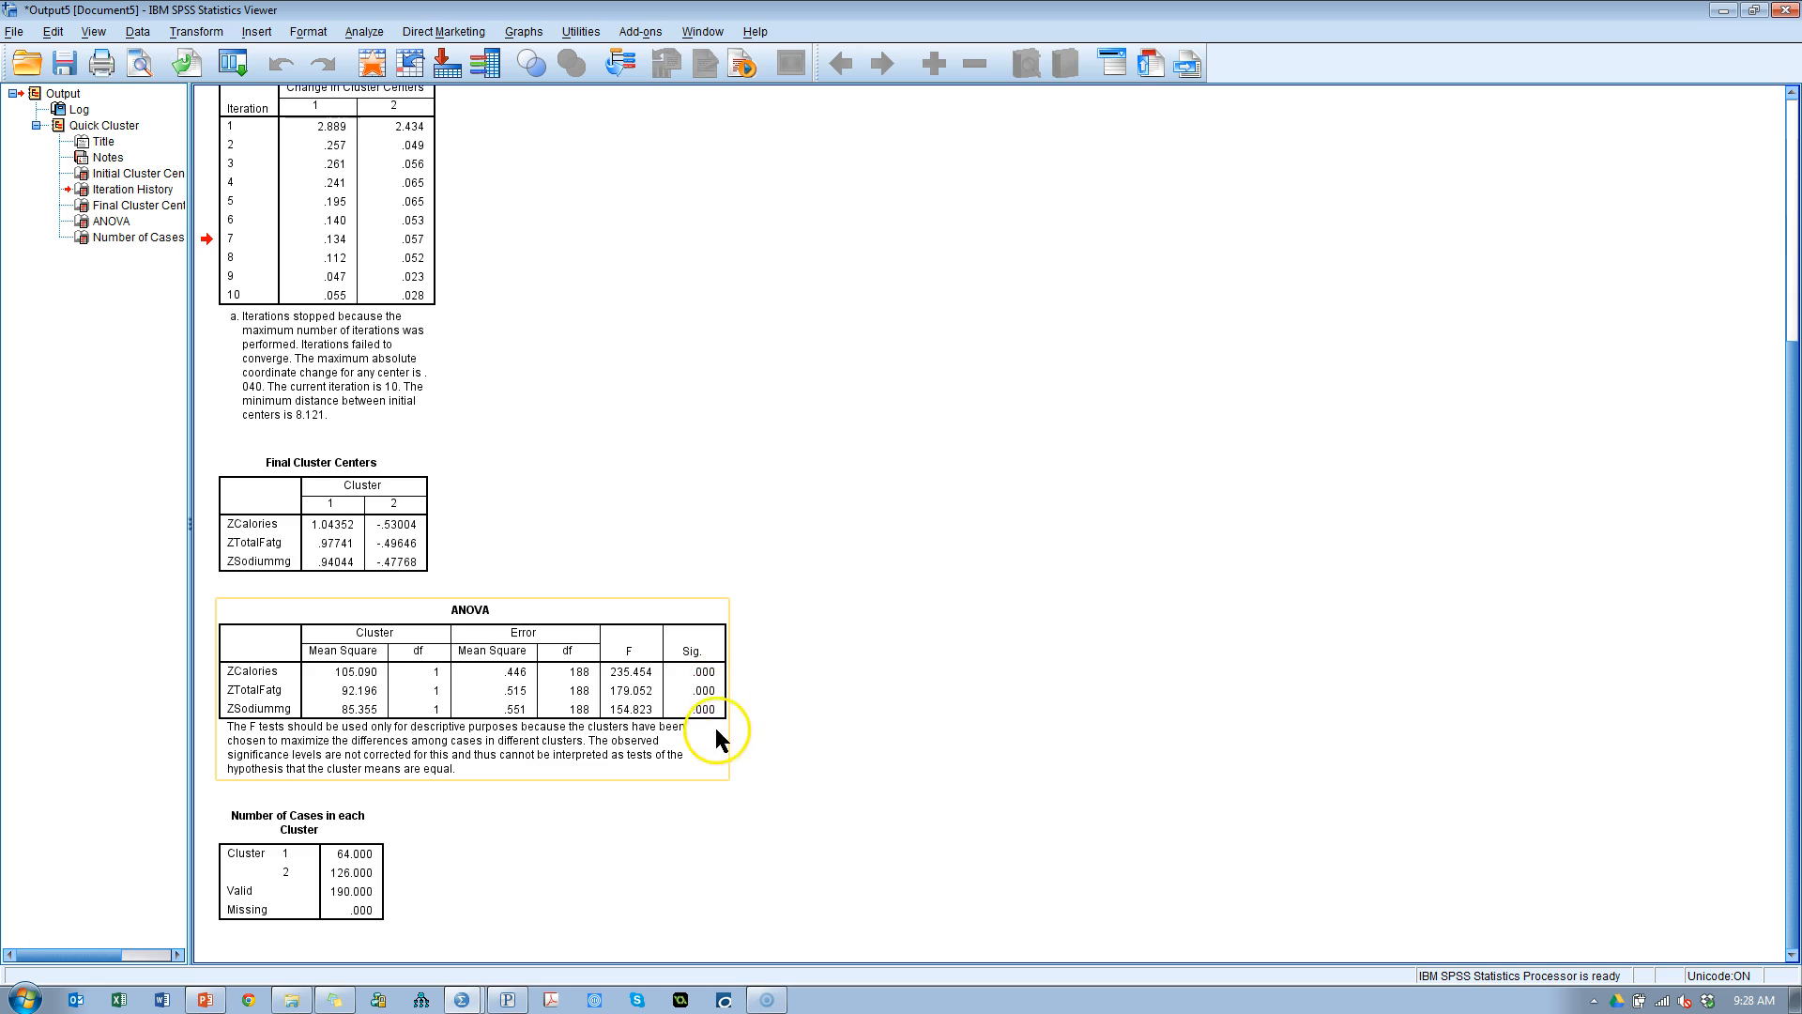
mouse_move(713, 681)
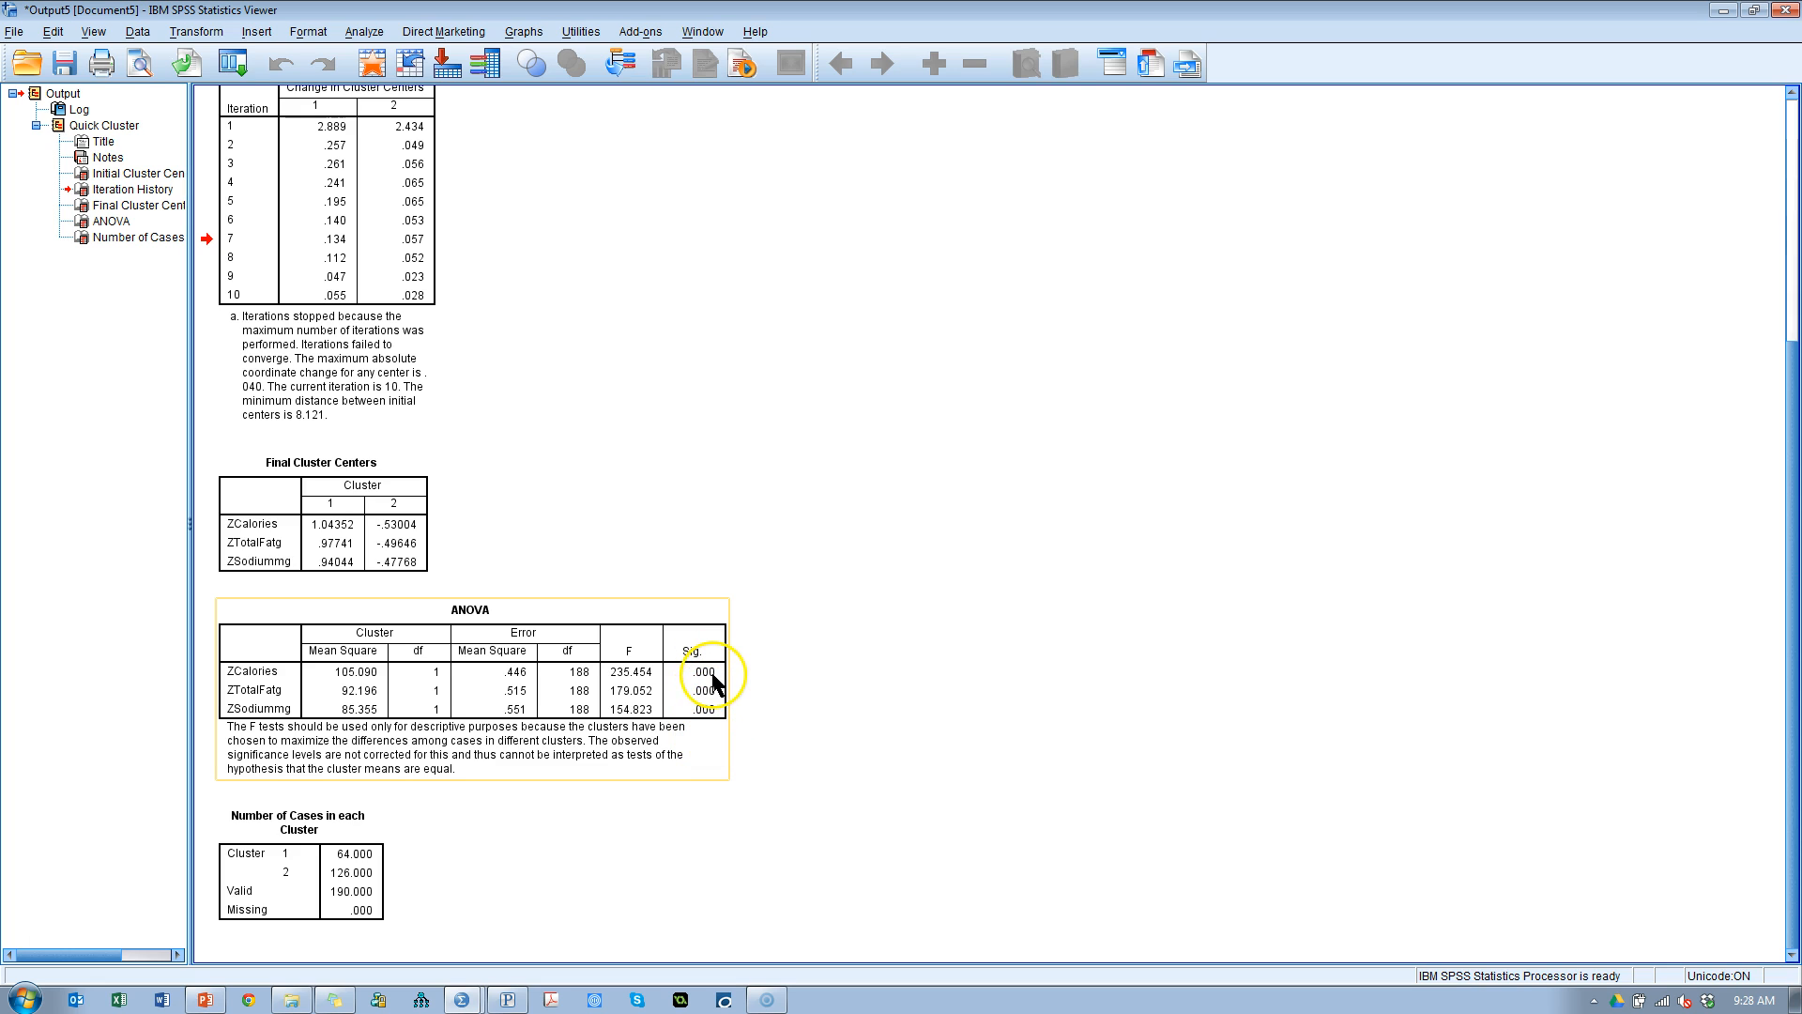
mouse_move(713, 736)
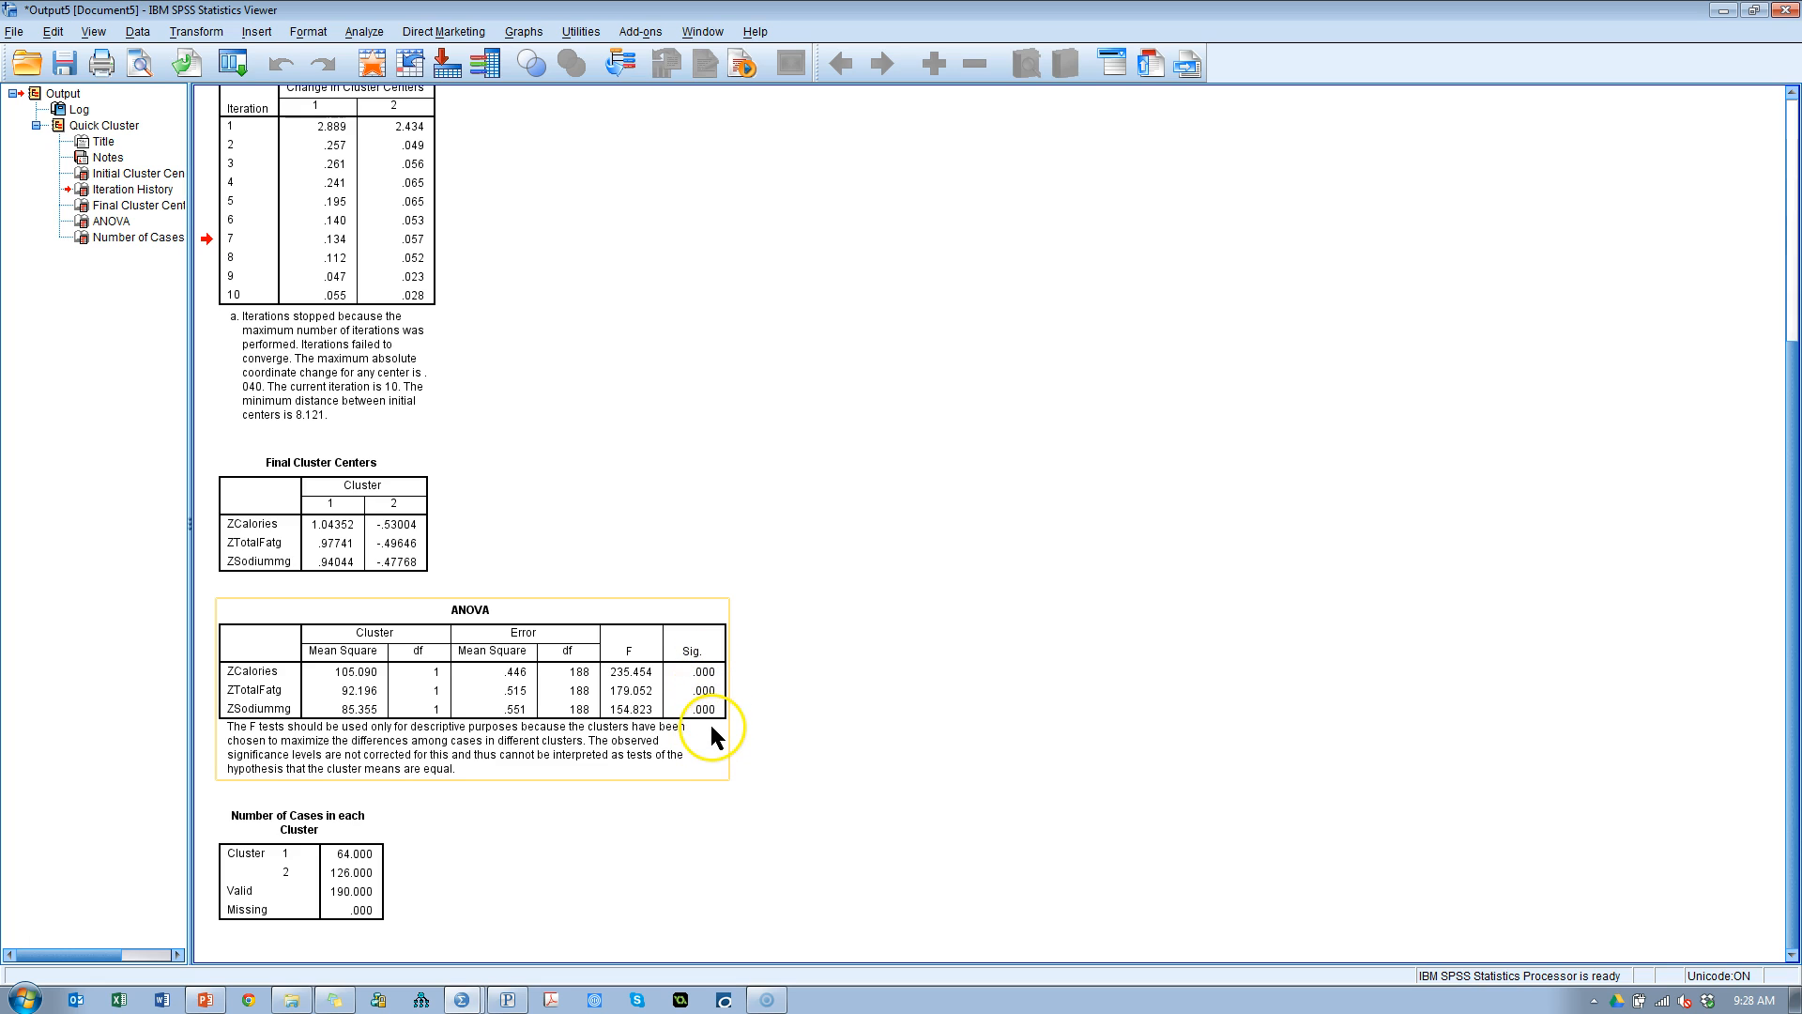
mouse_move(265, 722)
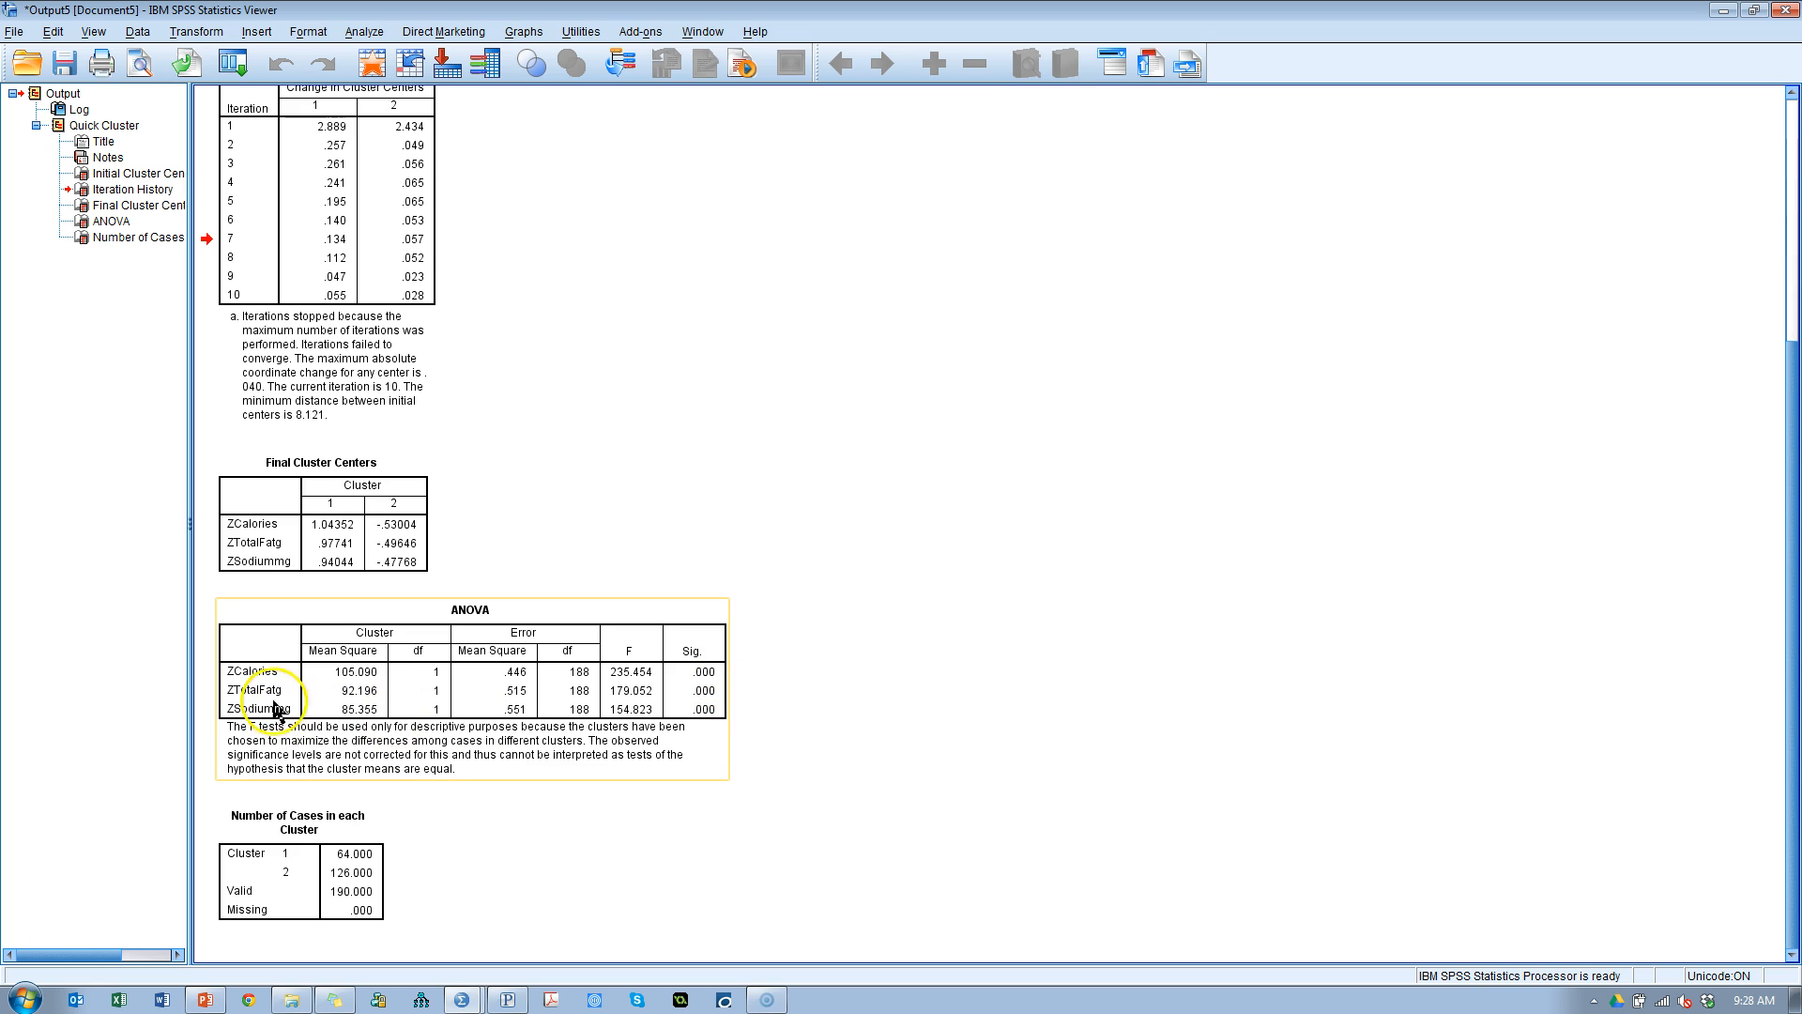
mouse_move(262, 692)
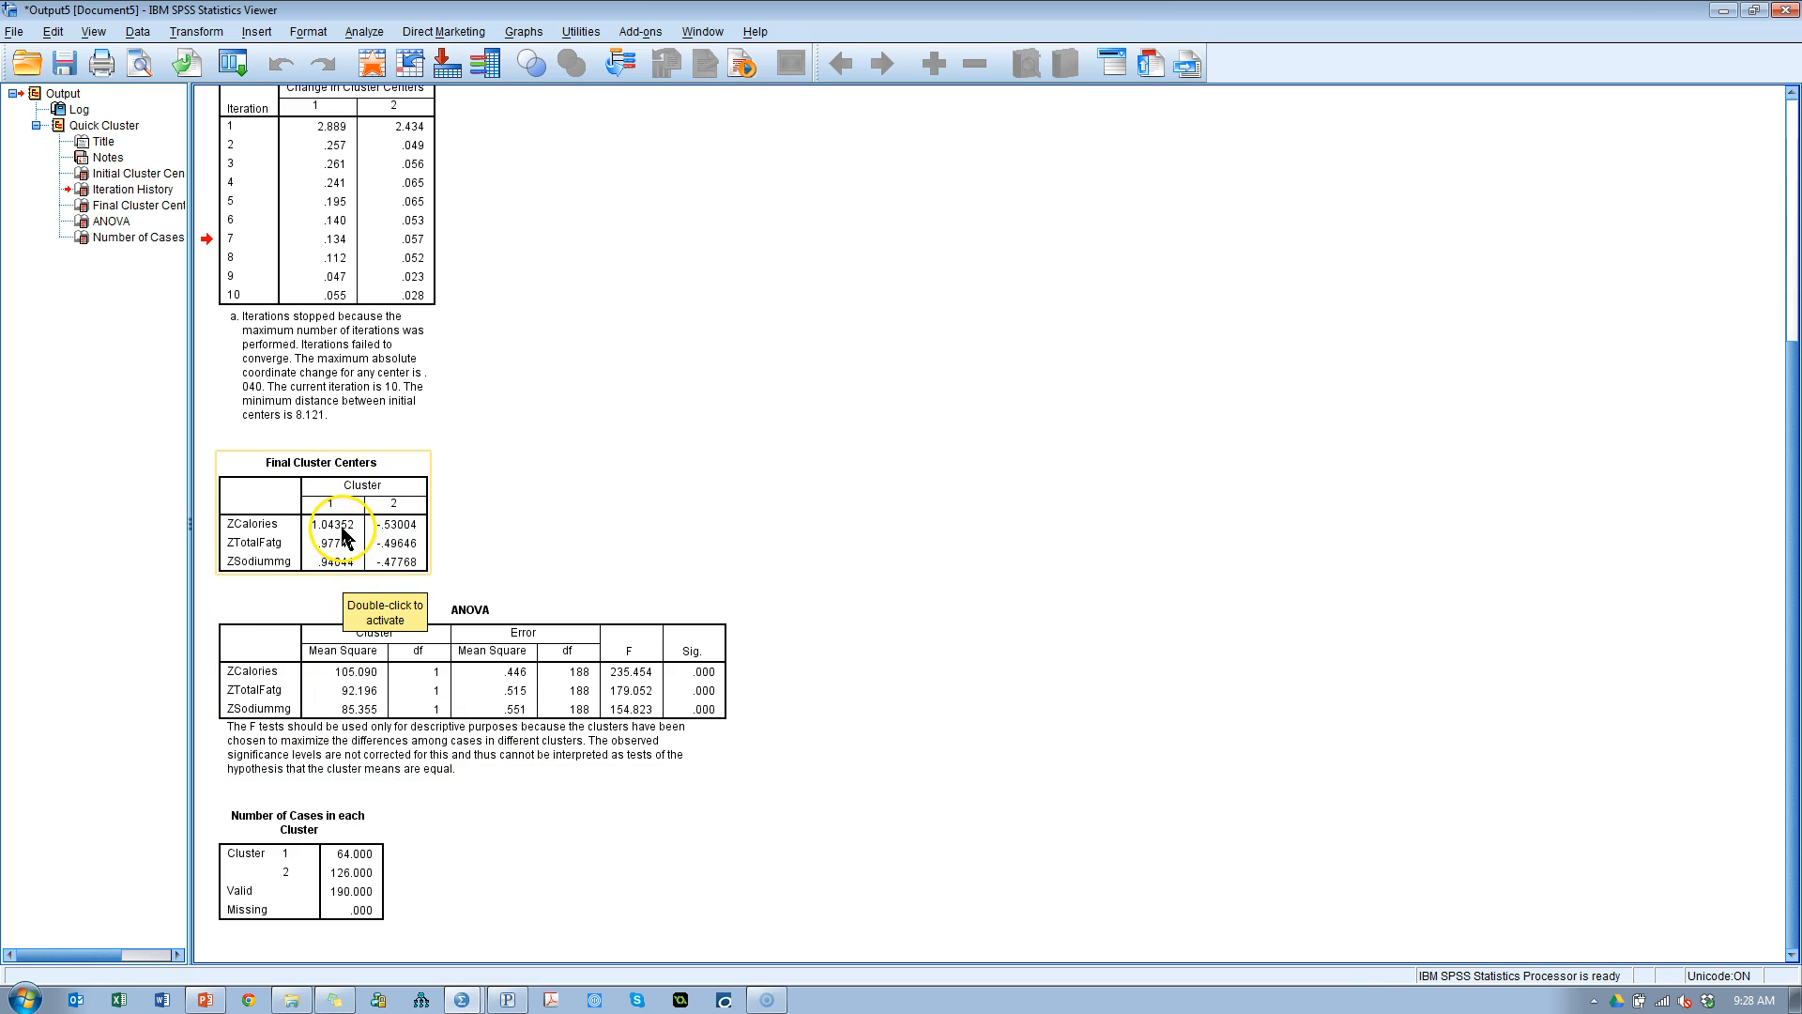
Step: Make a bar chart from the Final Cluster Centers table values
double_click(345, 534)
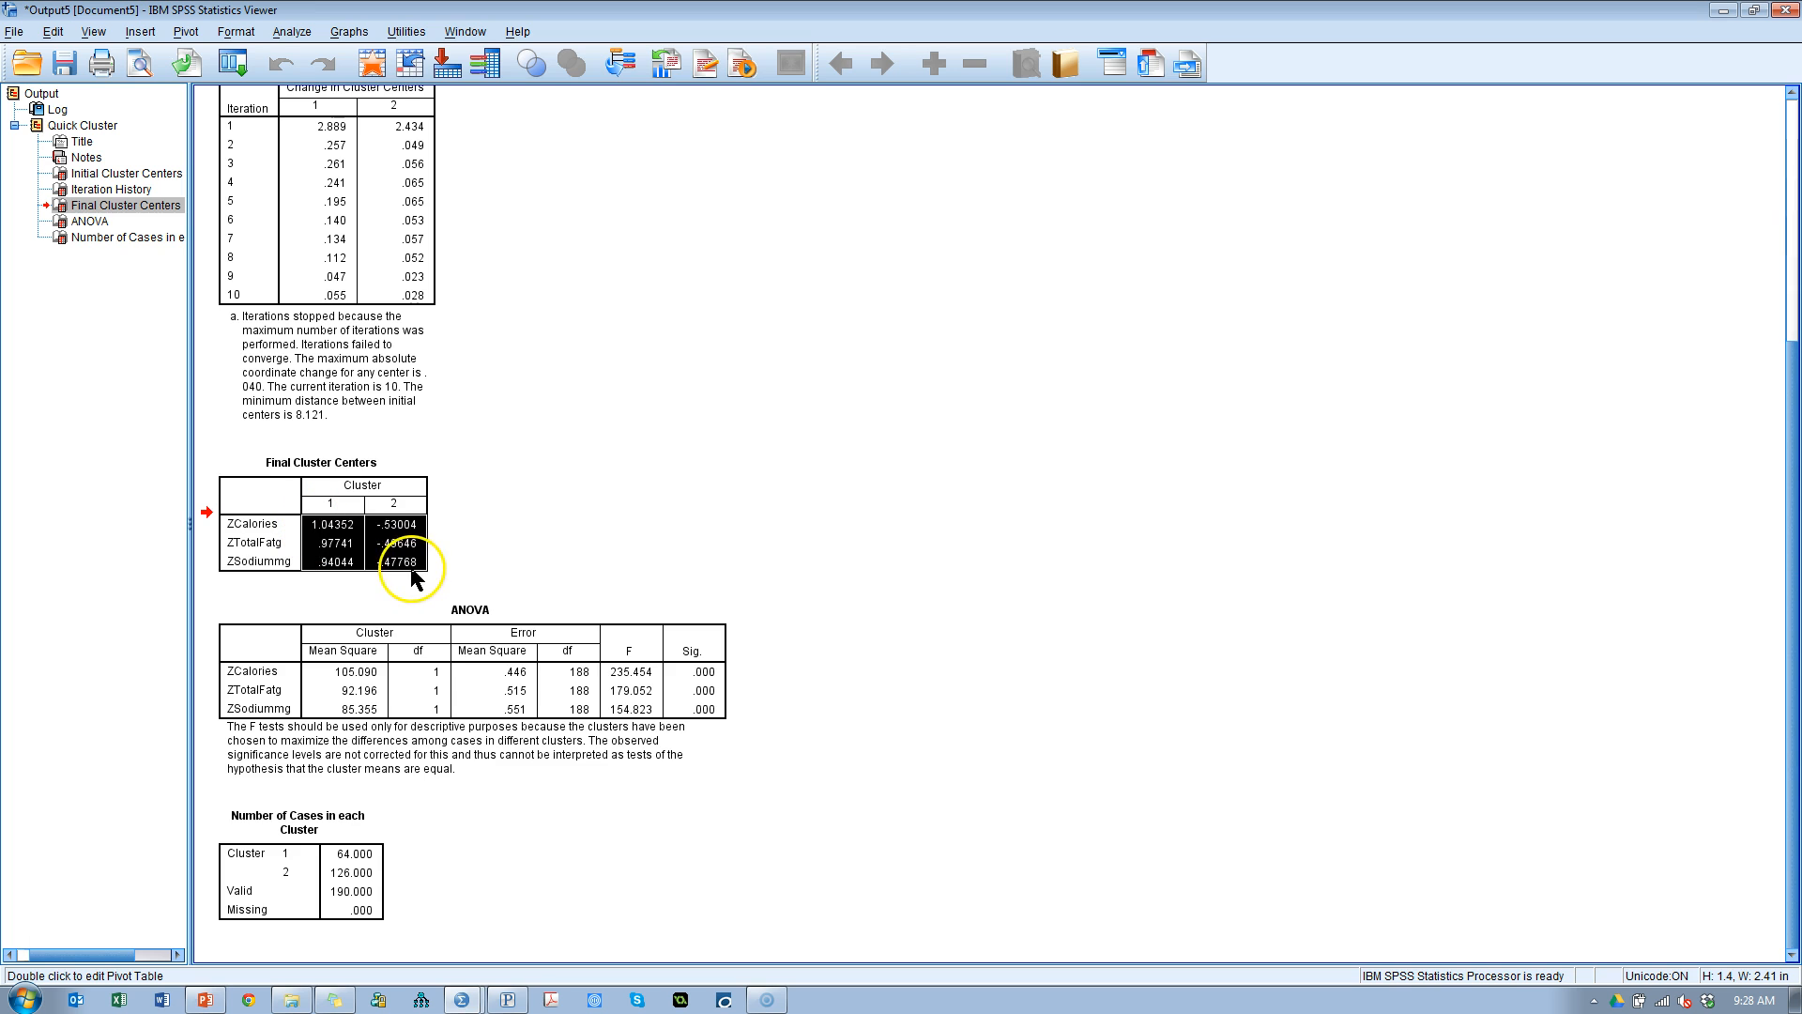
right_click(402, 562)
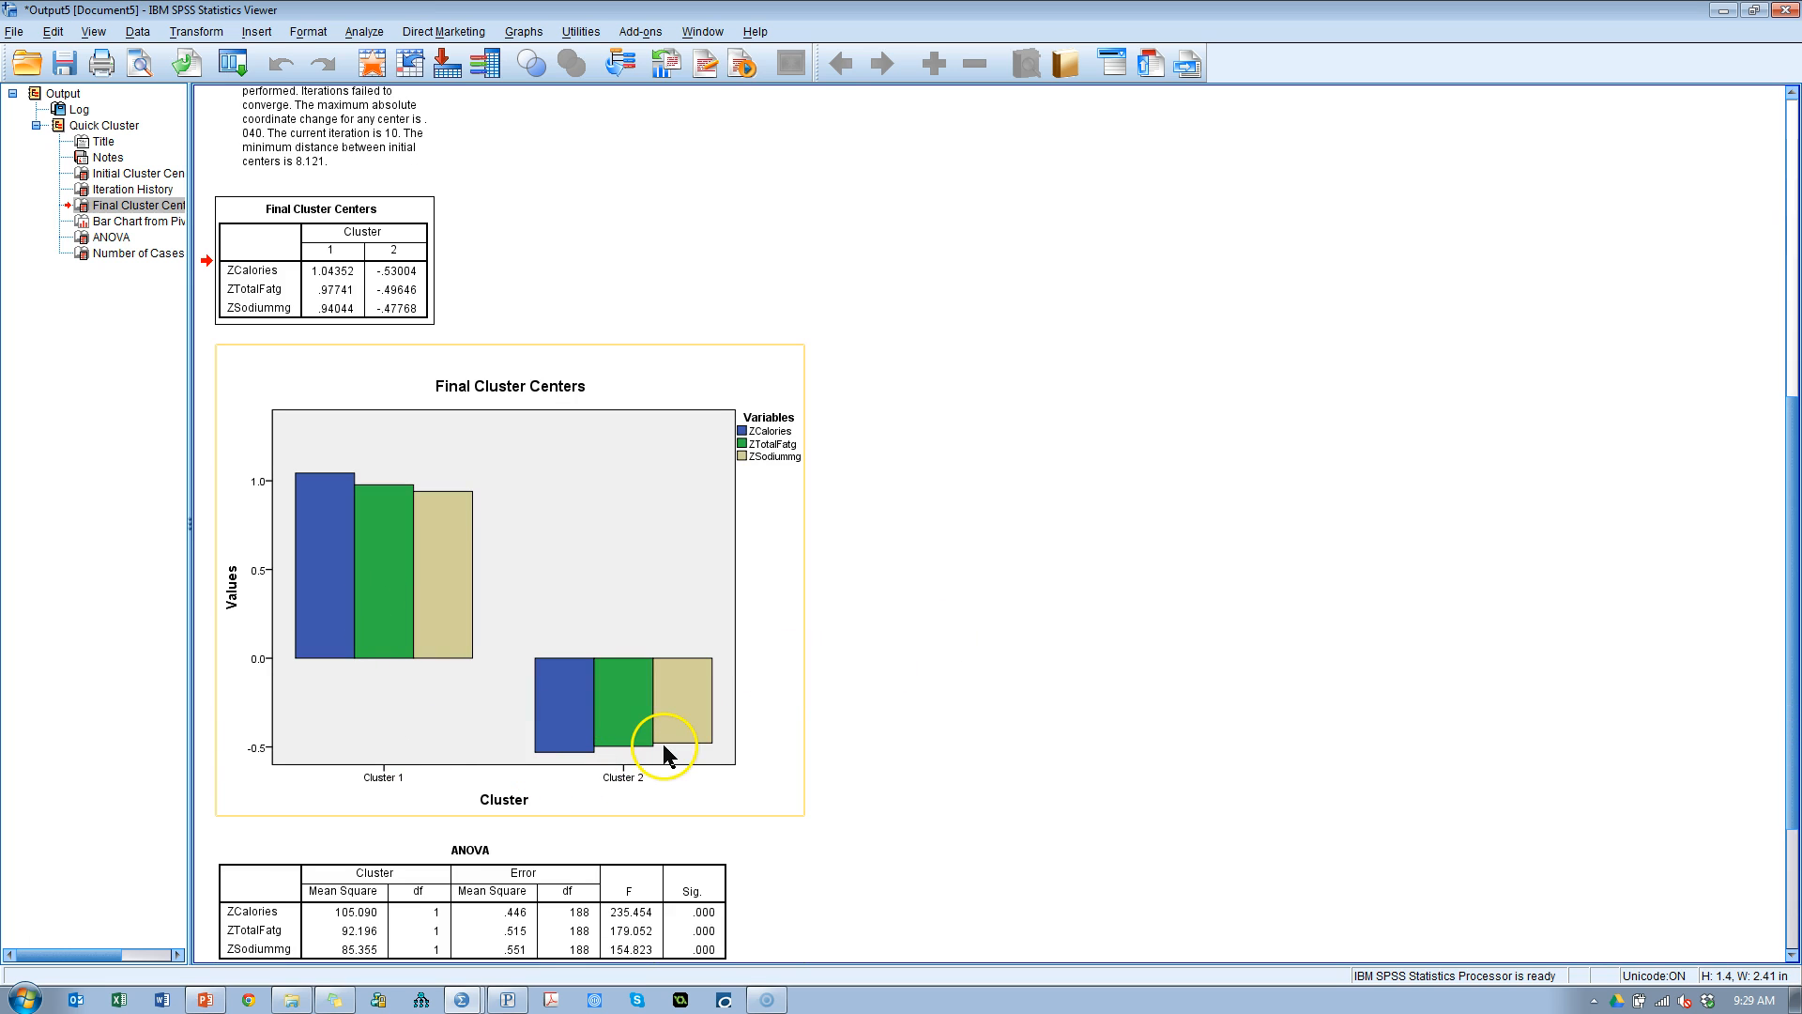
mouse_move(761, 763)
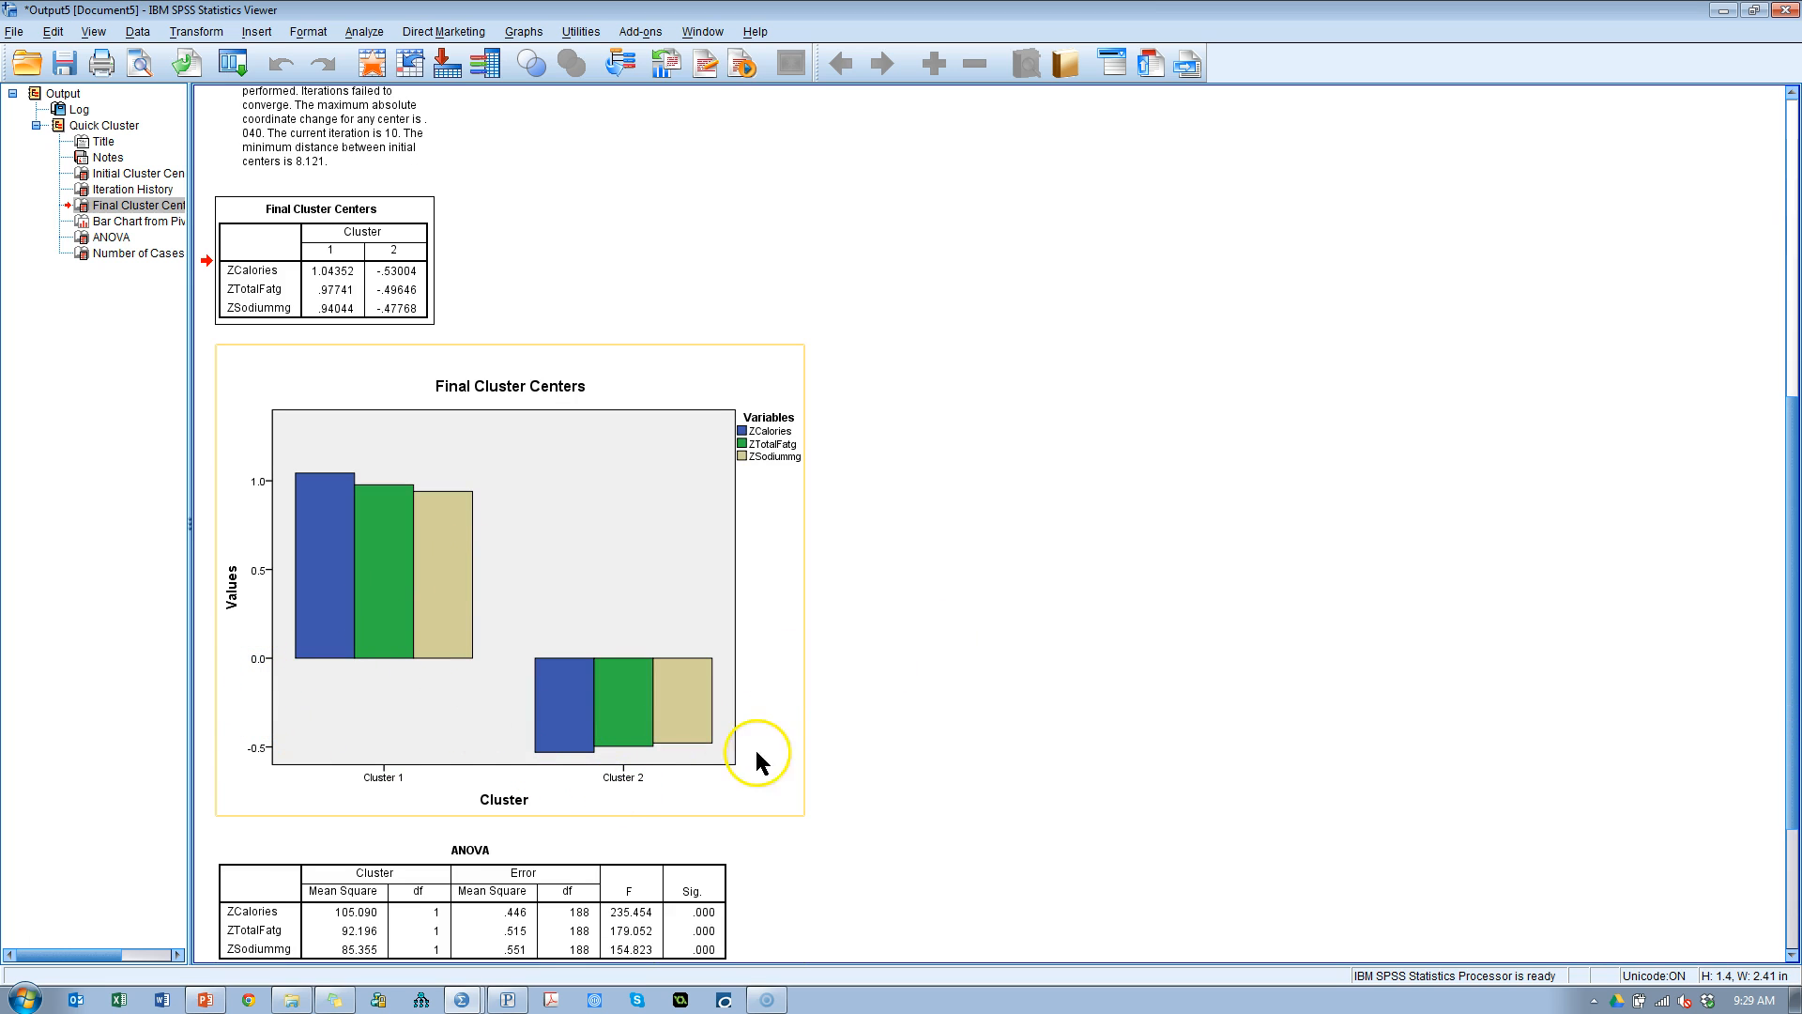
mouse_move(313, 669)
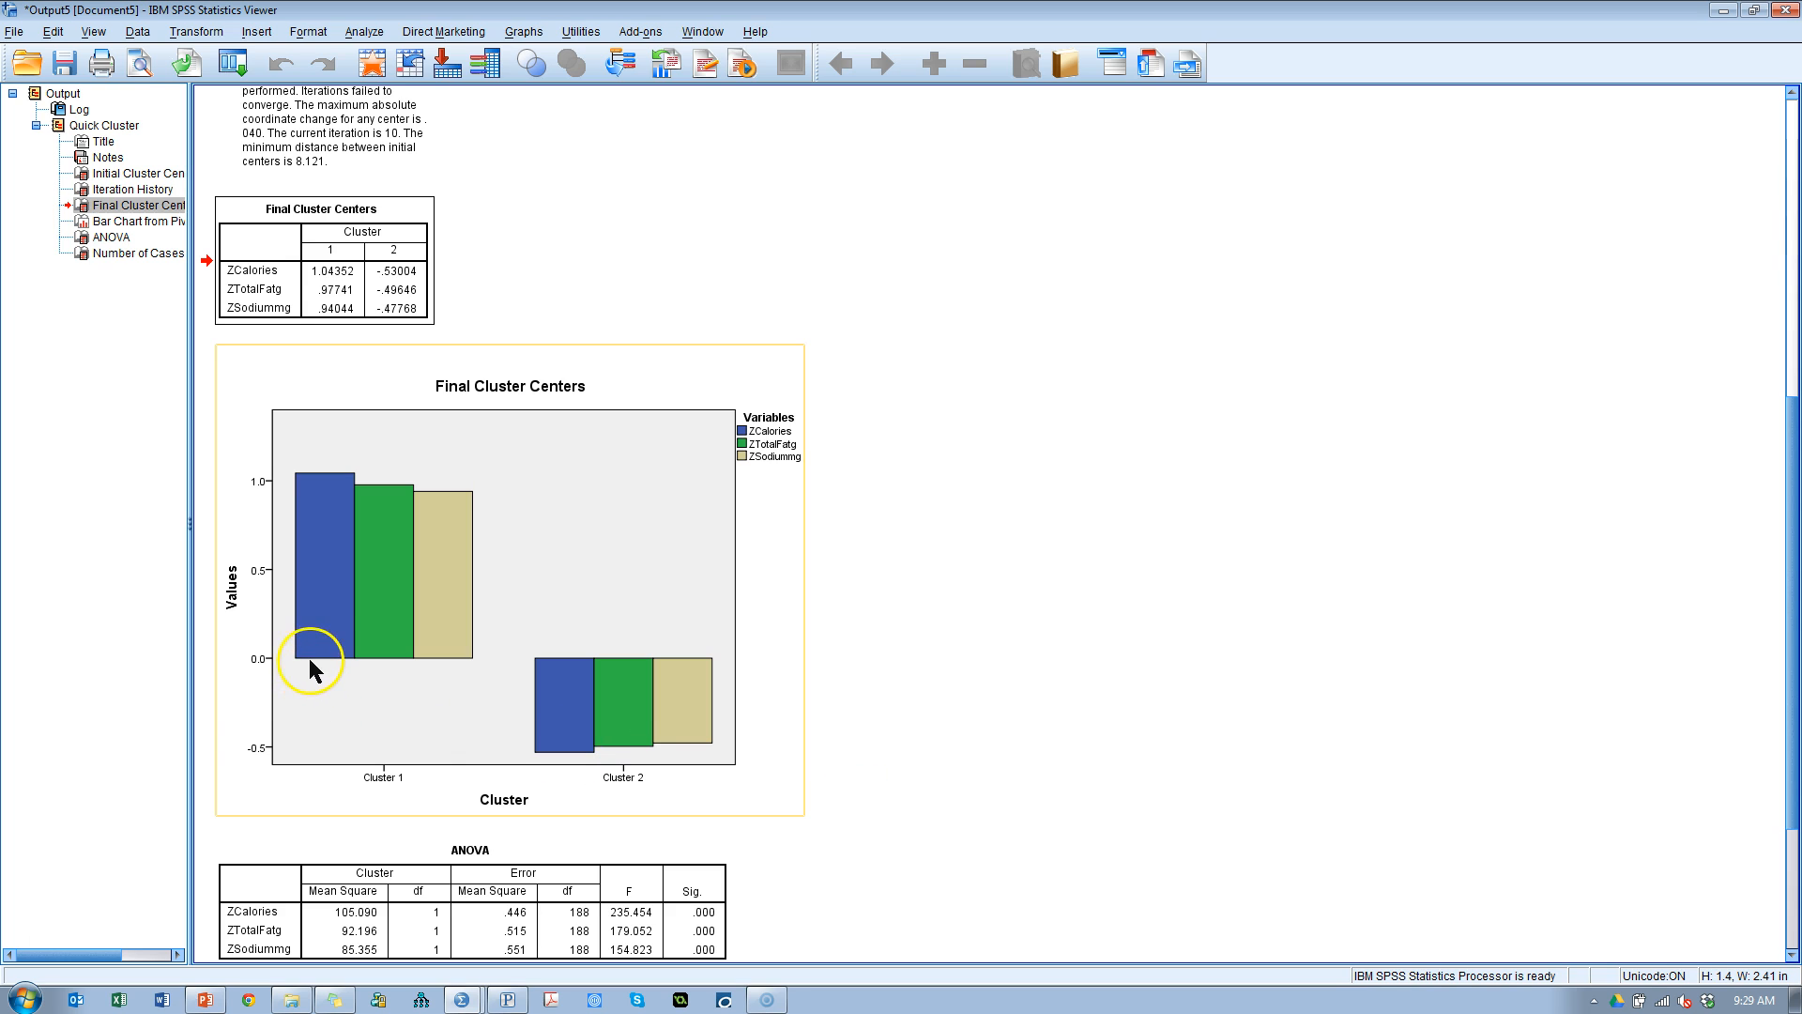
mouse_move(773, 721)
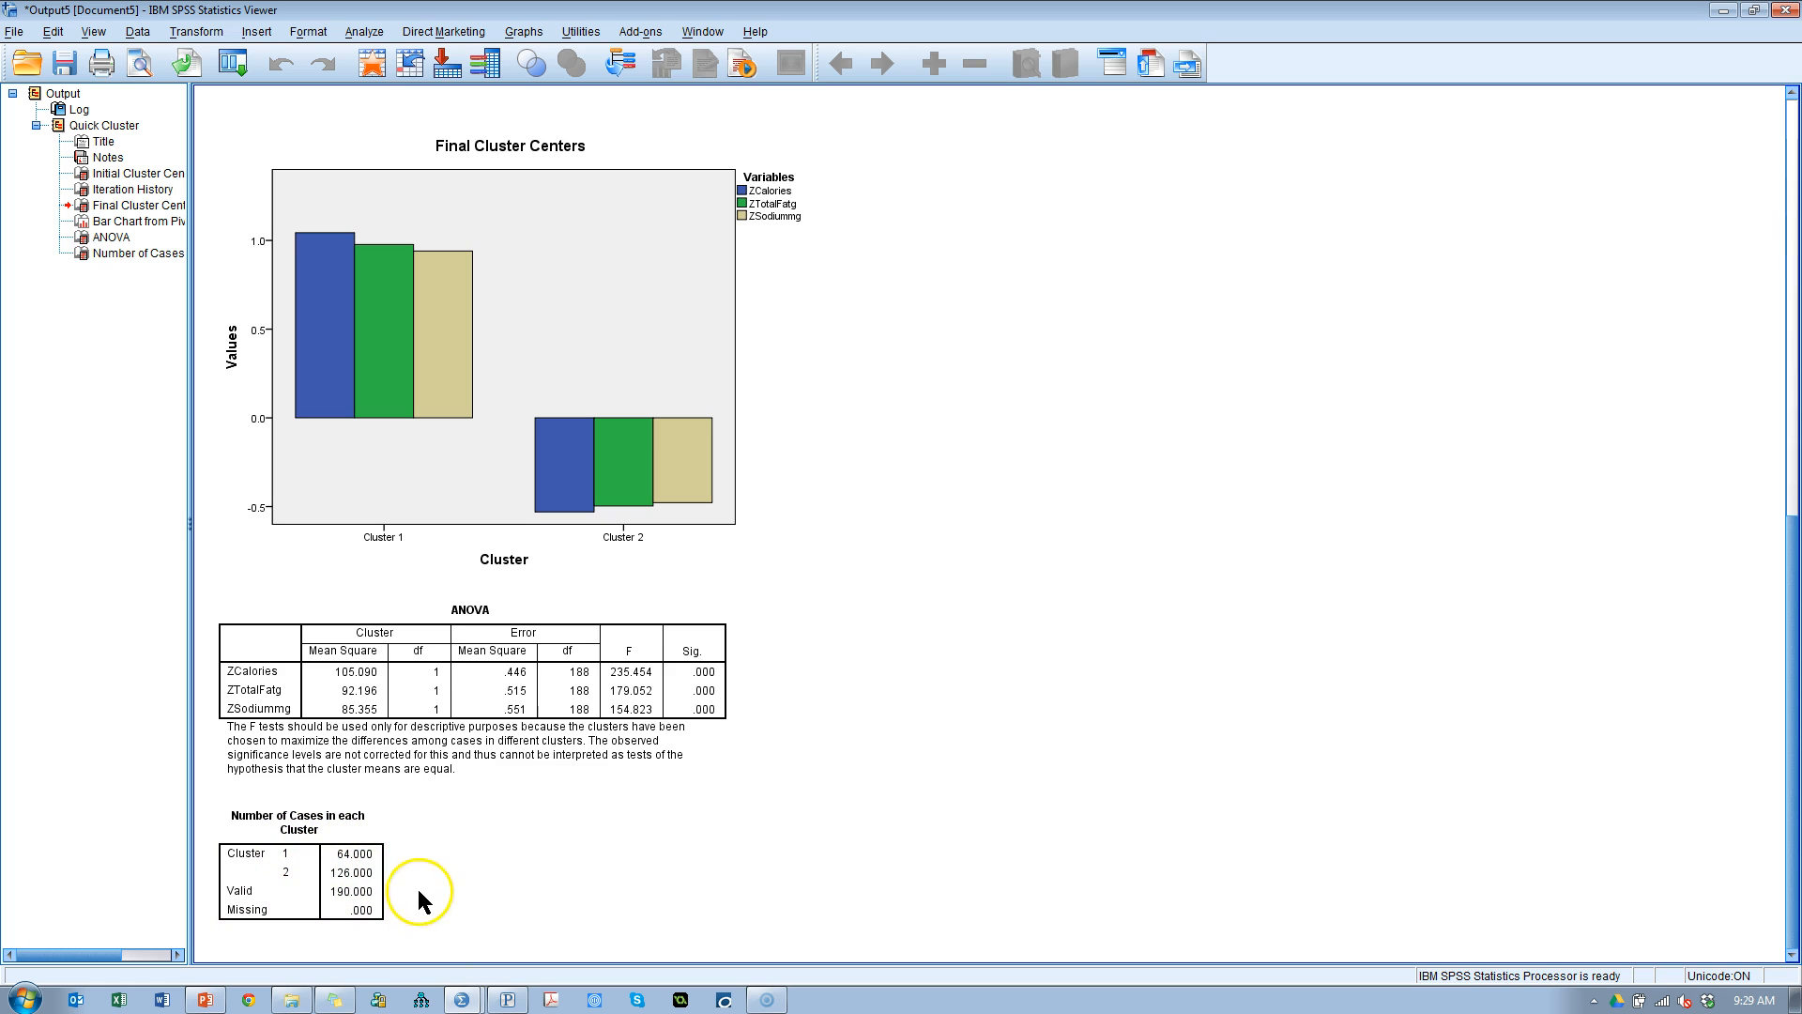
Step: Recall the K-Means Cluster Analysis dialog and rerun it with 3 clusters
left_click(351, 870)
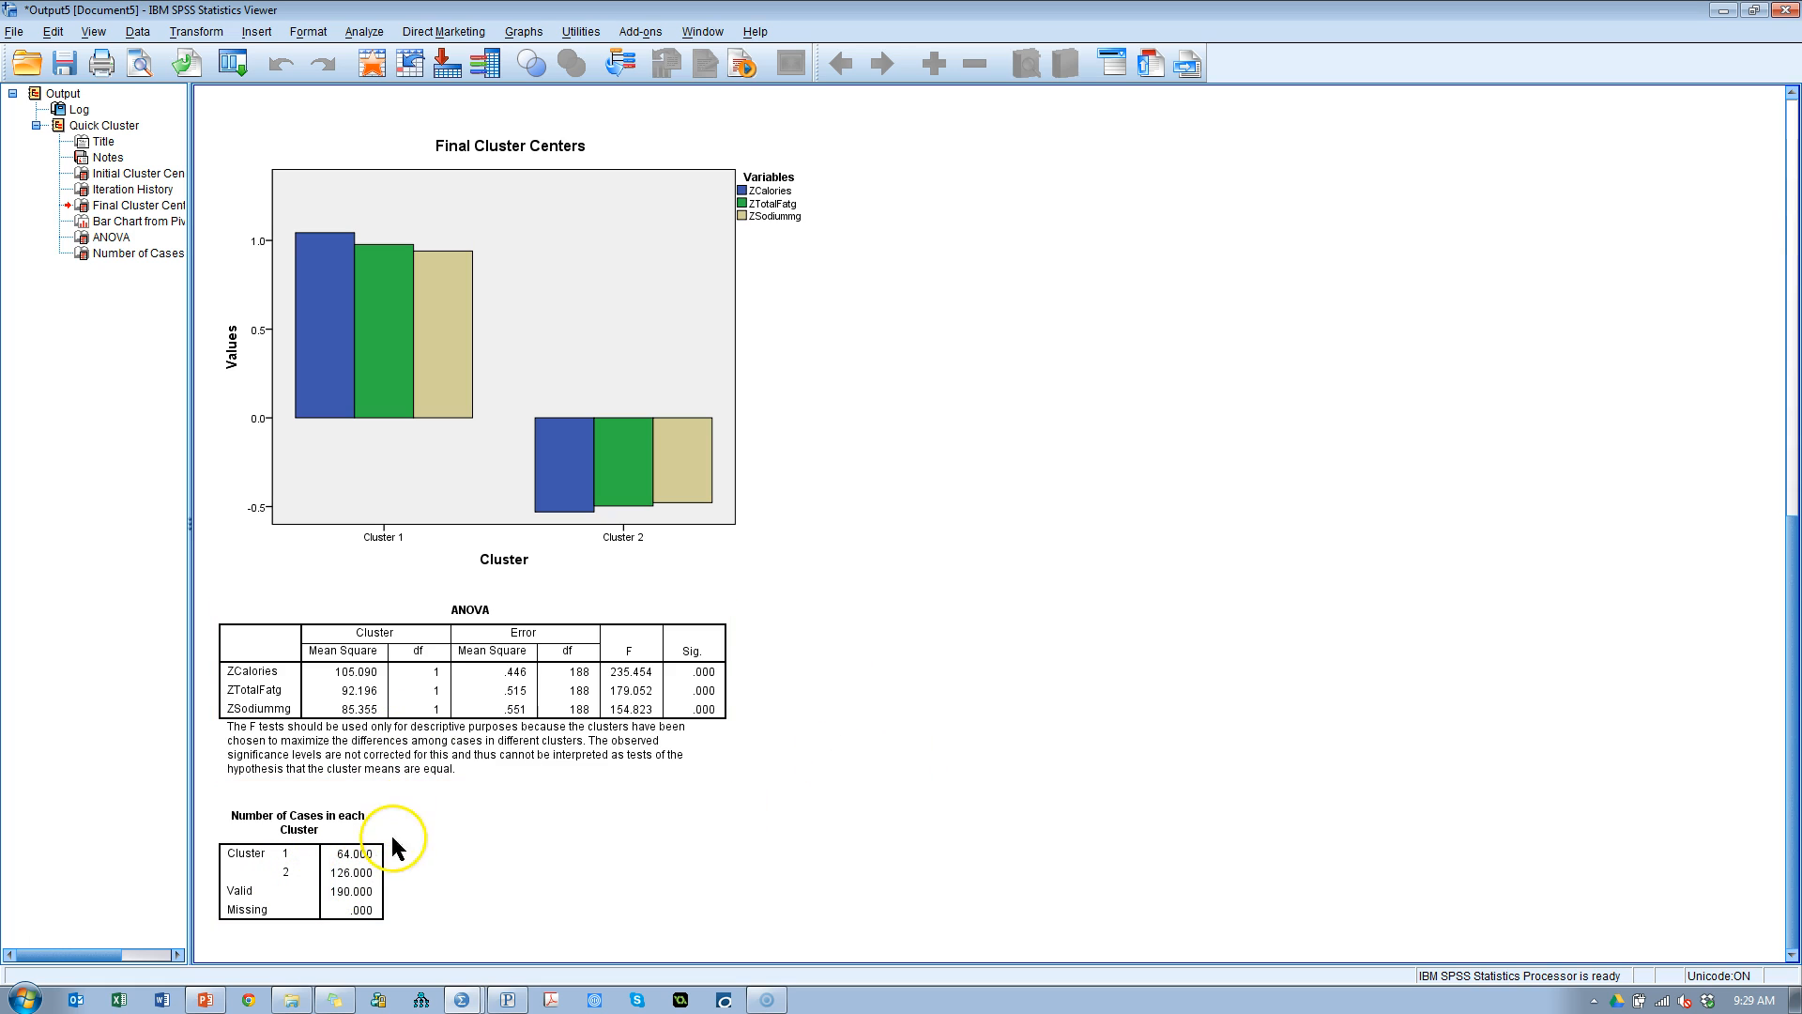
mouse_move(90, 272)
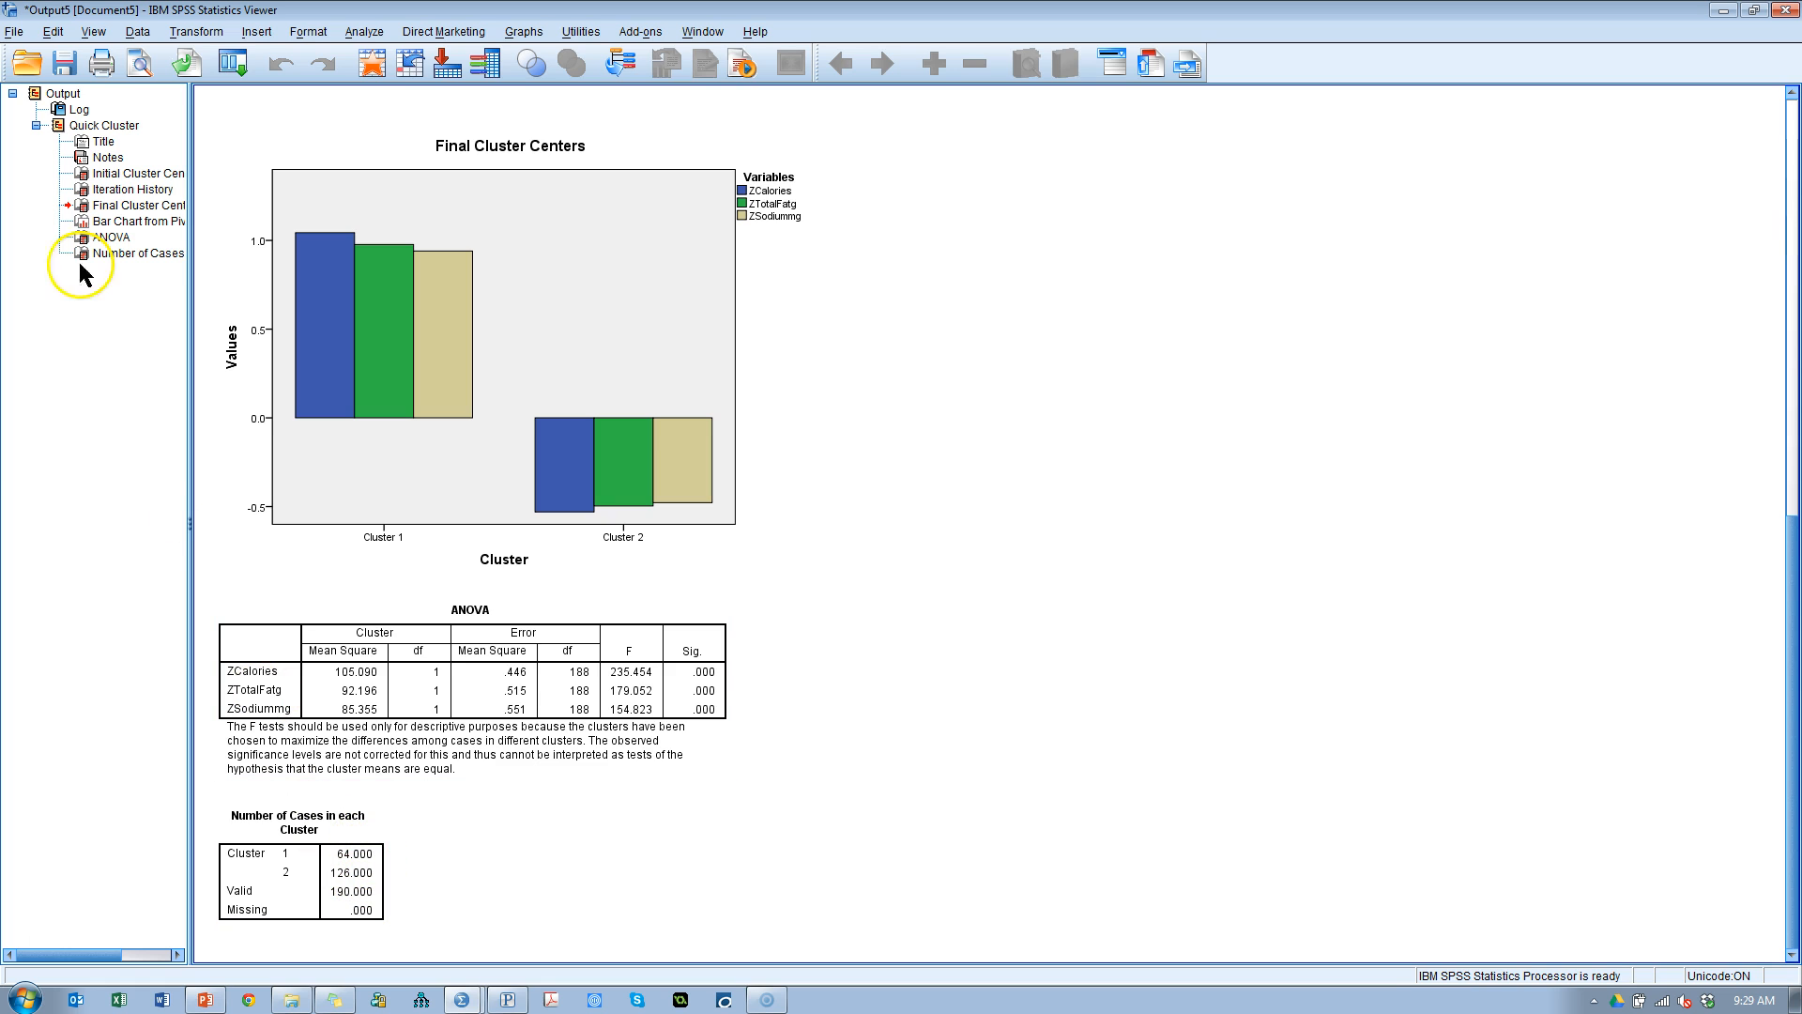
left_click(233, 62)
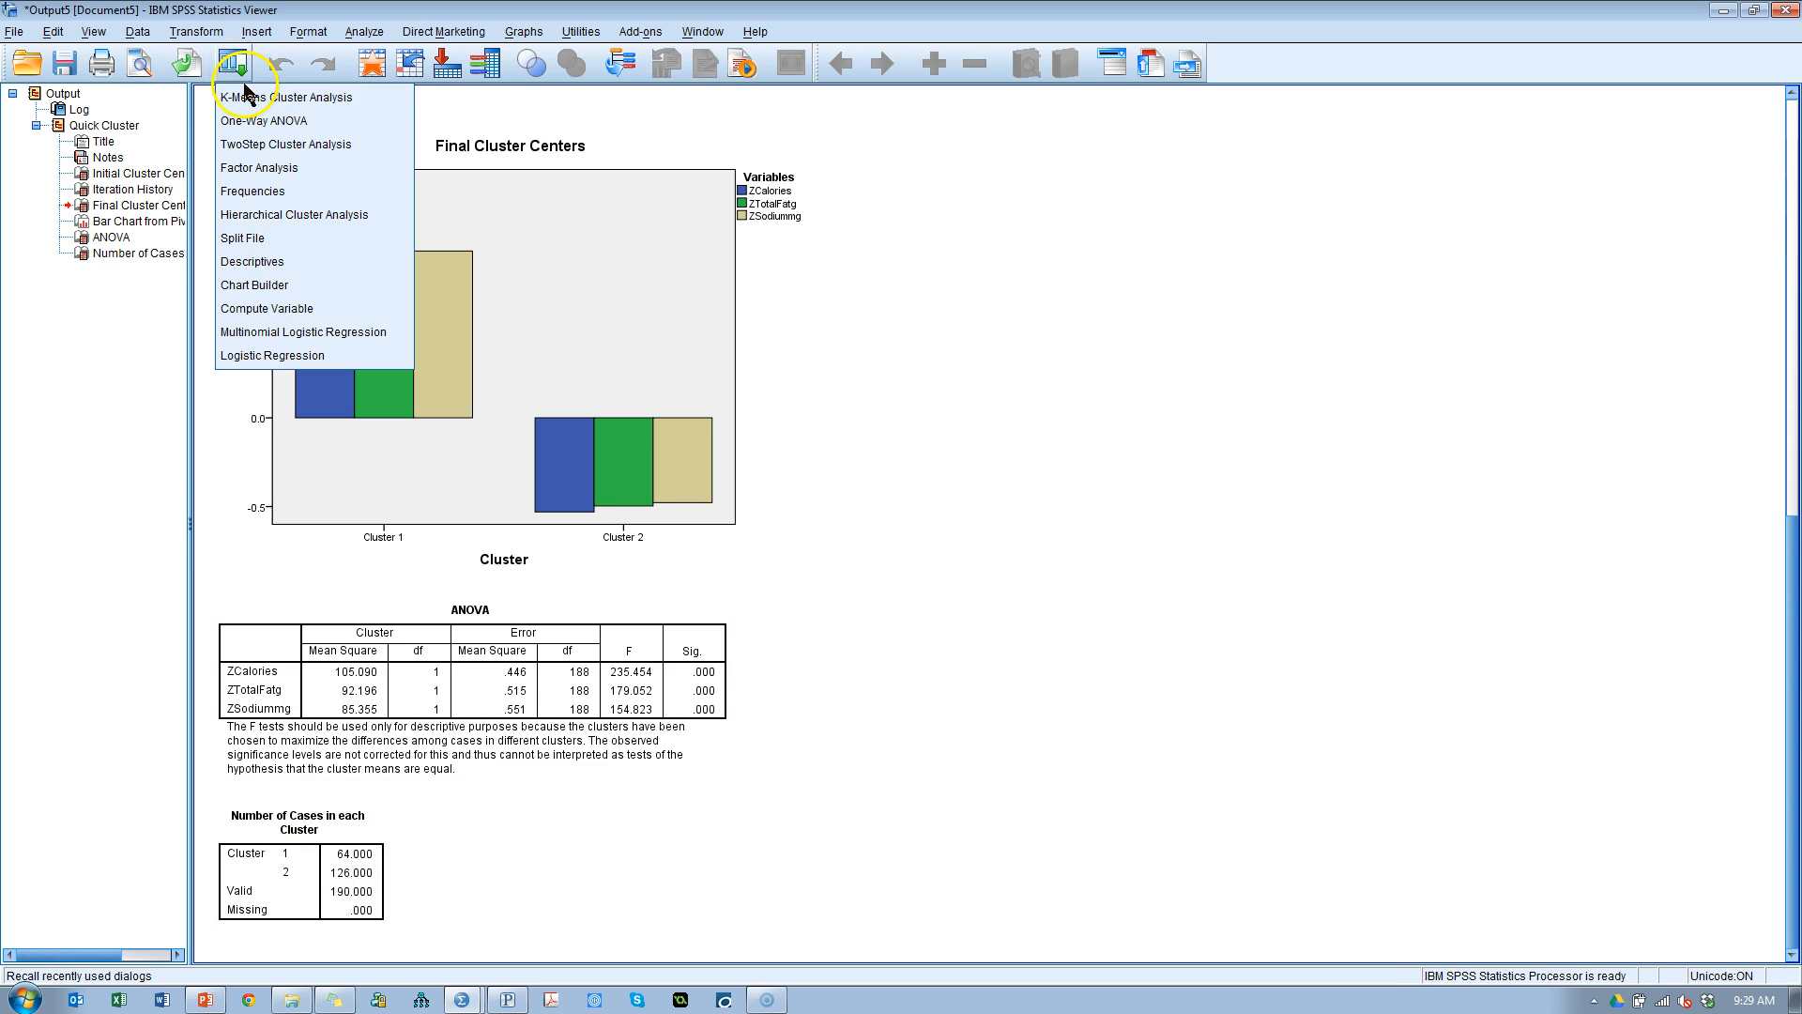
left_click(282, 96)
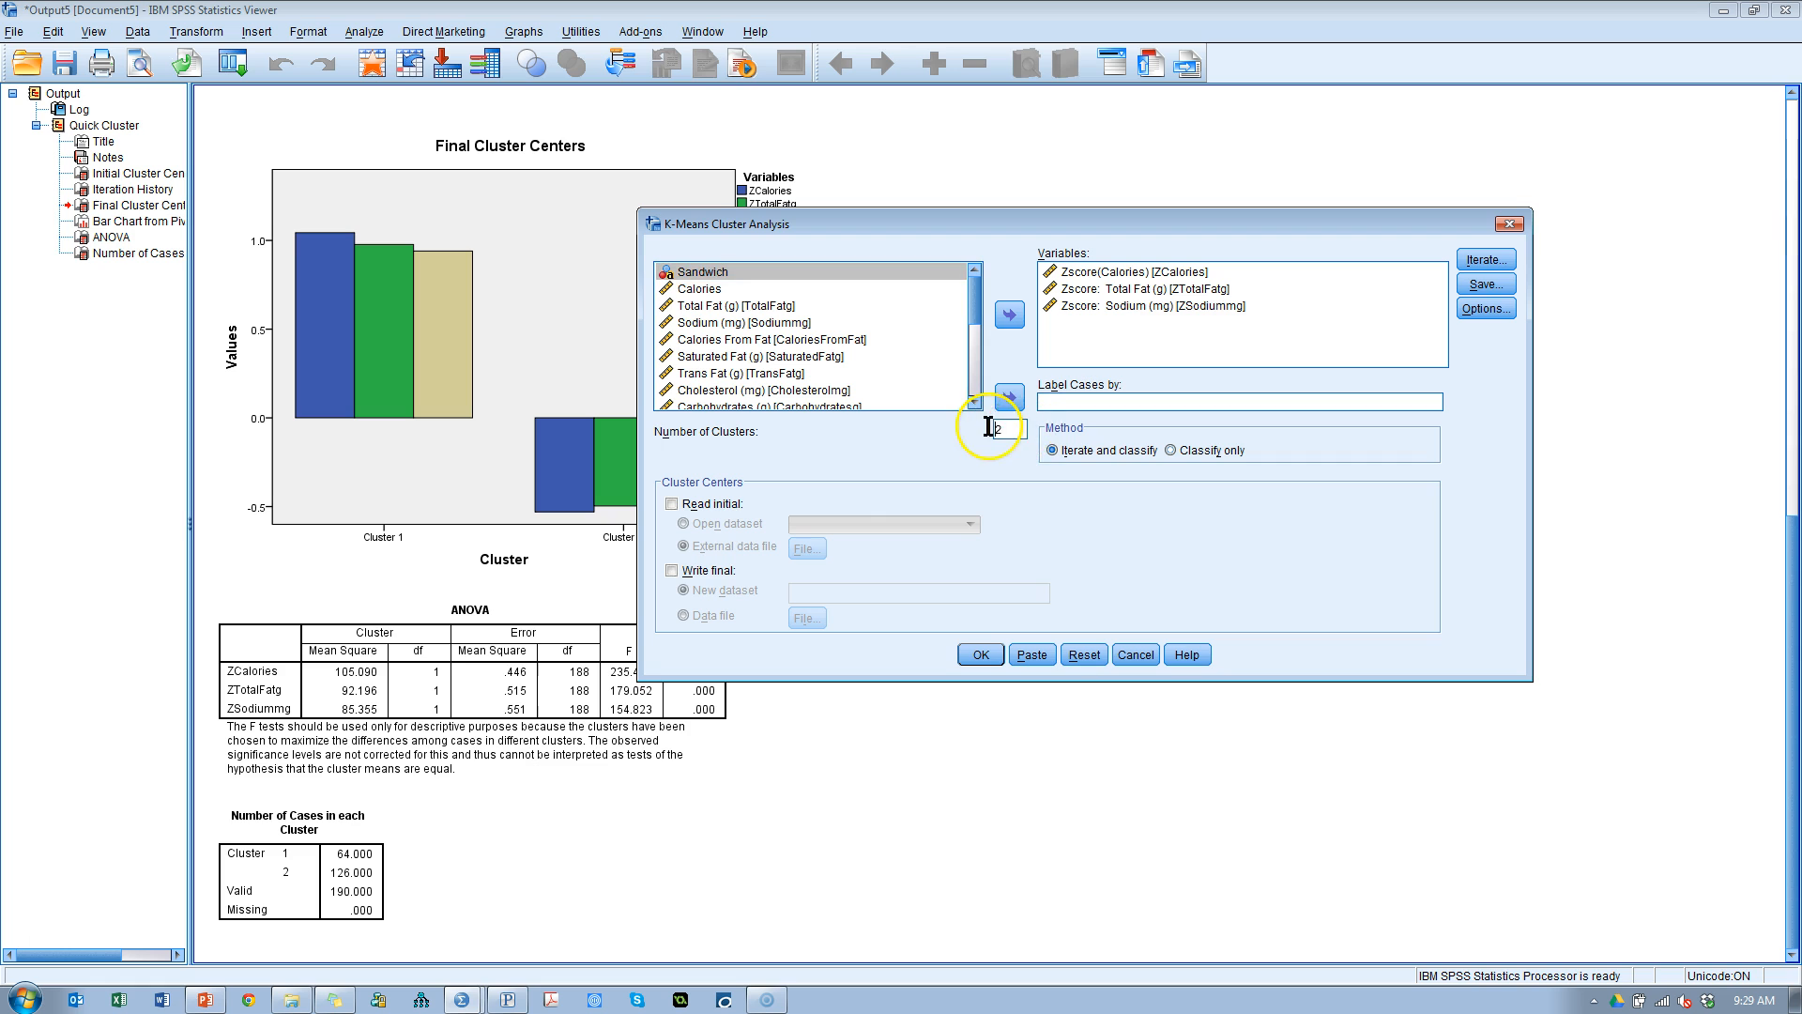
type("3")
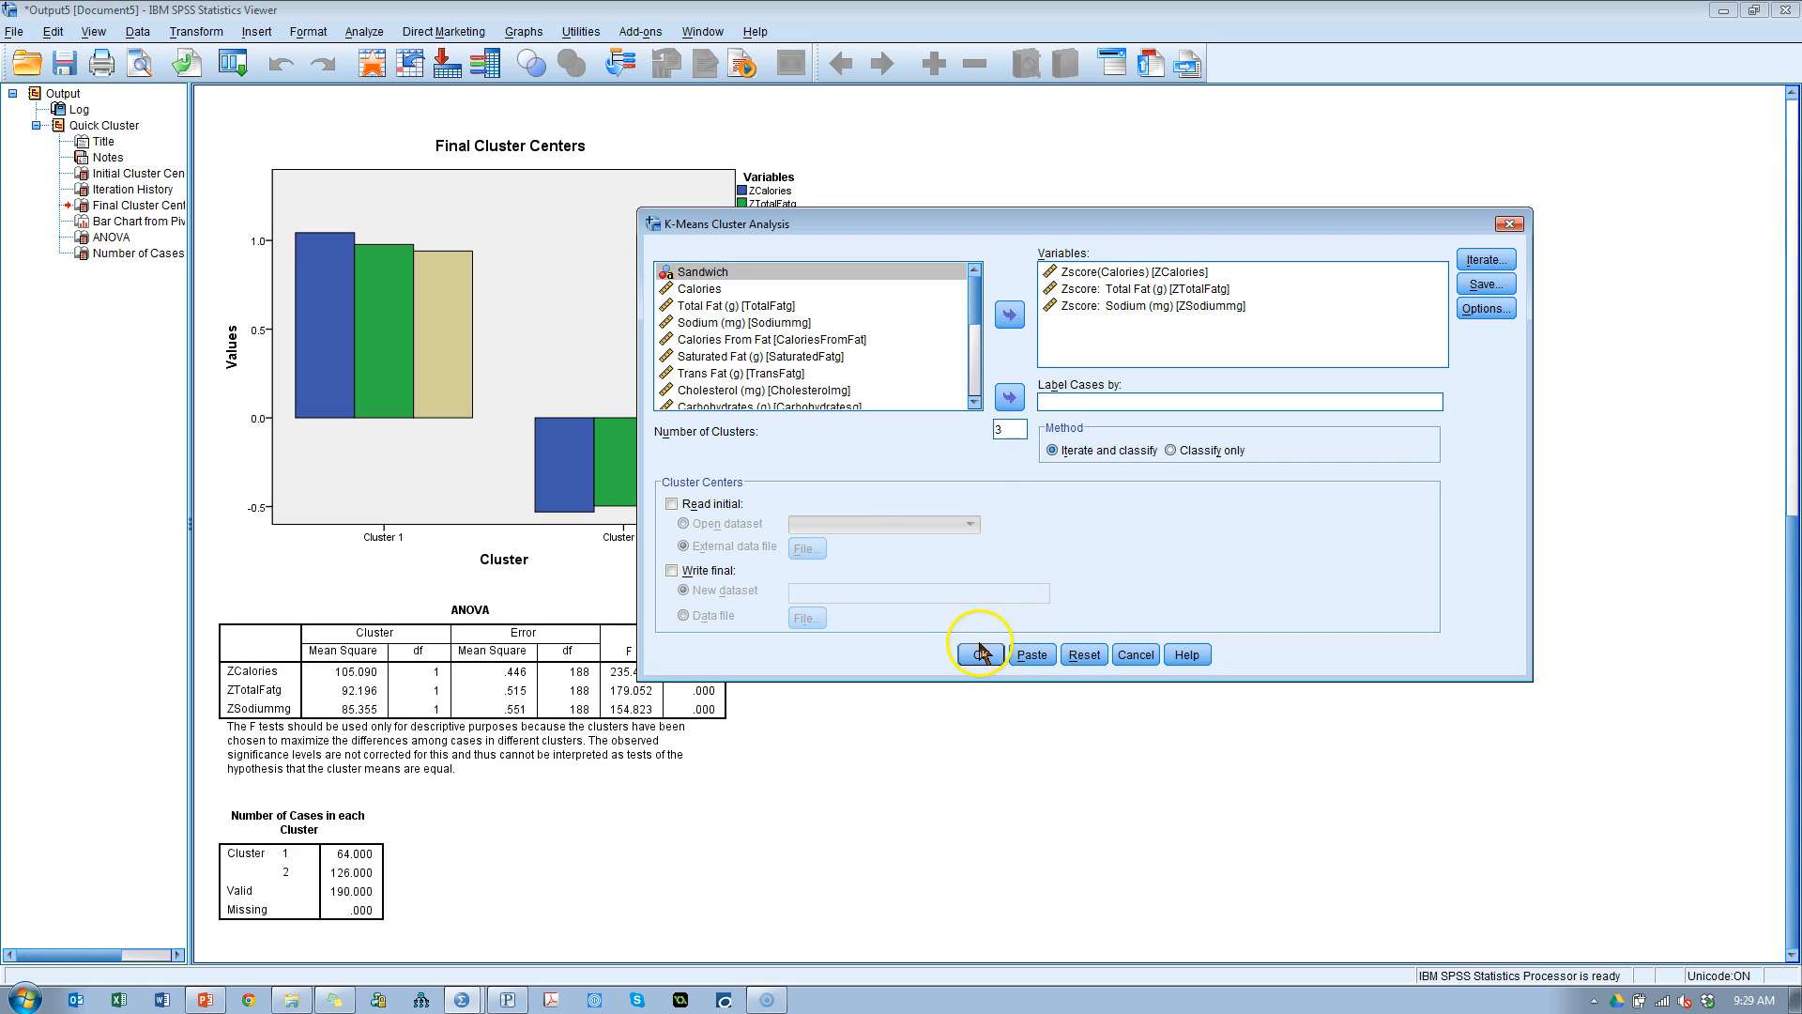
left_click(979, 654)
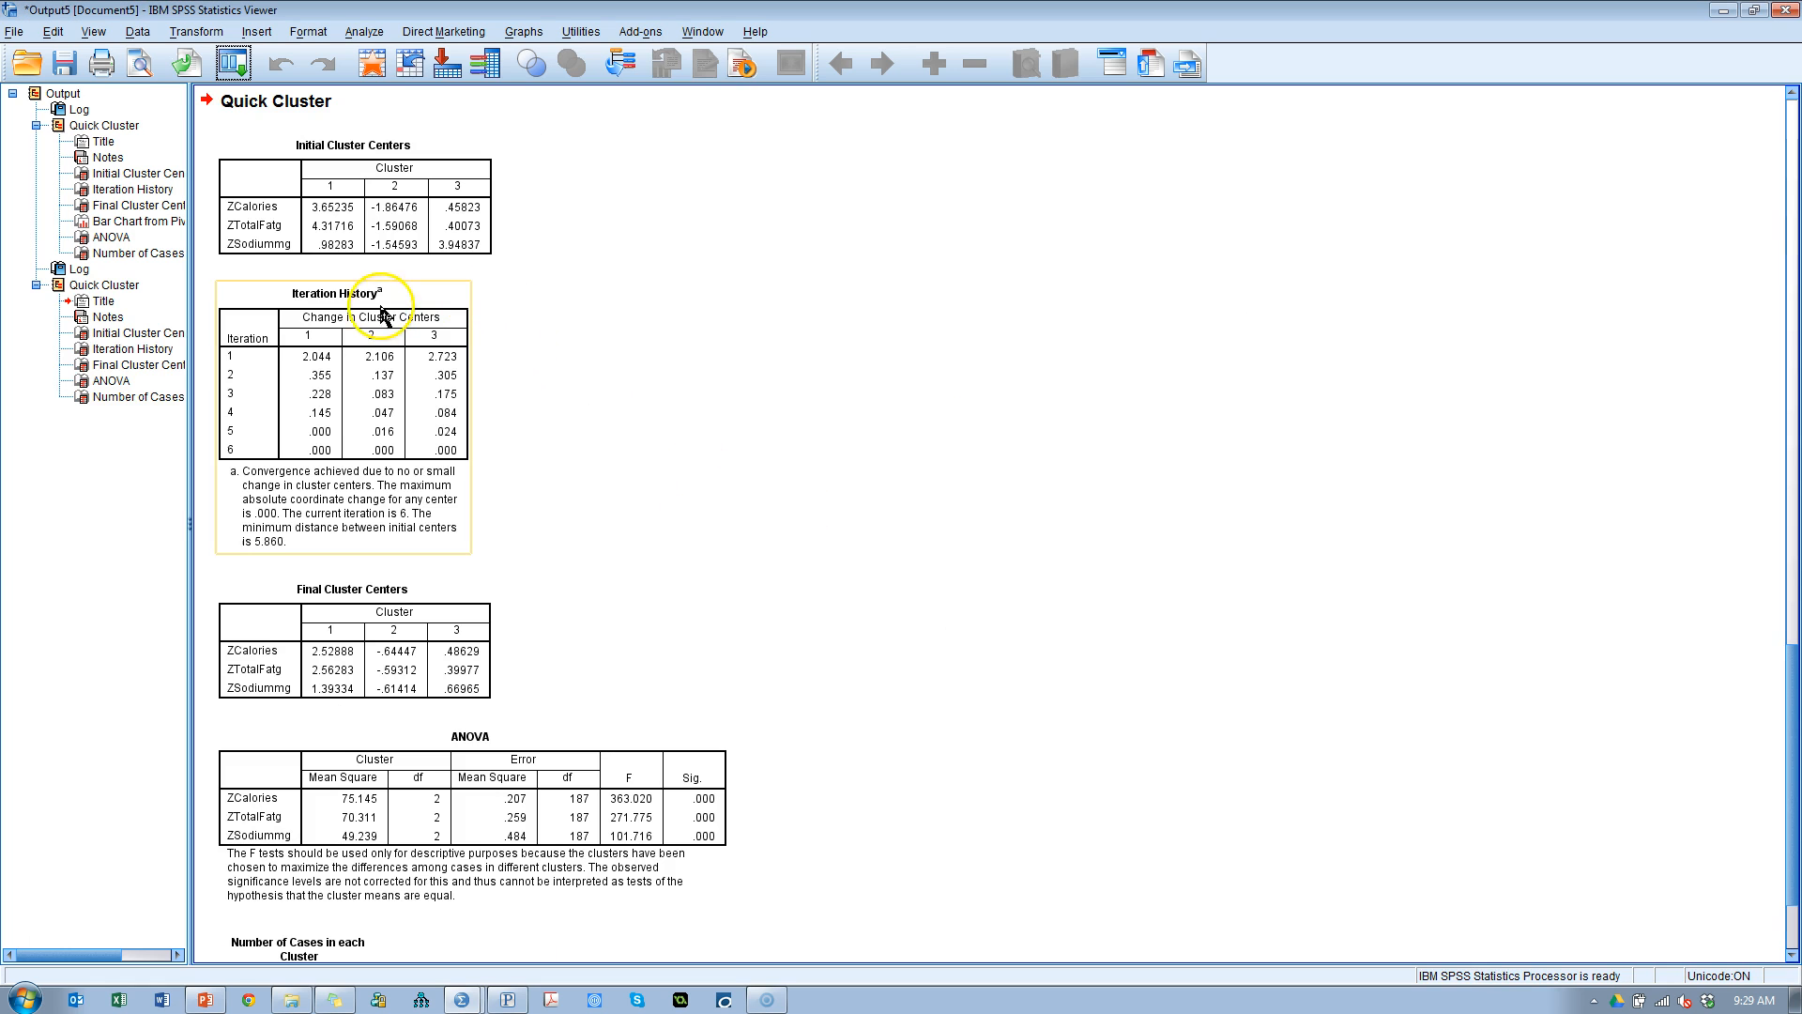
mouse_move(324, 399)
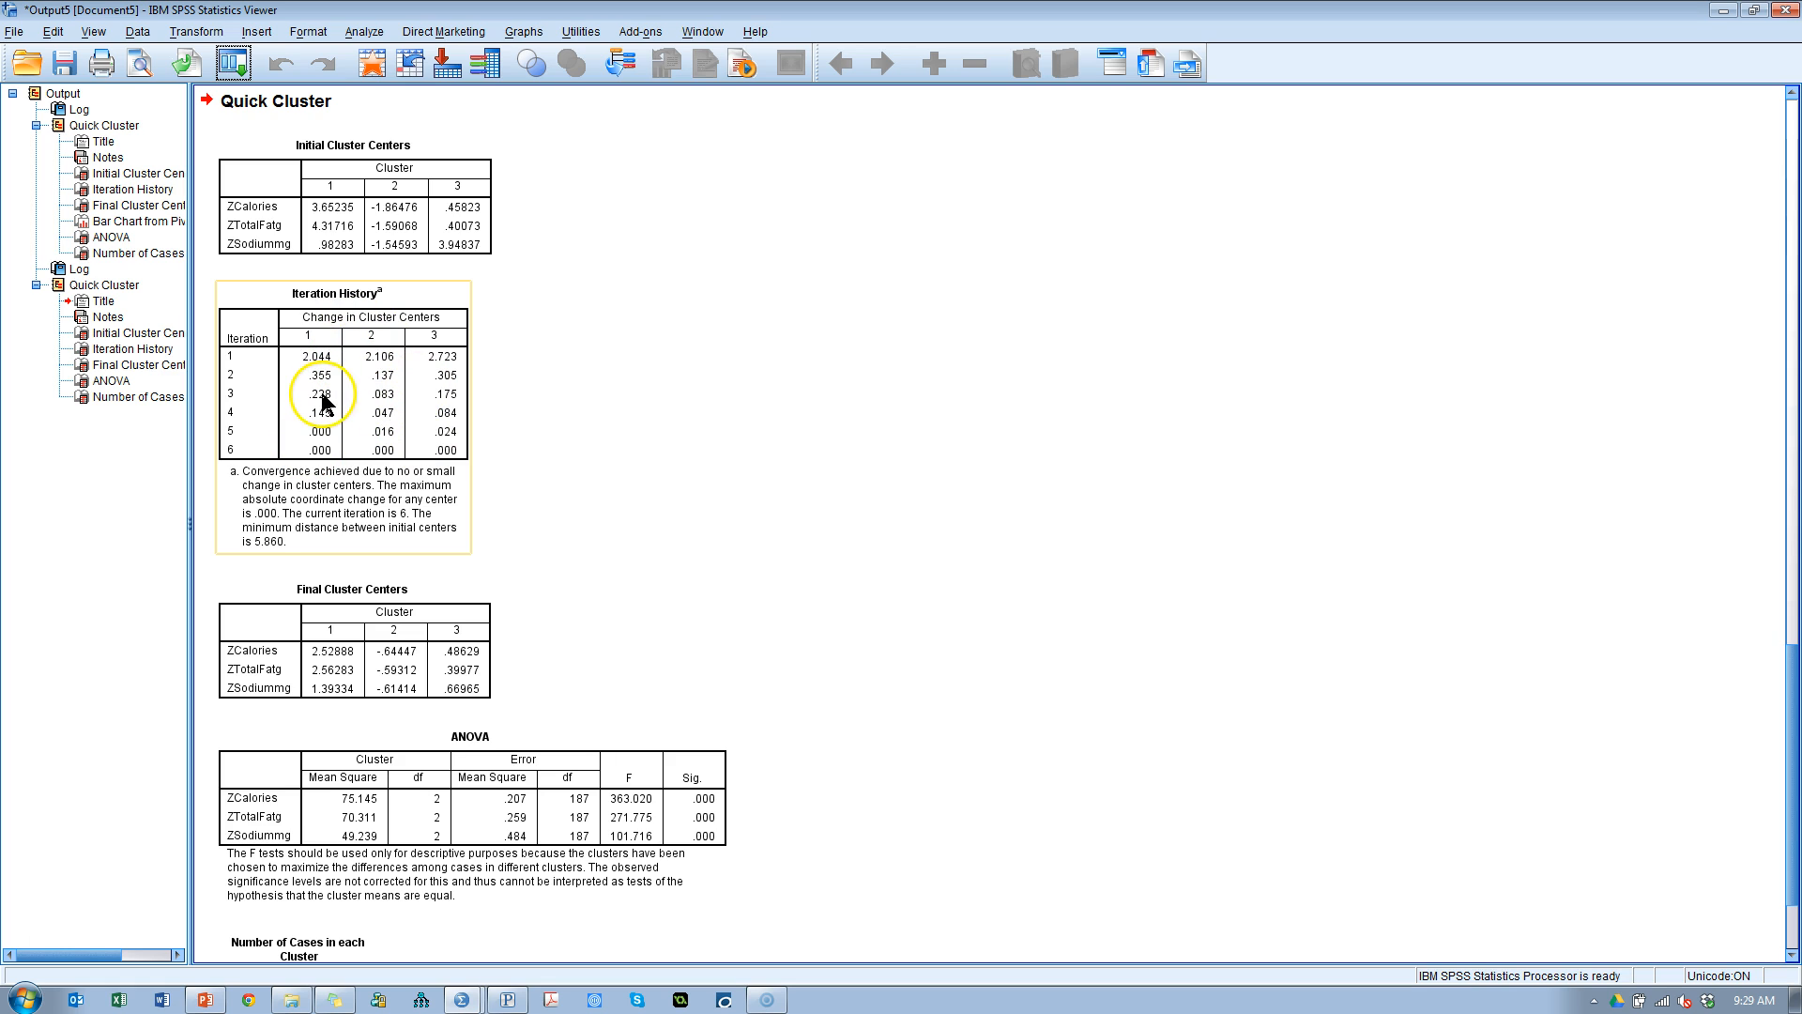
mouse_move(460, 457)
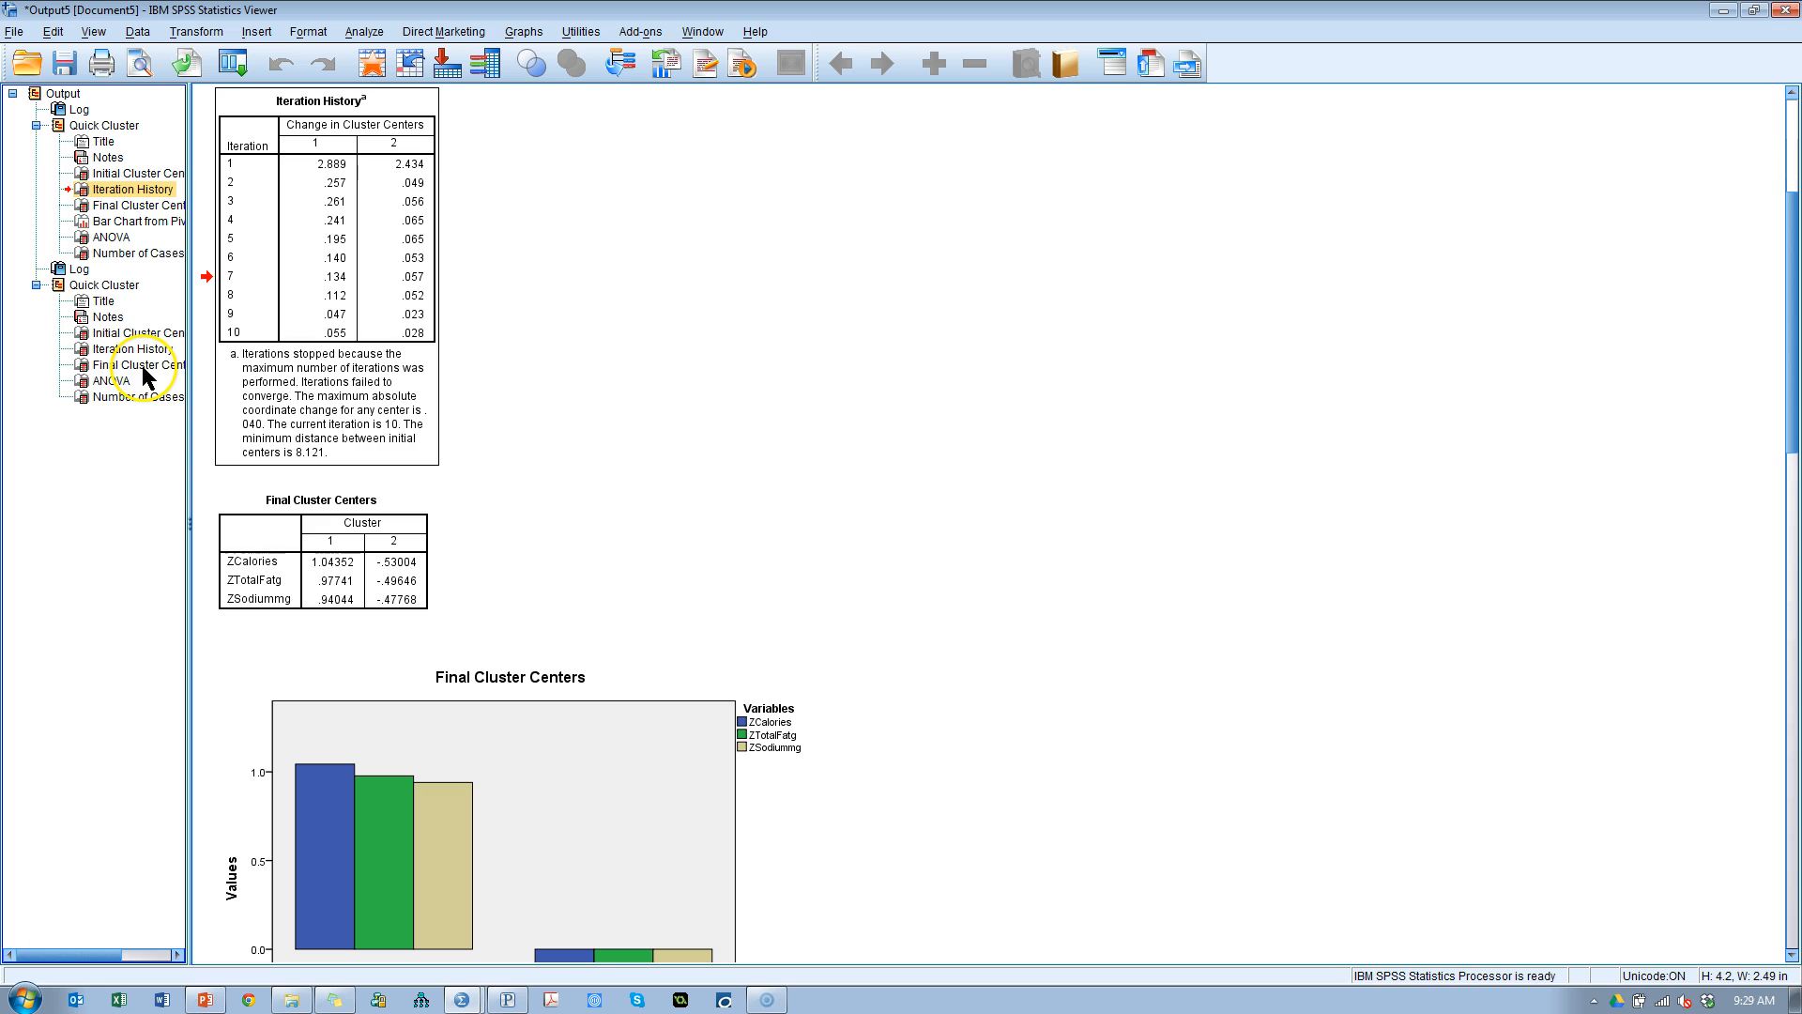
left_click(132, 348)
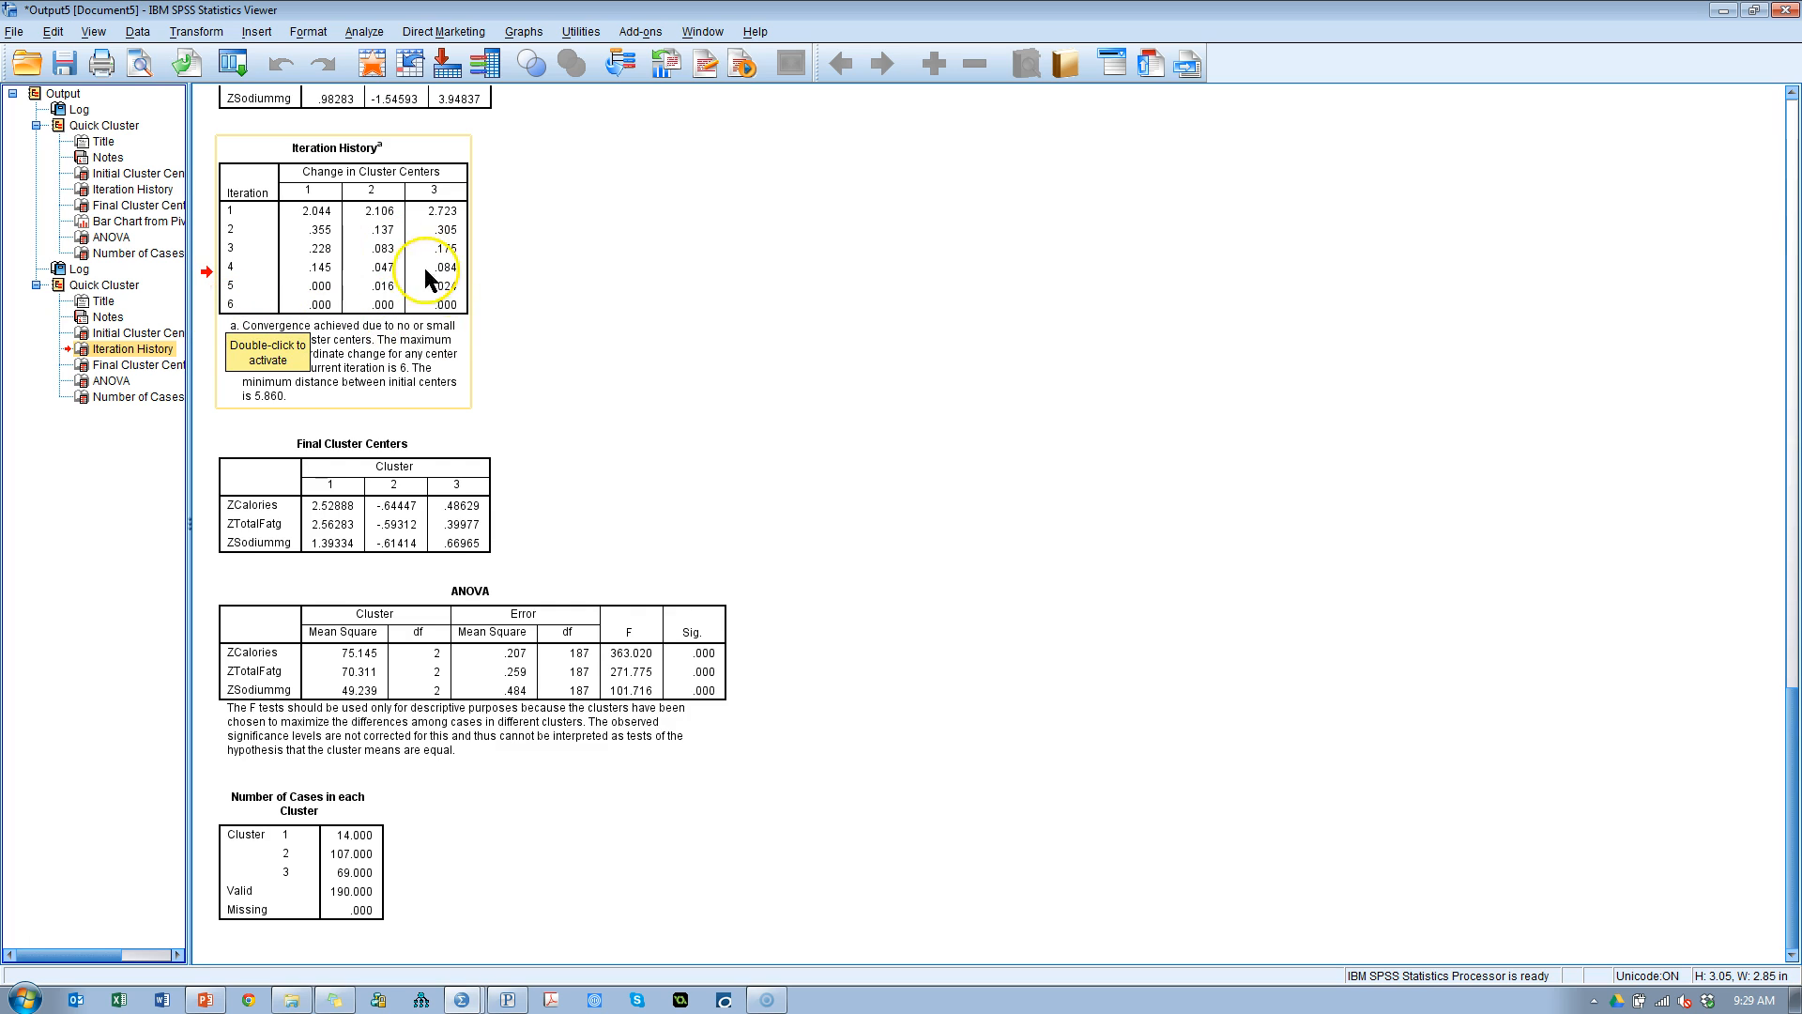
mouse_move(387, 319)
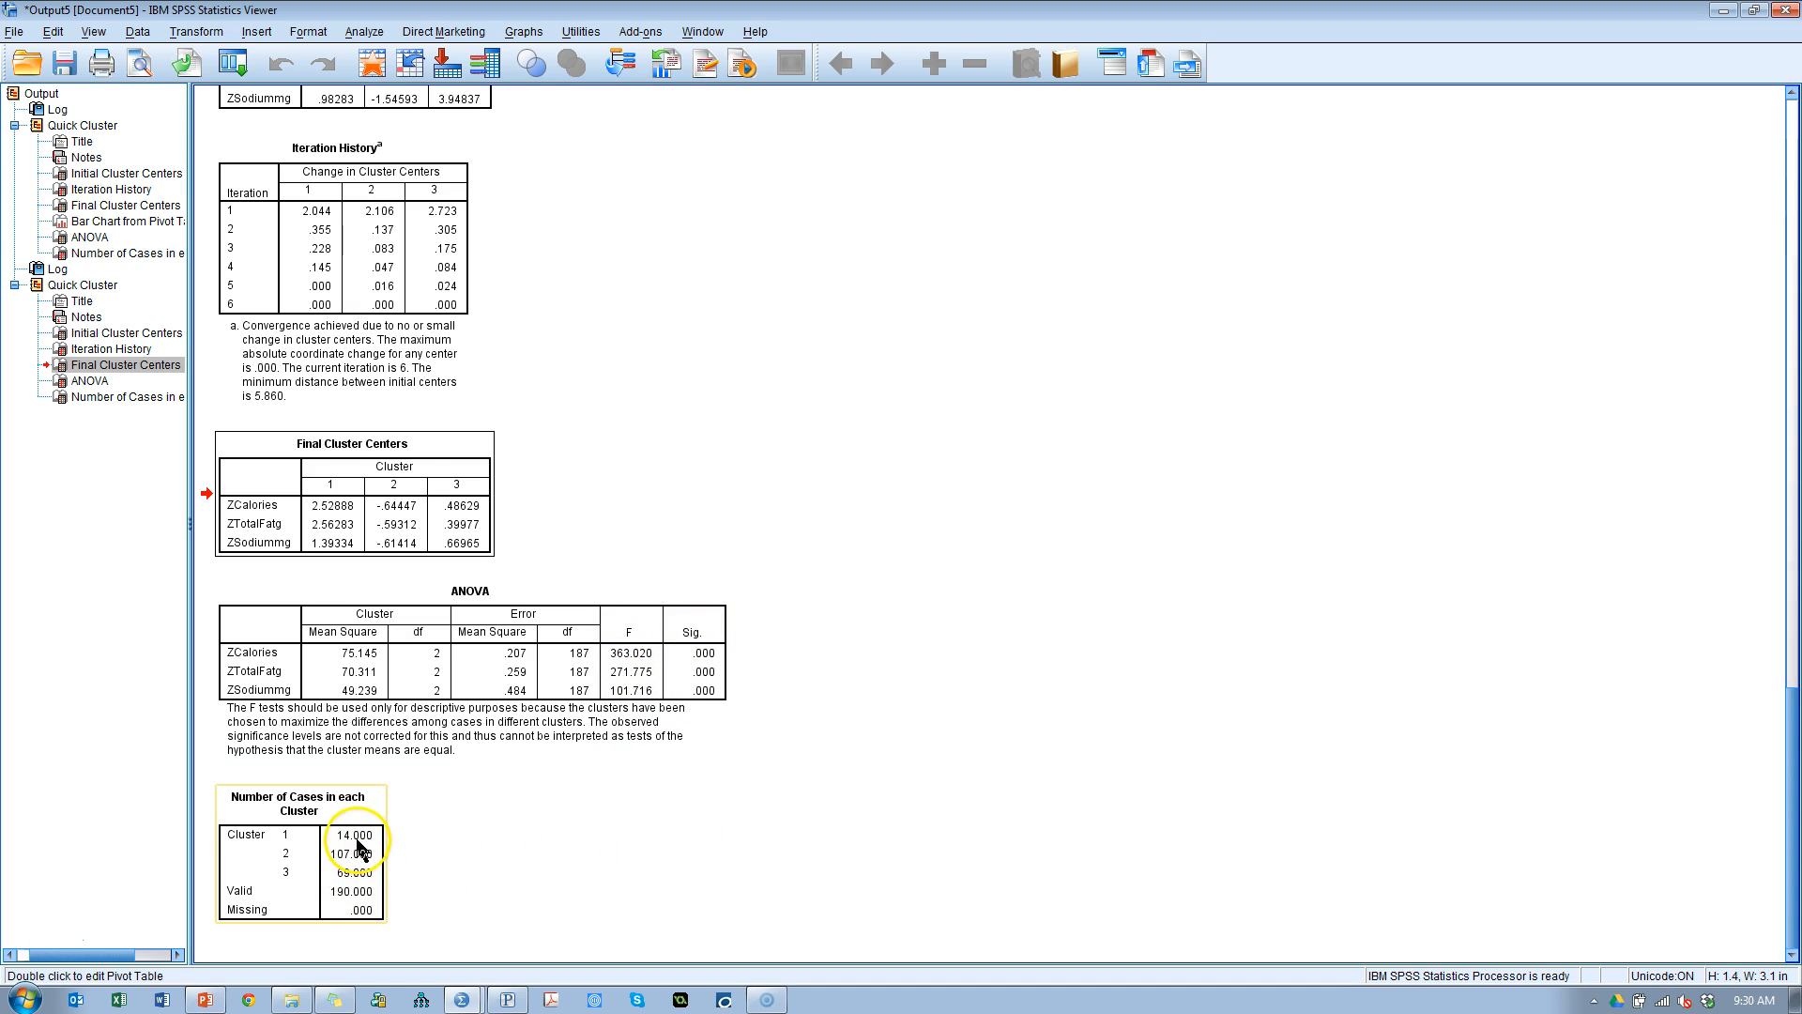
mouse_move(363, 850)
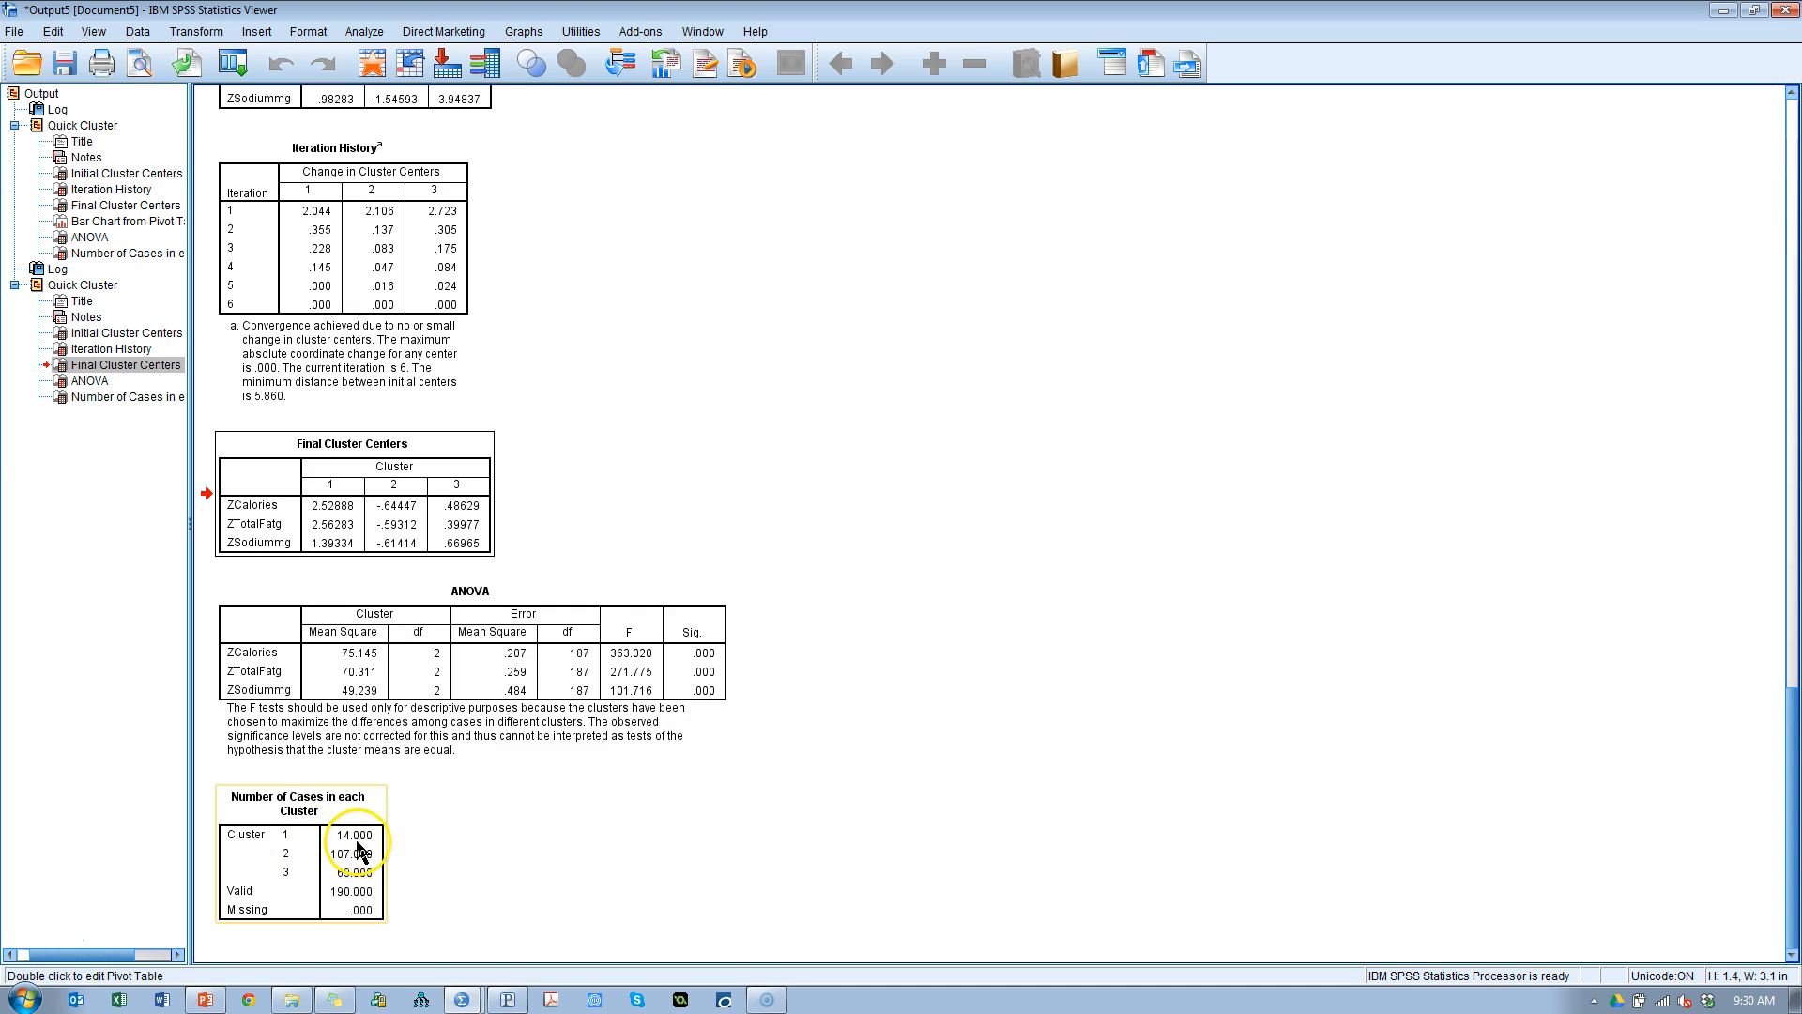
mouse_move(360, 850)
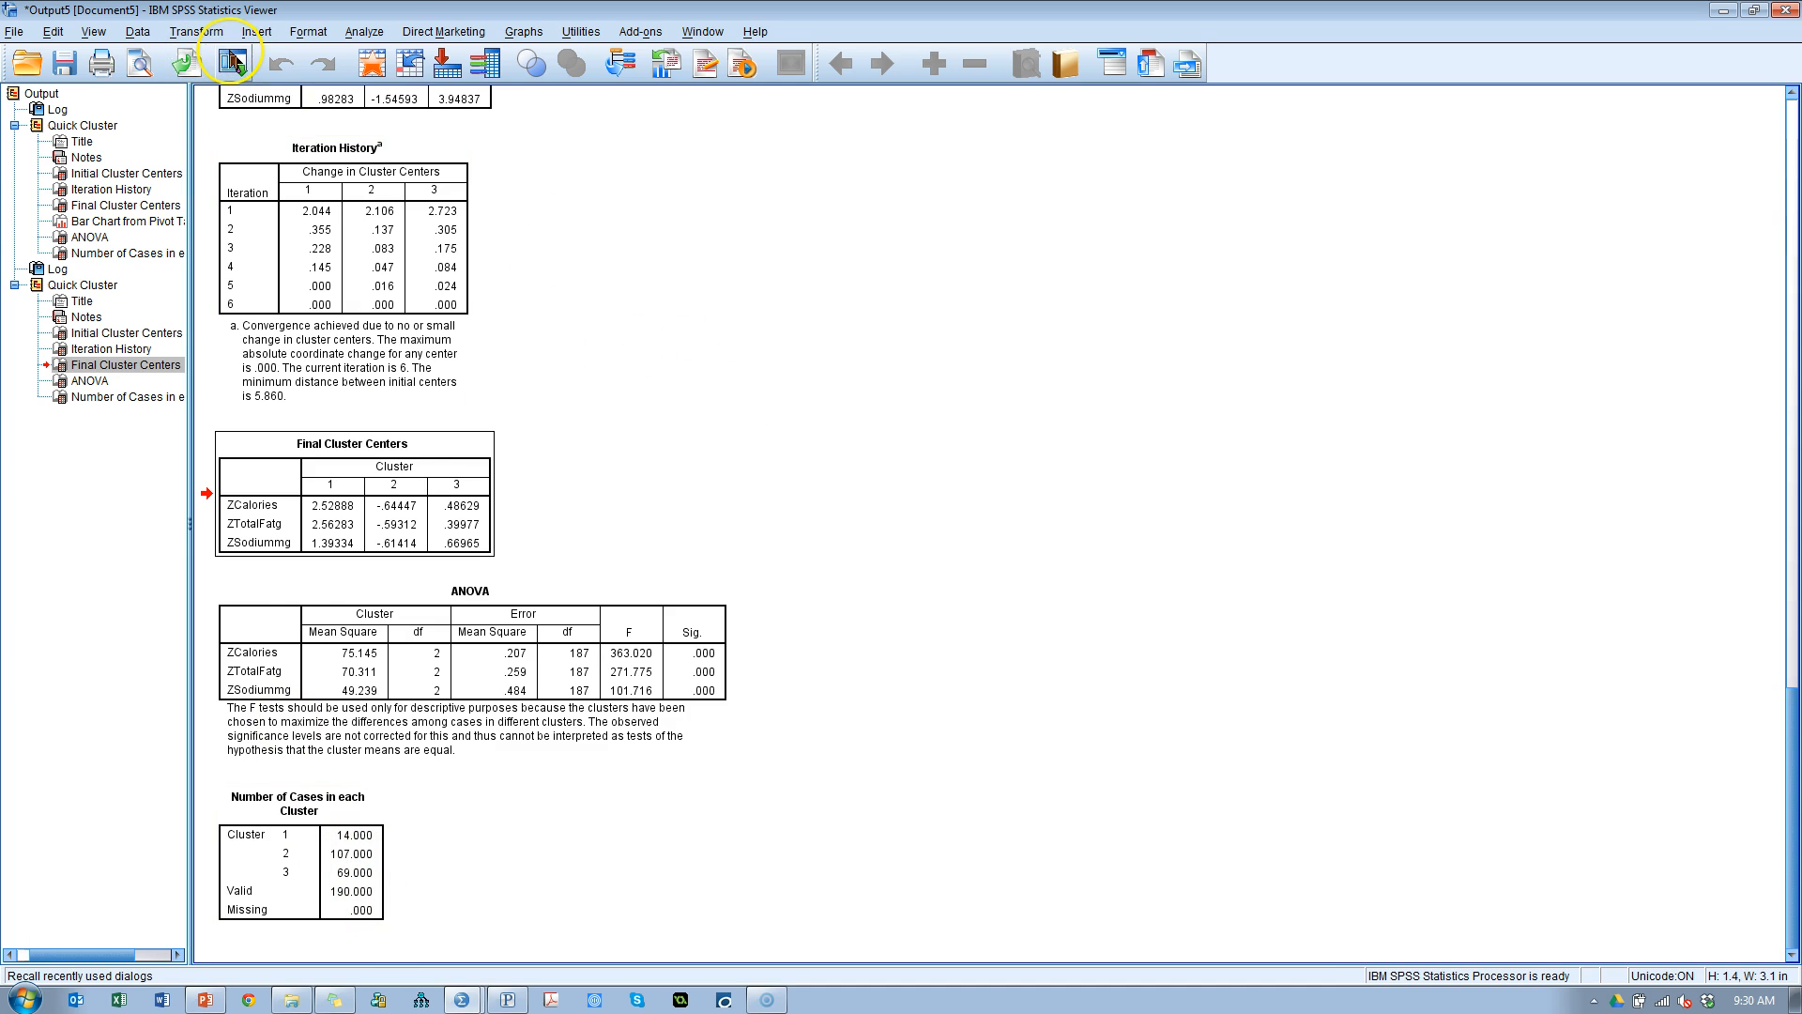
Step: Rerun K-means with 4 clusters and review its iteration history and ANOVA tables
left_click(230, 62)
type("4")
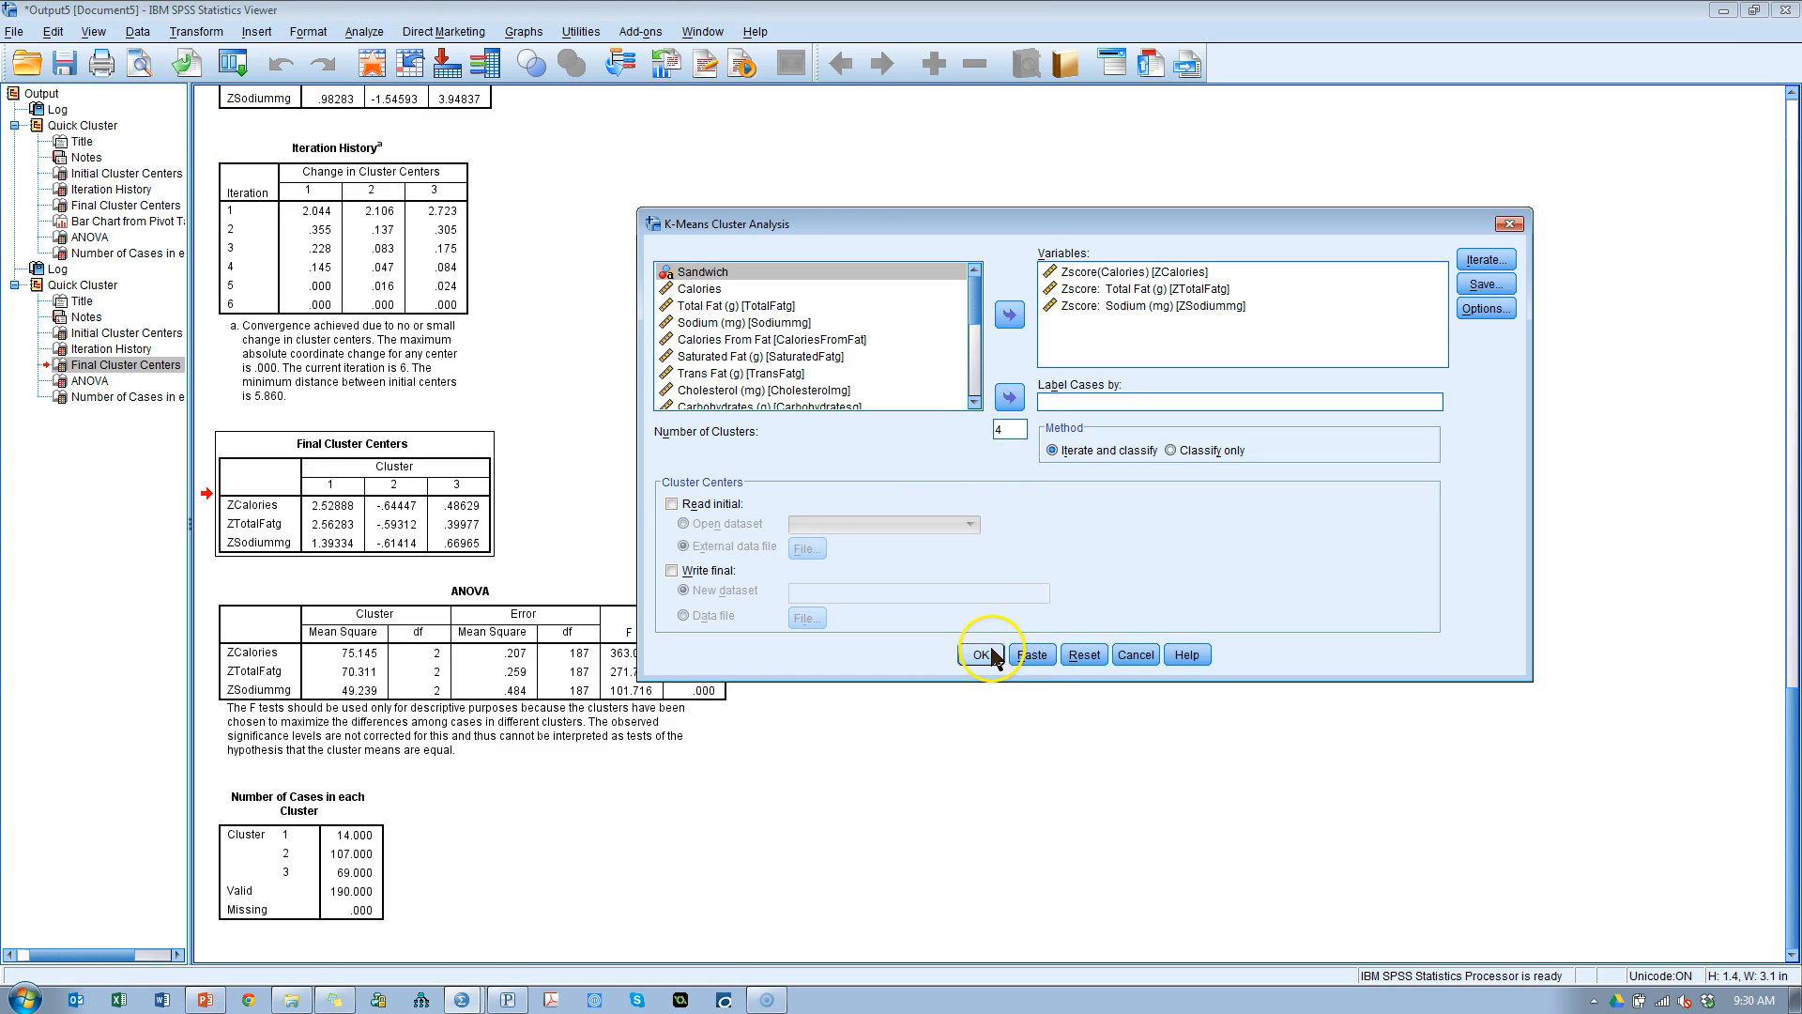
left_click(979, 655)
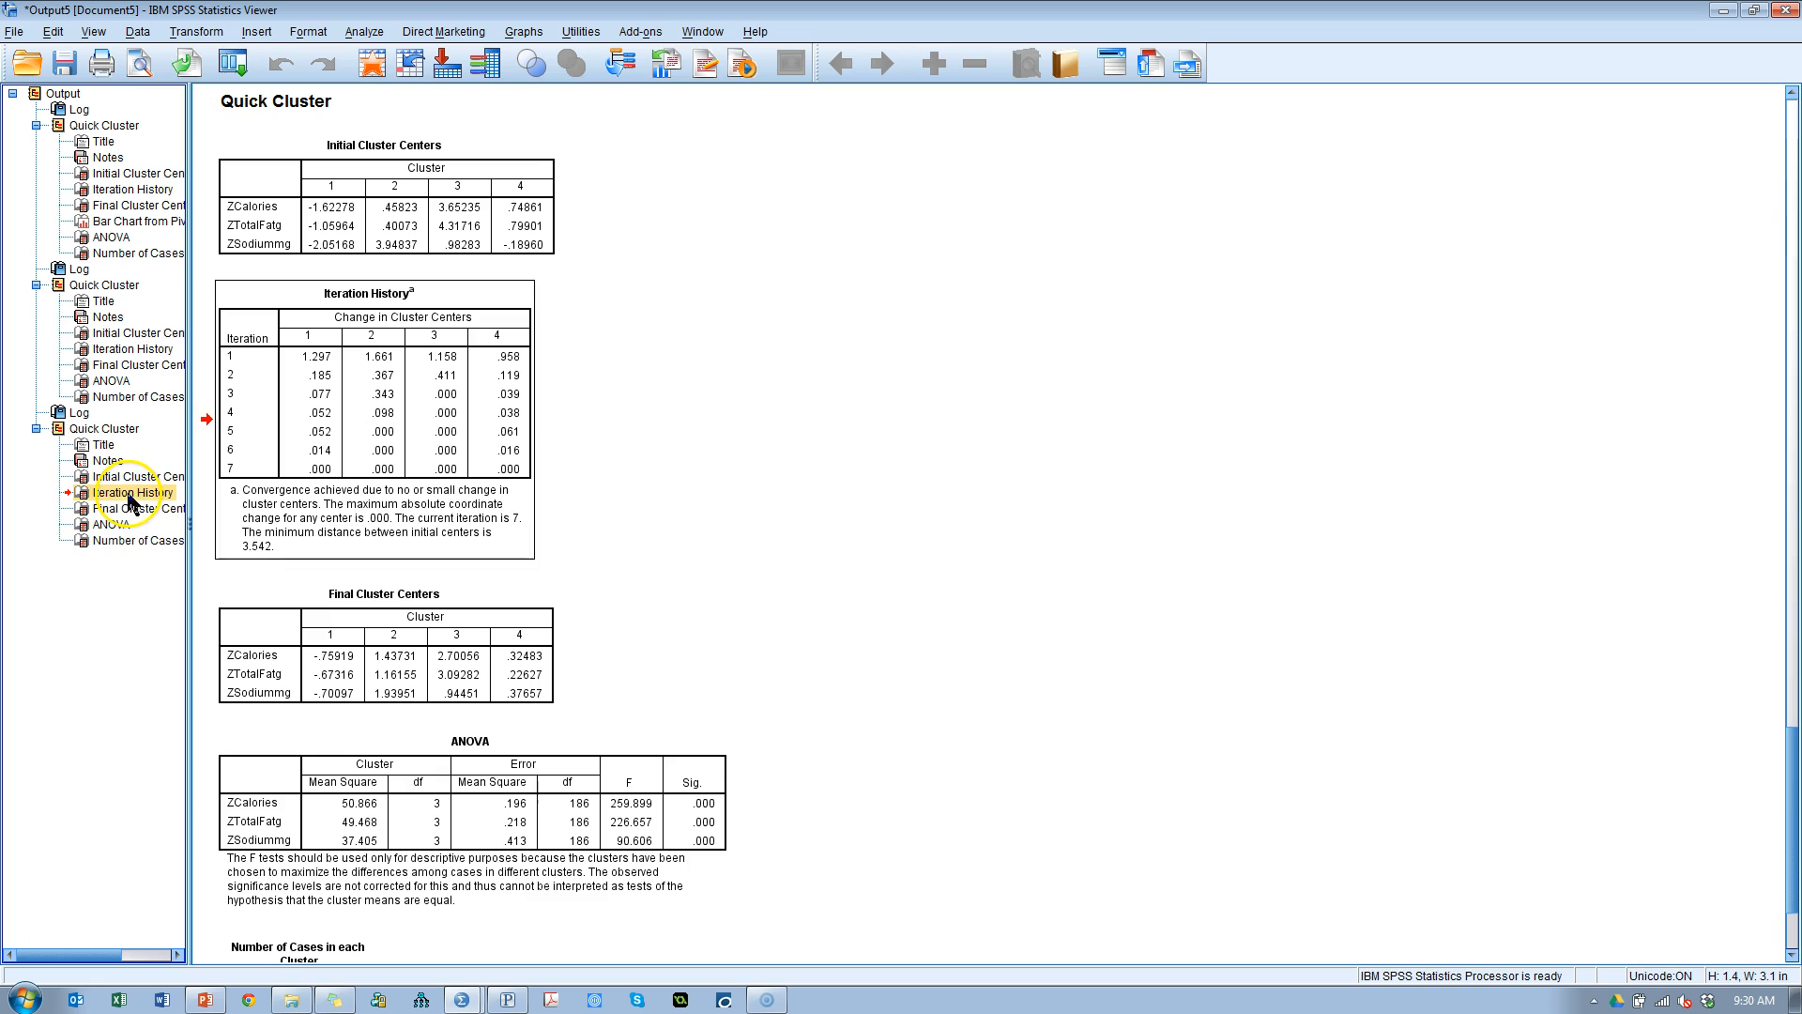
left_click(133, 492)
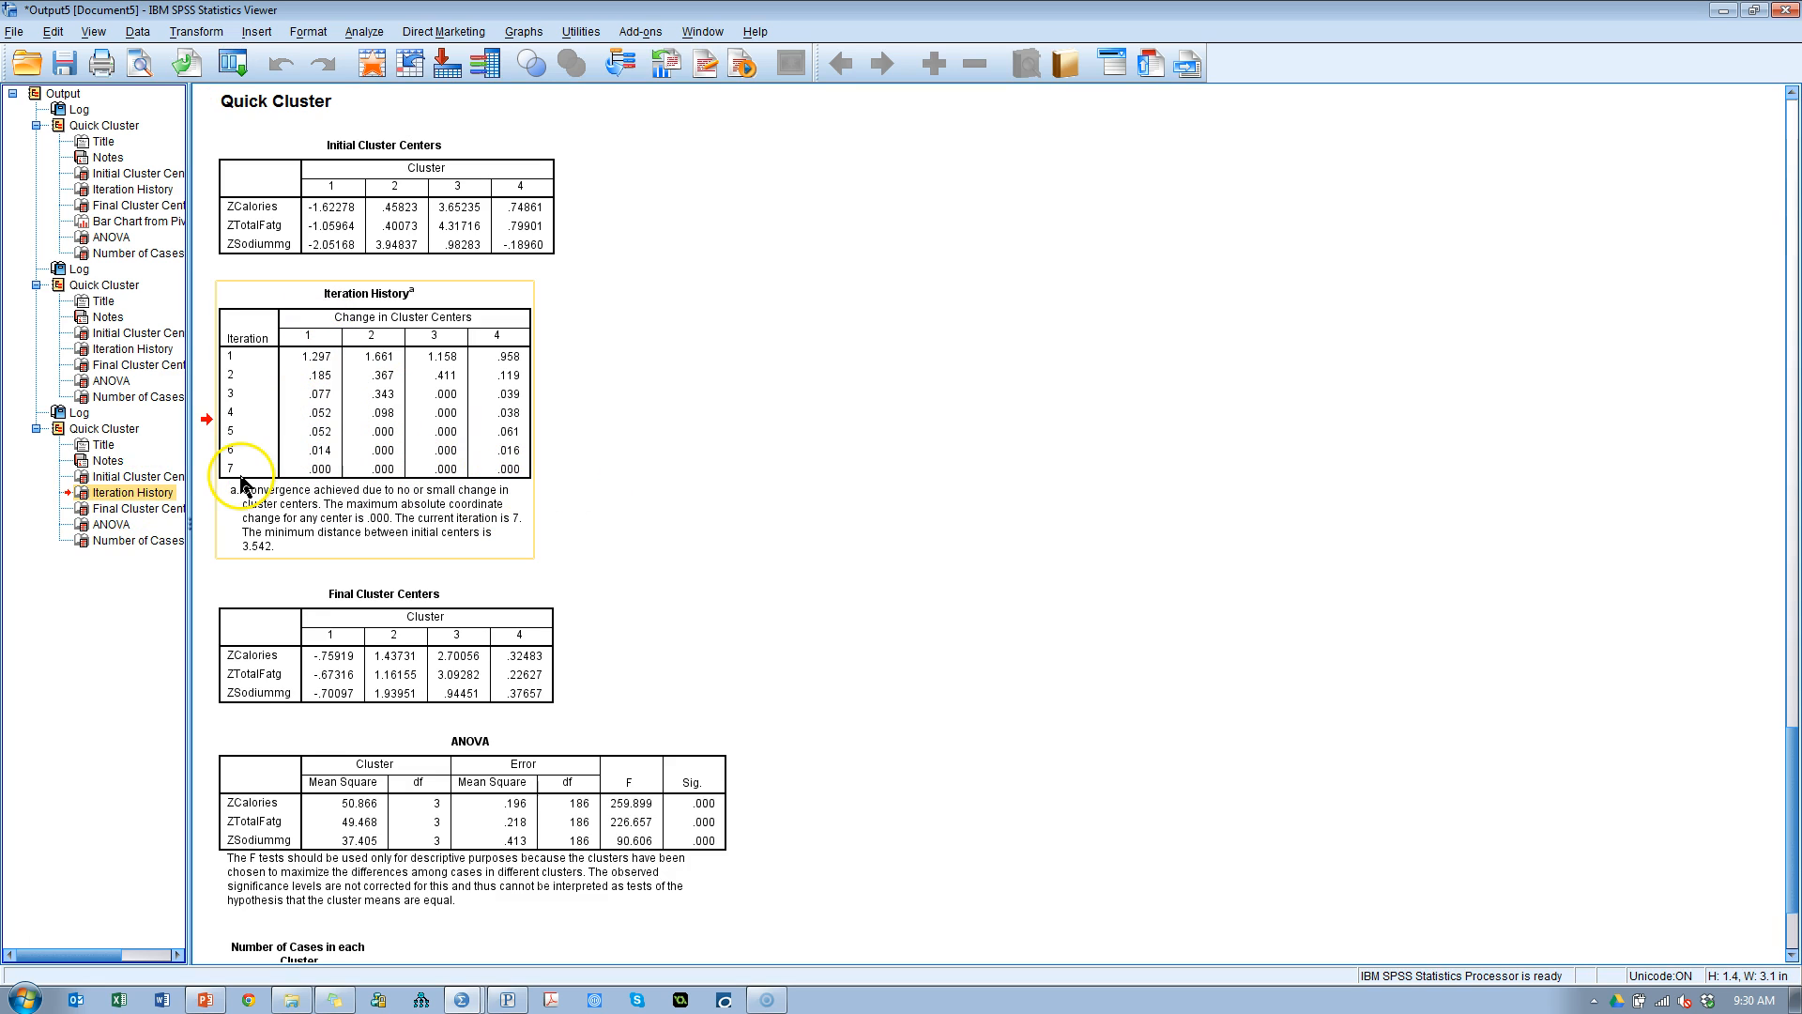
mouse_move(337, 548)
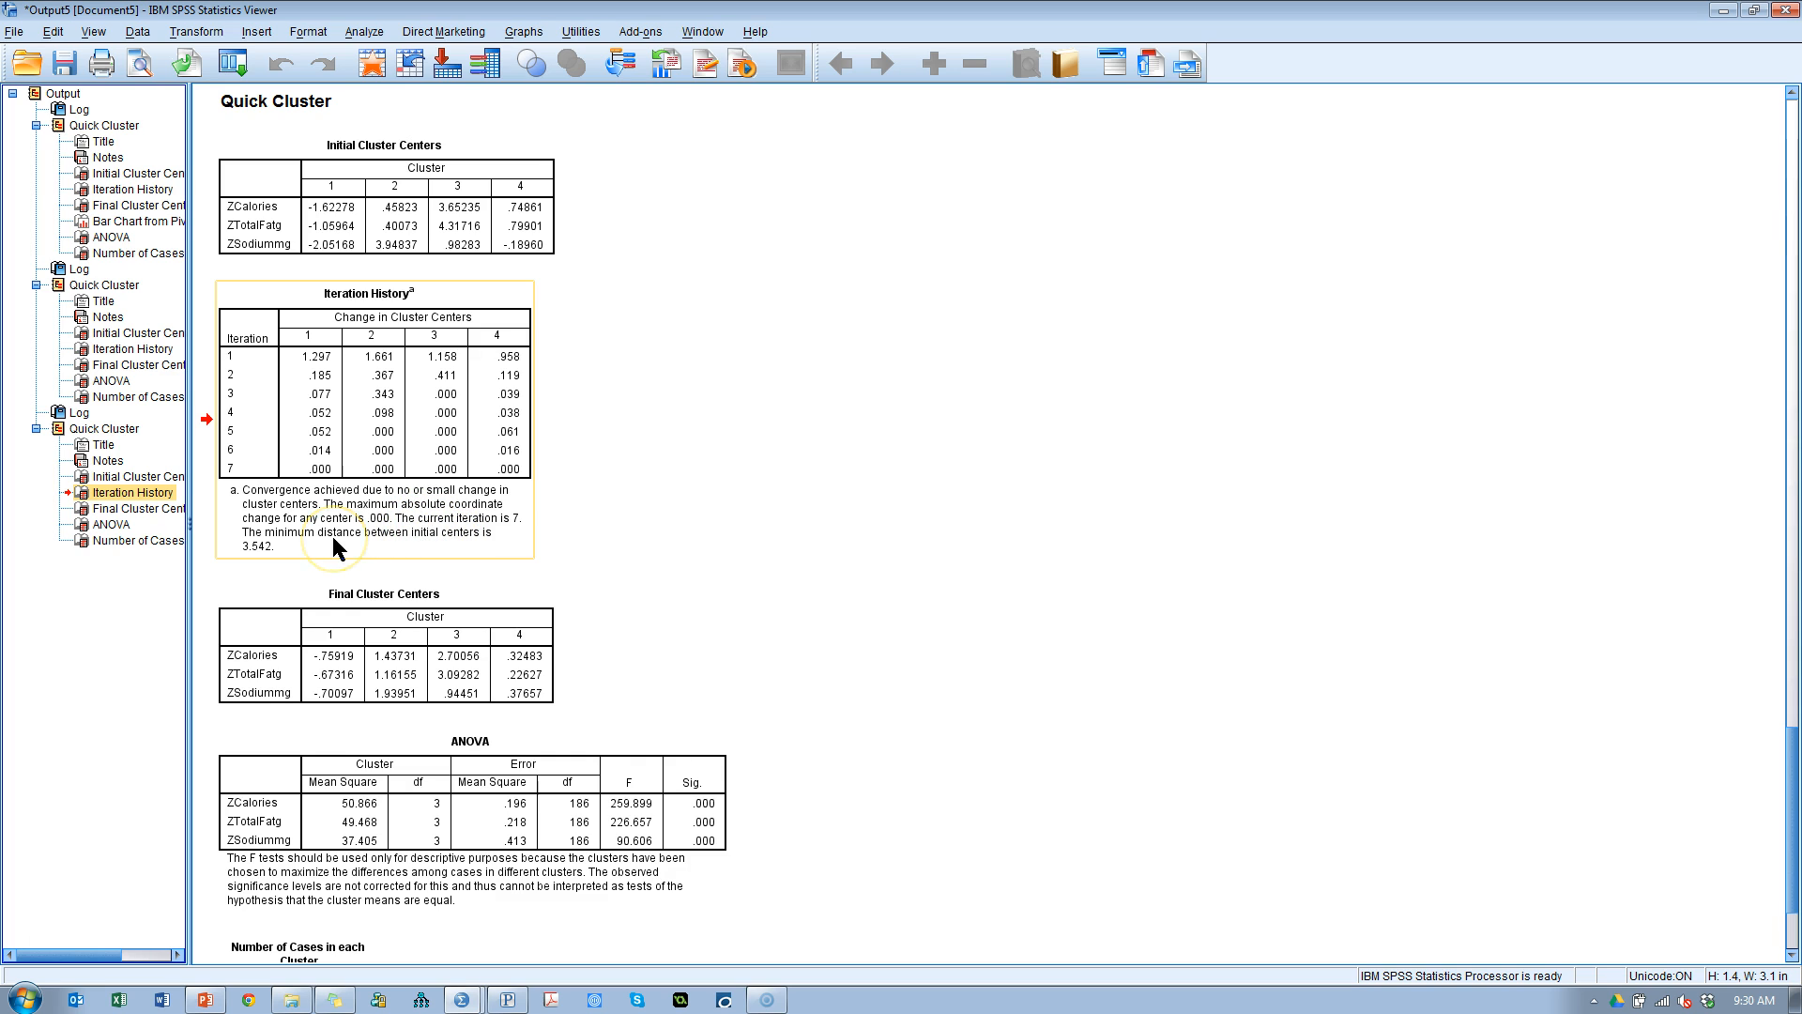
mouse_move(586, 700)
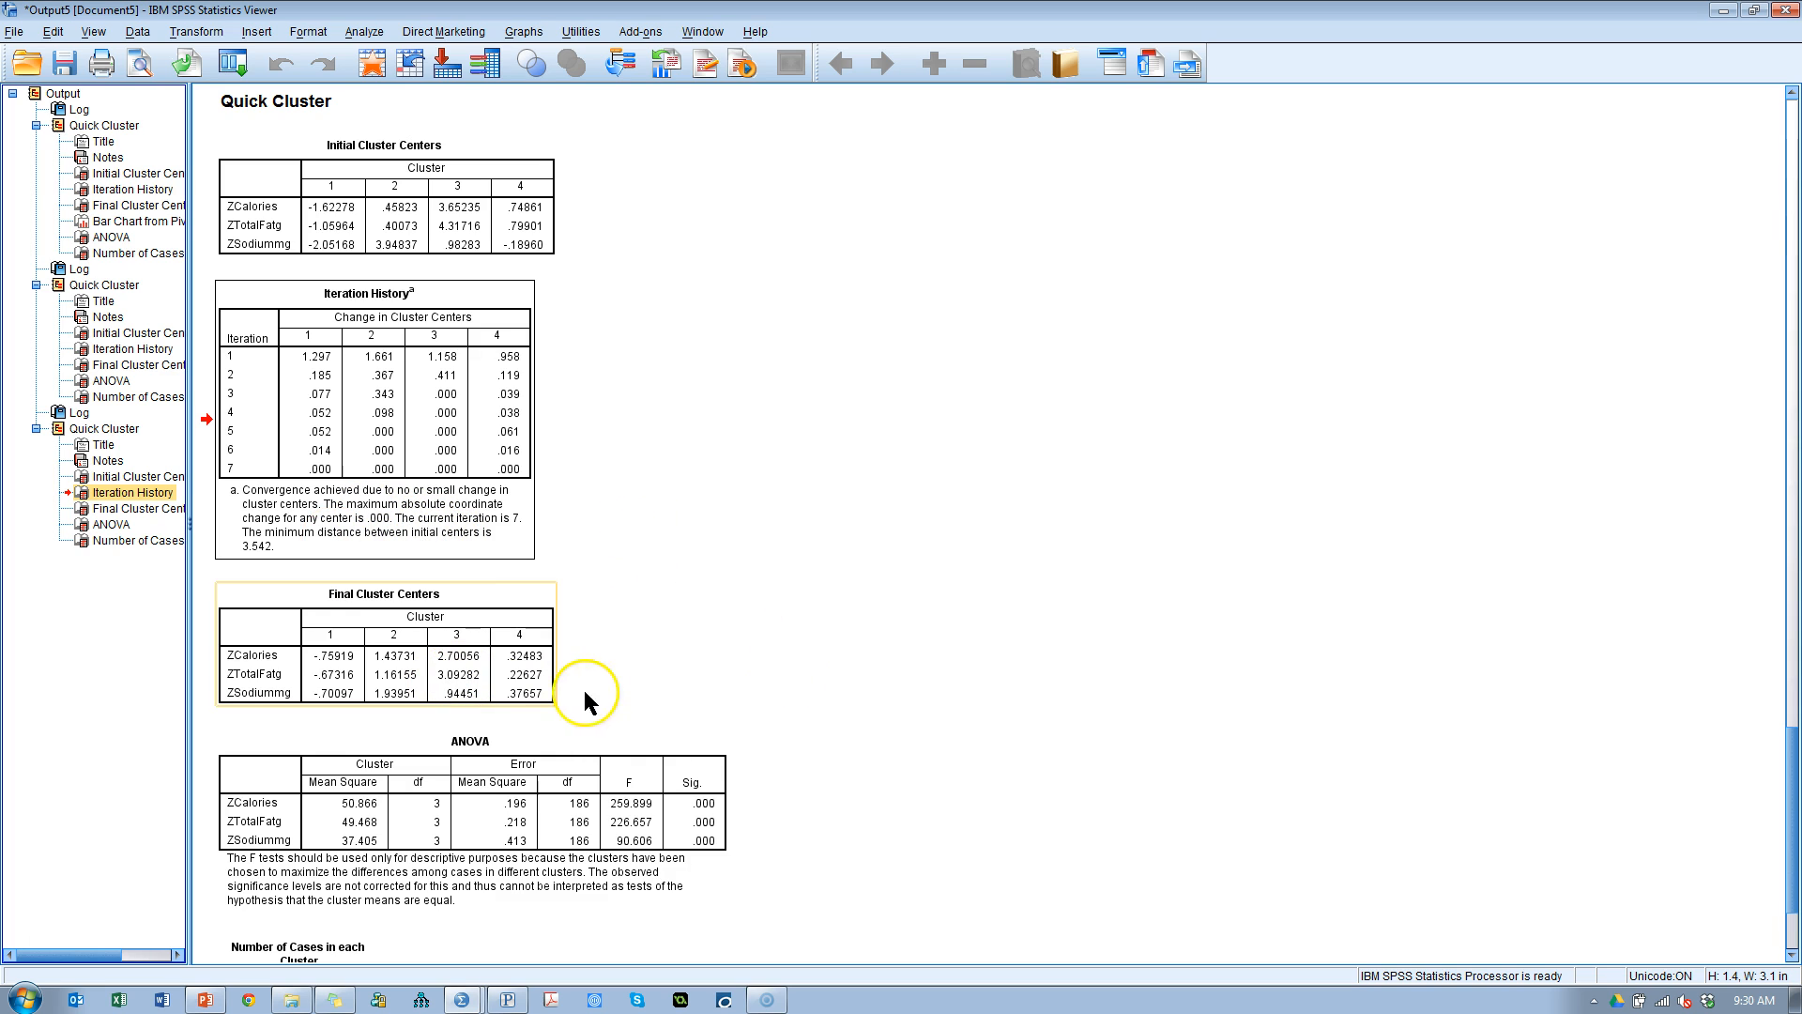
left_click(712, 810)
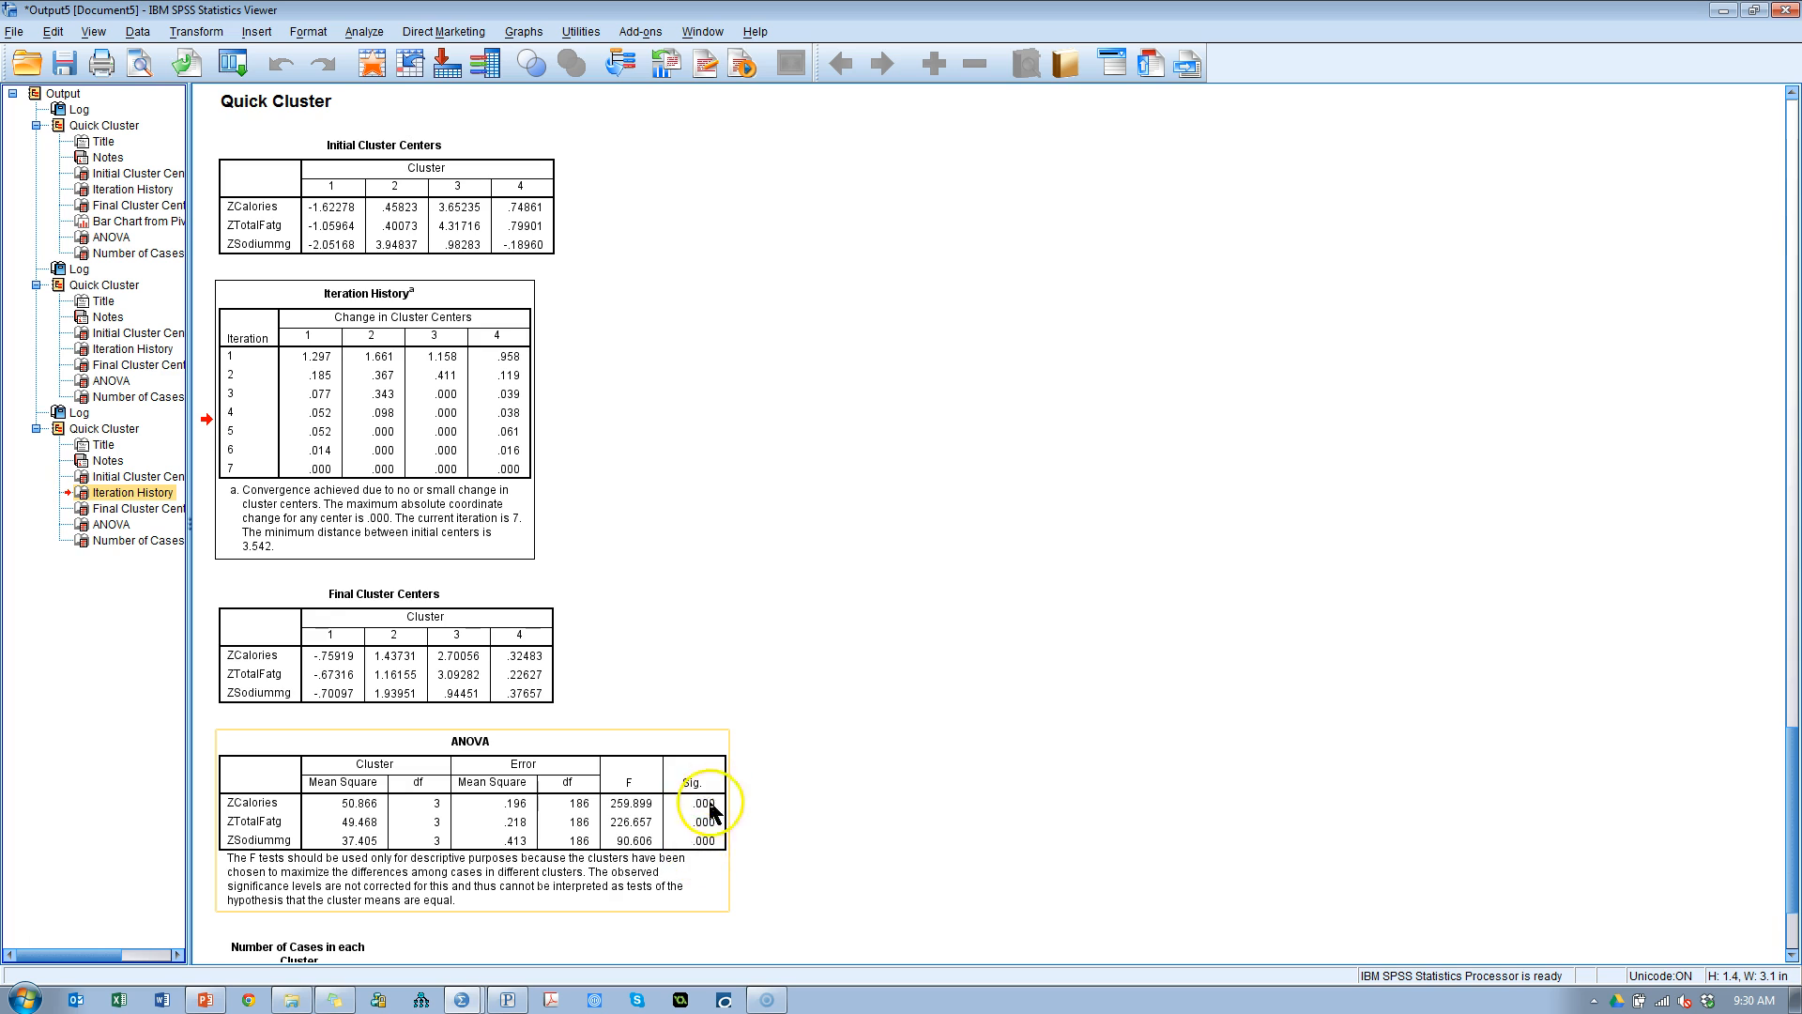
scroll("down", 3)
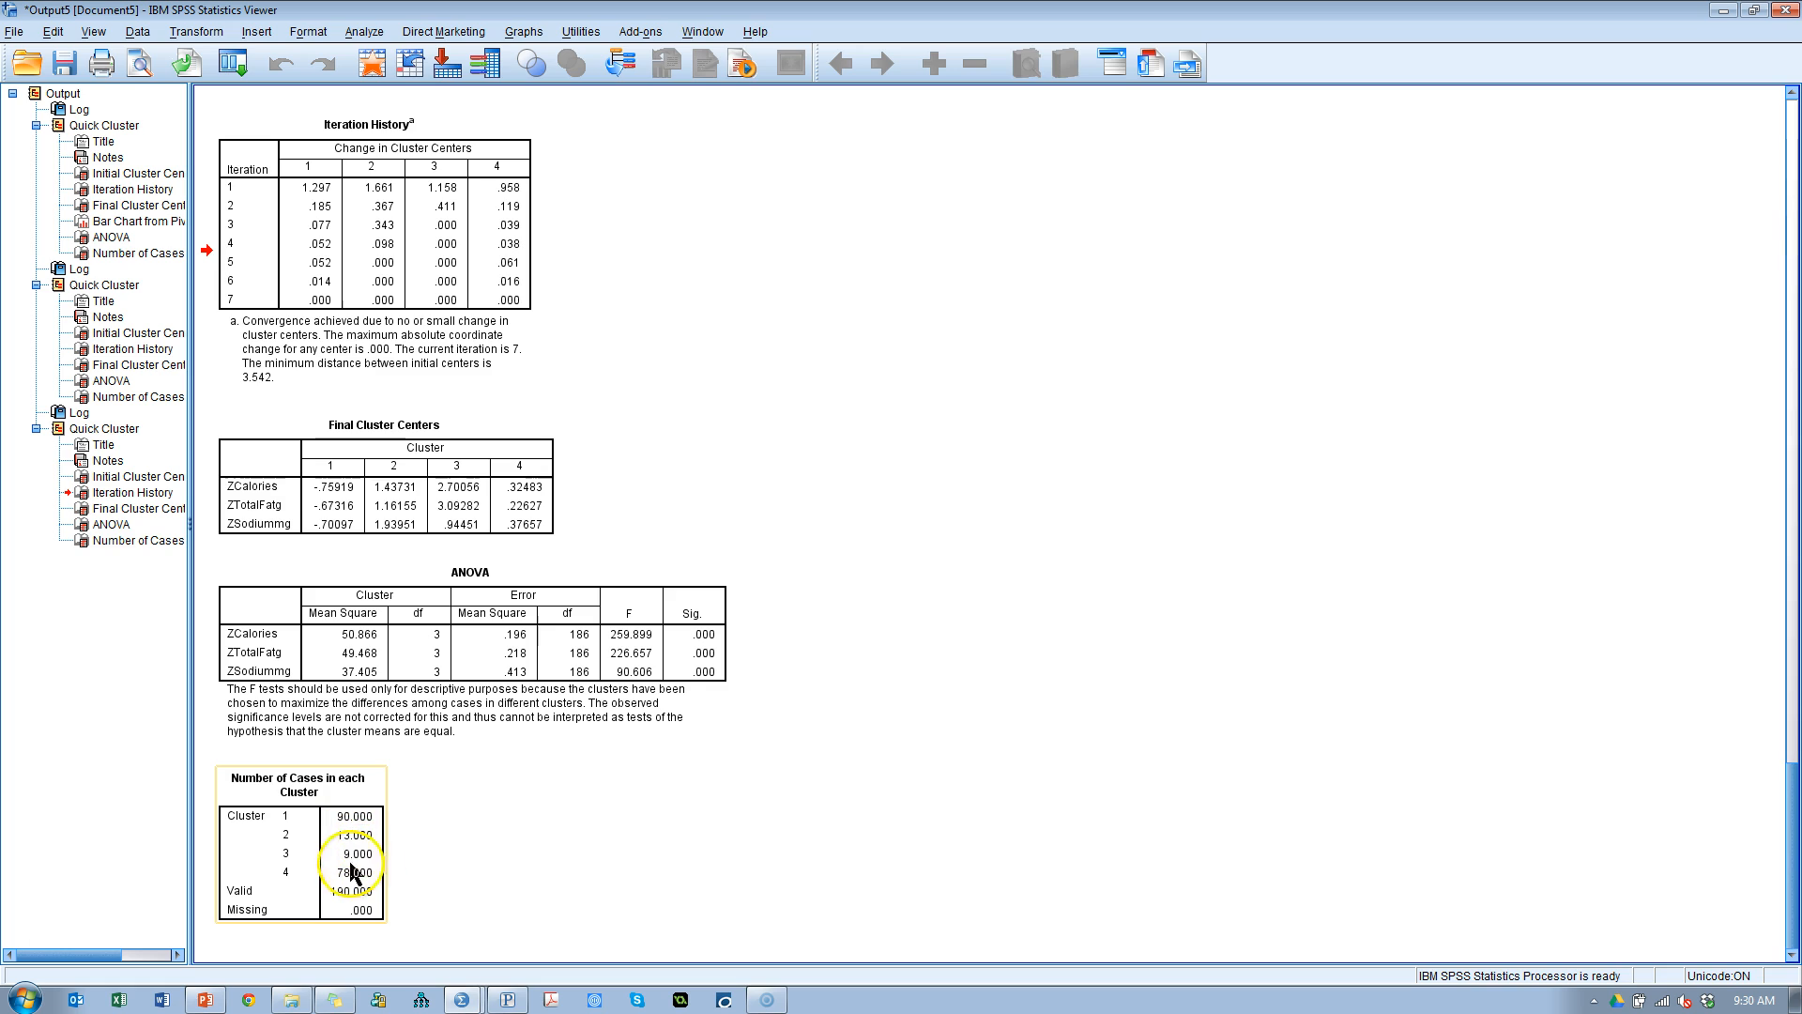
mouse_move(362, 860)
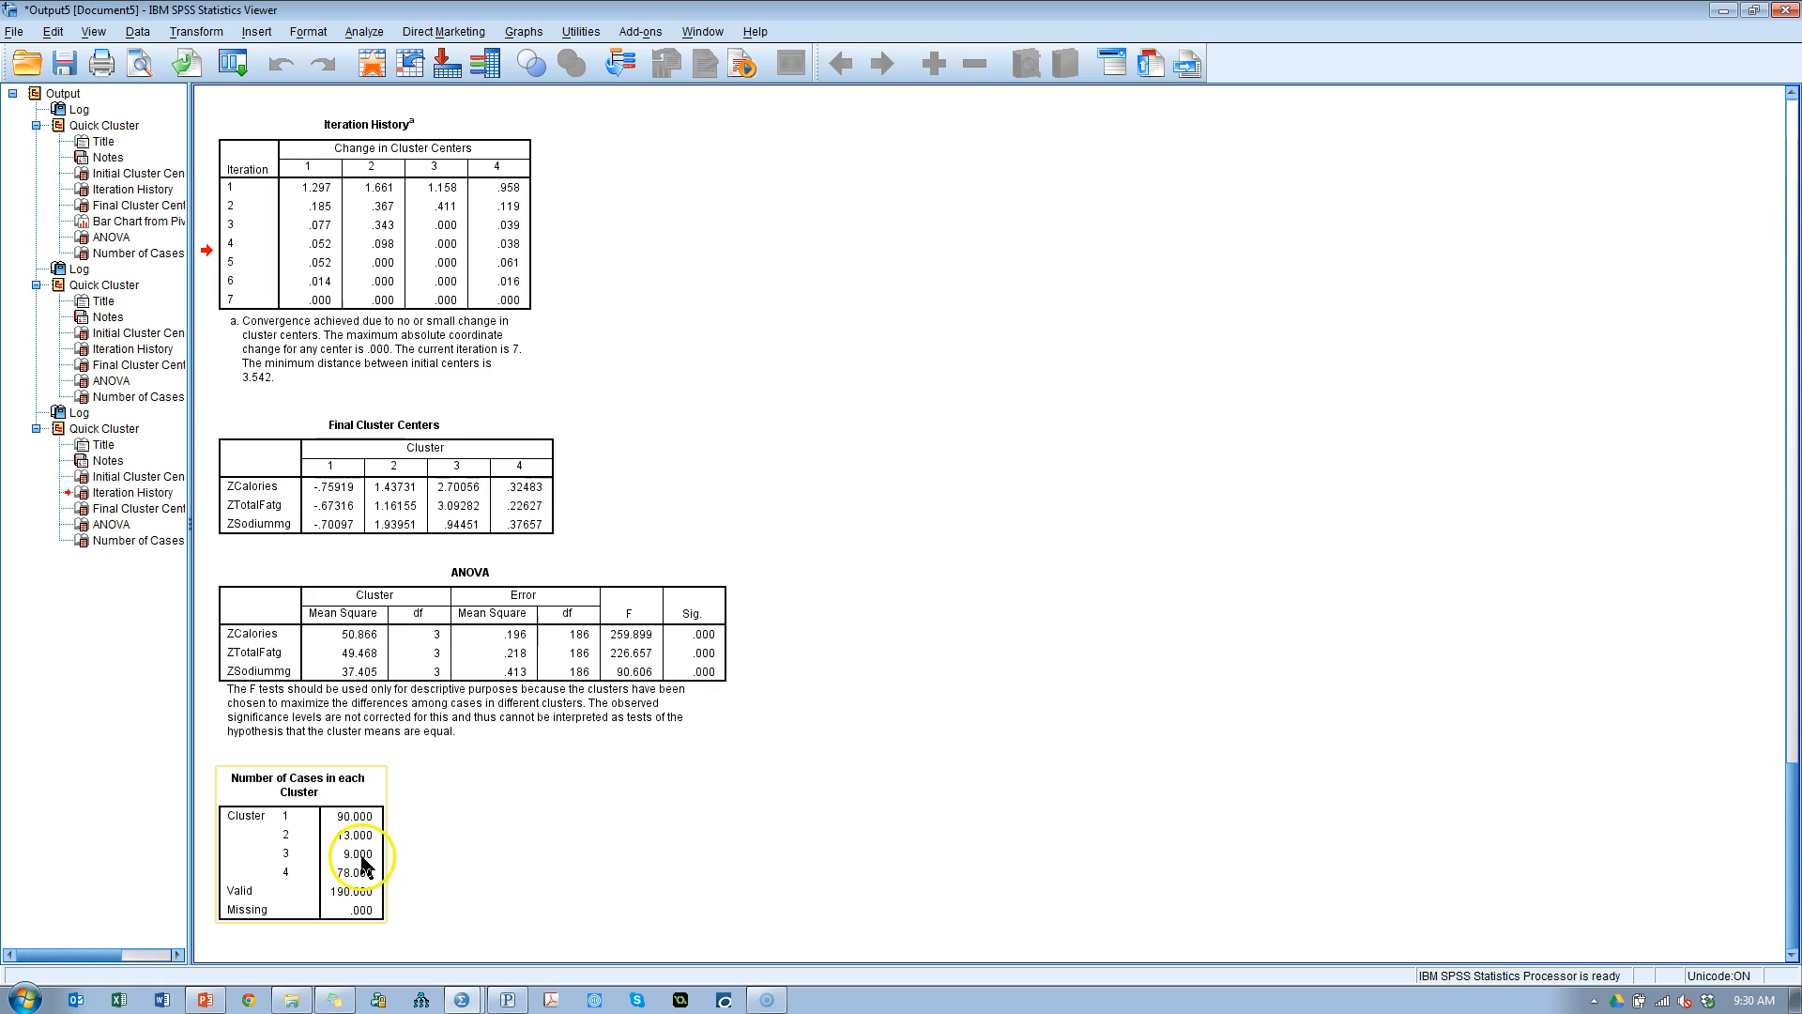
mouse_move(365, 859)
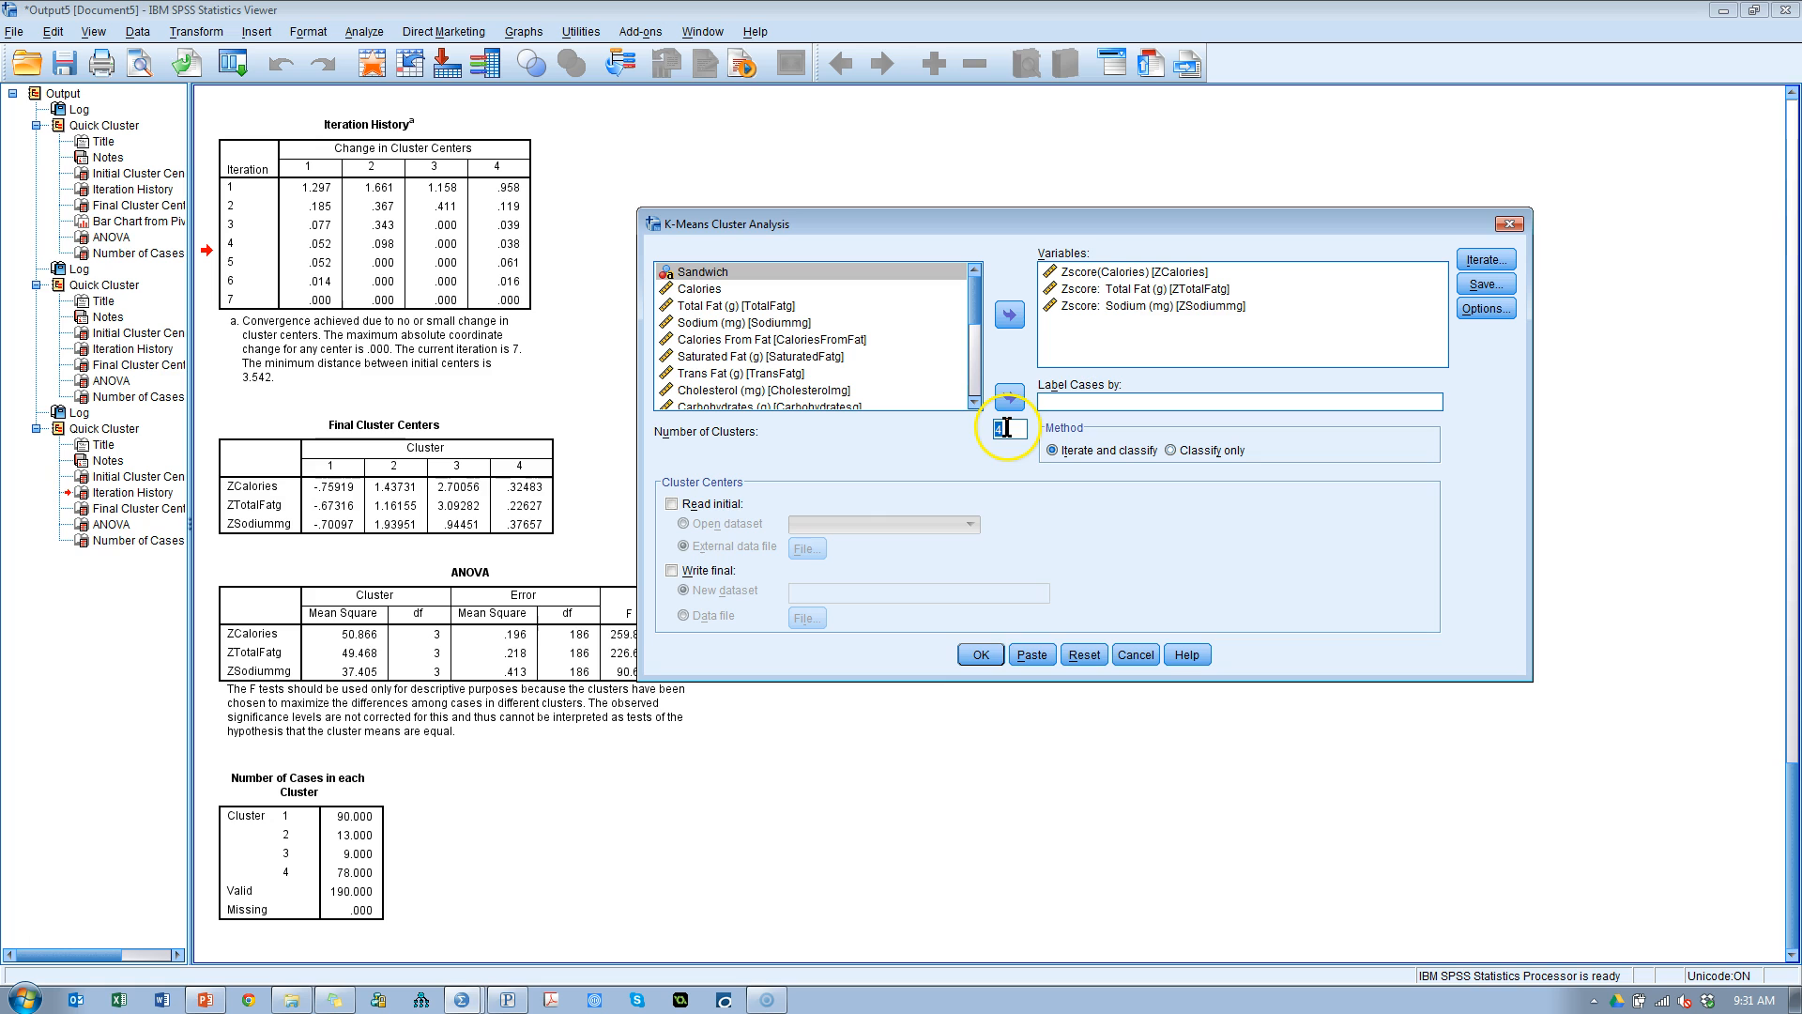
Step: Run K-means with 5 clusters and review its iteration history and output tables
left_click(978, 653)
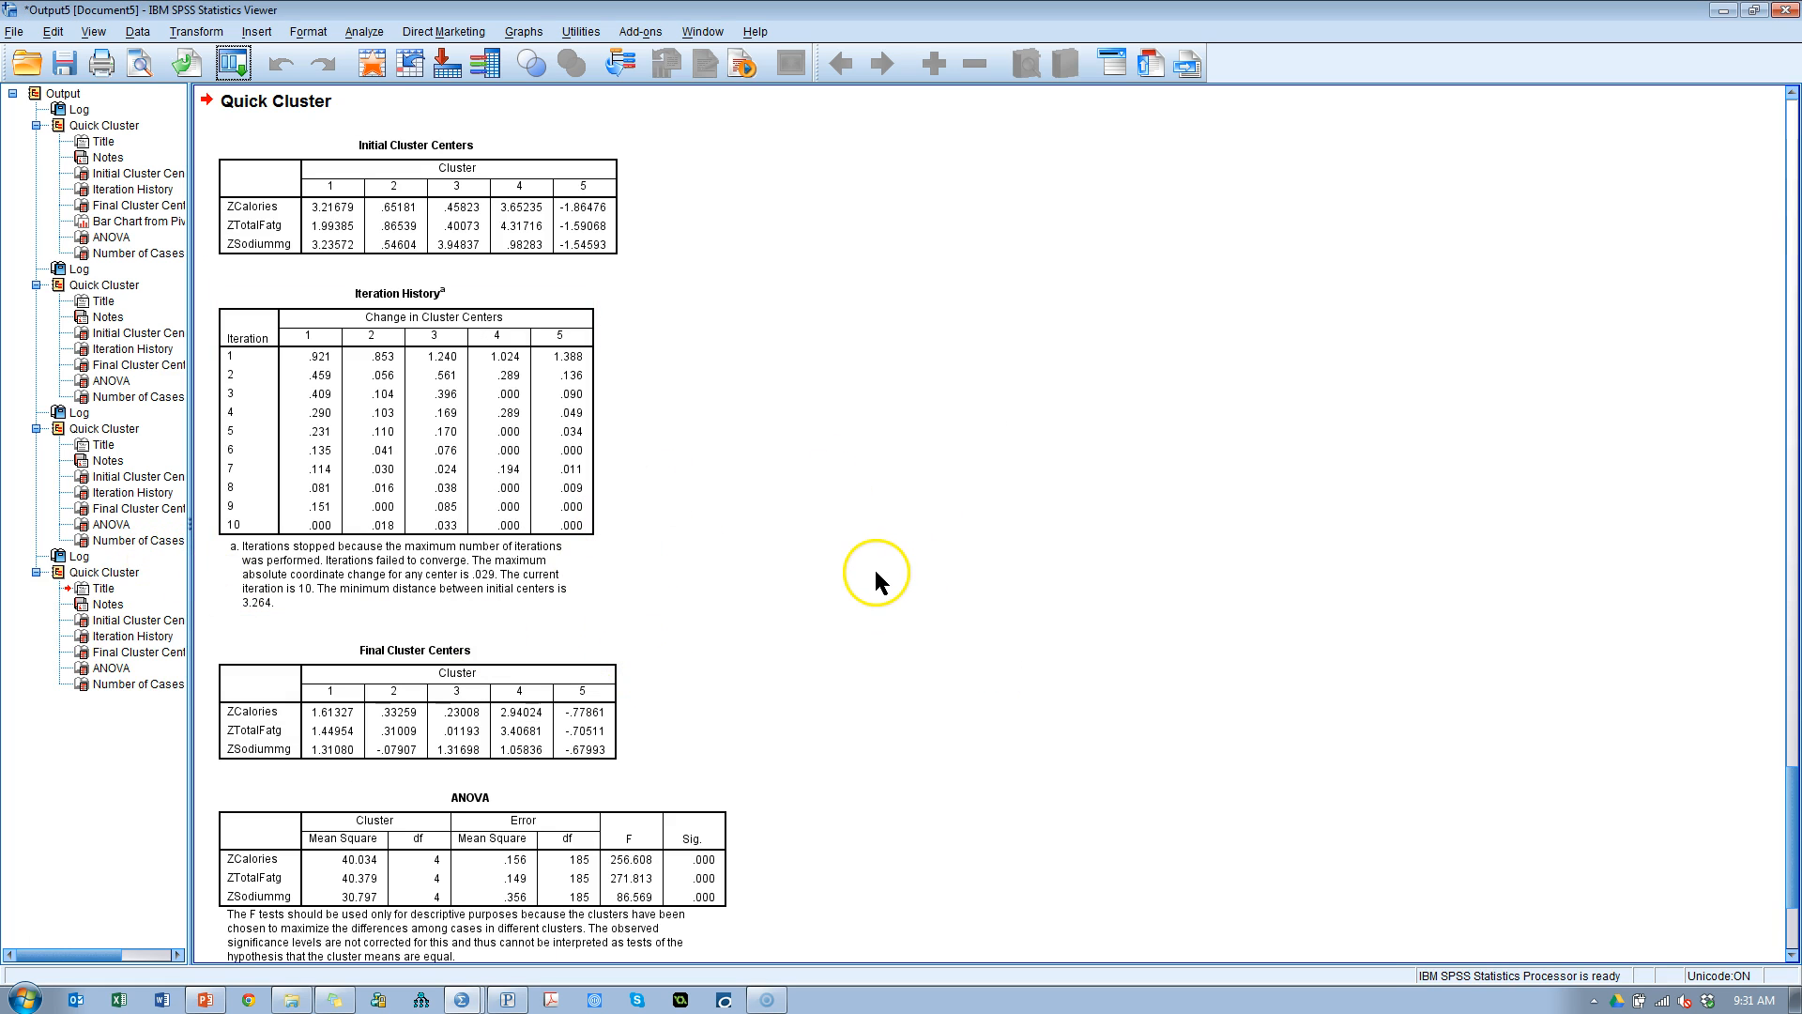
left_click(350, 414)
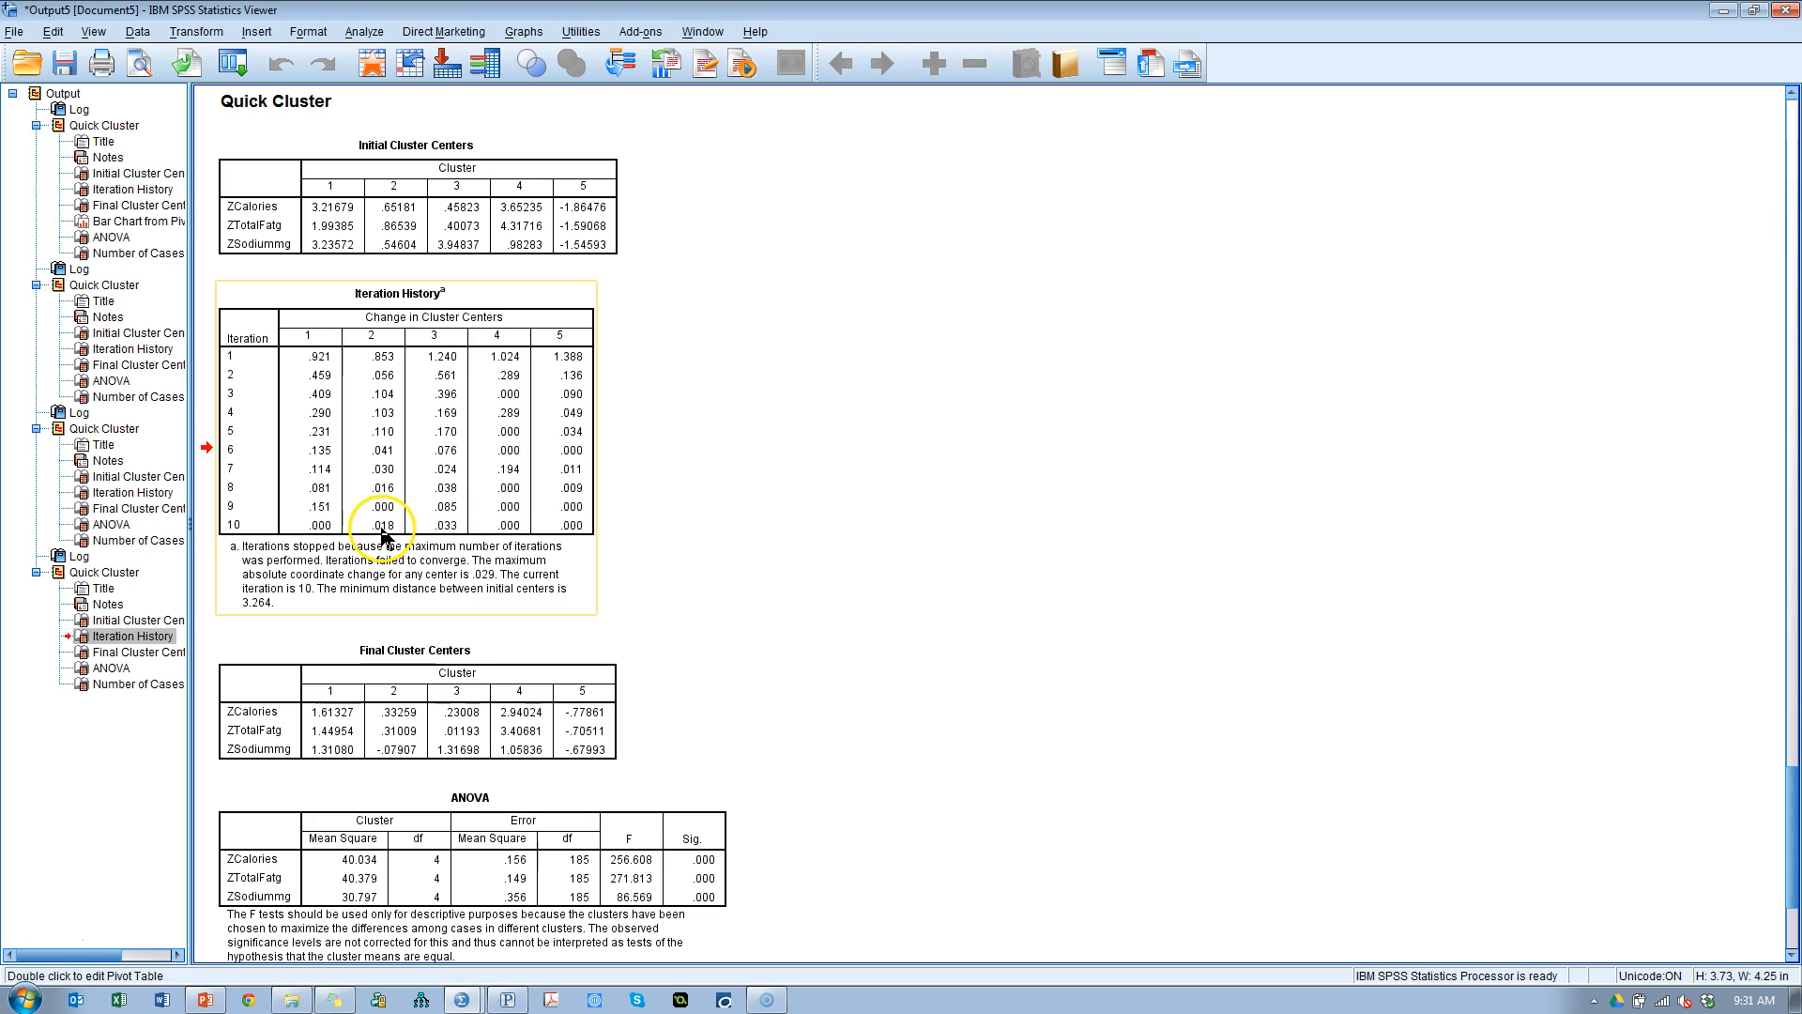
mouse_move(497, 583)
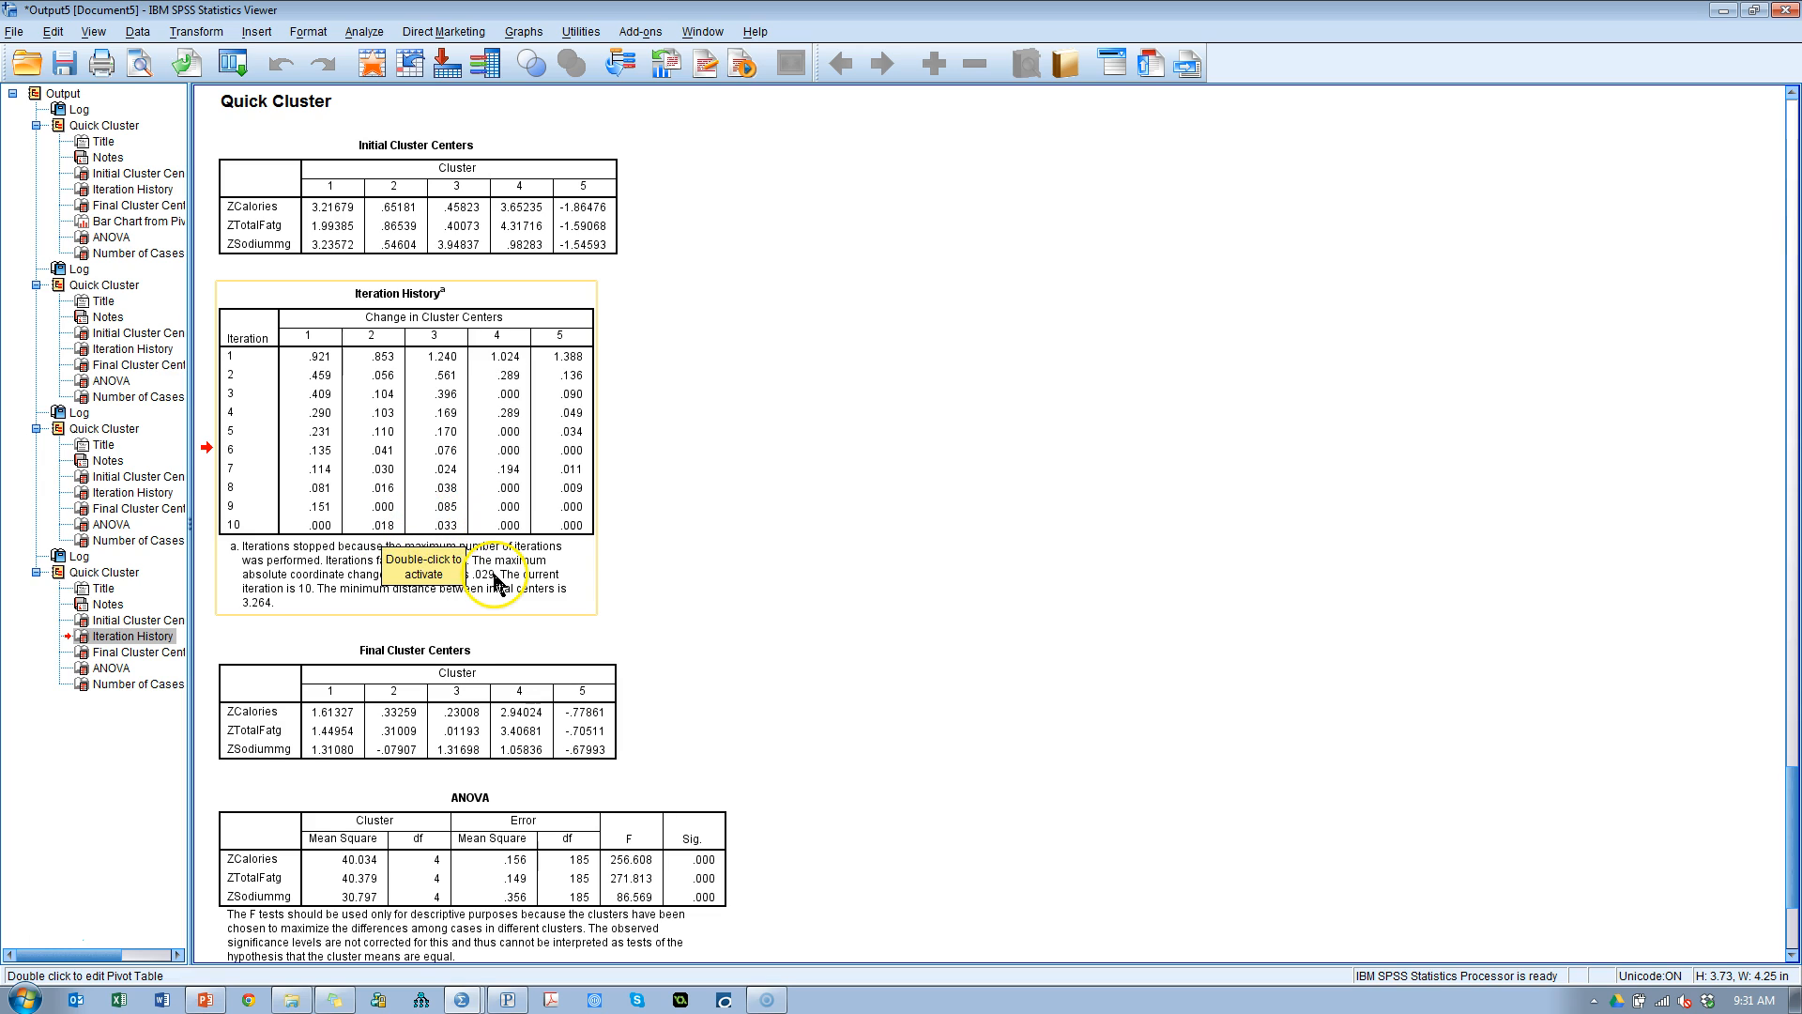
mouse_move(411, 630)
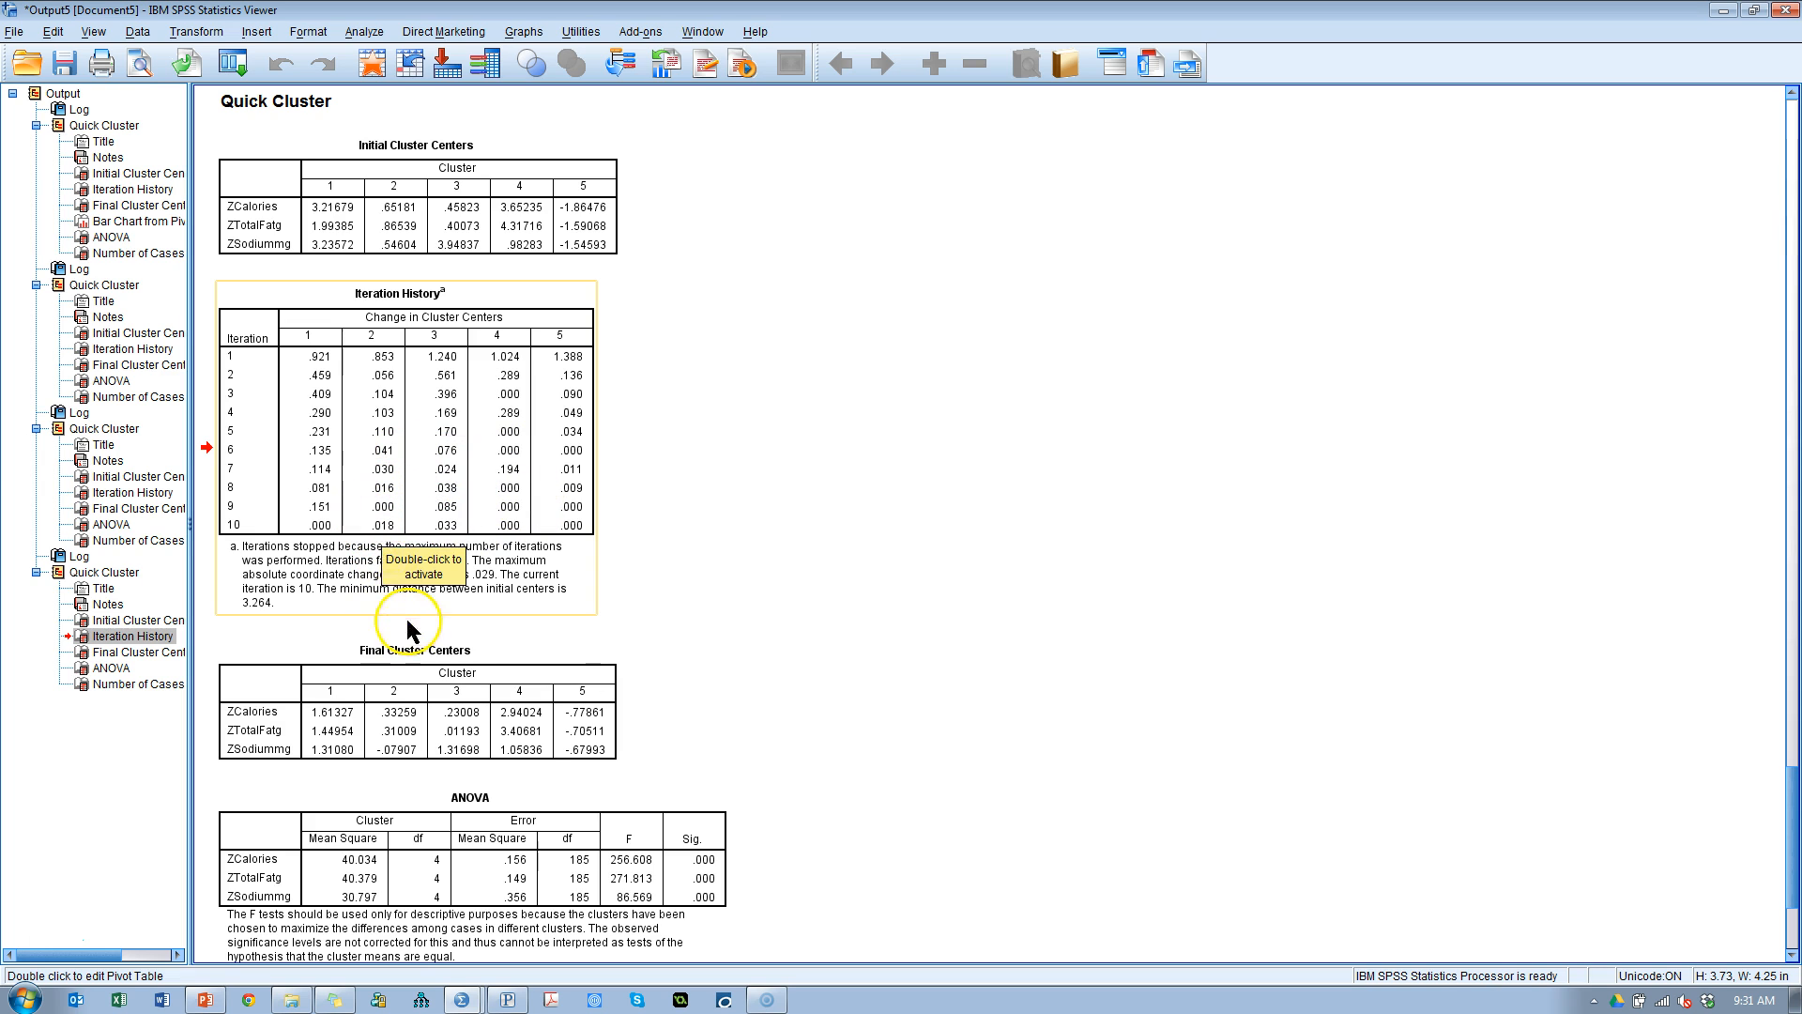
scroll("down", 3)
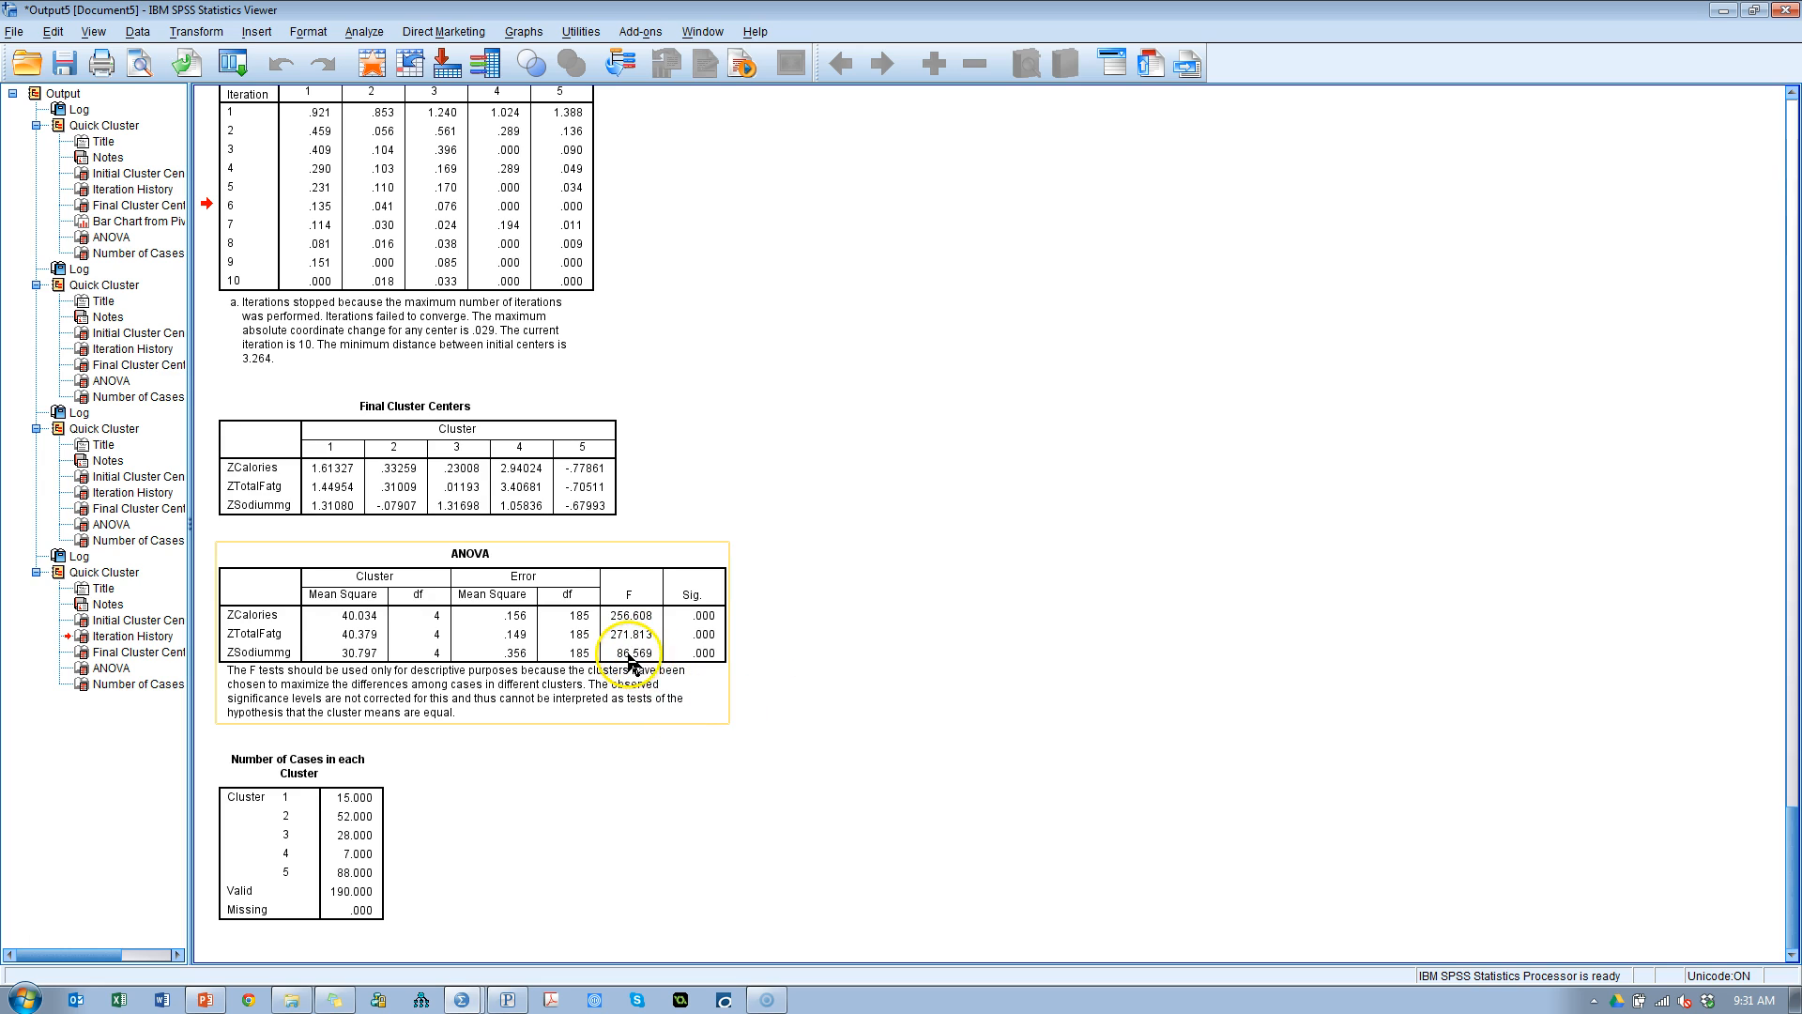
mouse_move(630, 666)
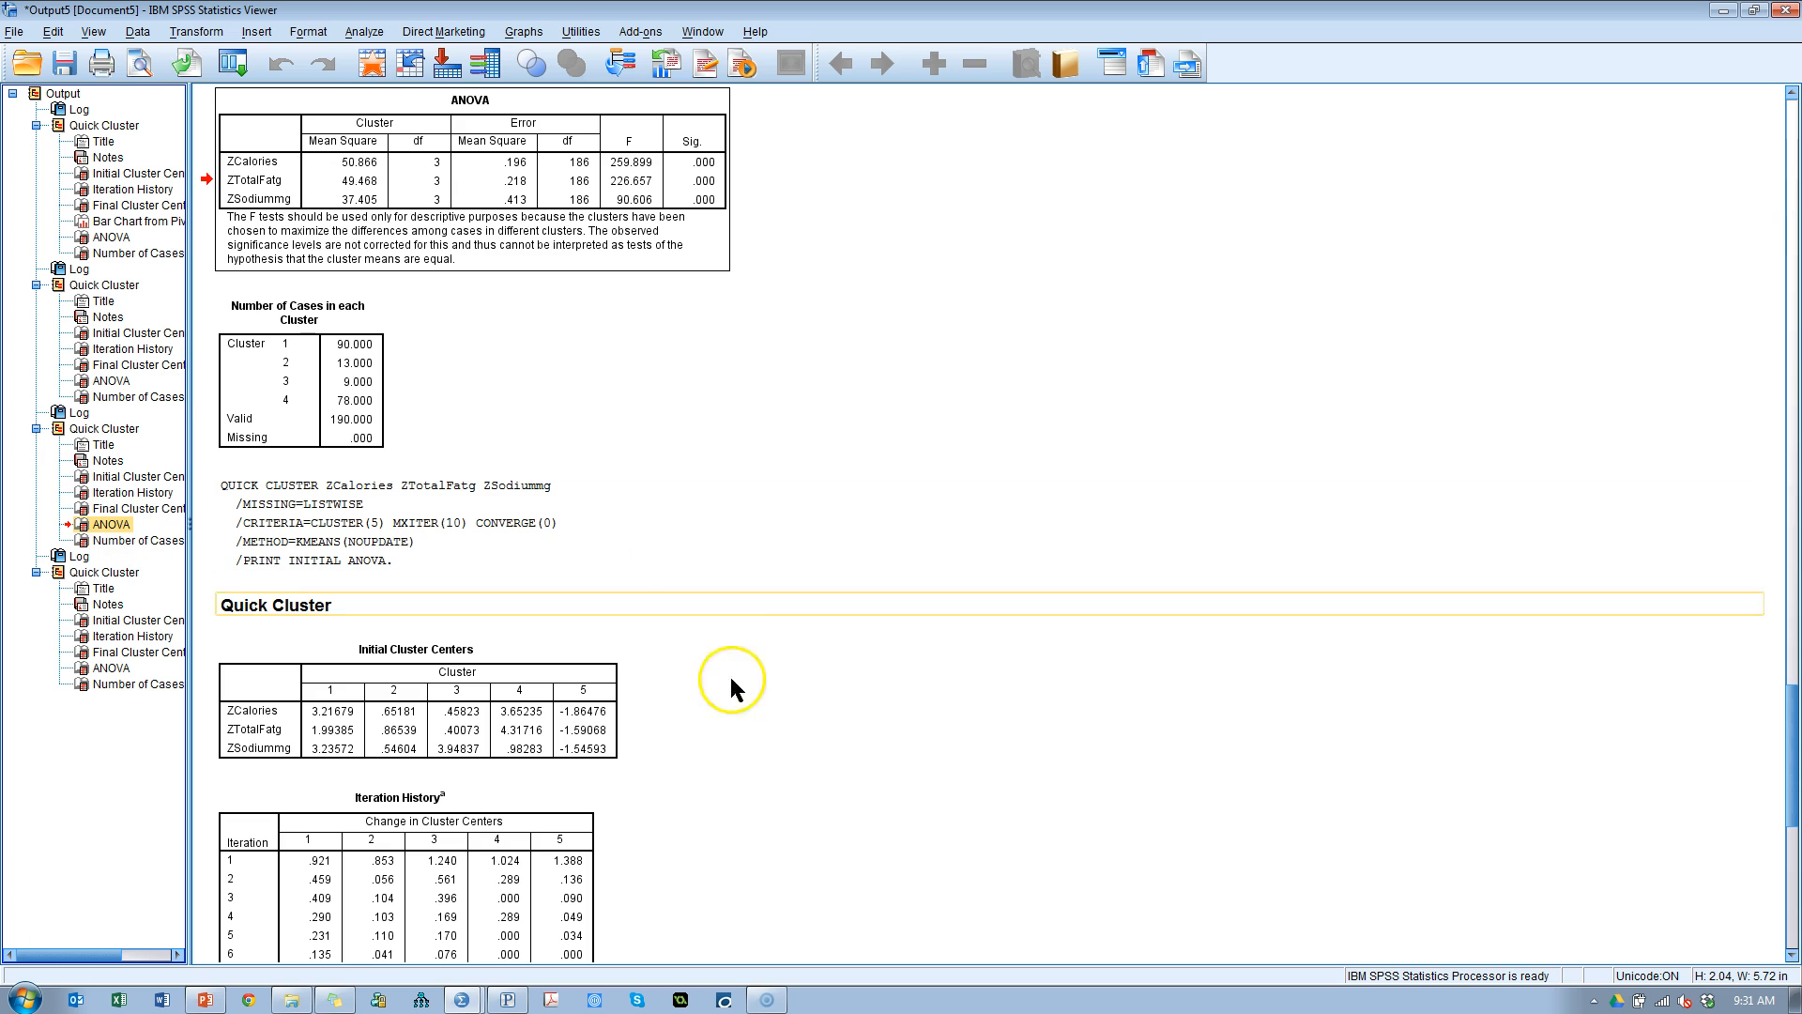
mouse_move(144, 375)
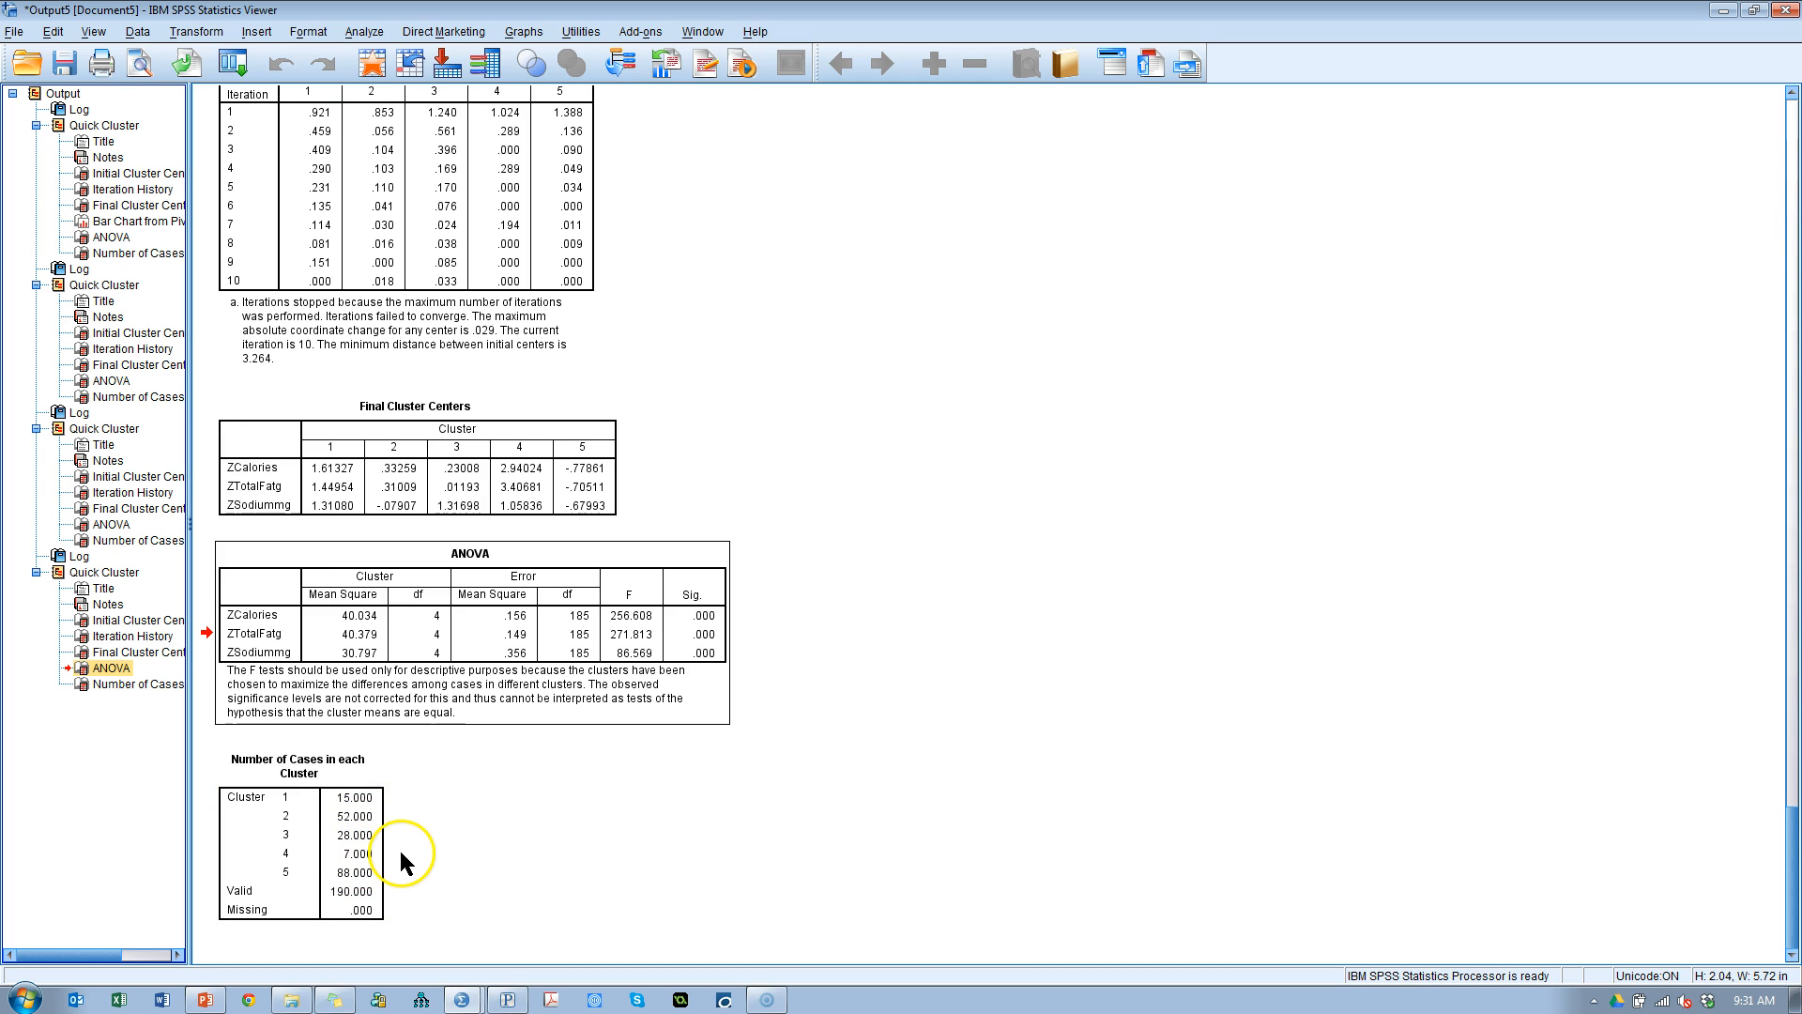
mouse_move(961, 758)
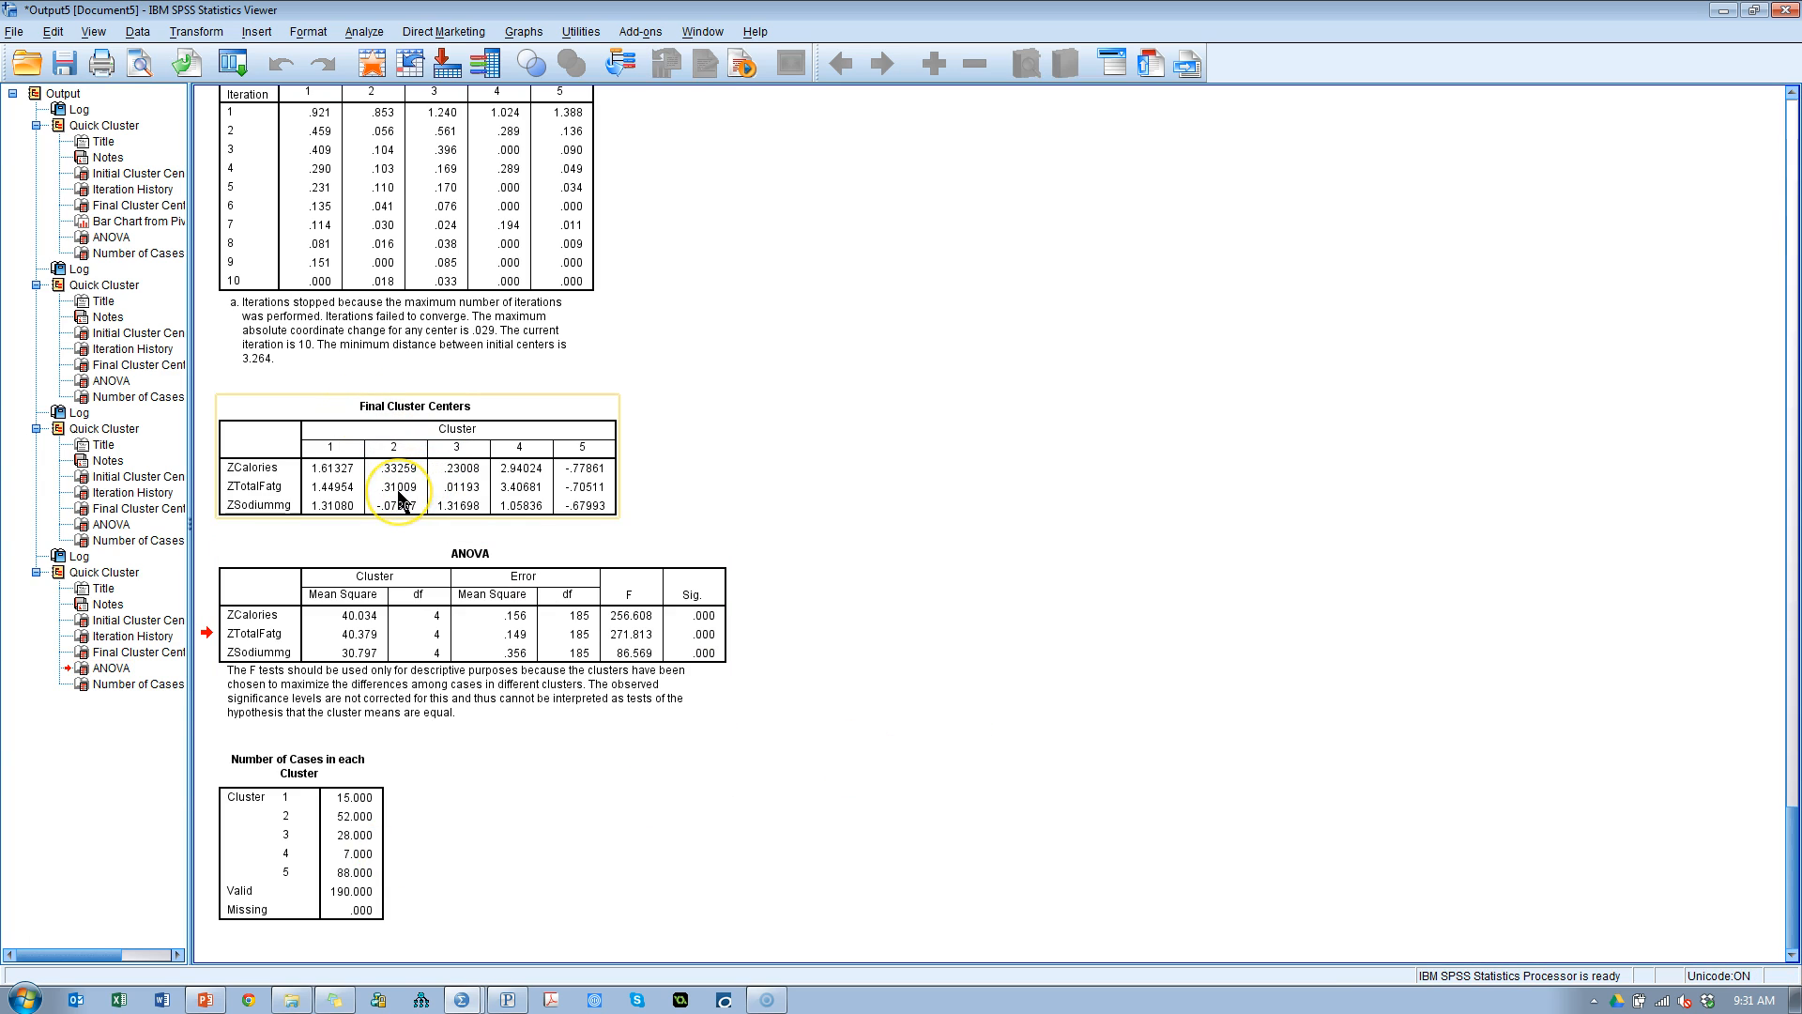
mouse_move(400, 475)
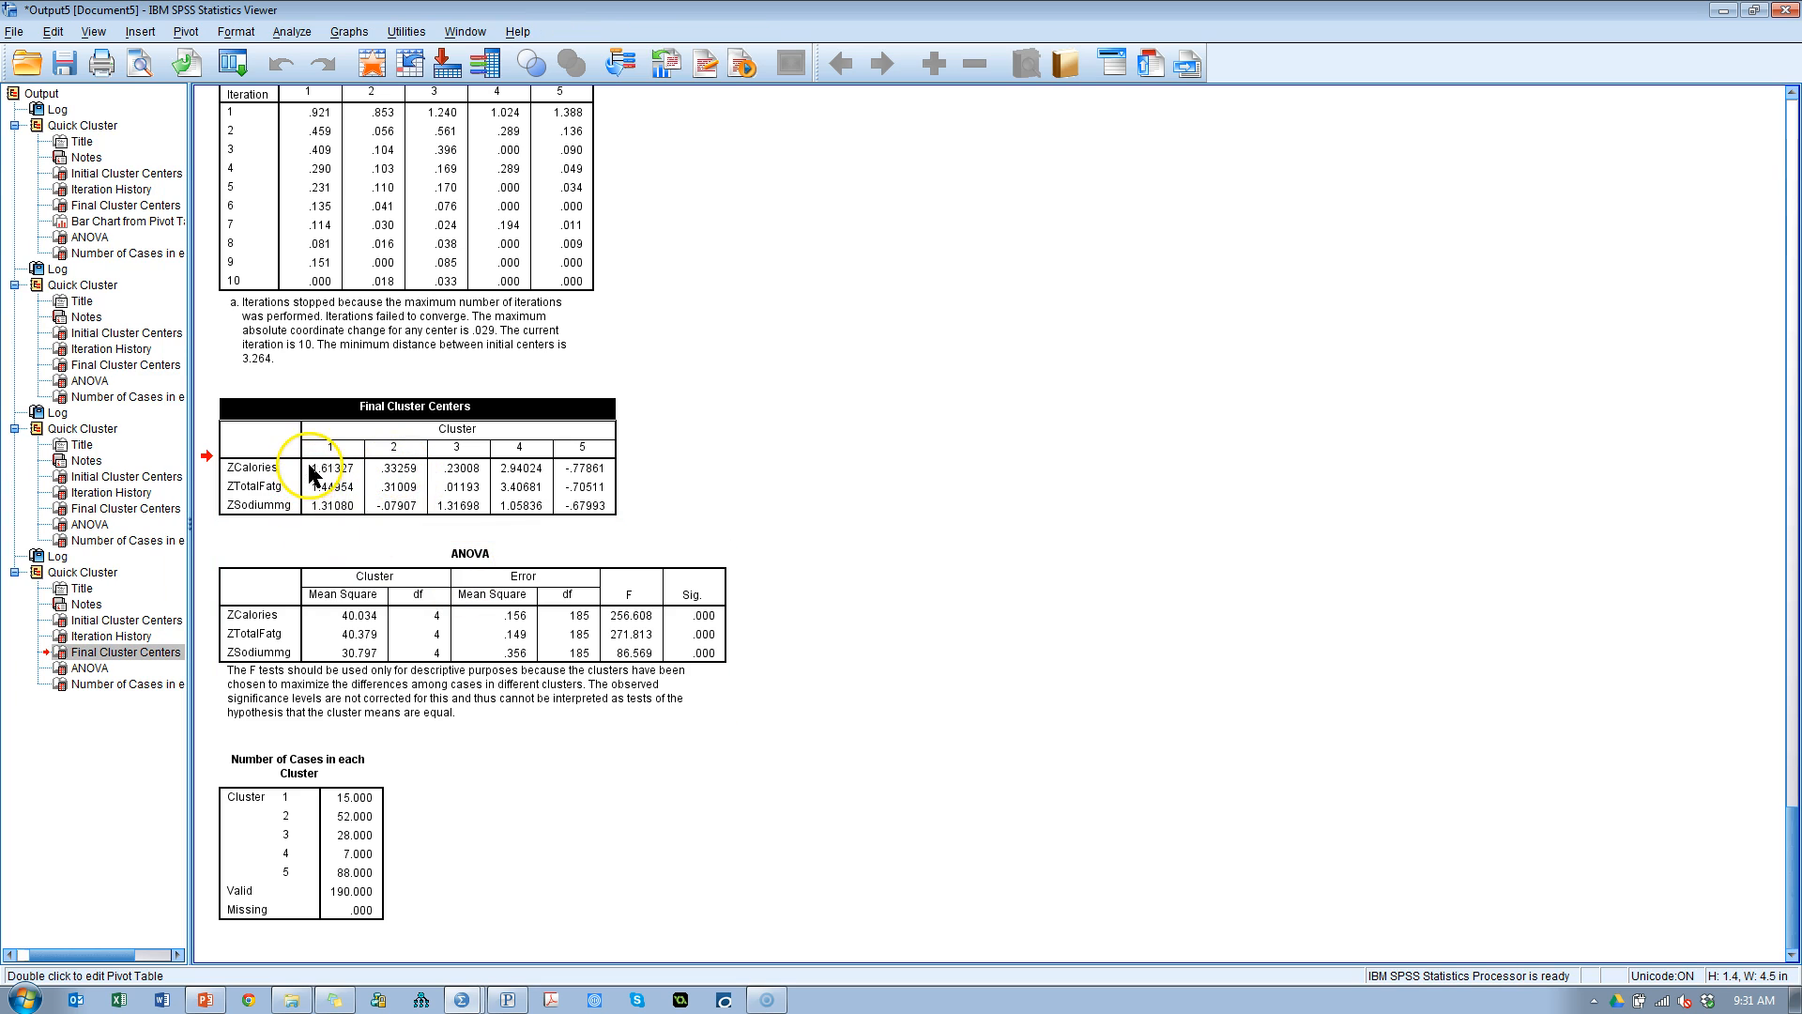
right_click(311, 475)
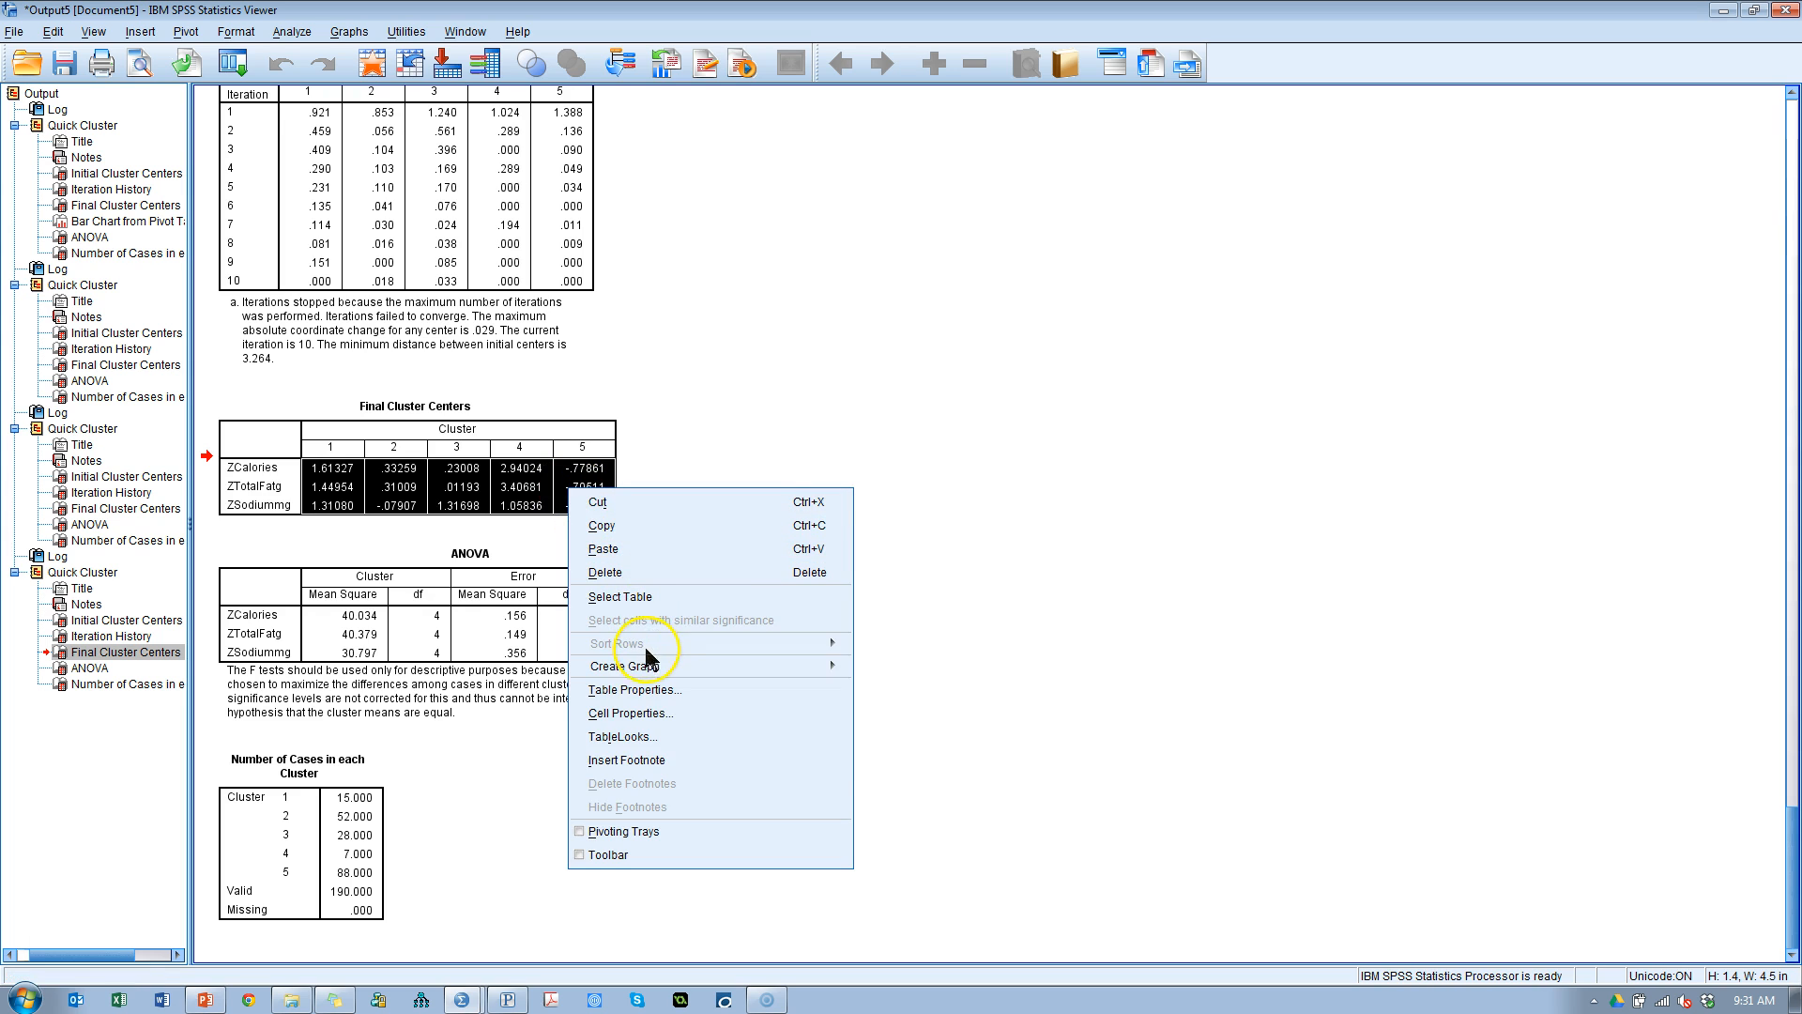
left_click(623, 666)
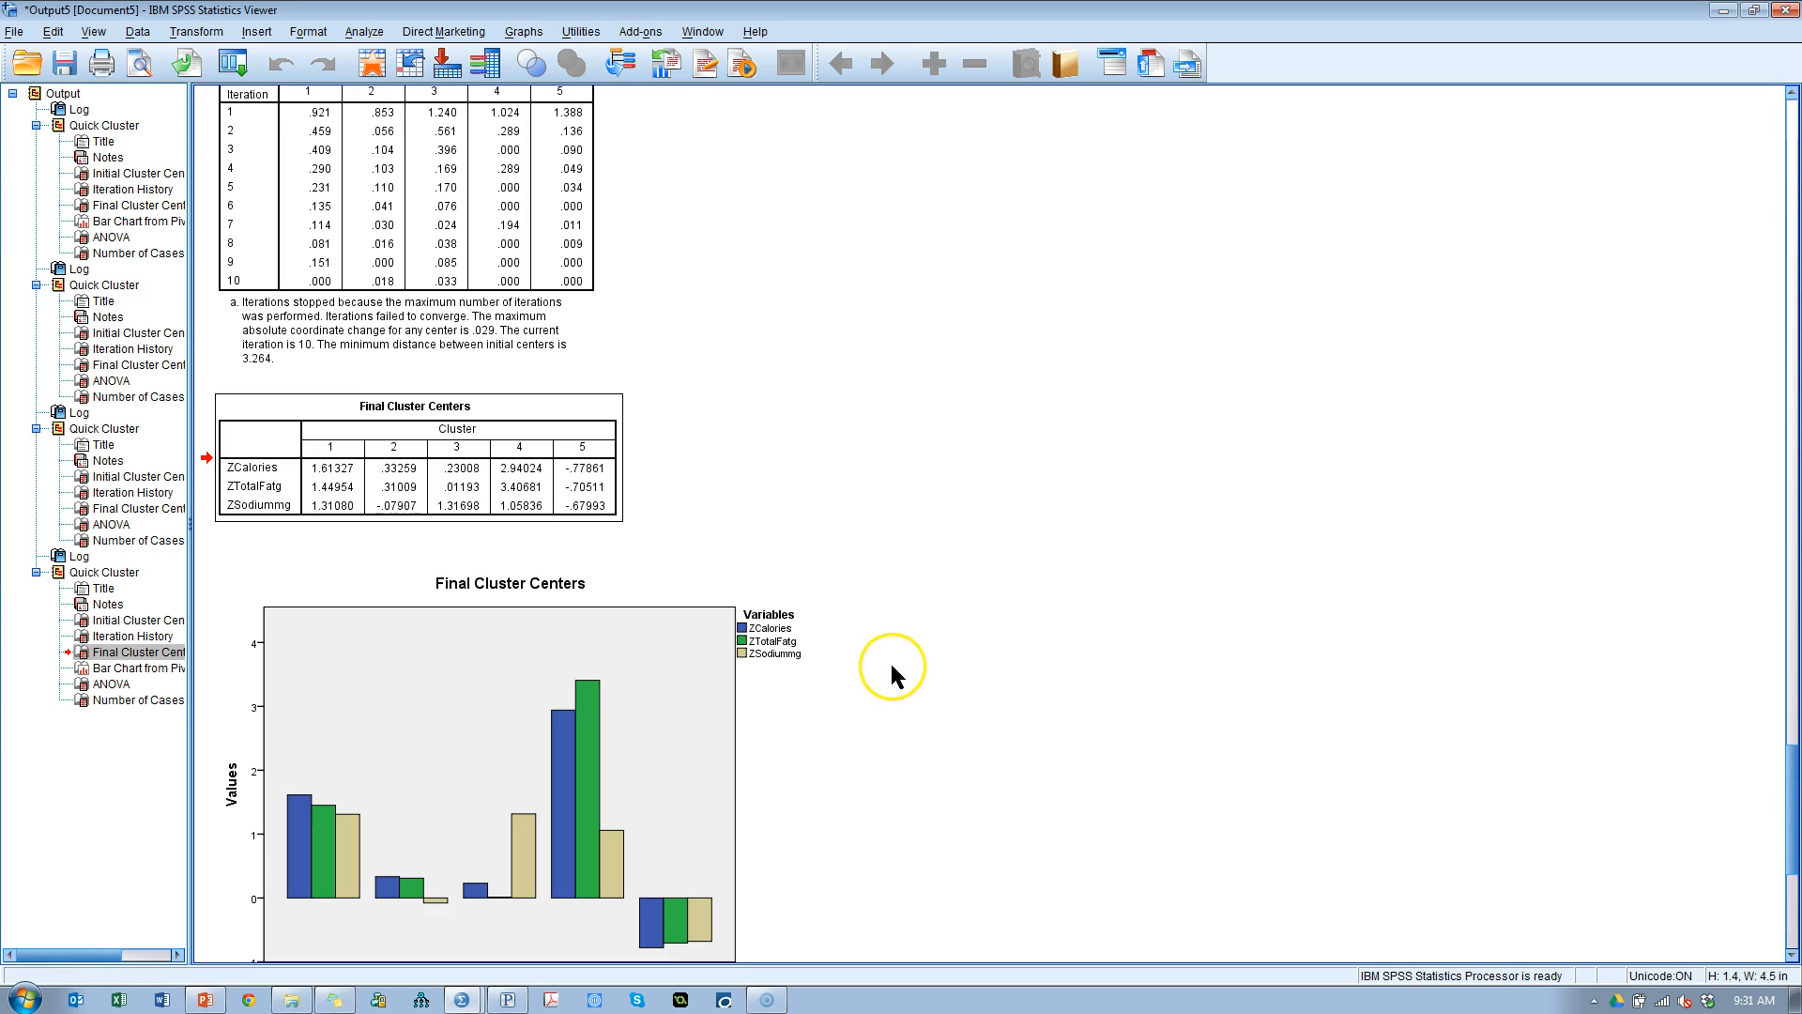
scroll("down", 3)
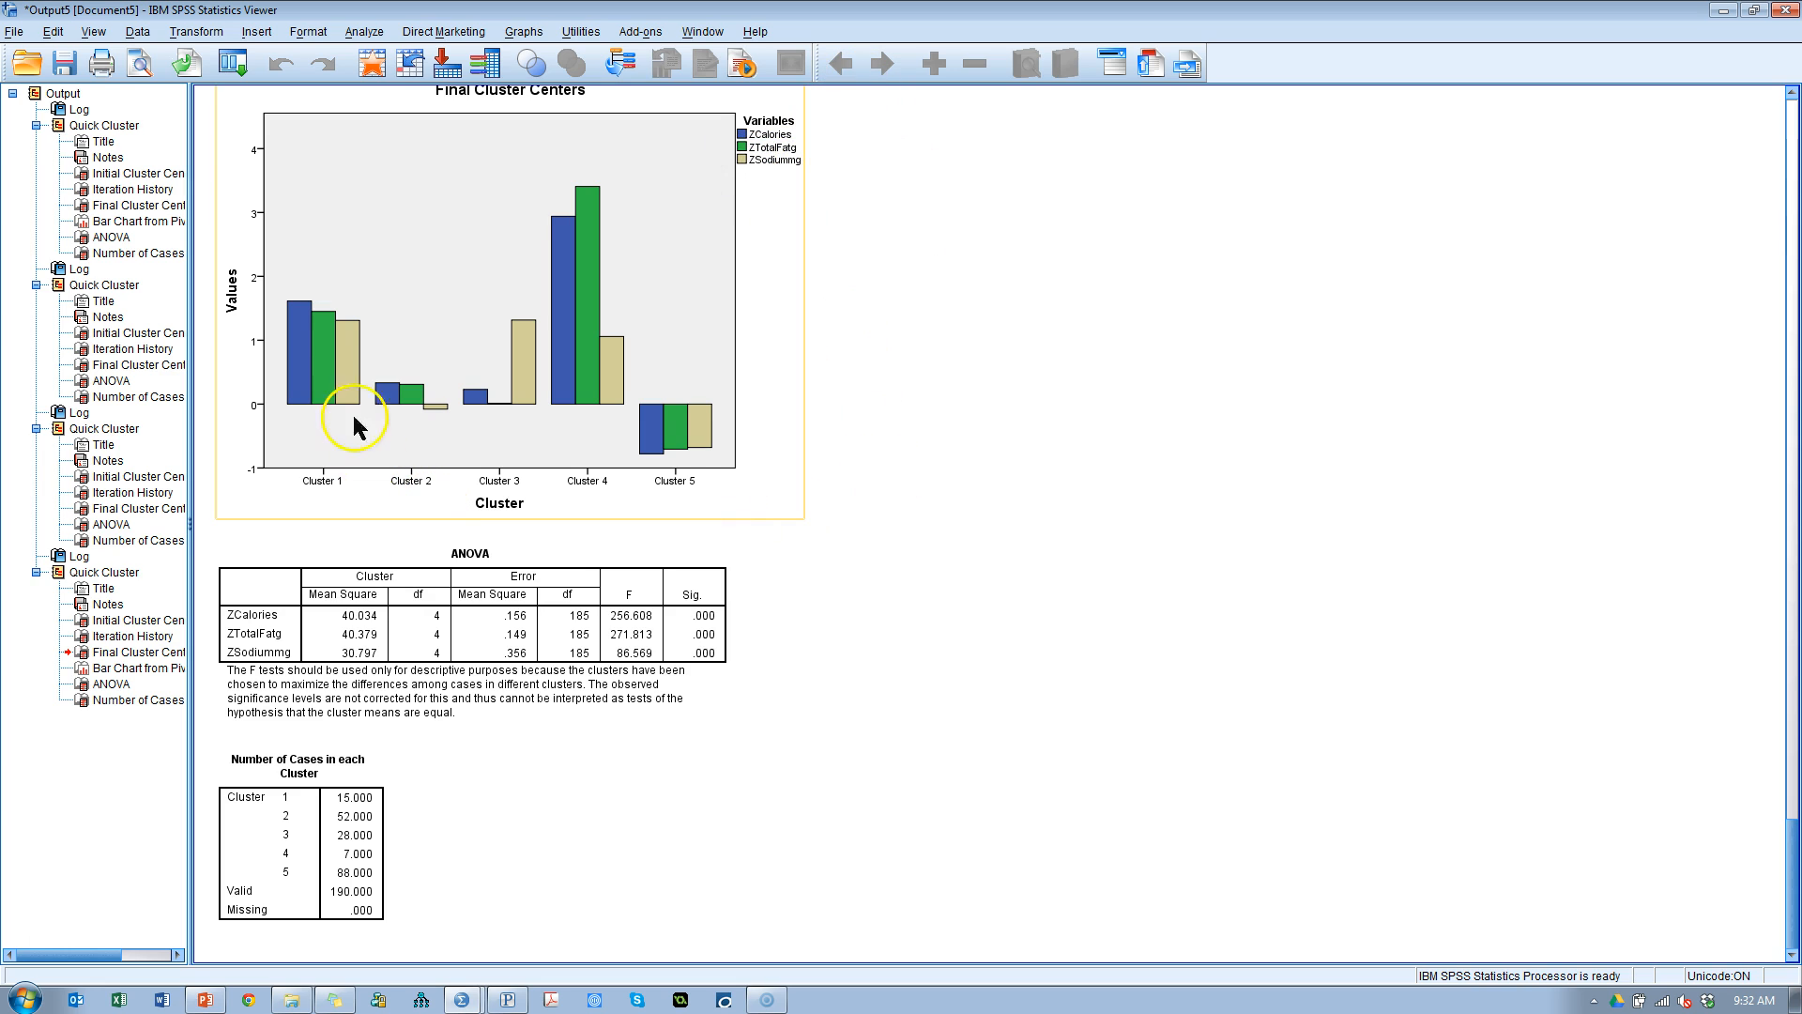
mouse_move(353, 350)
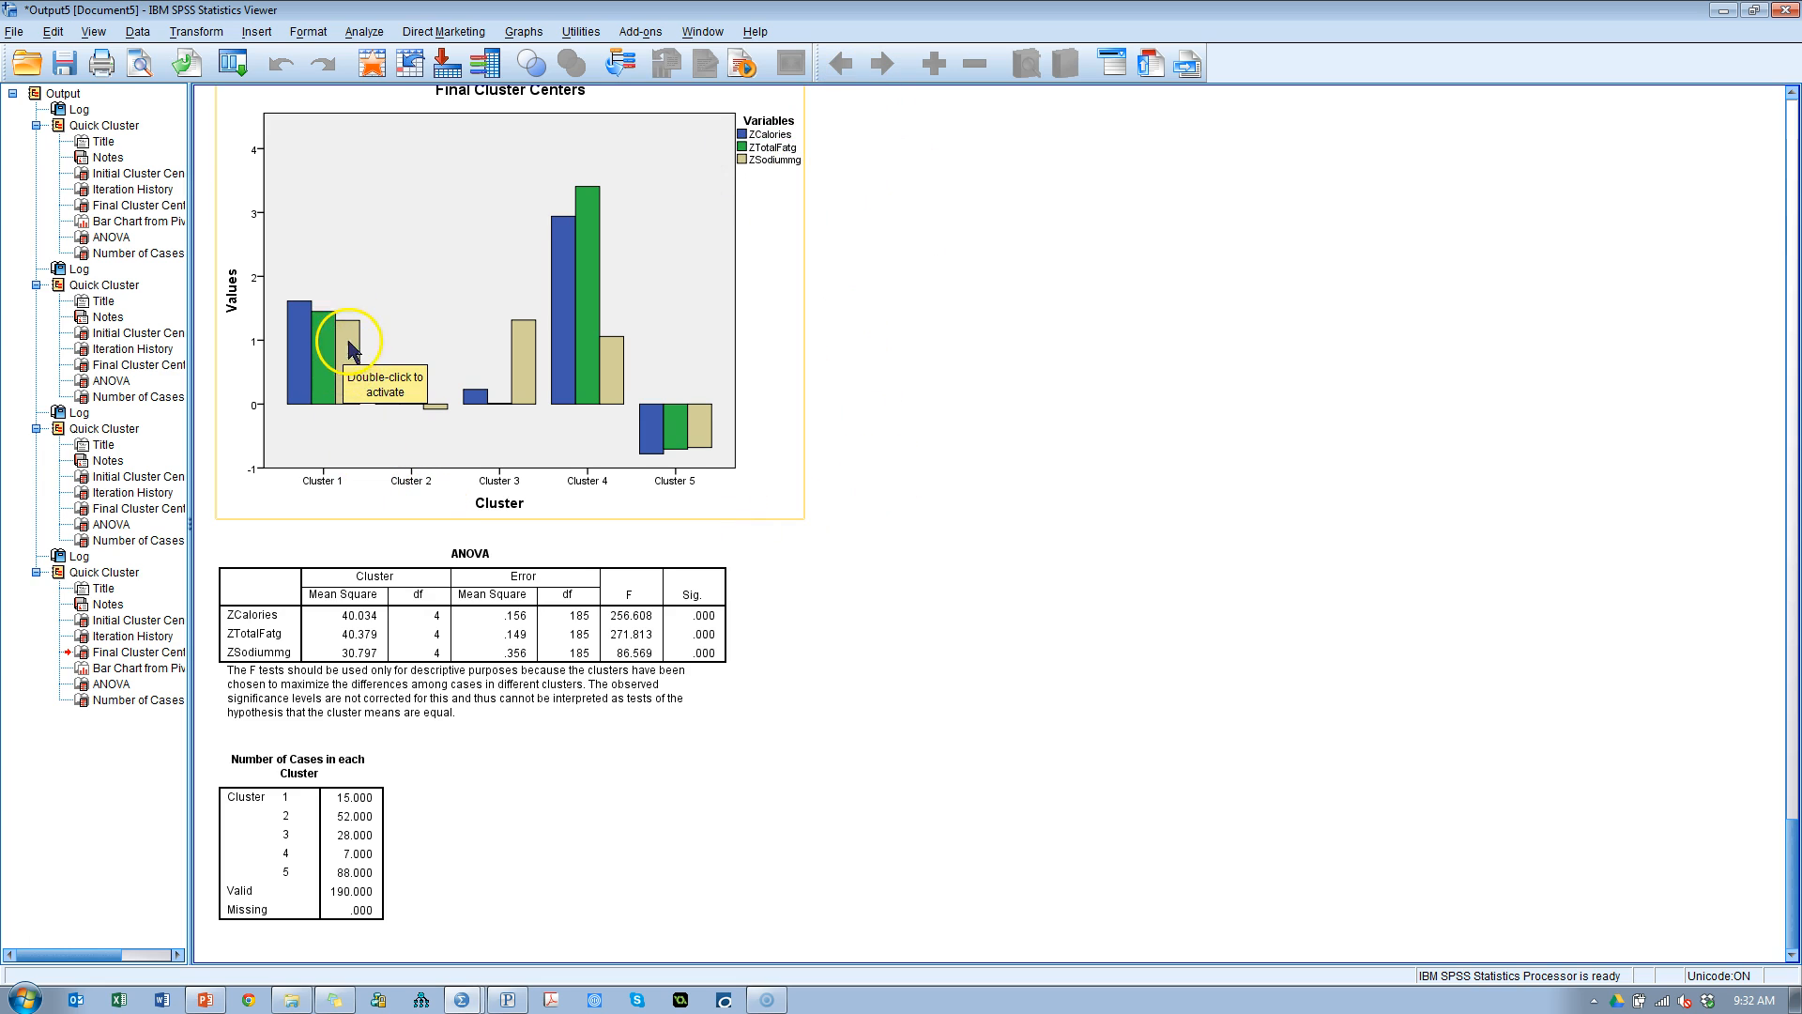
mouse_move(517, 375)
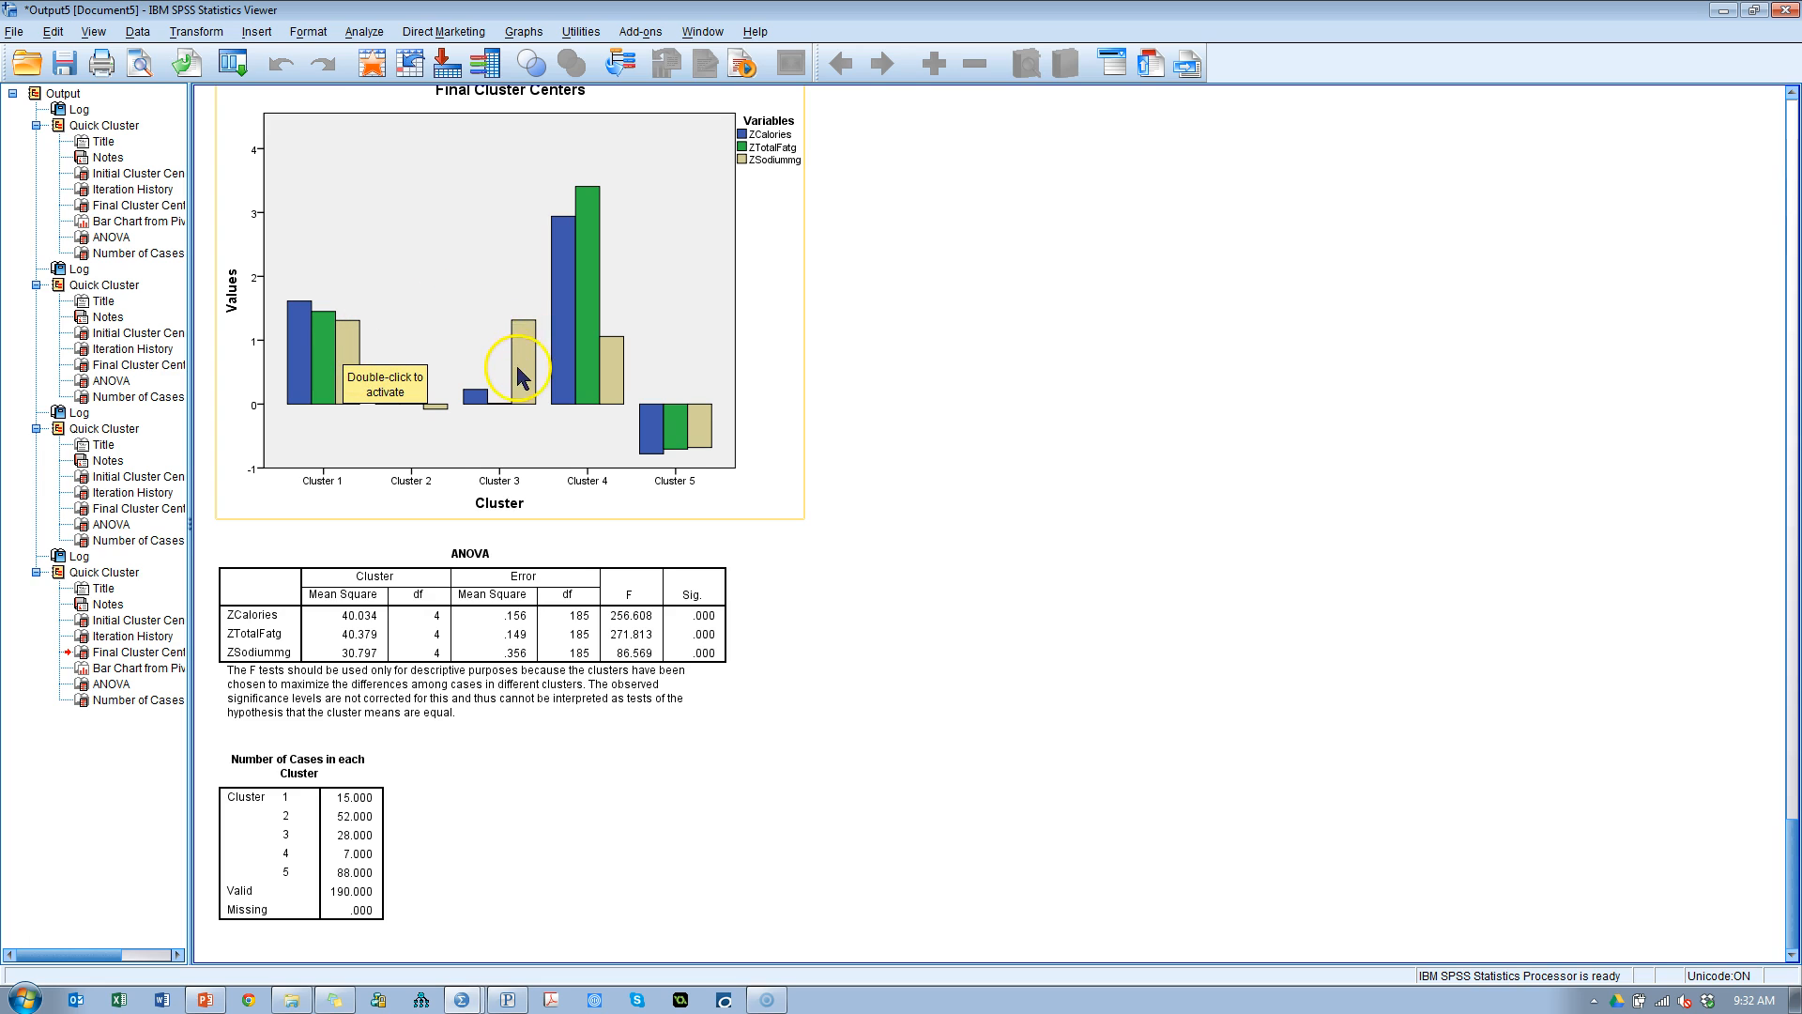
mouse_move(618, 385)
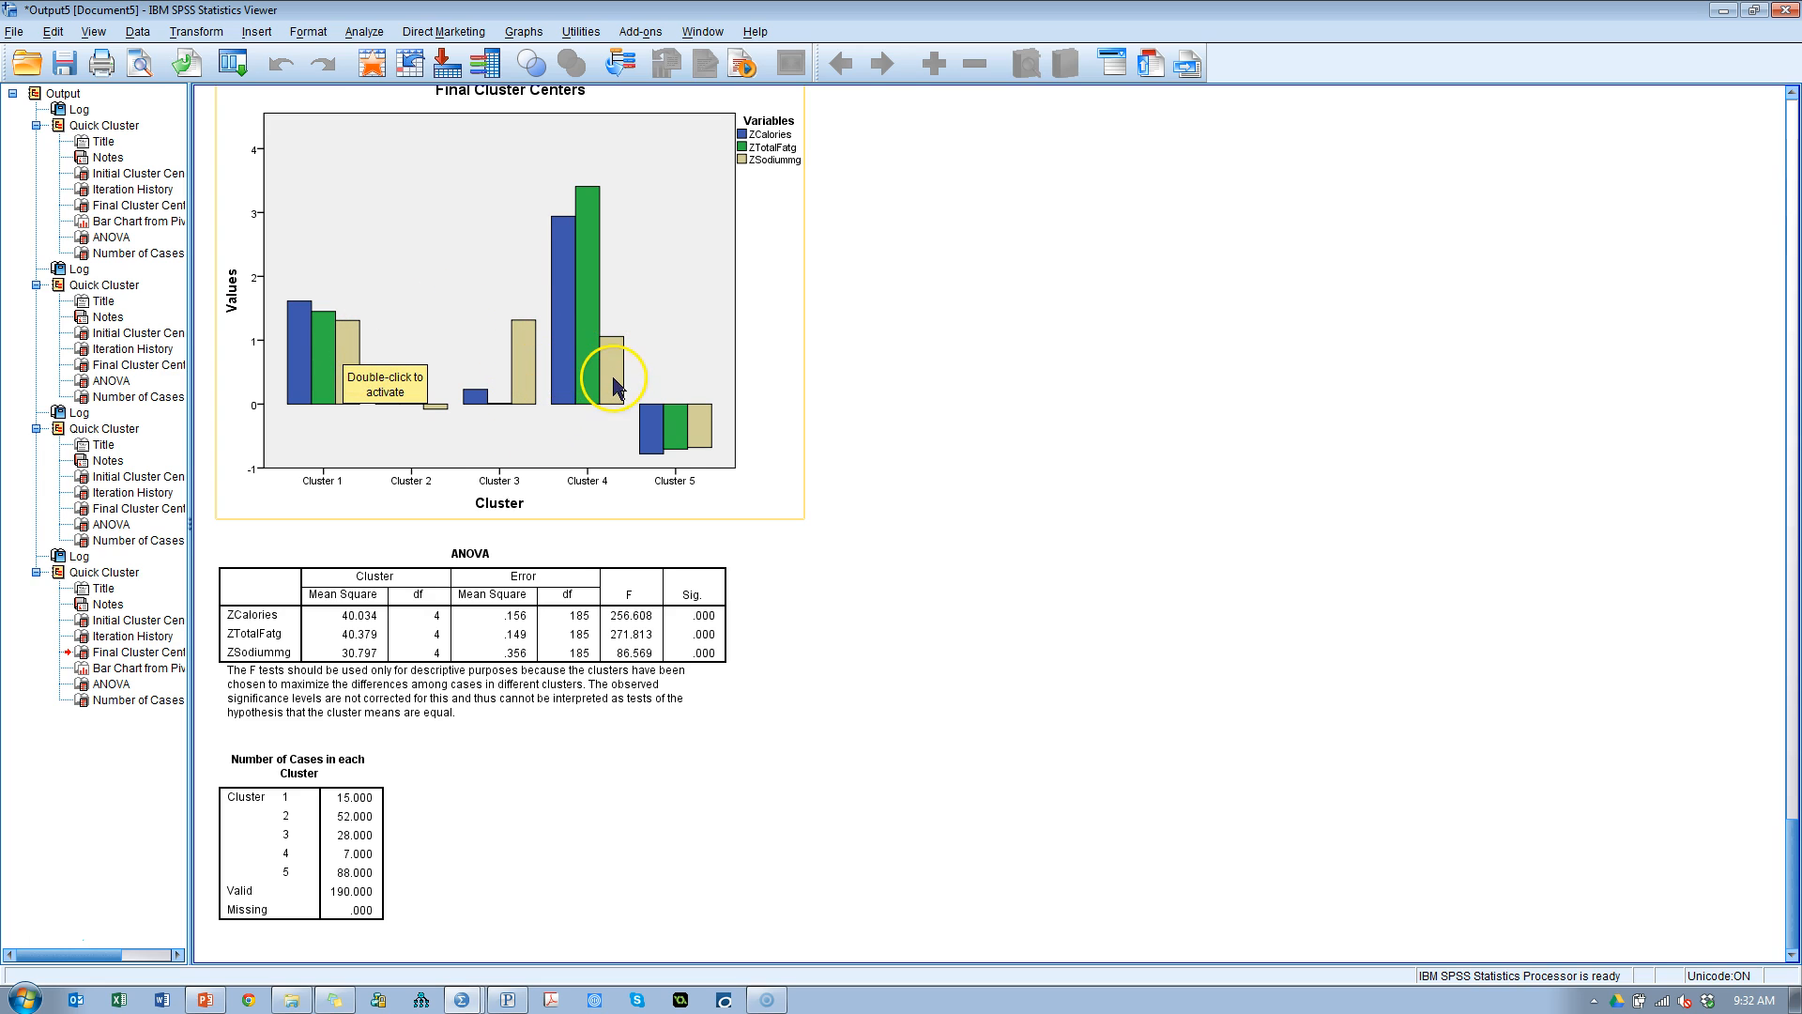
mouse_move(419, 425)
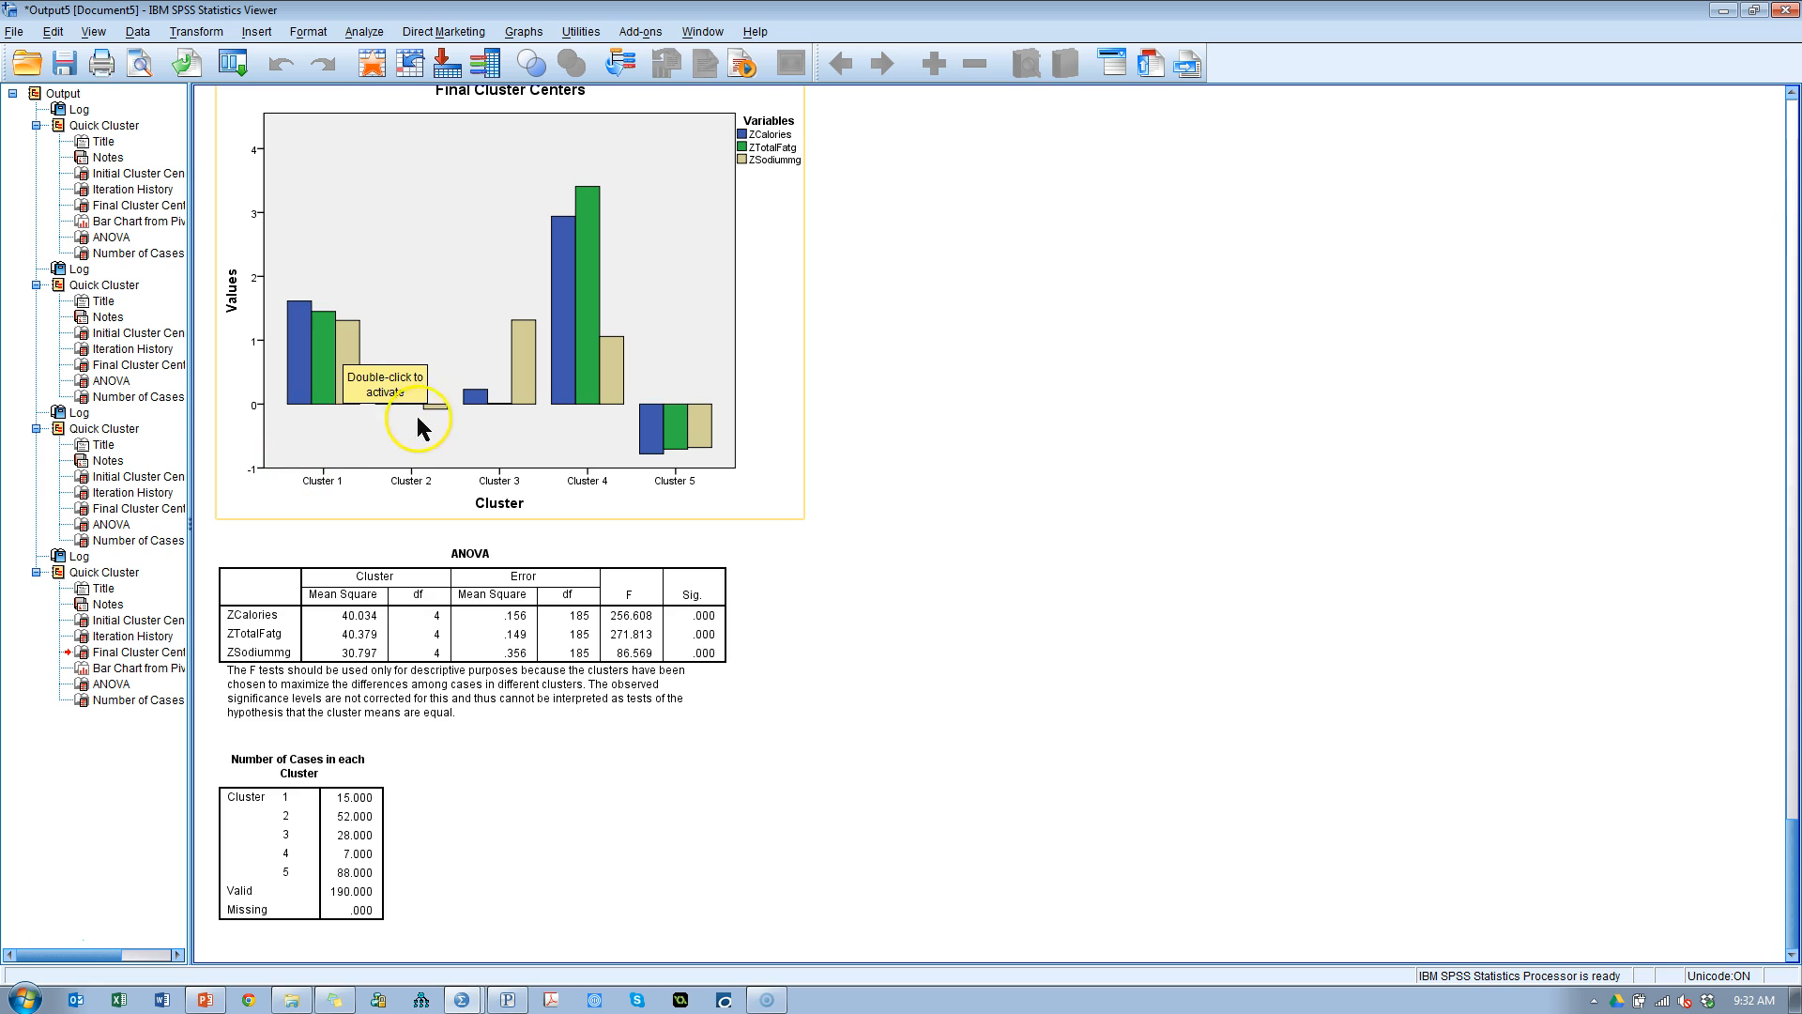
mouse_move(435, 416)
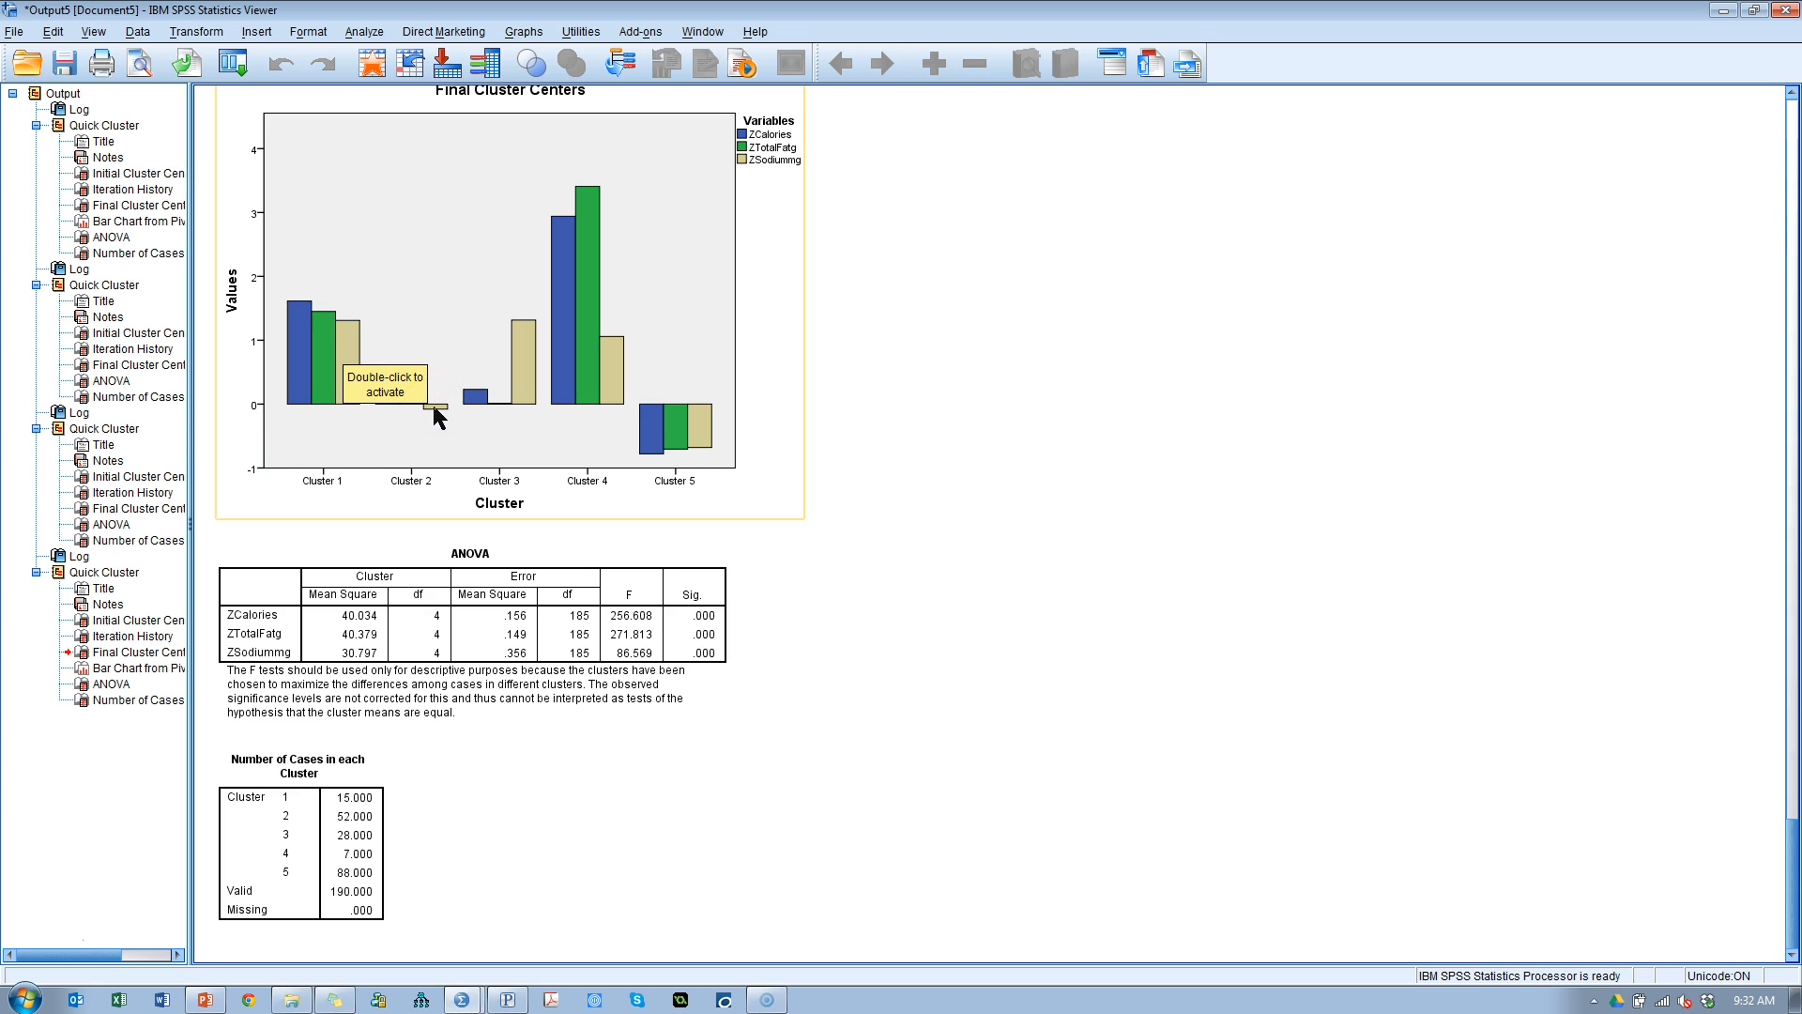
mouse_move(417, 368)
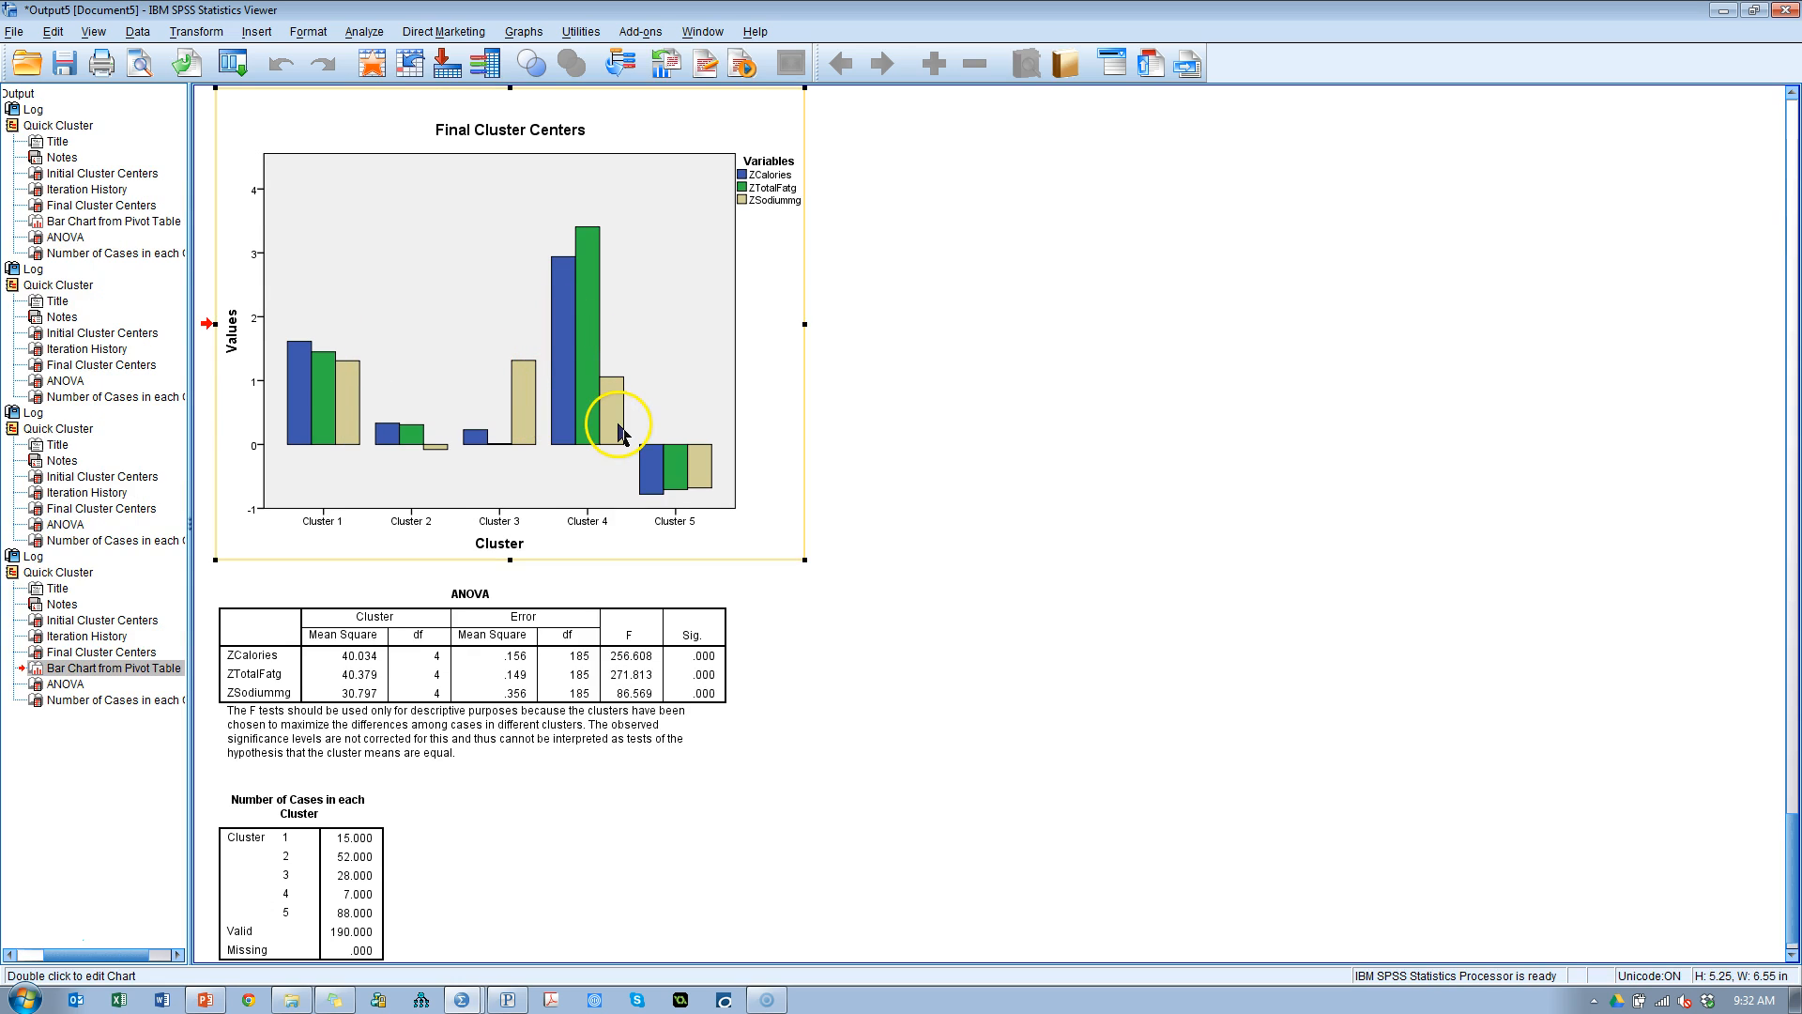
mouse_move(534, 413)
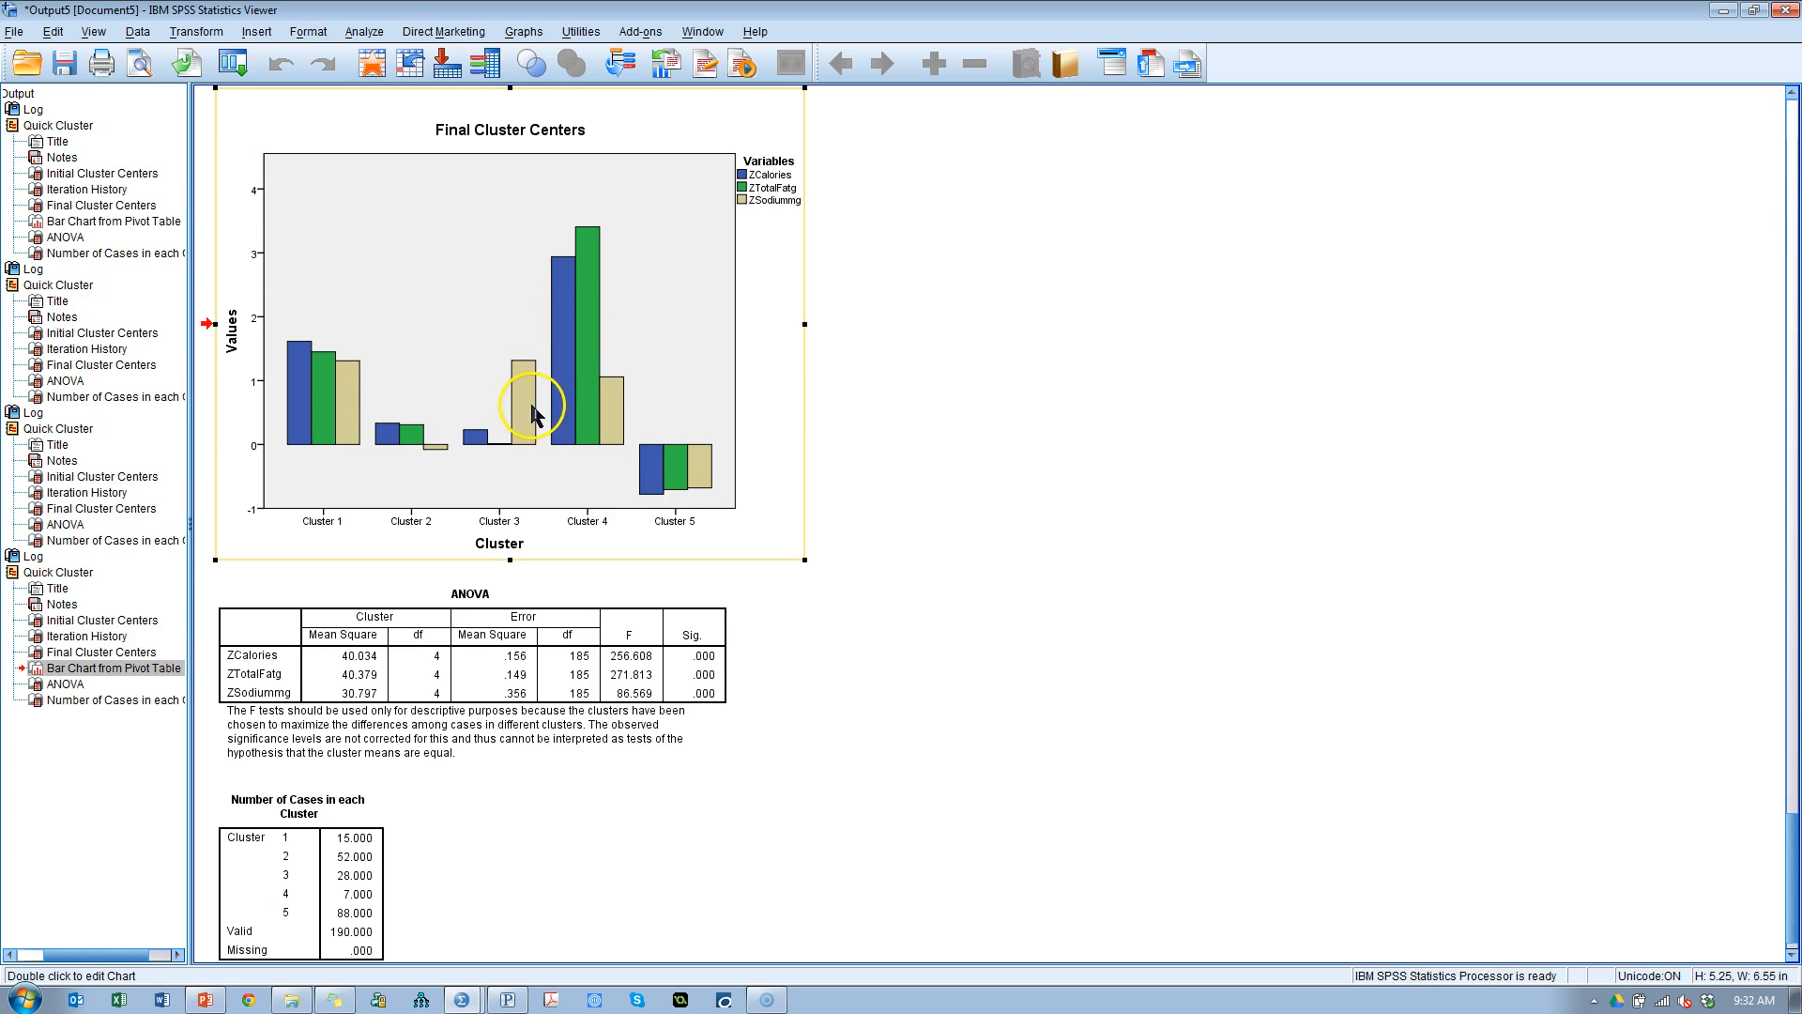
mouse_move(533, 425)
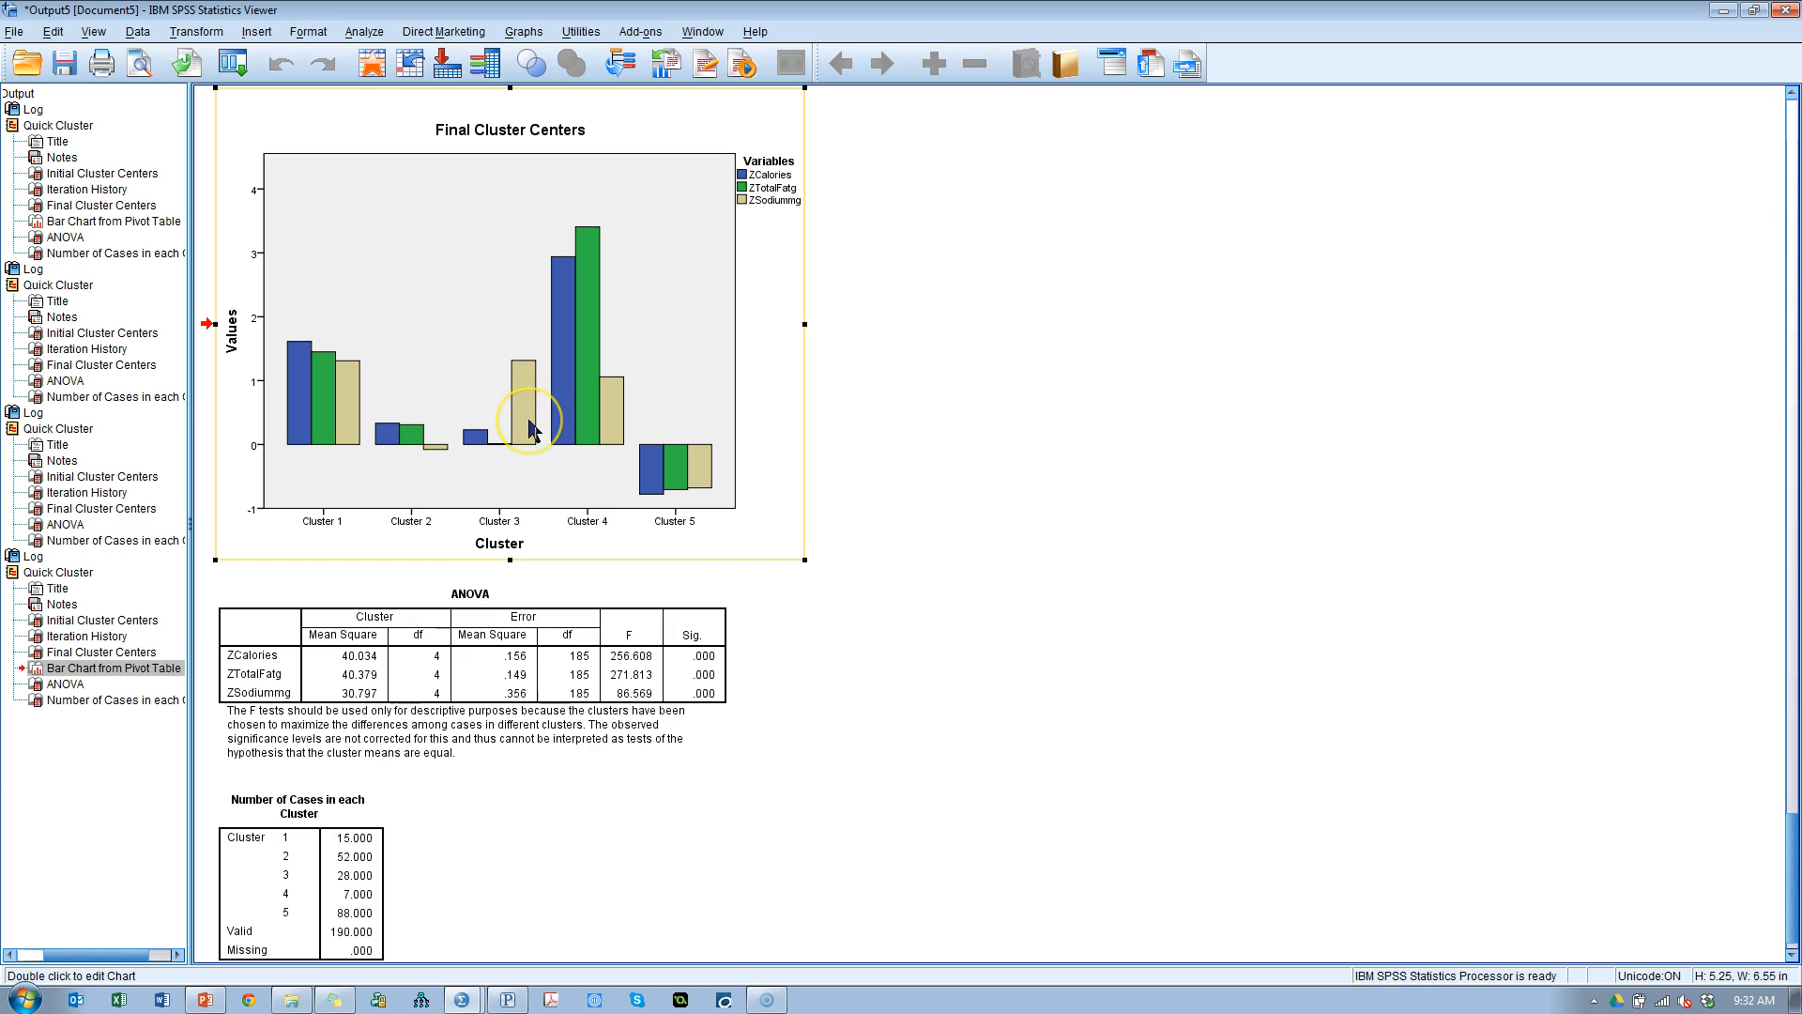
mouse_move(533, 430)
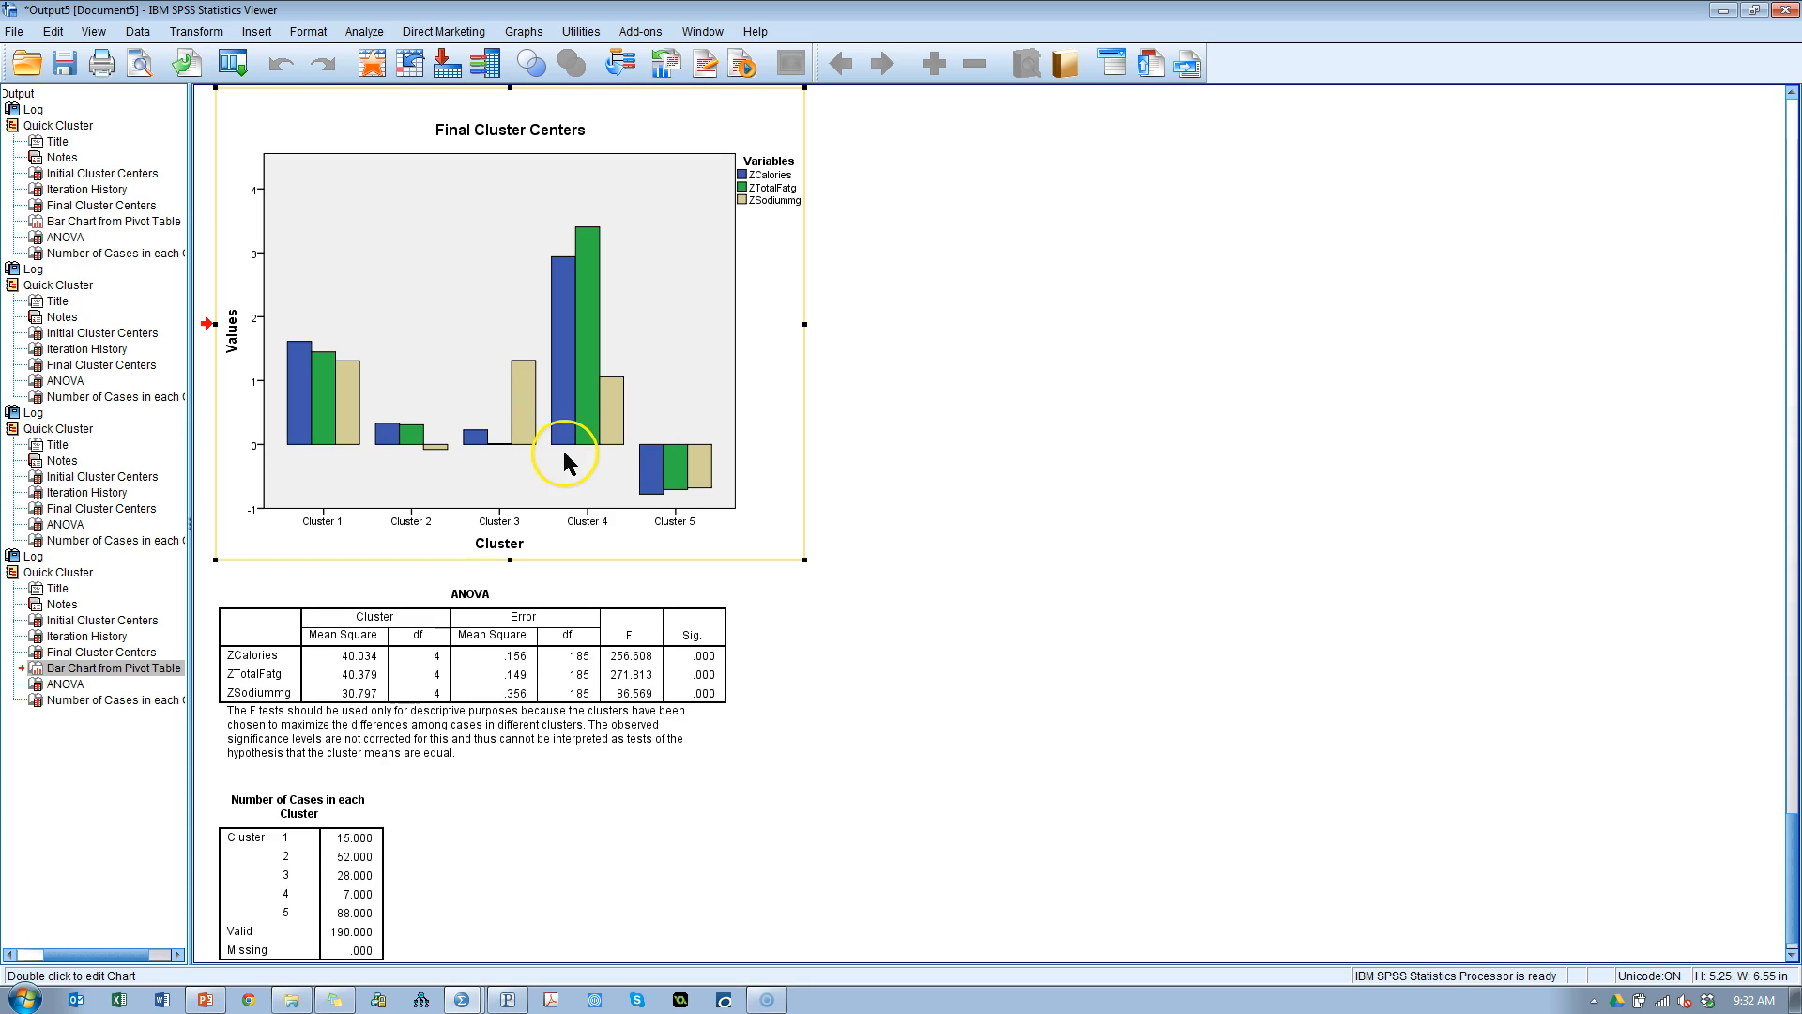
mouse_move(977, 434)
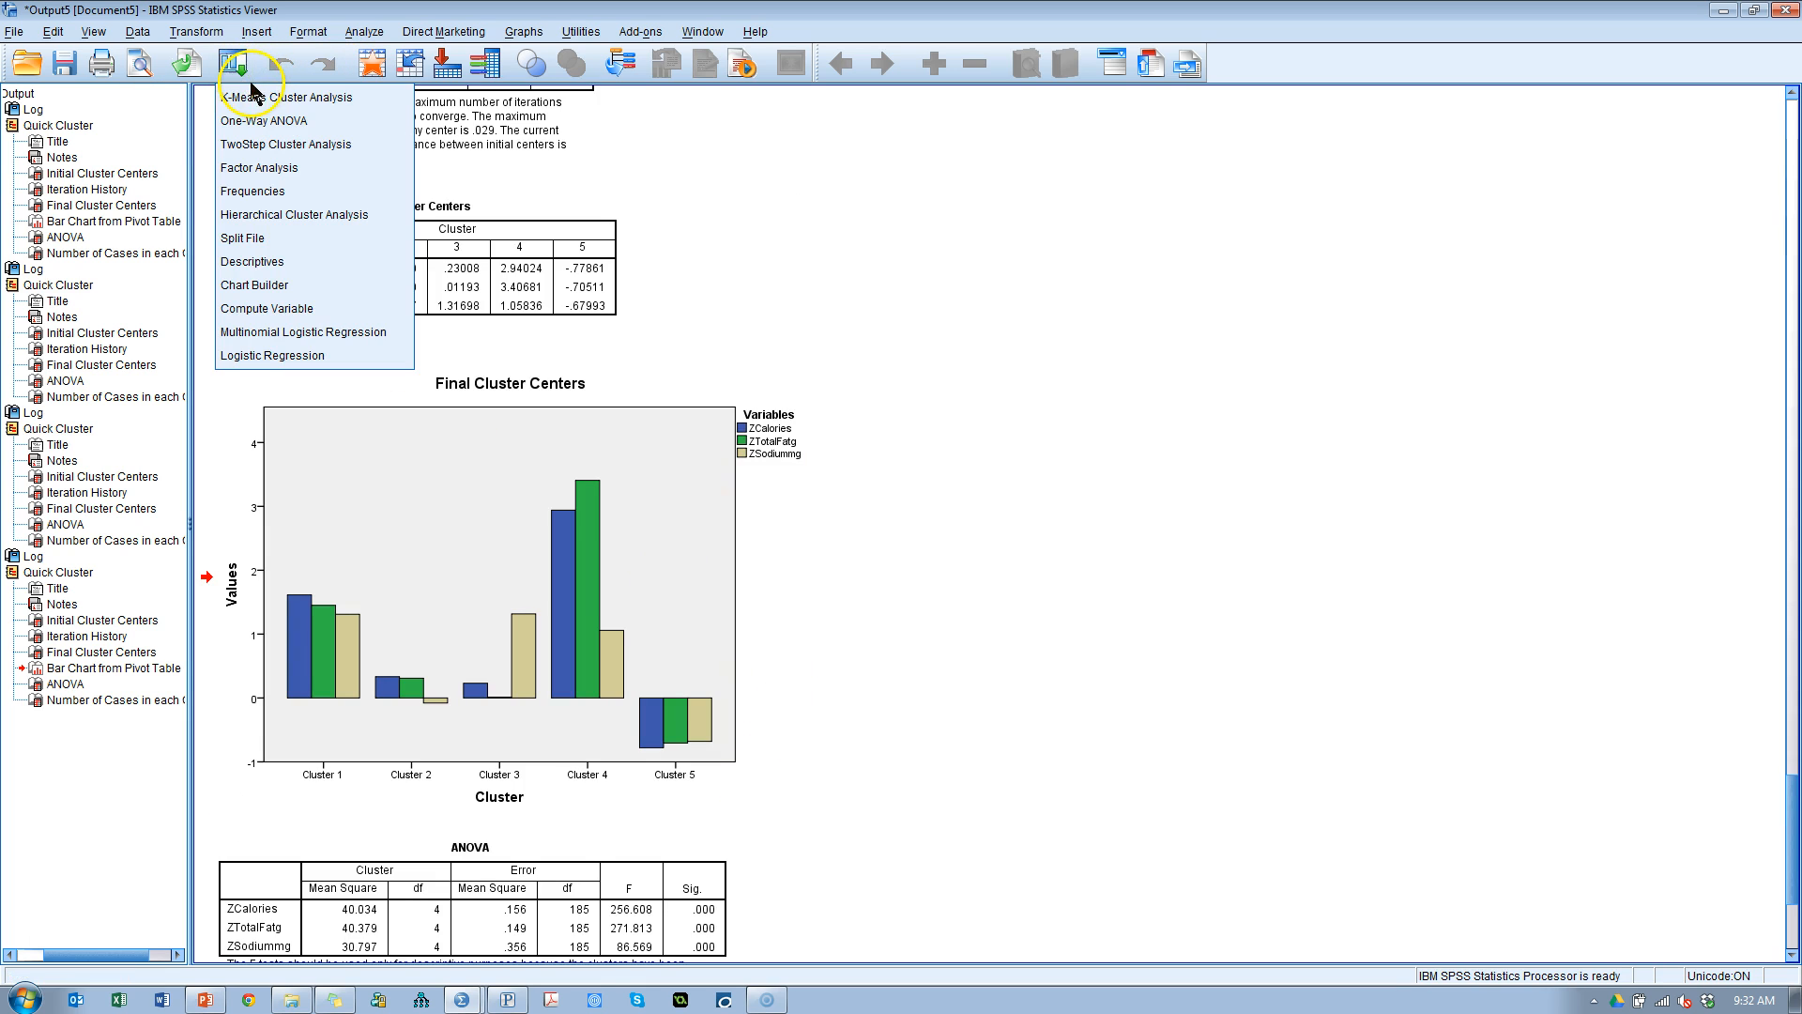
Step: Reopen the K-means dialog and enable saving each case's cluster membership
left_click(1486, 284)
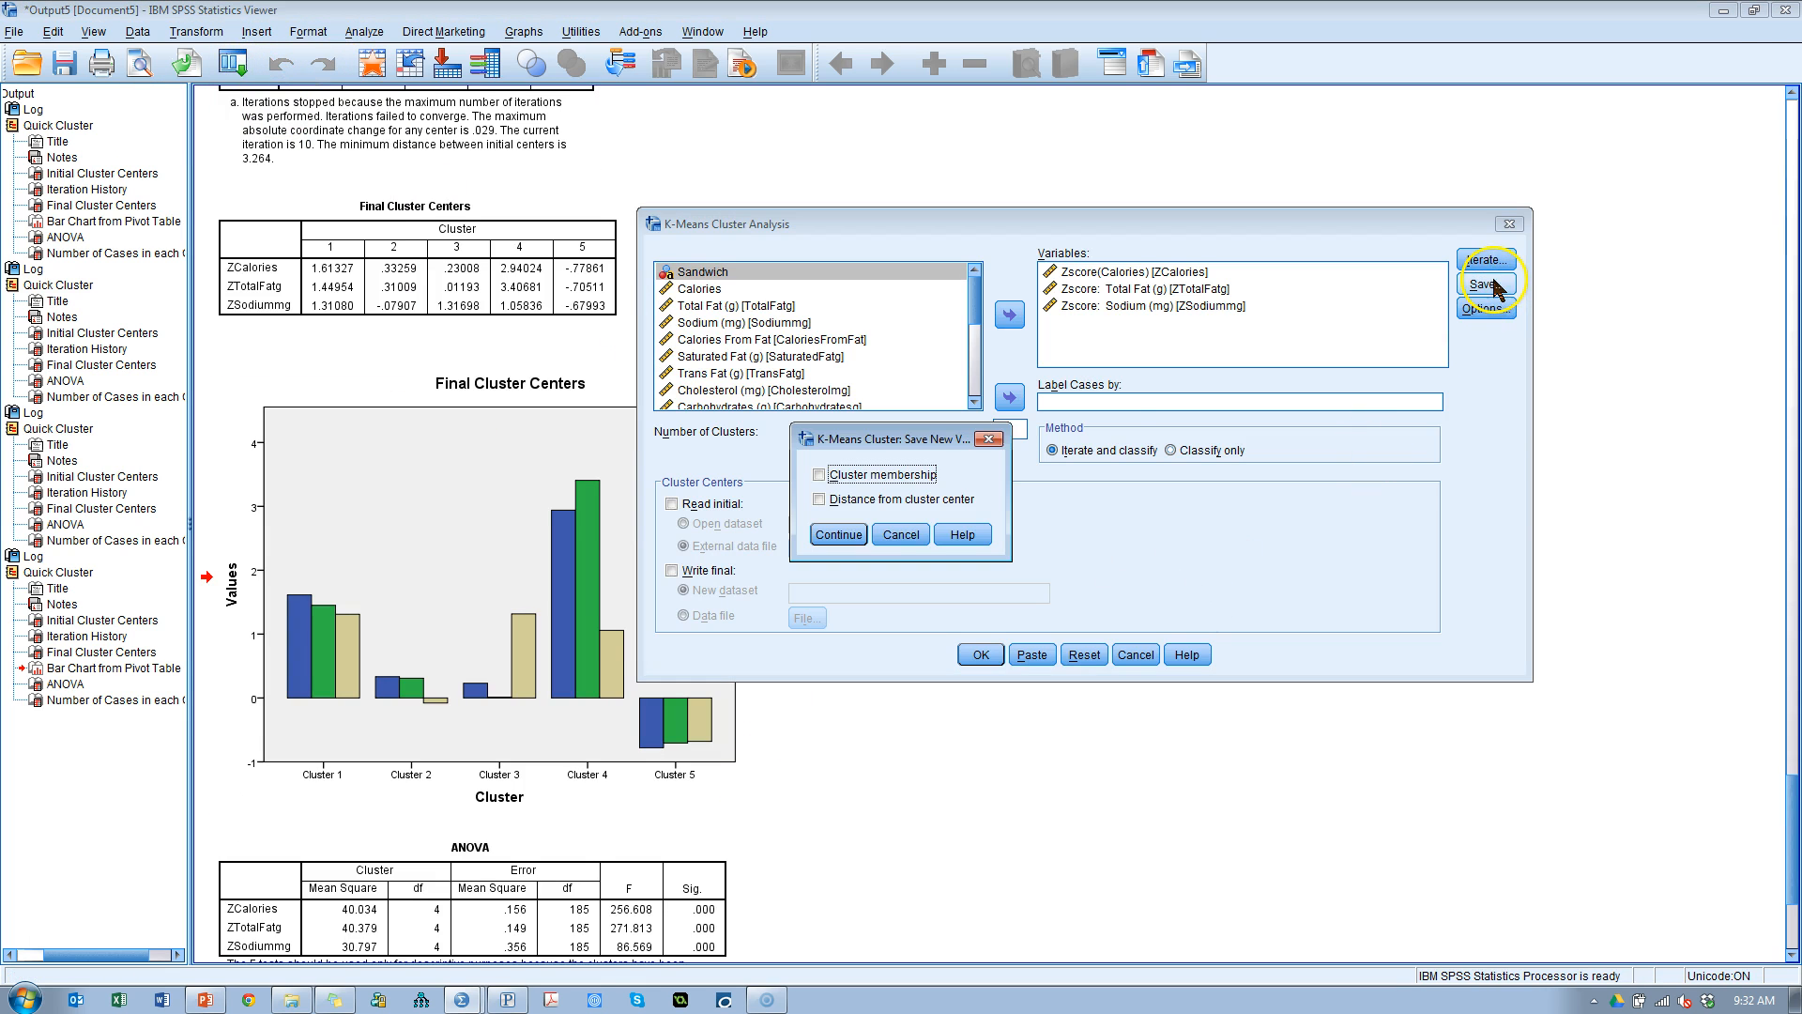
left_click(819, 473)
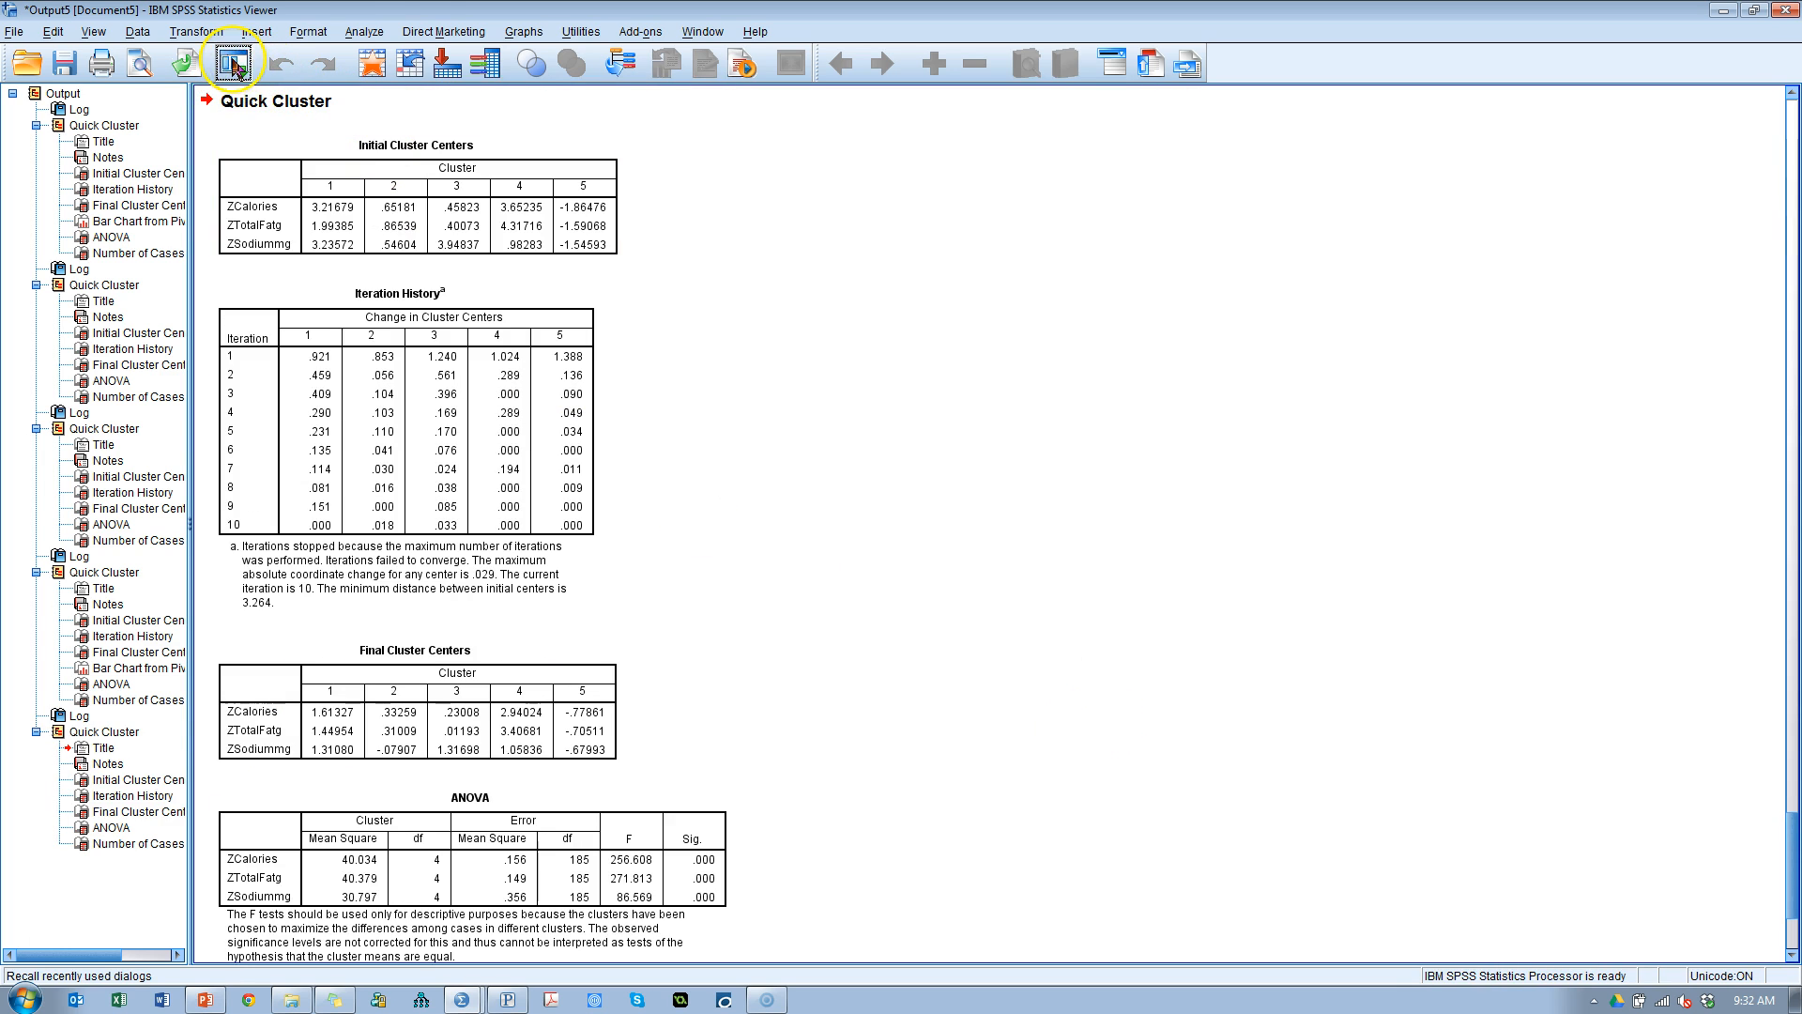
Step: Set up a One-Way ANOVA of ZCalories, ZTotalFatg and ZSodiummg by factor QCL_6
left_click(365, 31)
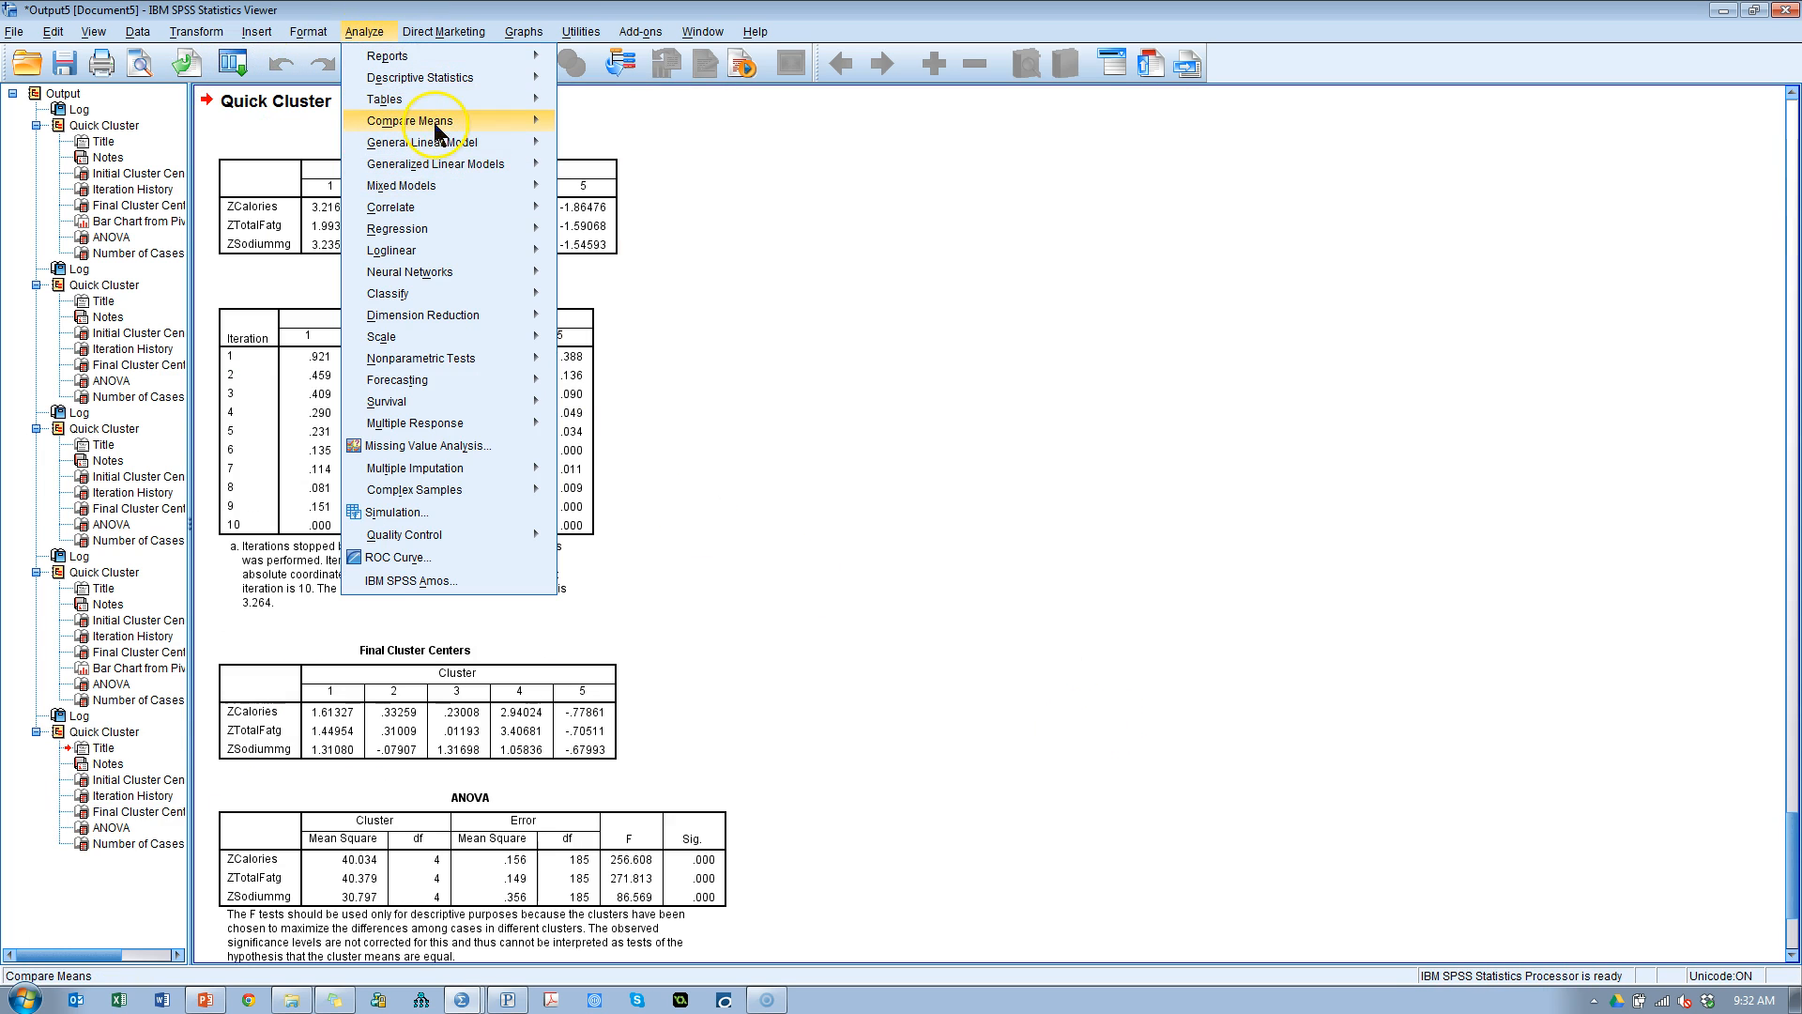
mouse_move(404, 185)
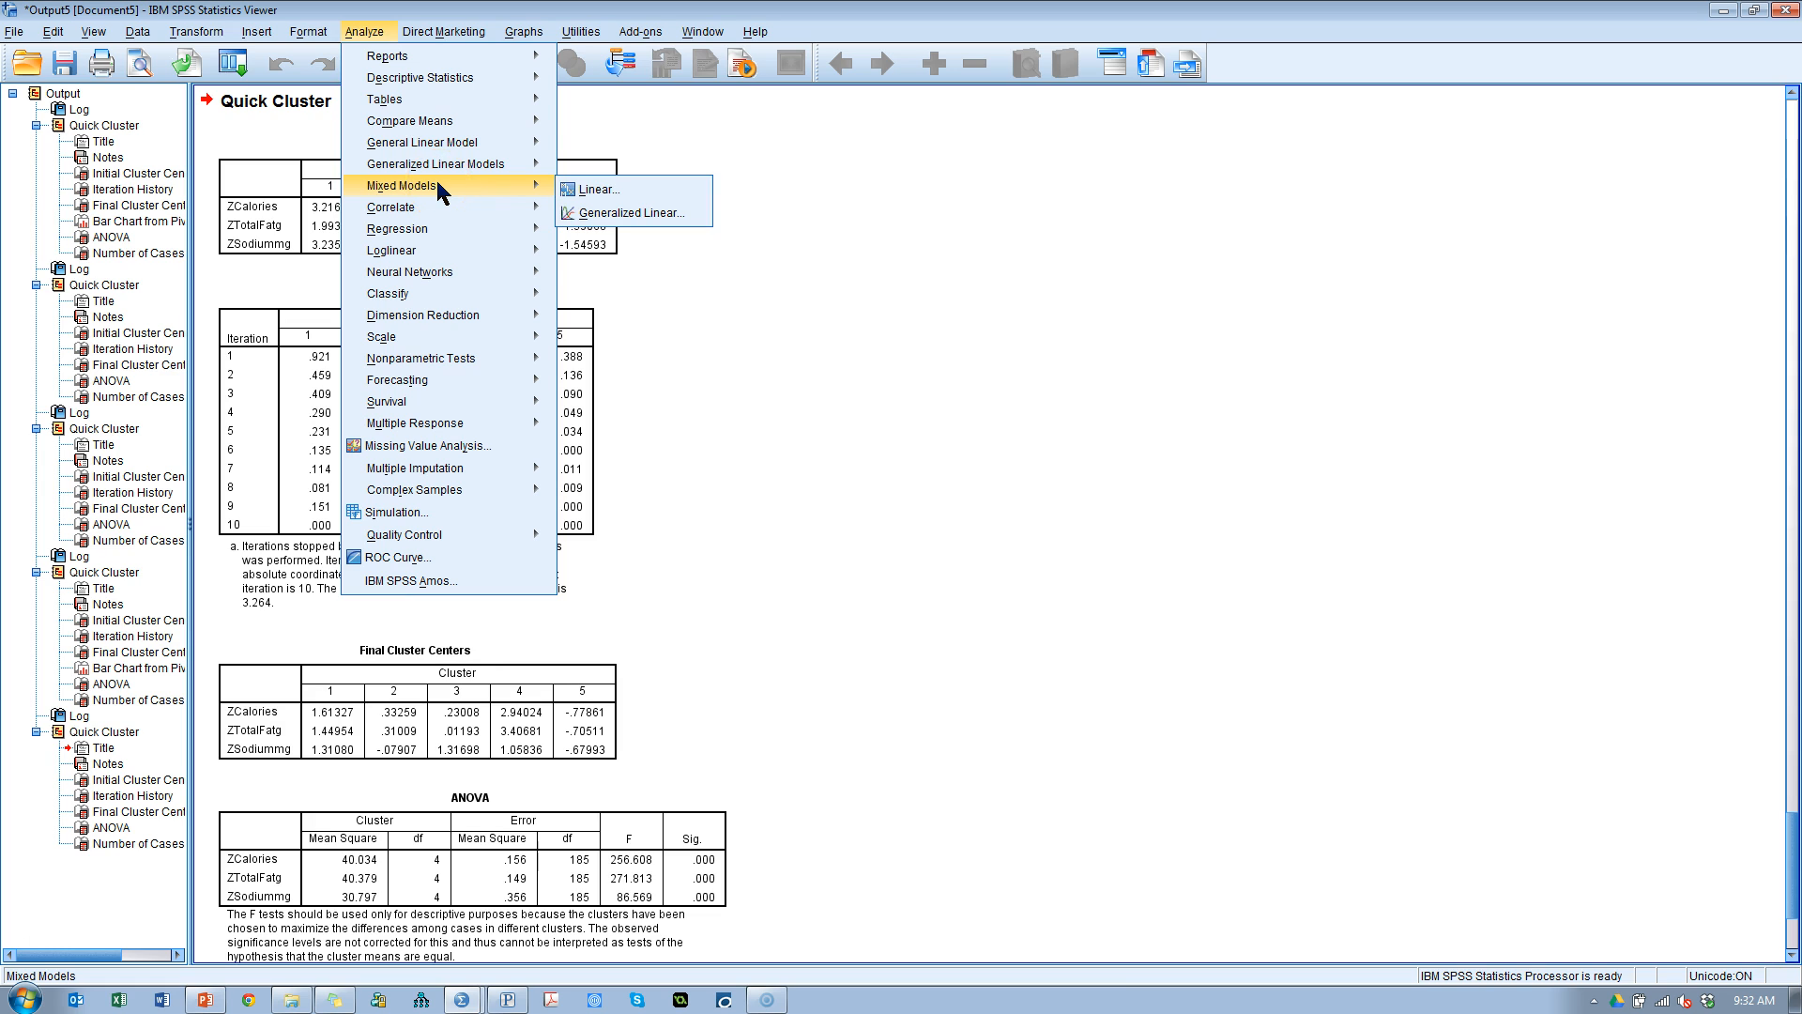
mouse_move(435, 293)
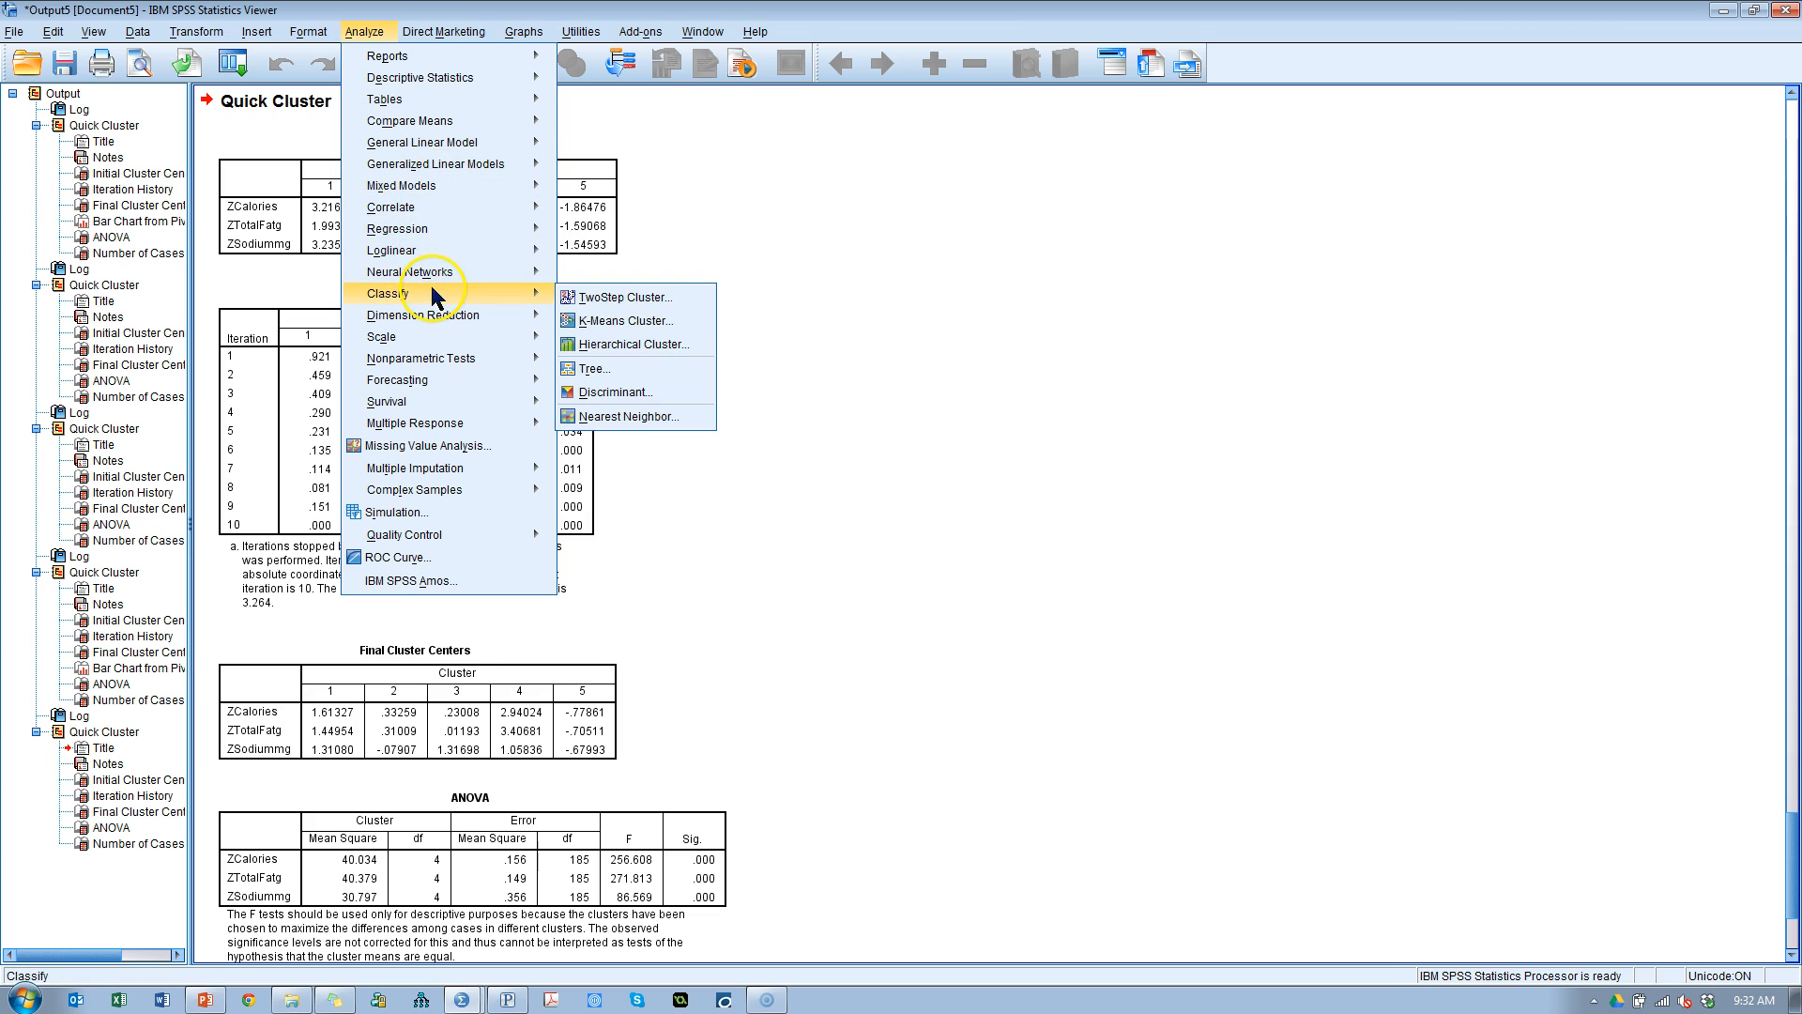
mouse_move(409, 121)
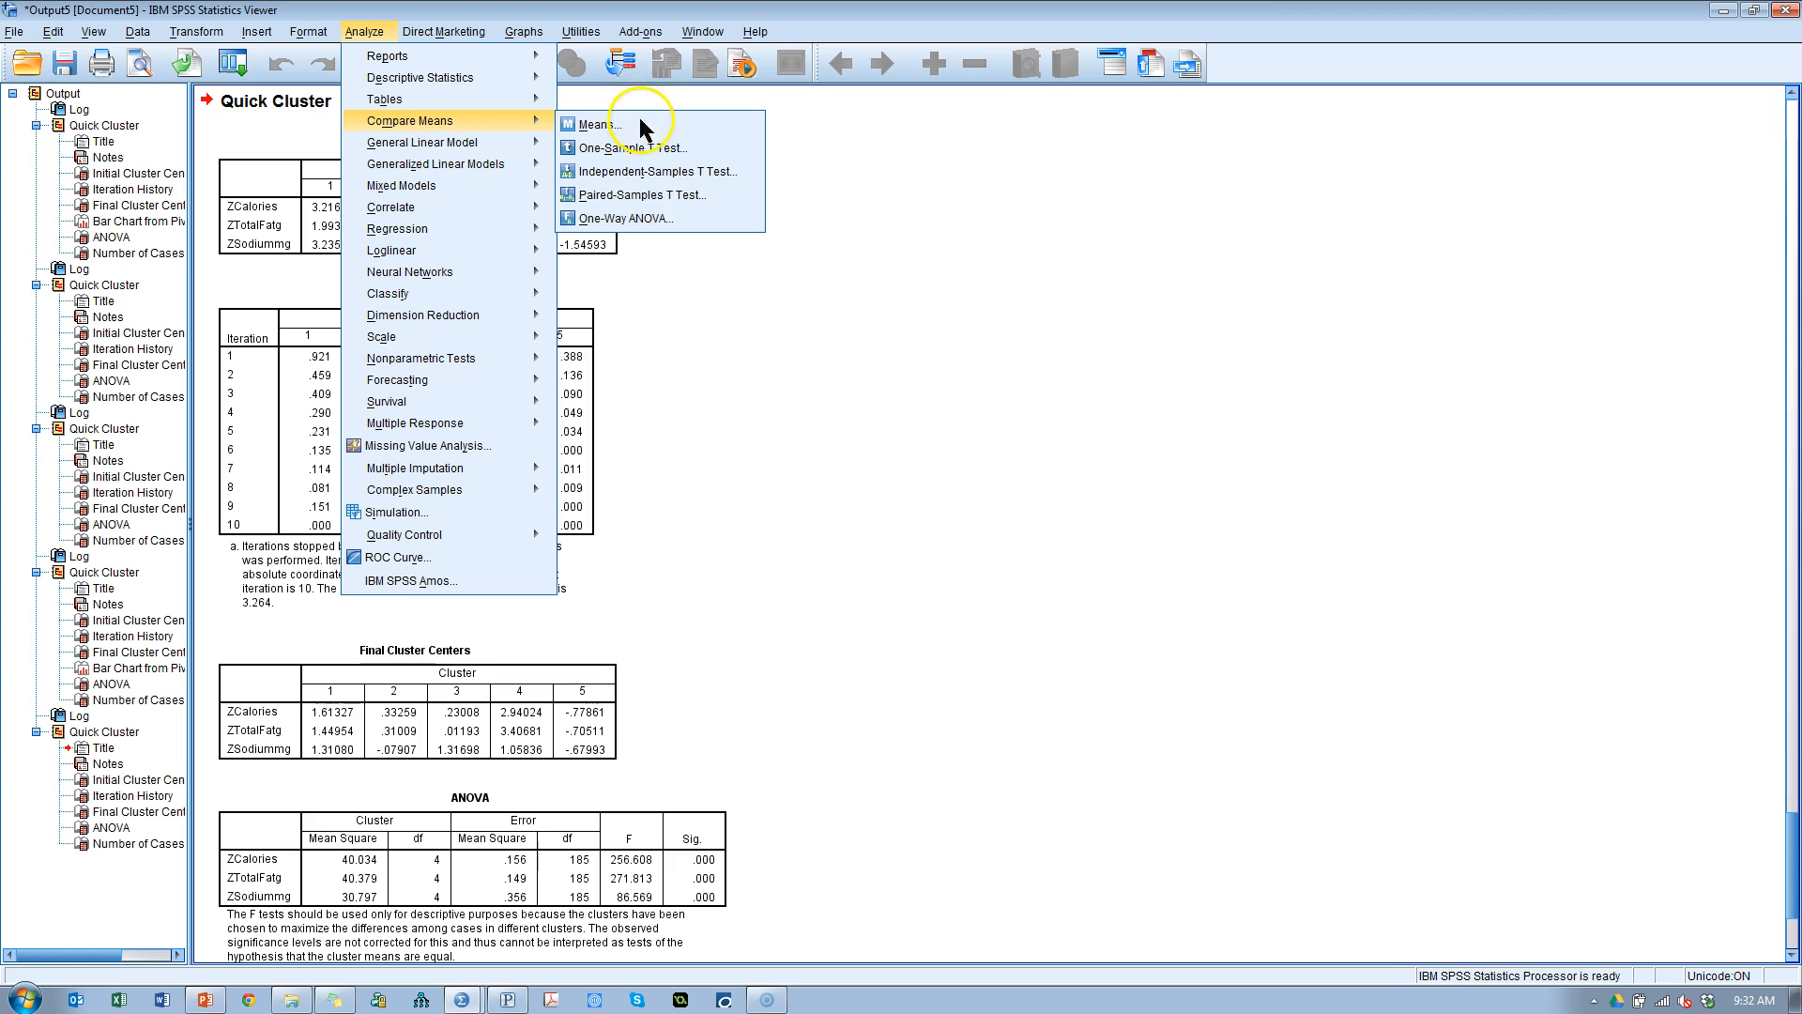
left_click(630, 218)
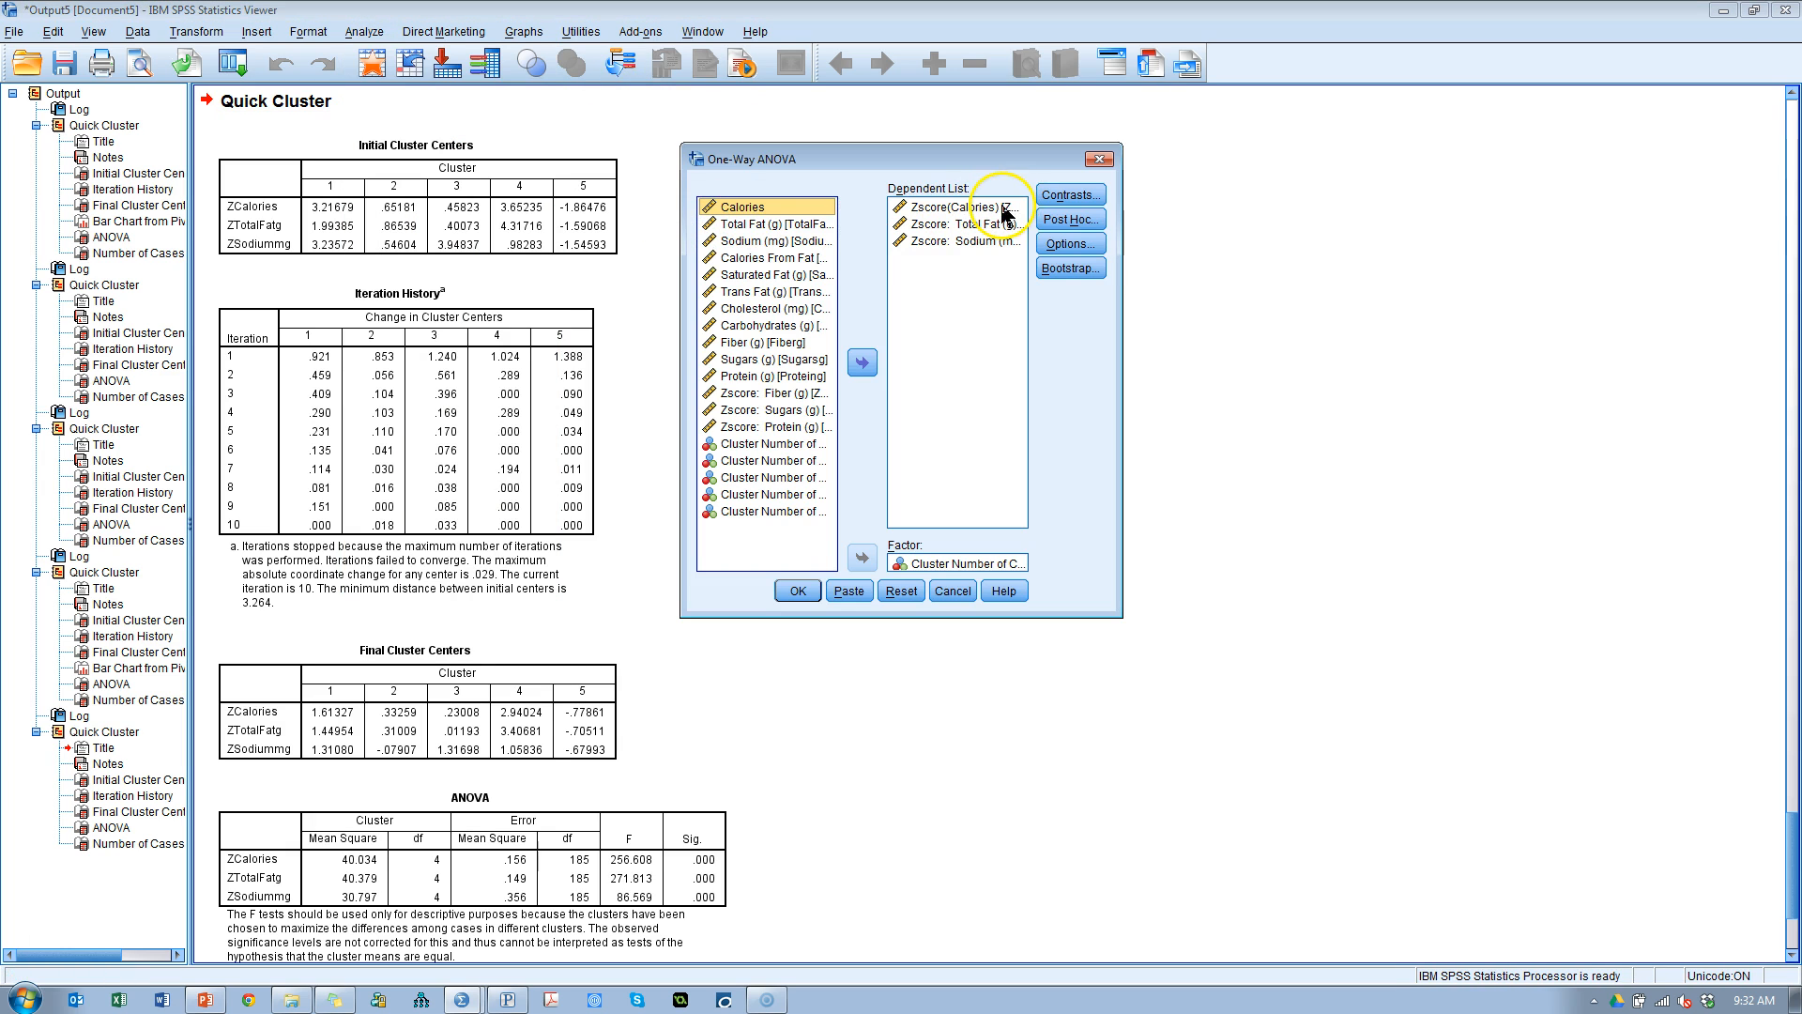
left_click(958, 207)
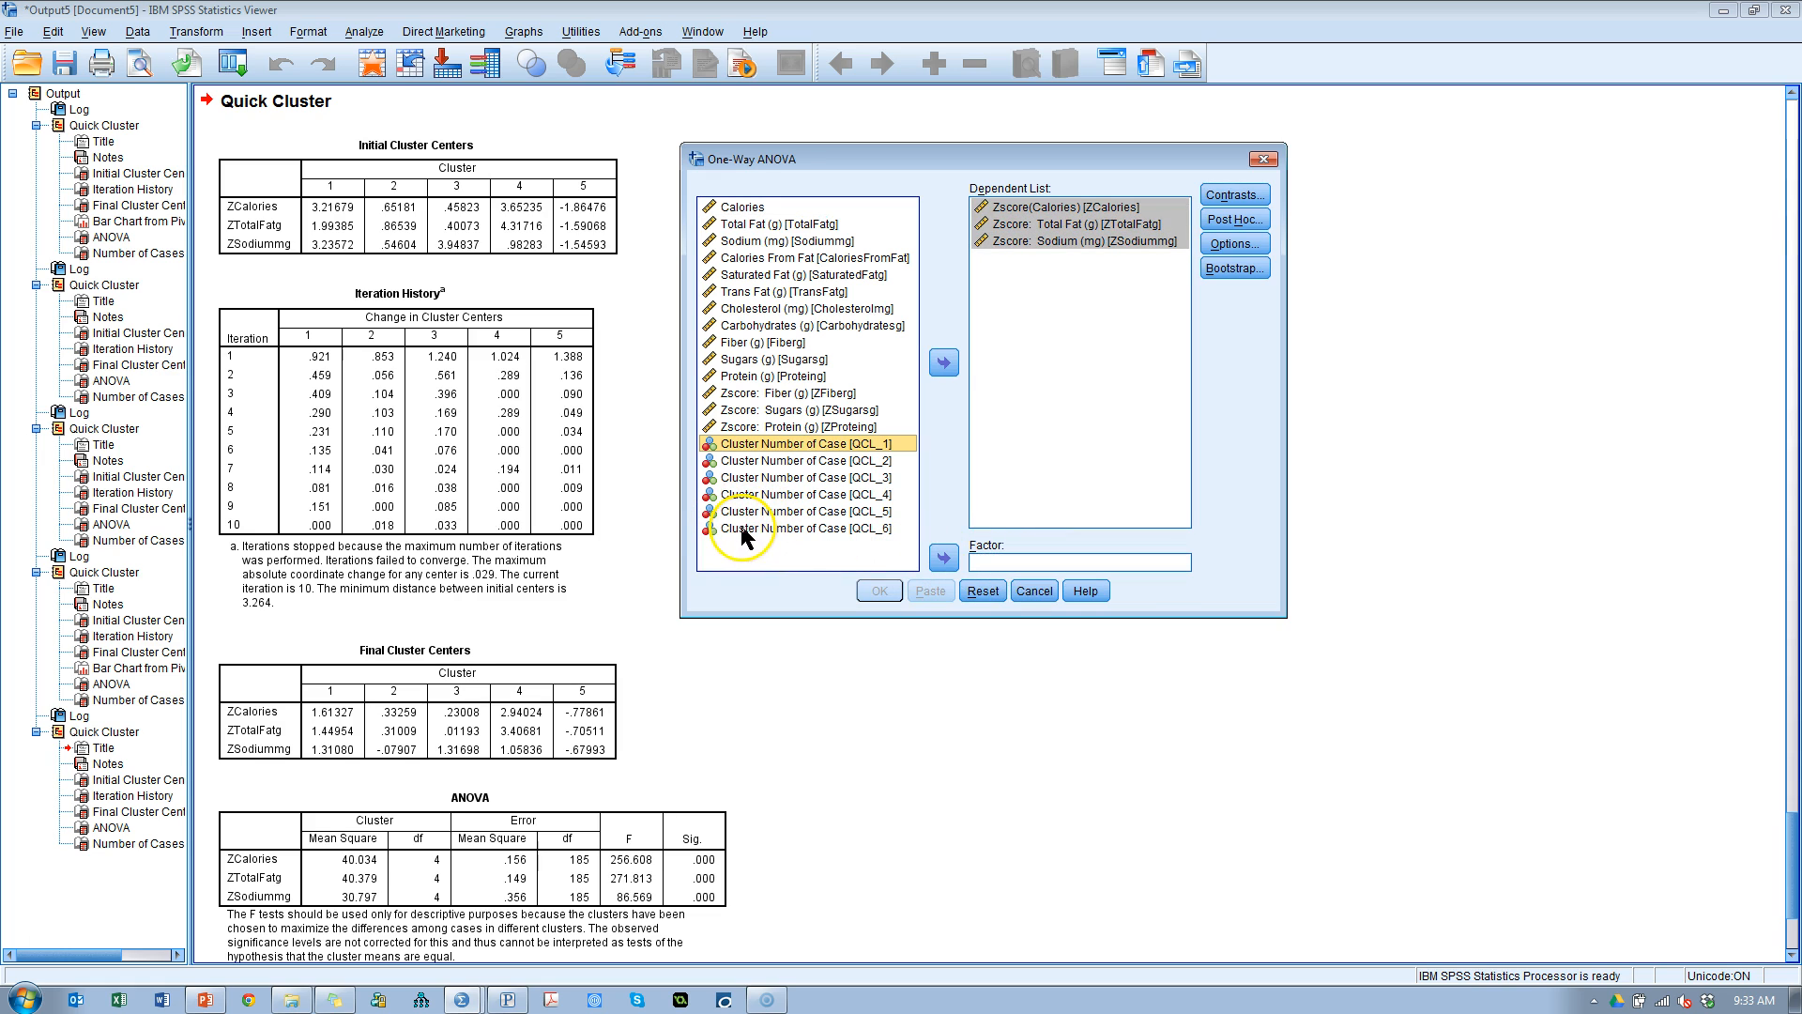
left_click(805, 527)
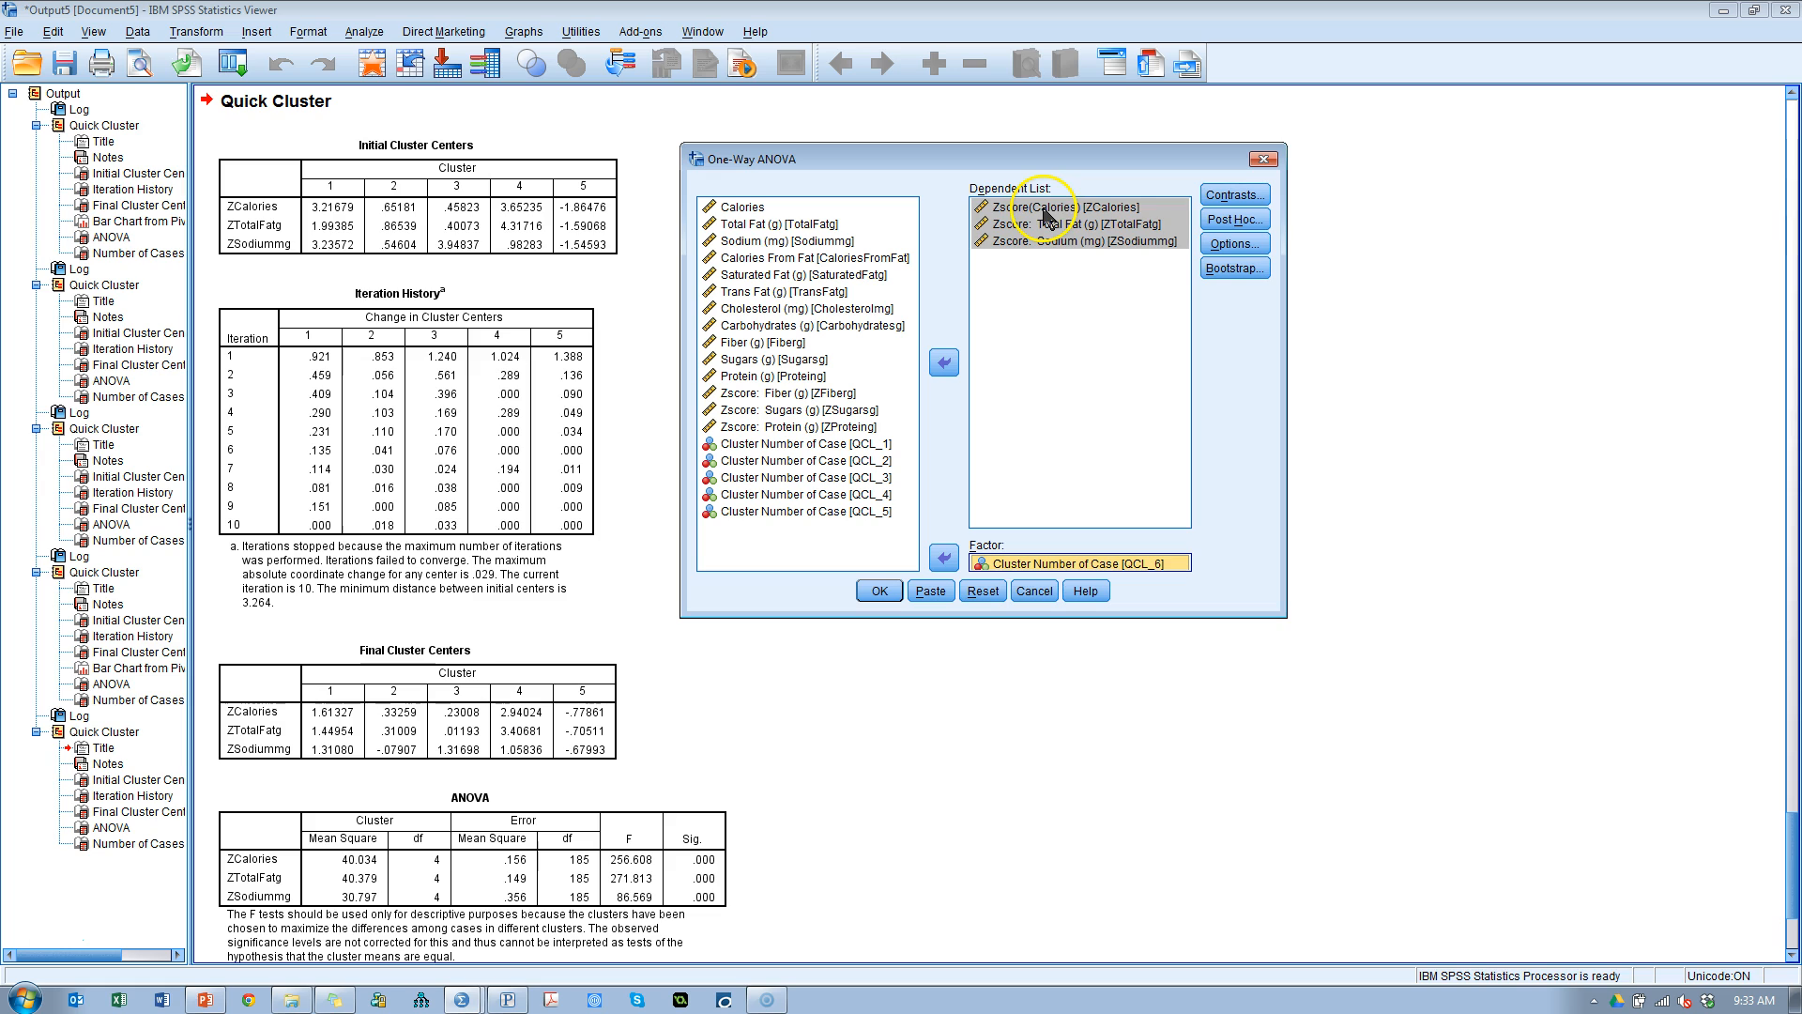
left_click(1075, 241)
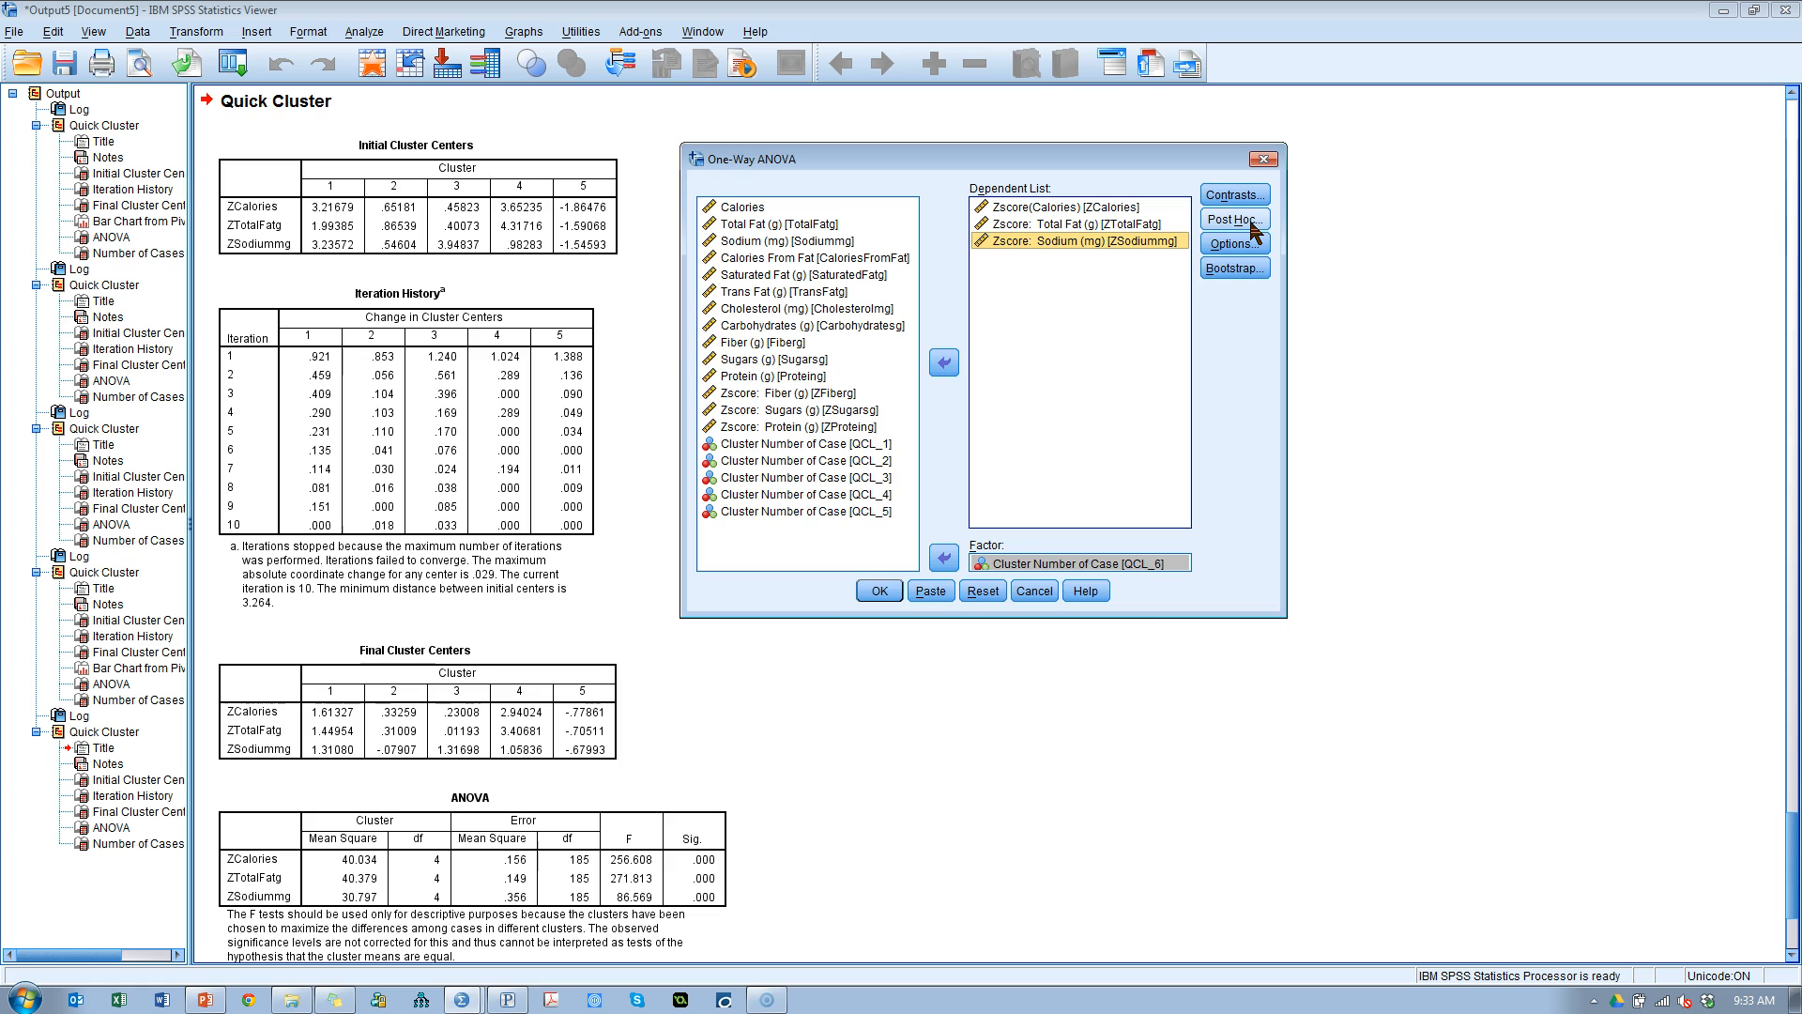
left_click(1234, 220)
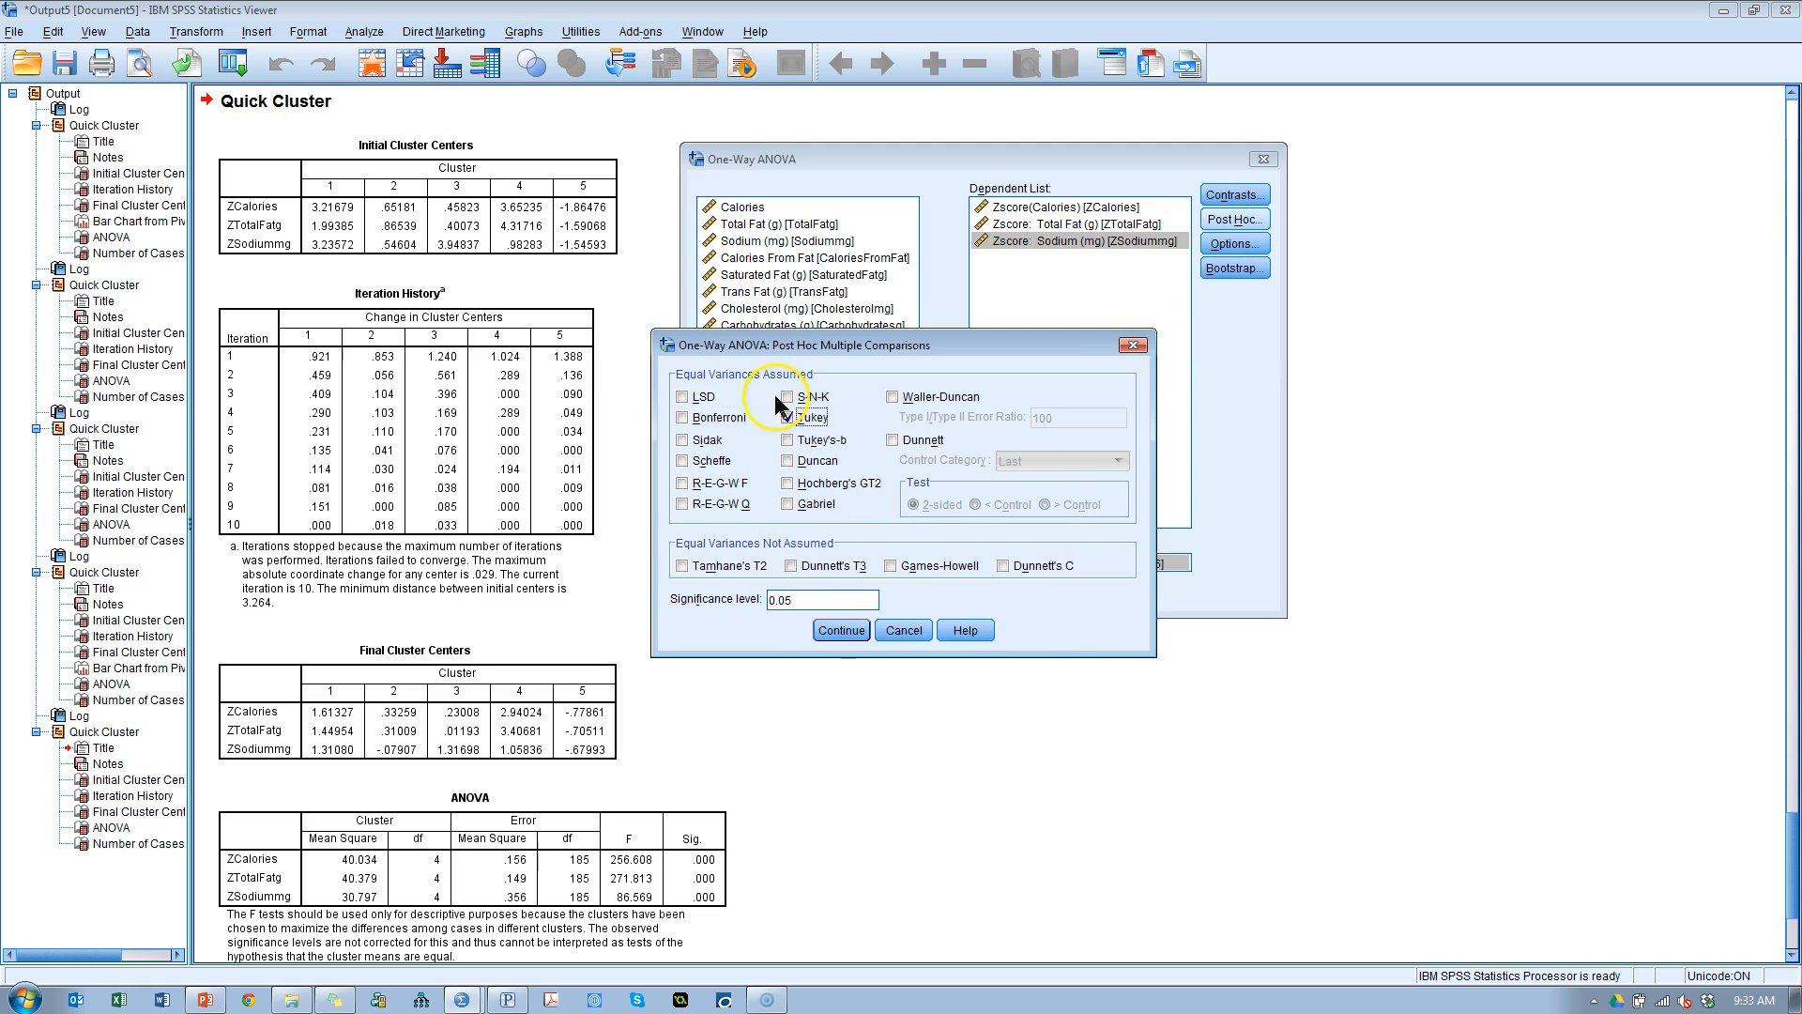
Step: Add Bonferroni post hoc comparisons to the one-way ANOVA and run it
left_click(788, 416)
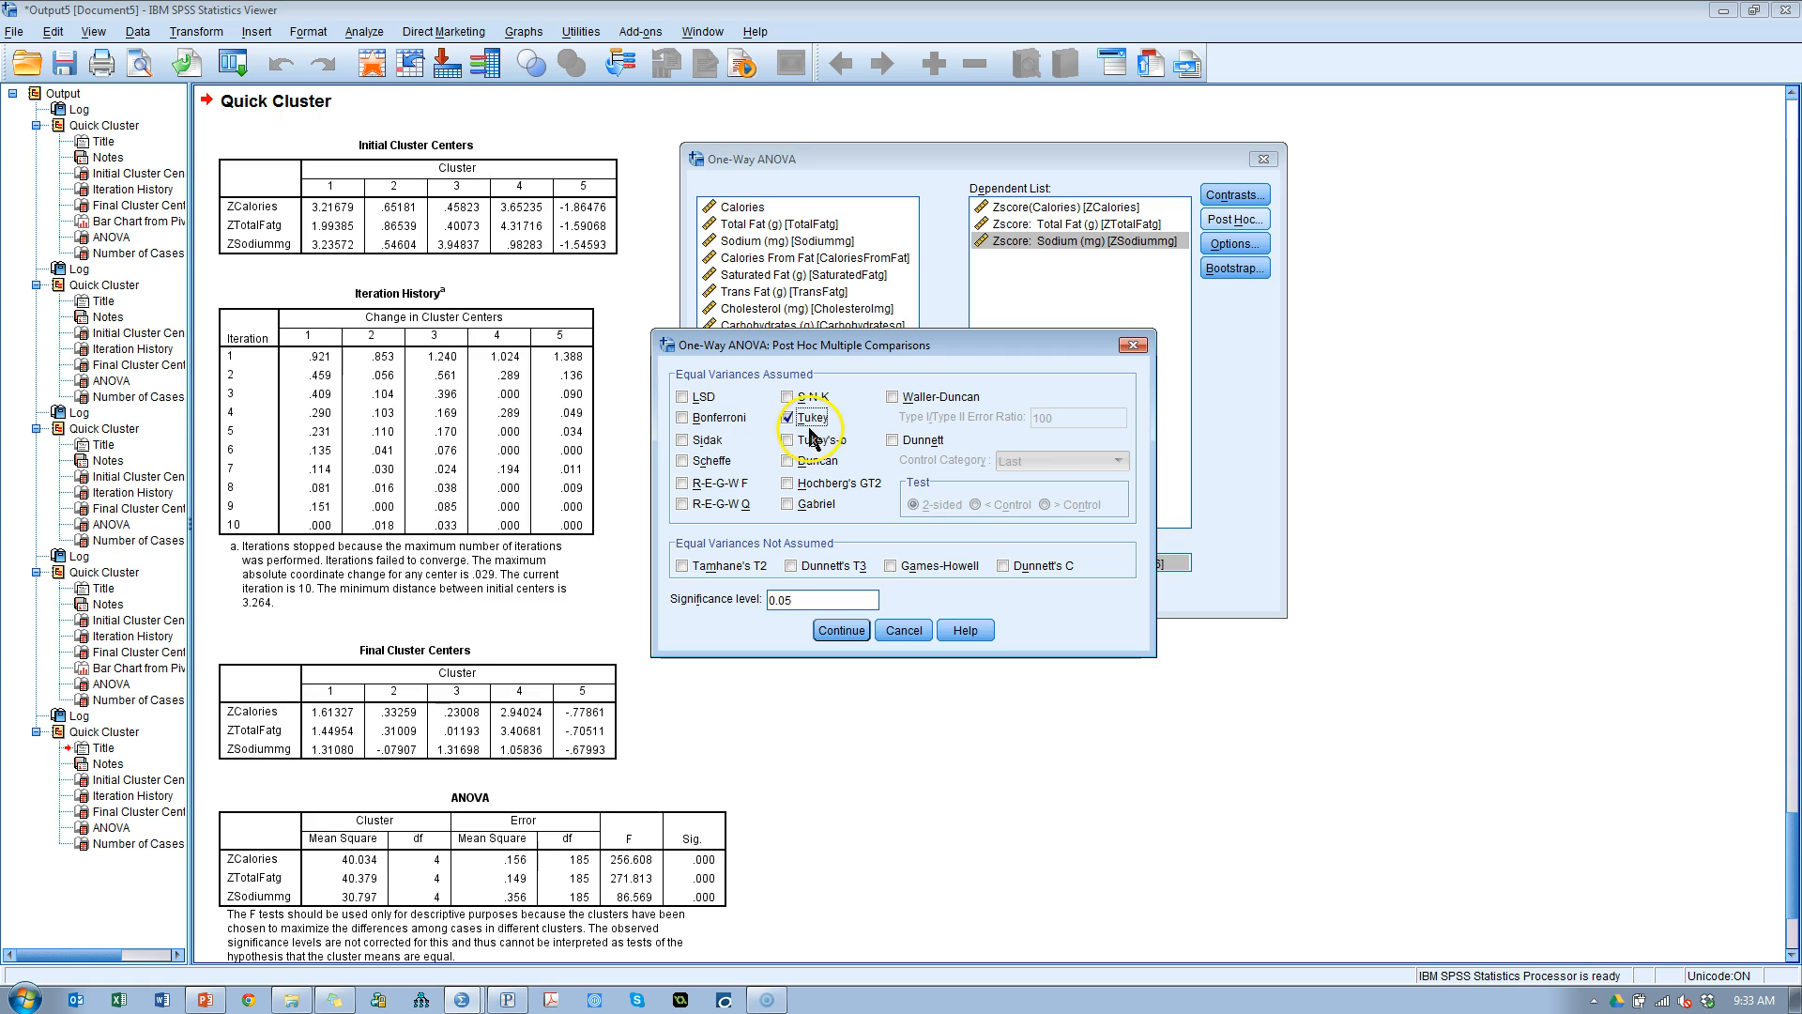
left_click(682, 416)
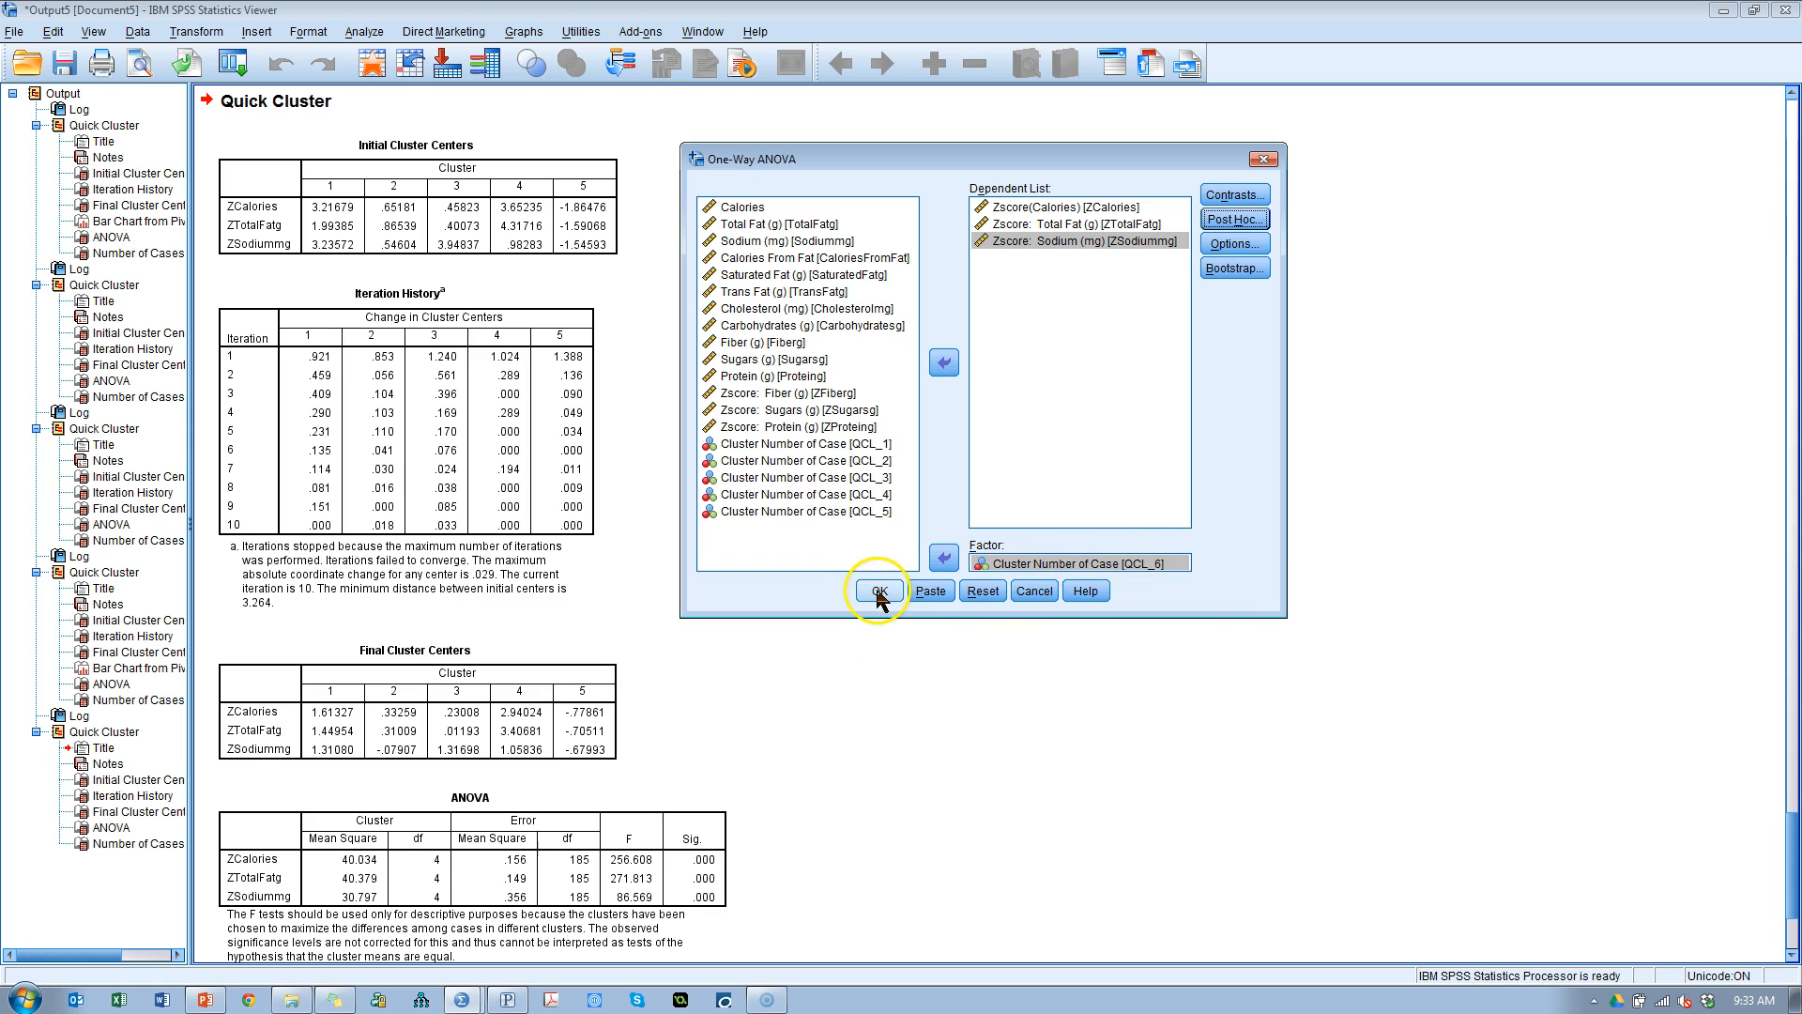
left_click(879, 590)
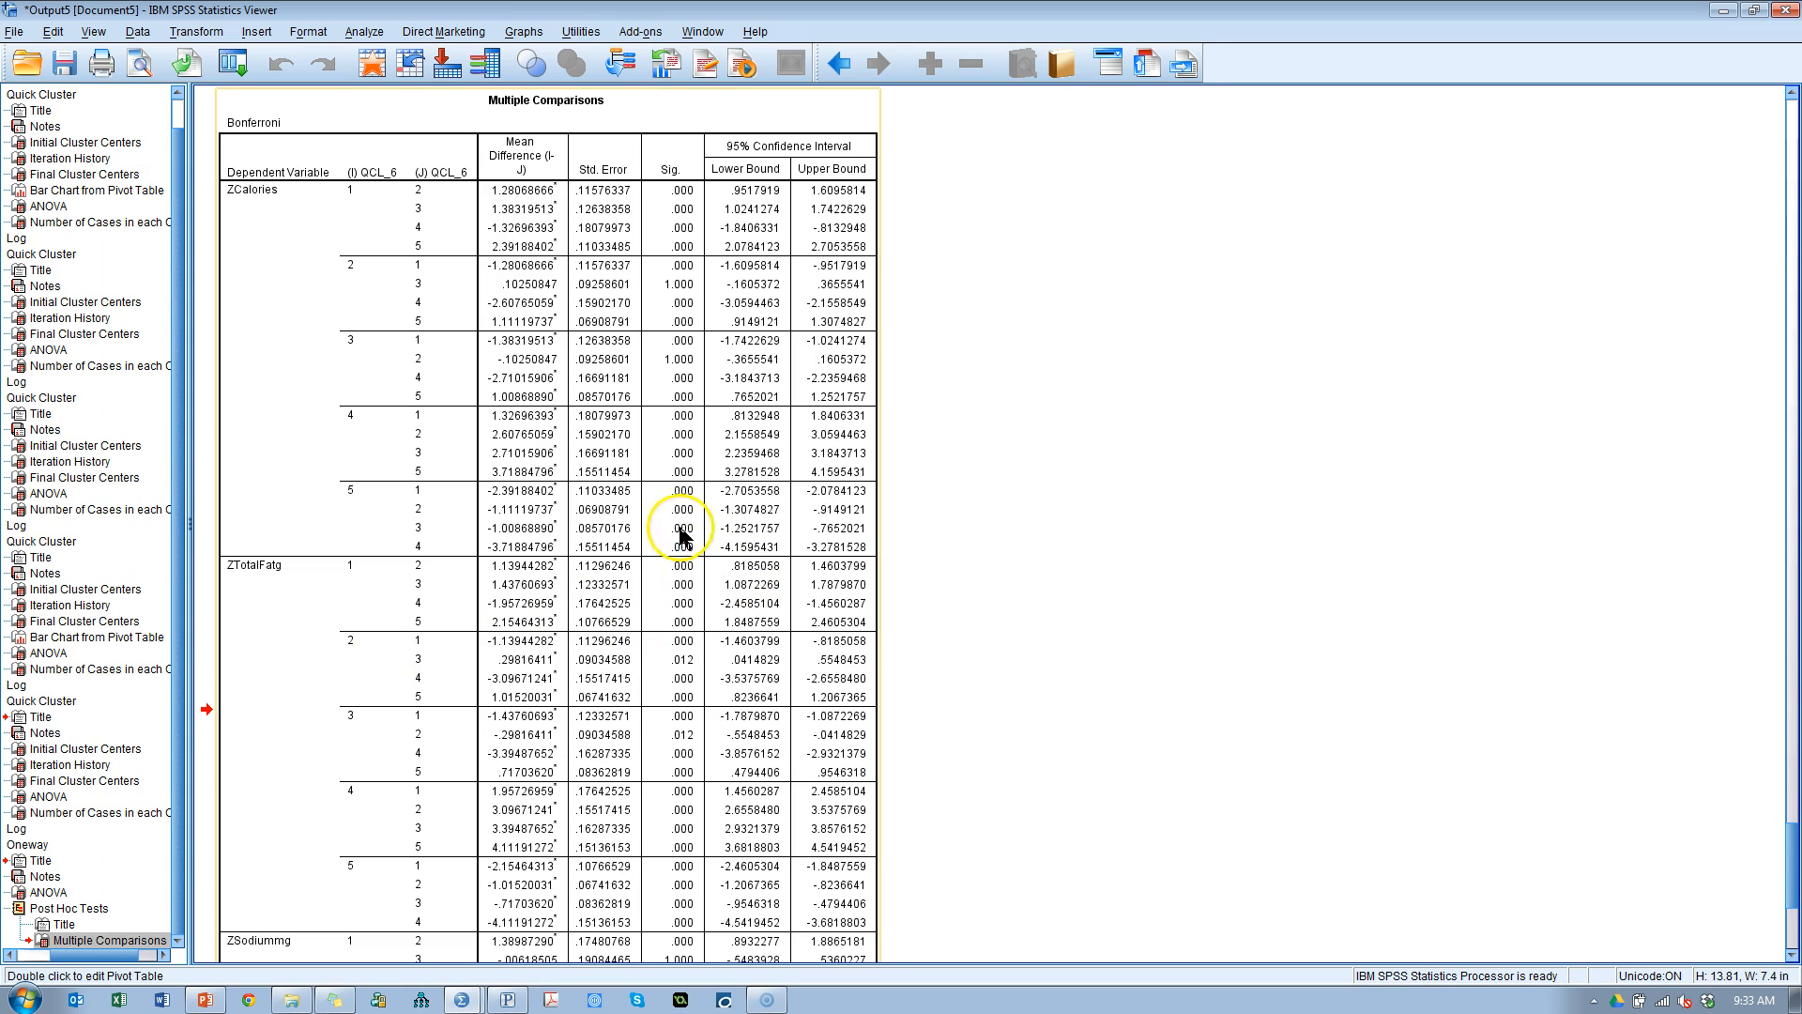
mouse_move(701, 475)
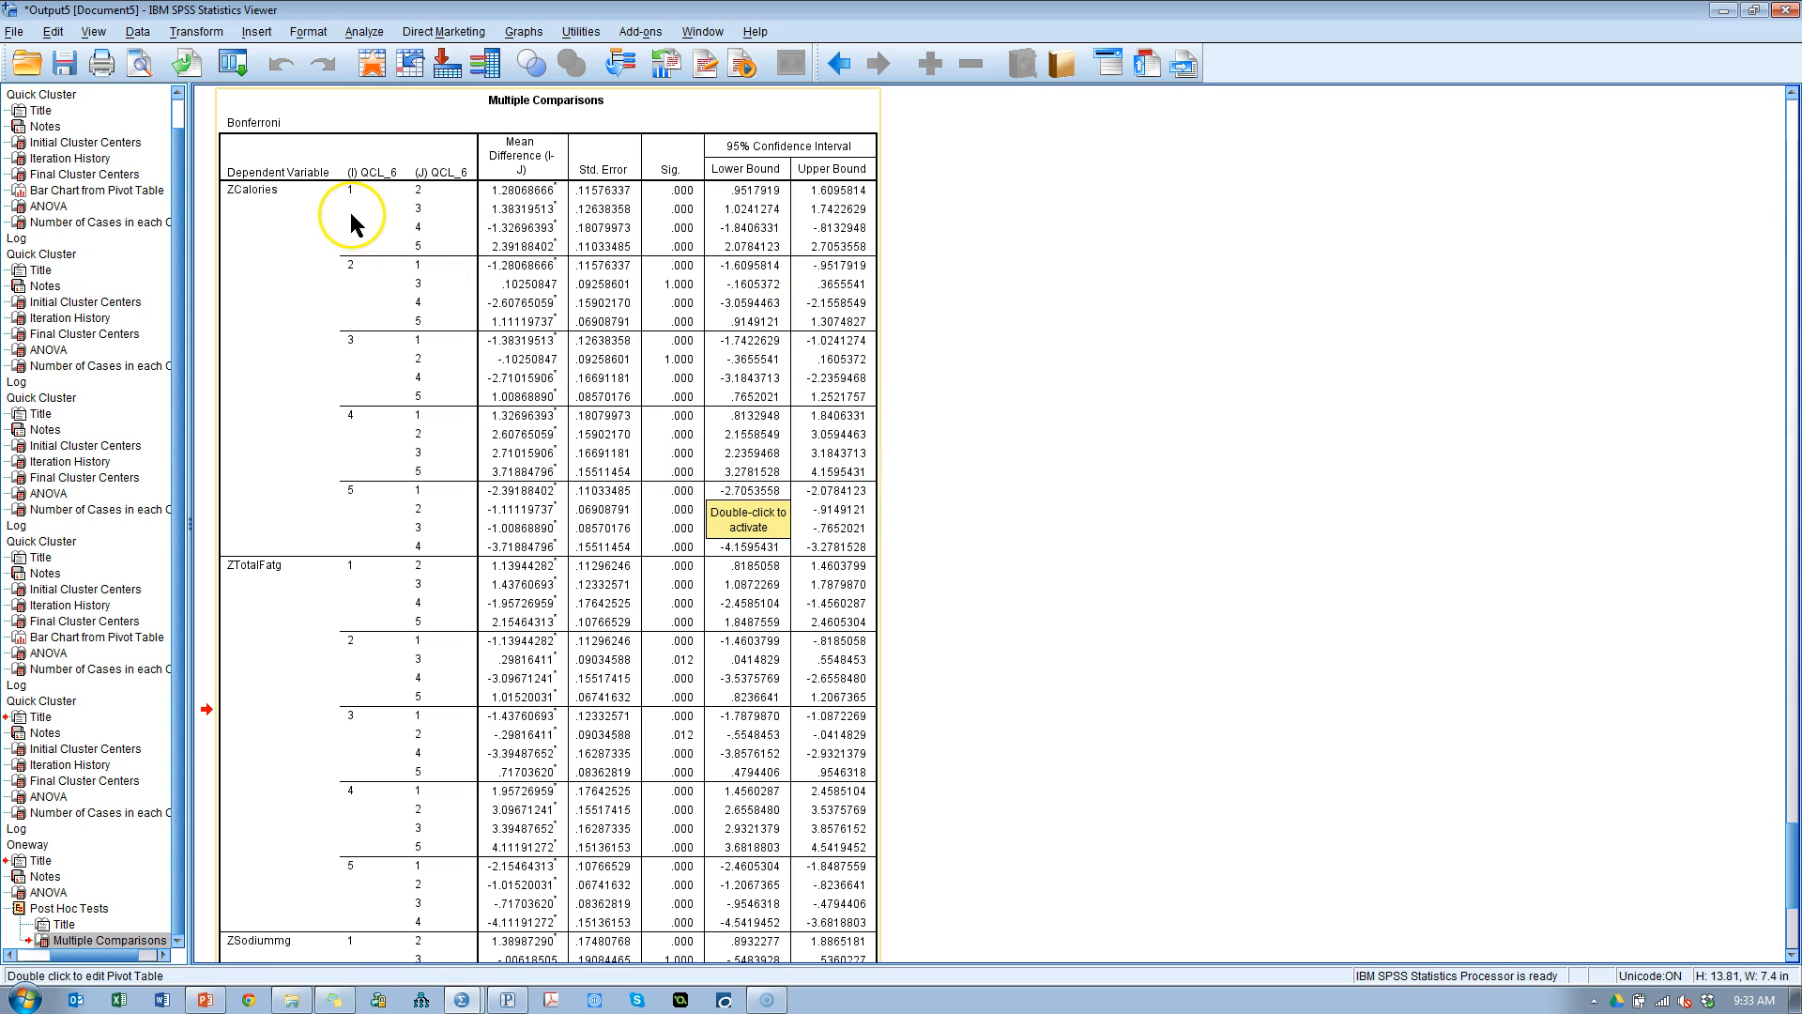
mouse_move(312, 207)
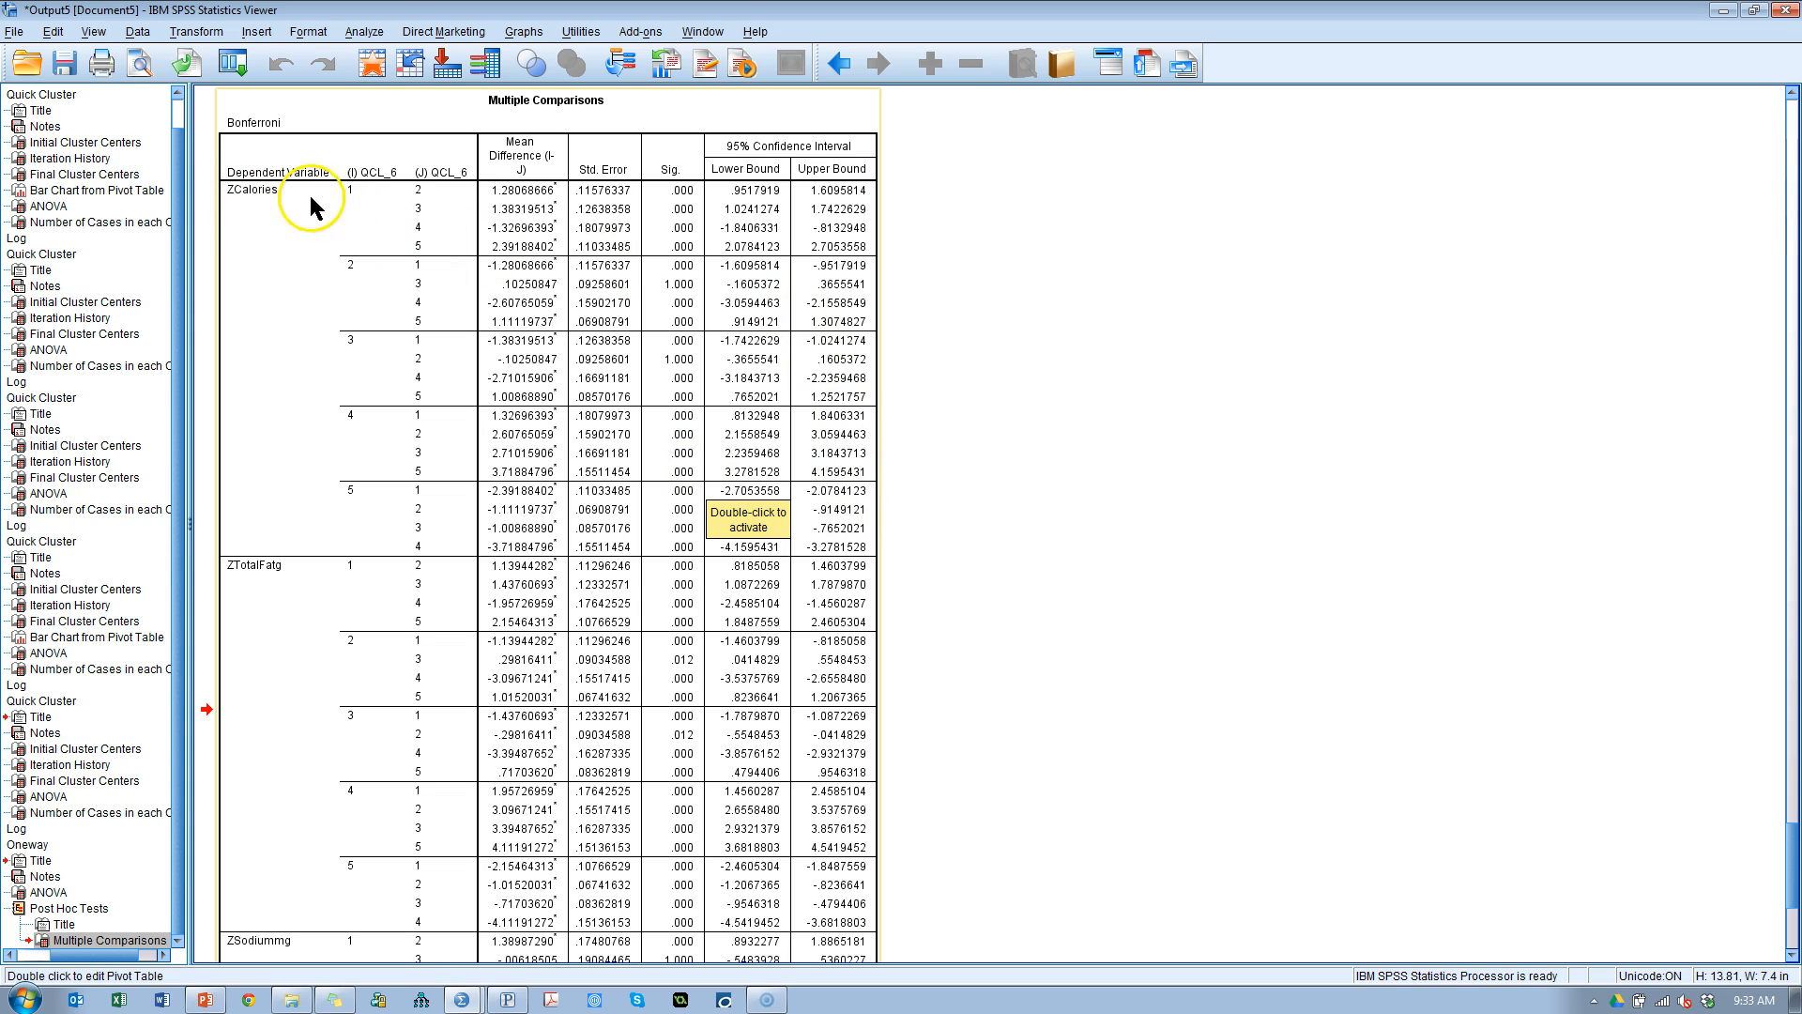
mouse_move(420, 201)
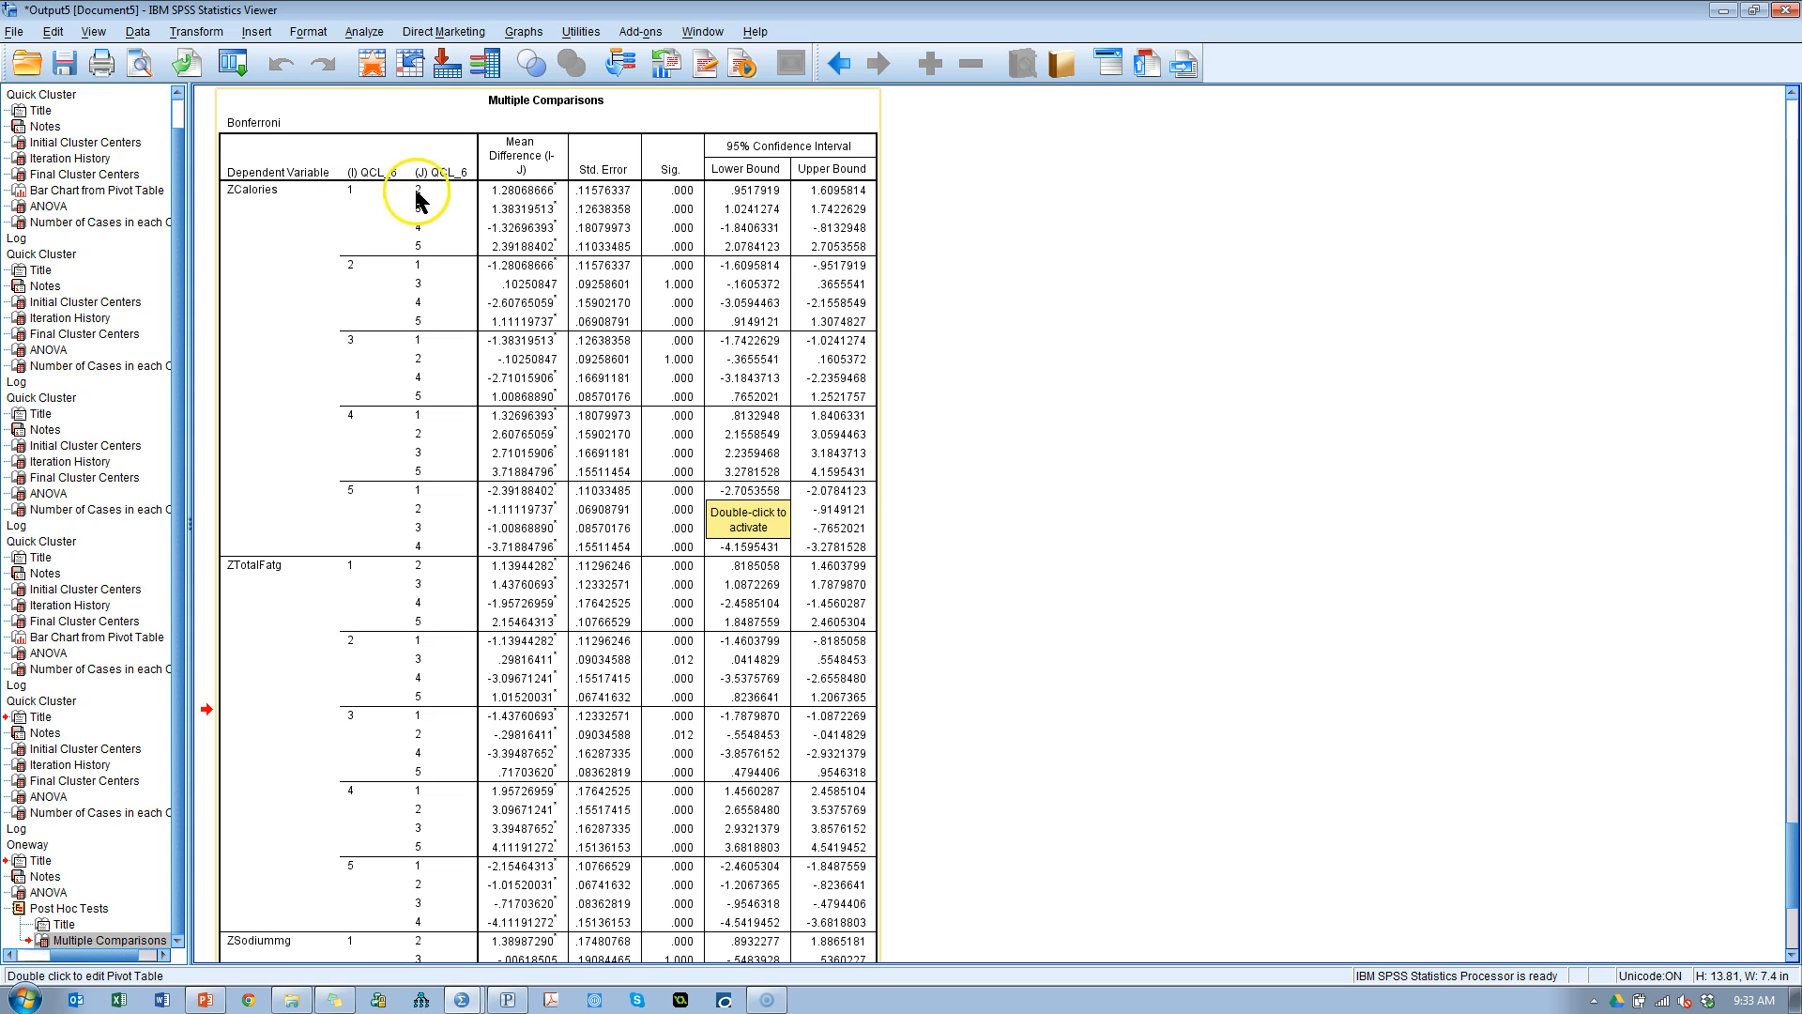
mouse_move(349, 294)
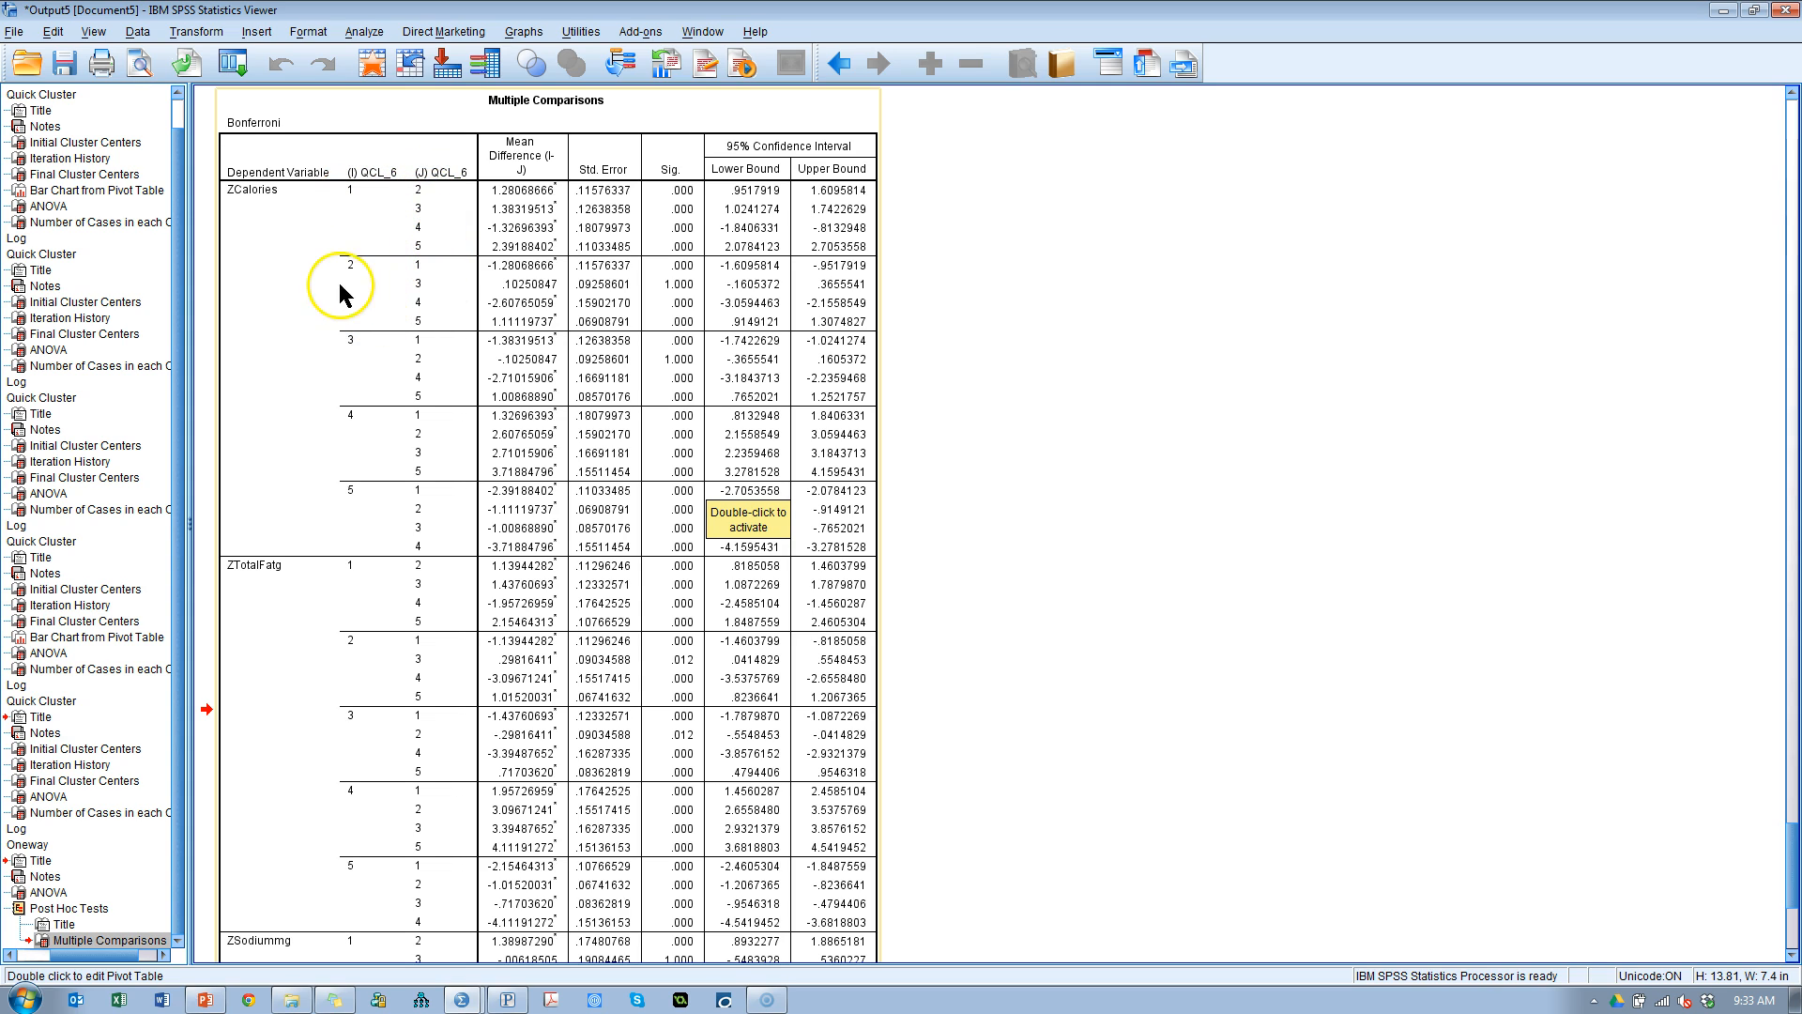
mouse_move(425, 291)
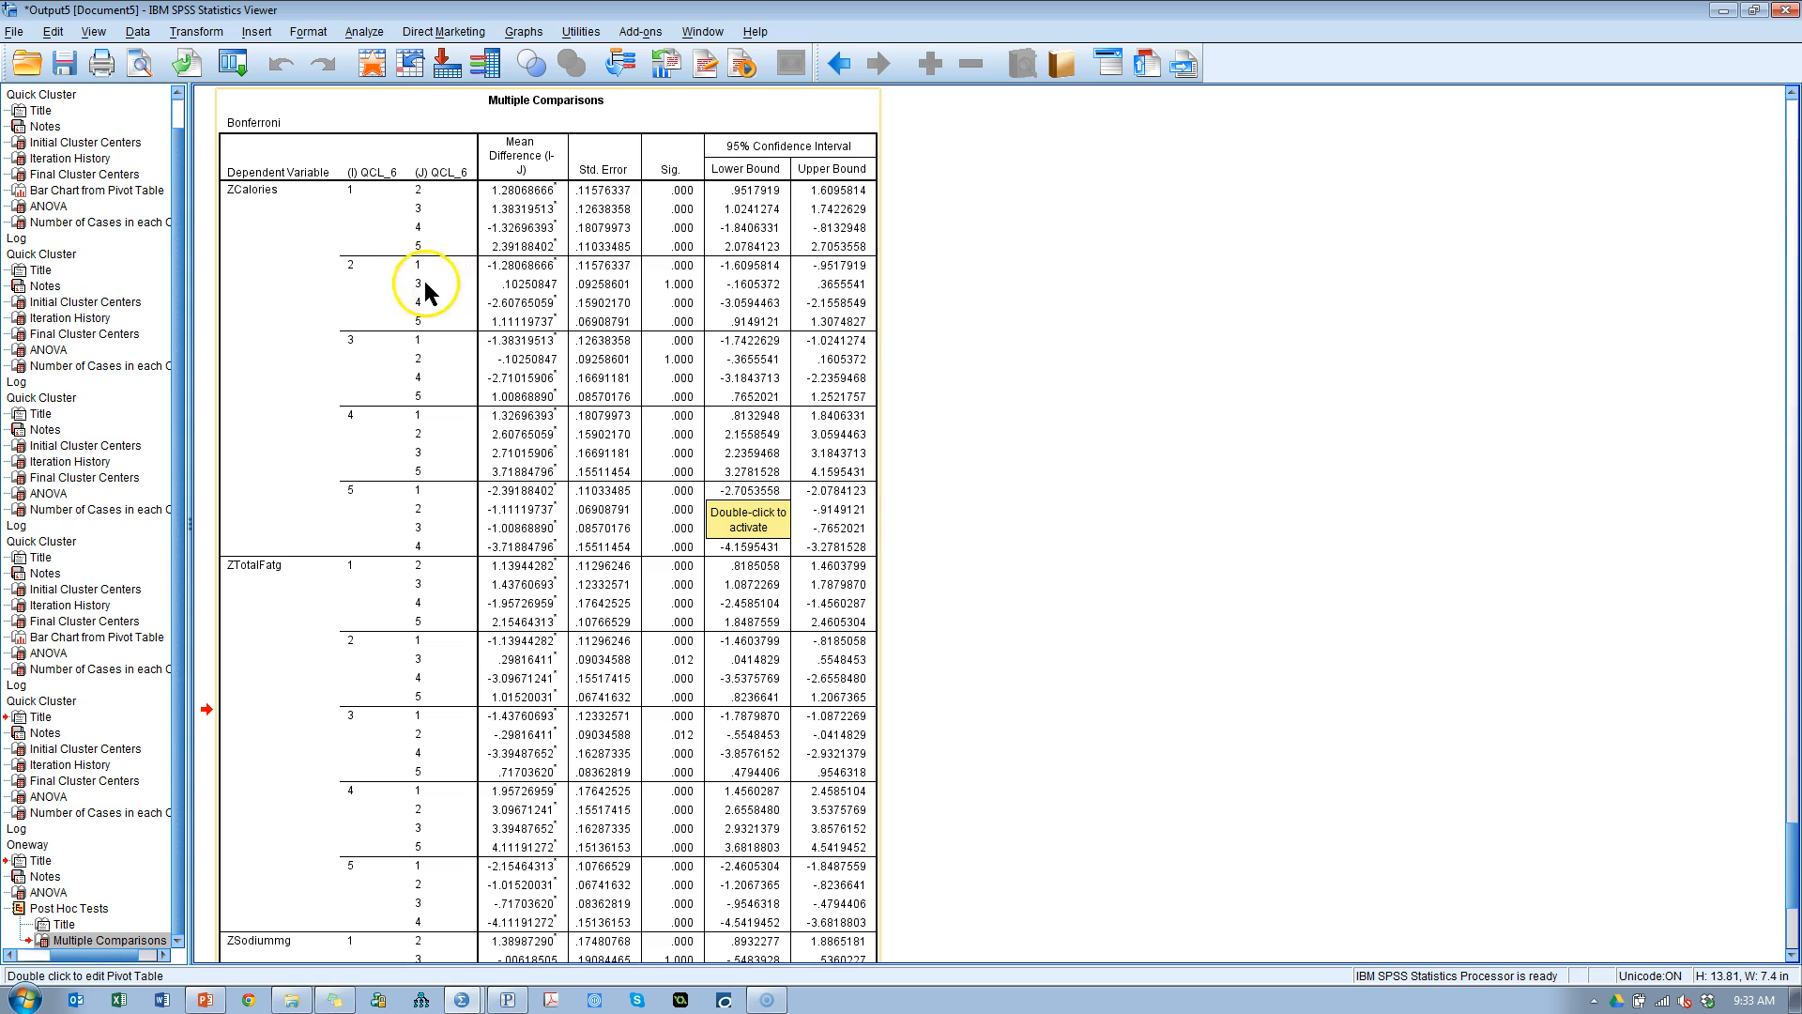
mouse_move(350, 276)
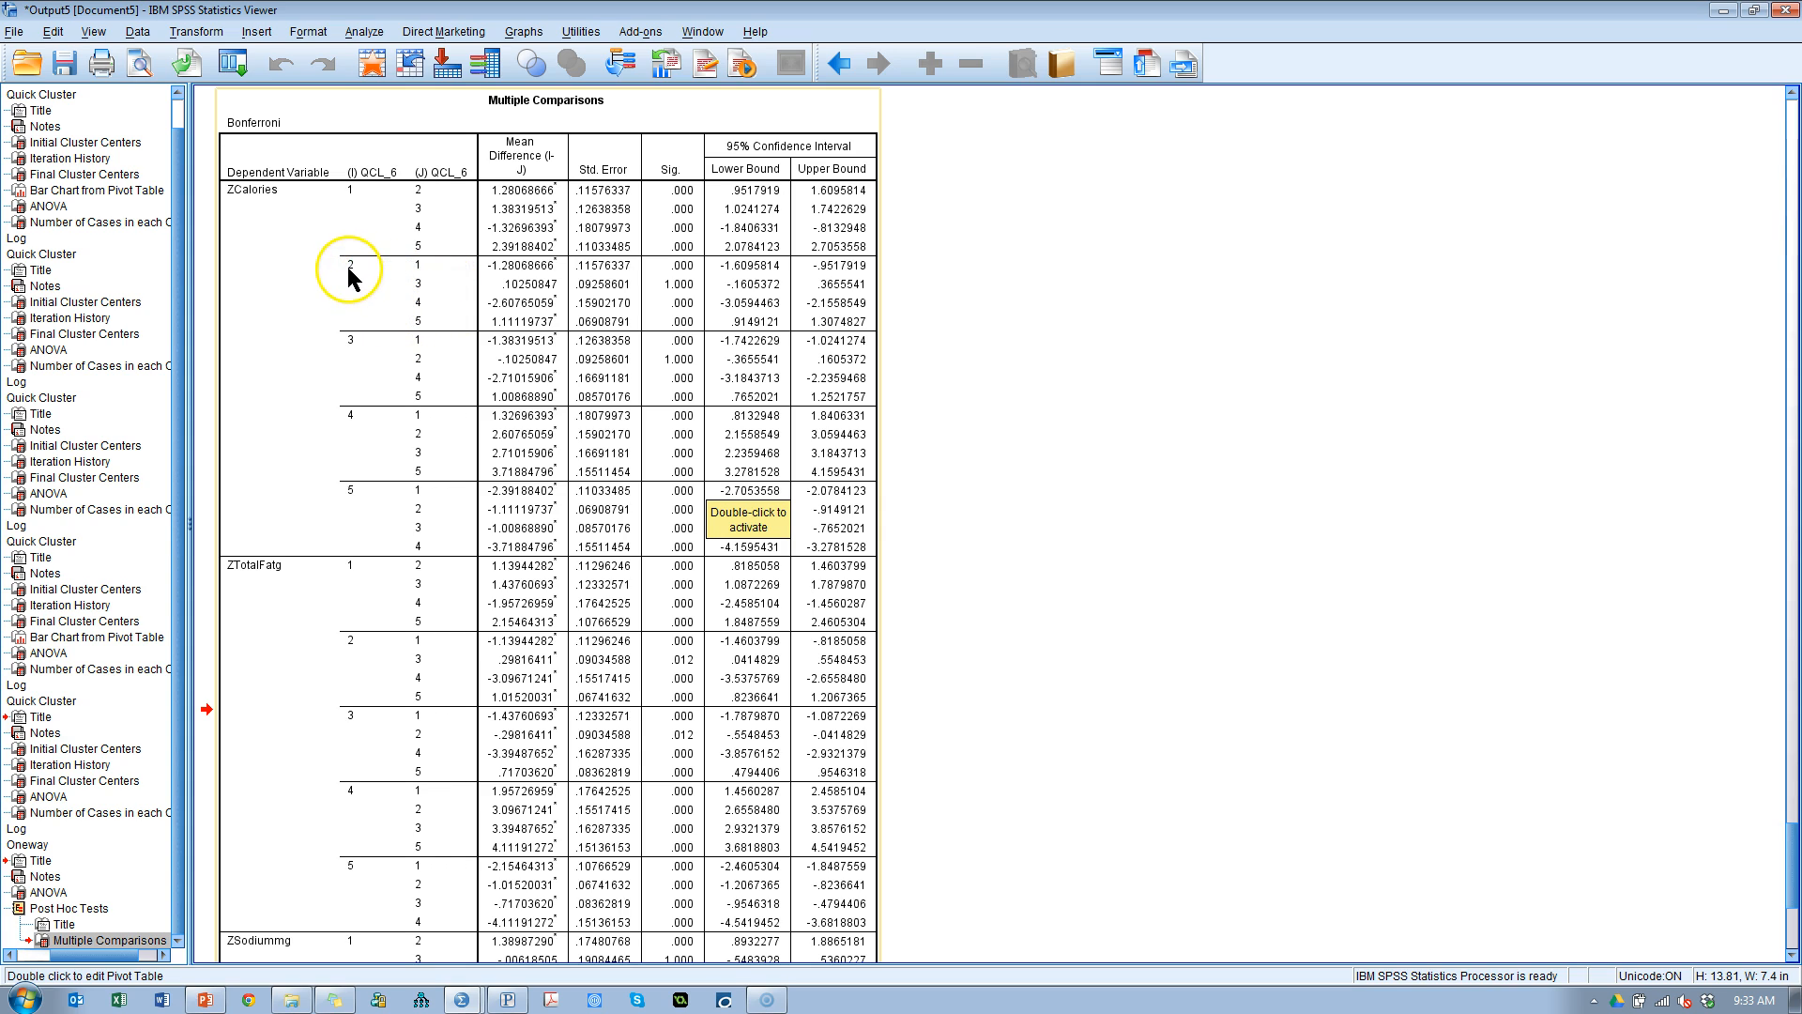
mouse_move(362, 271)
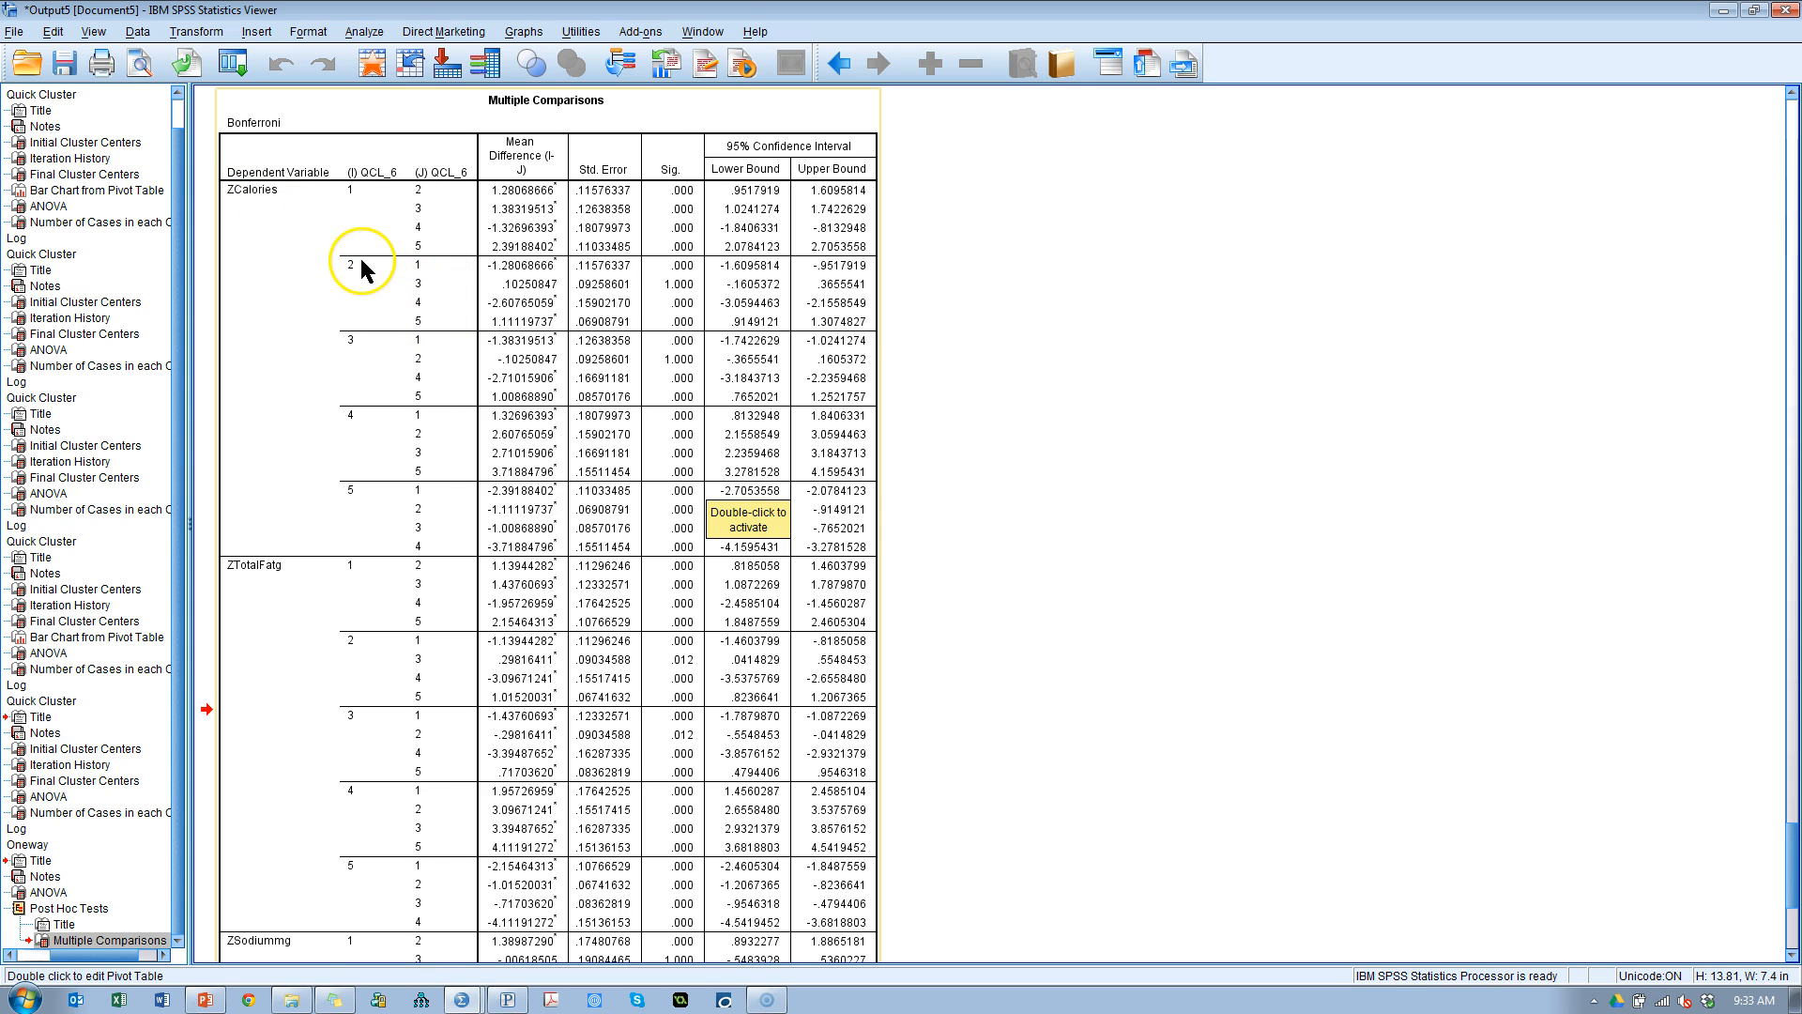
mouse_move(690, 270)
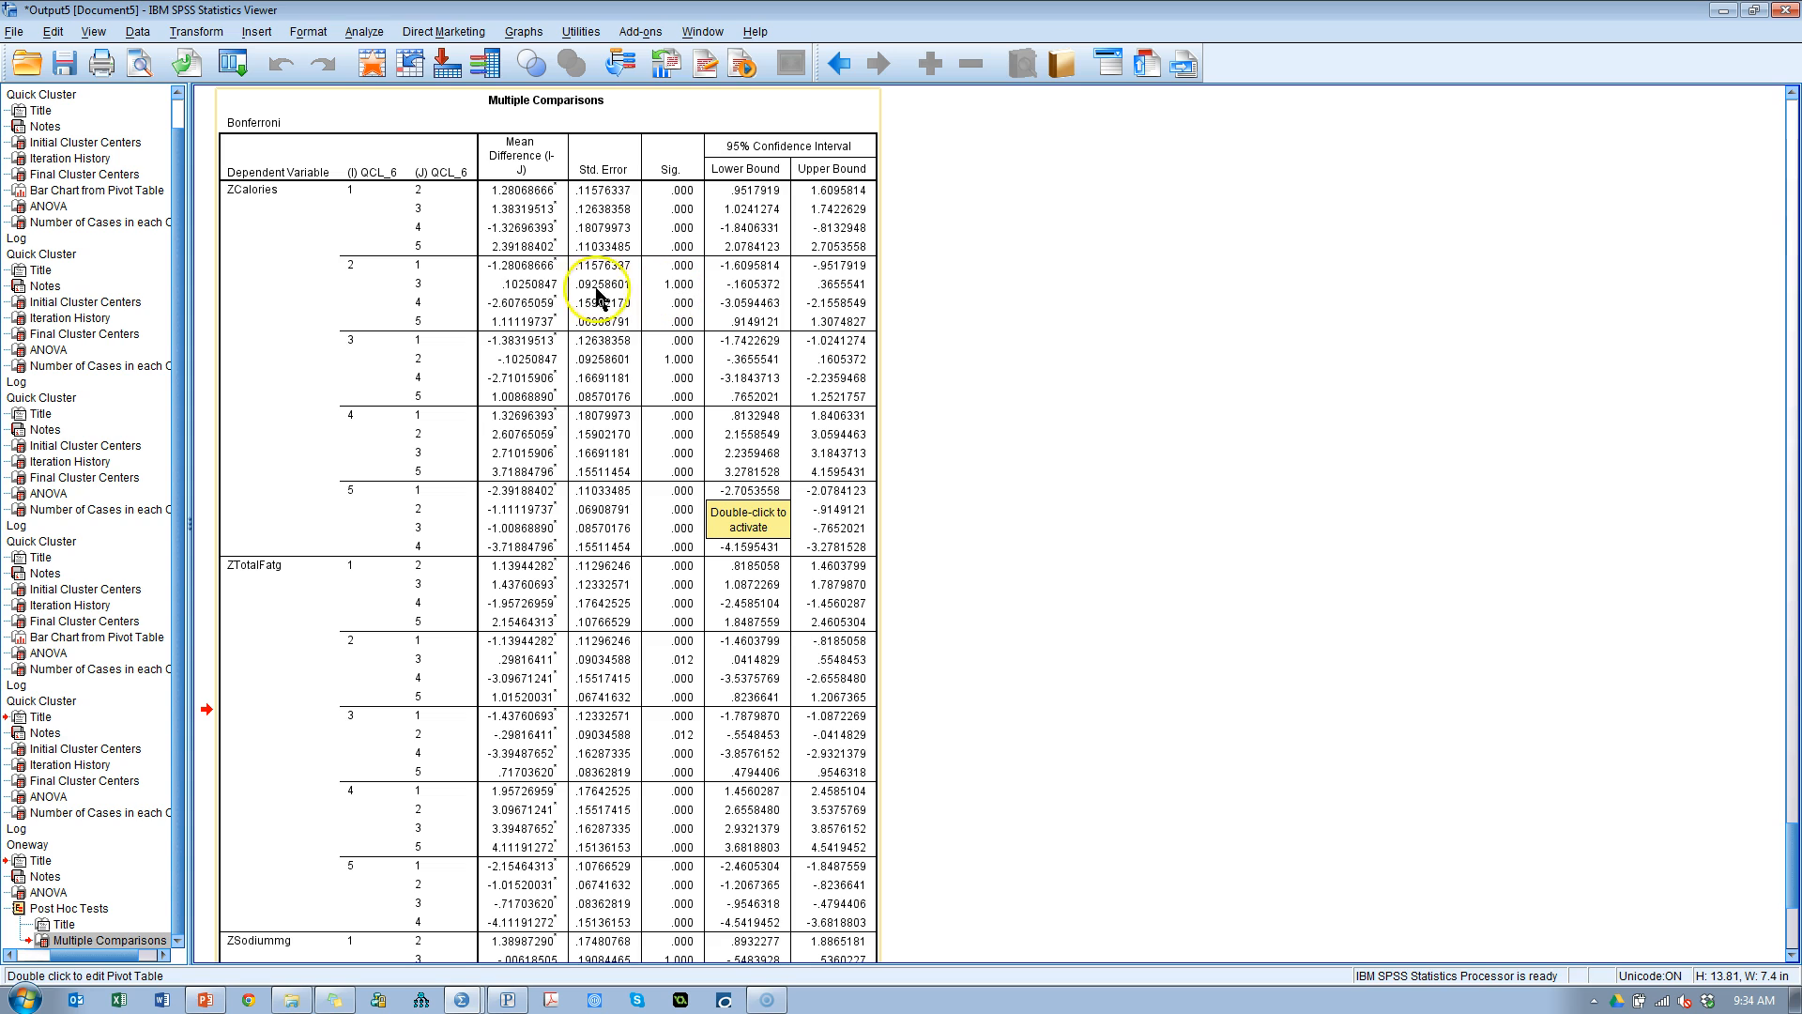
mouse_move(672, 298)
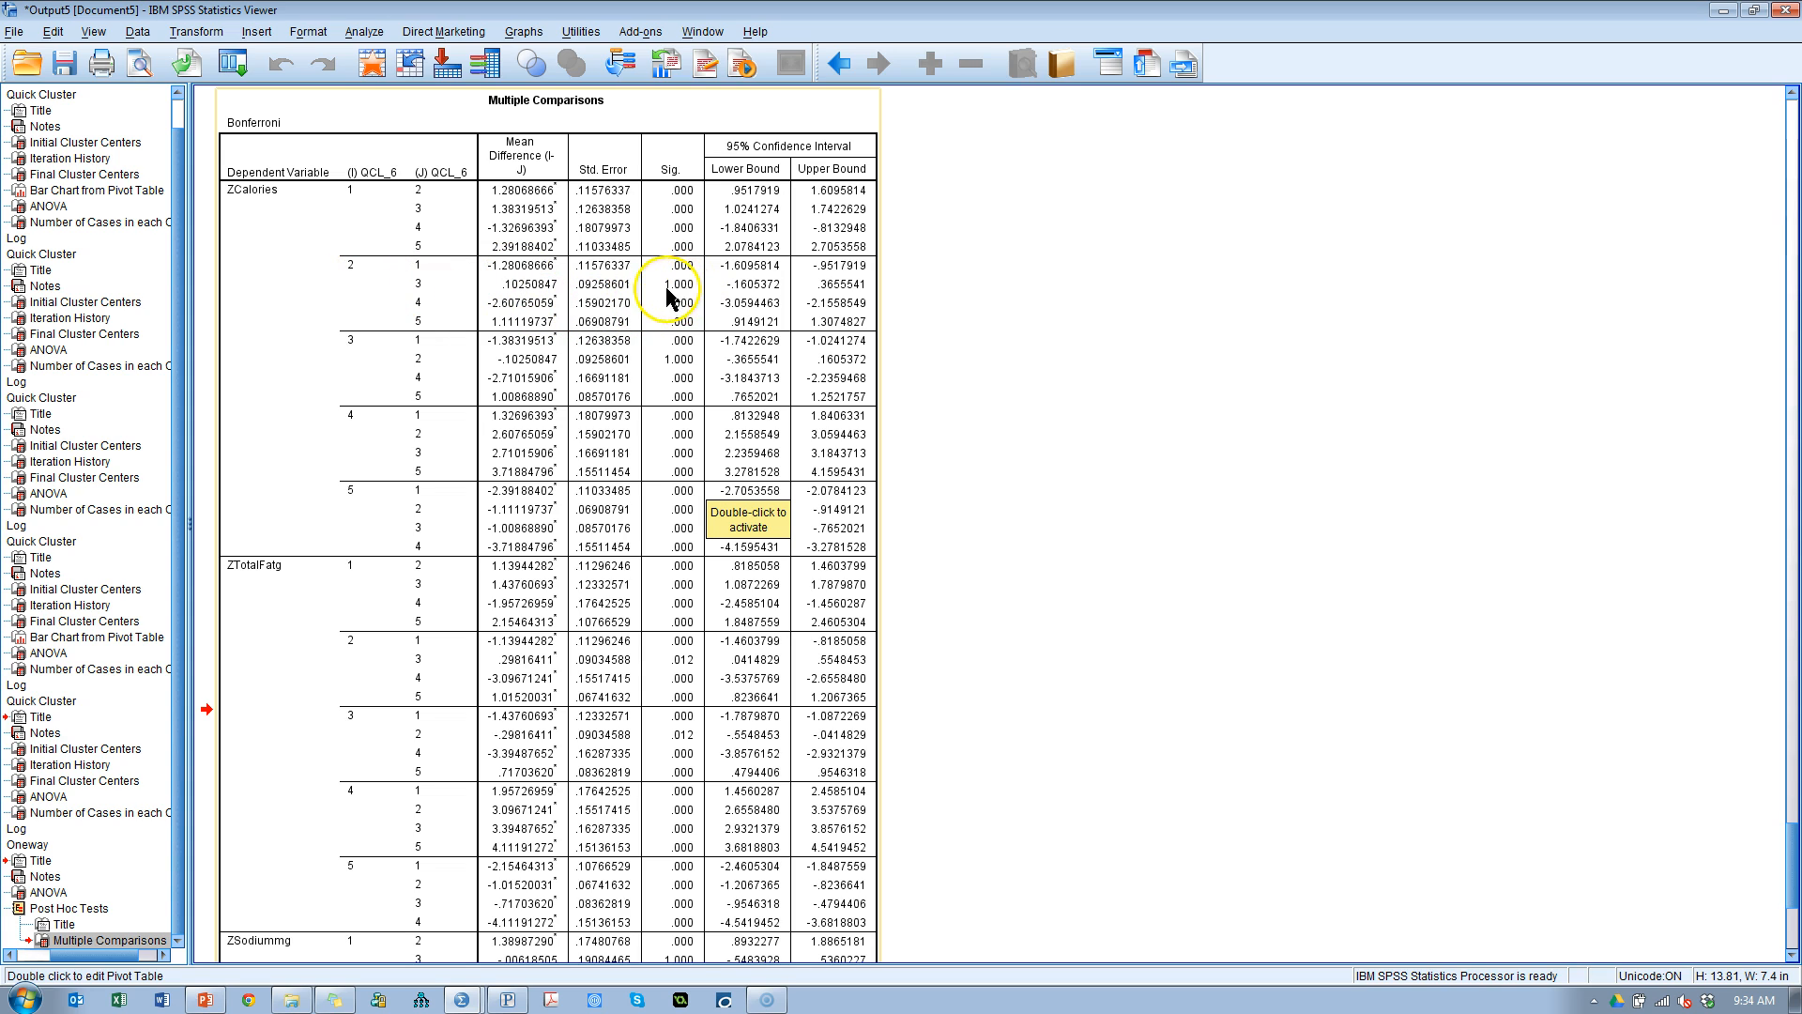
mouse_move(479, 500)
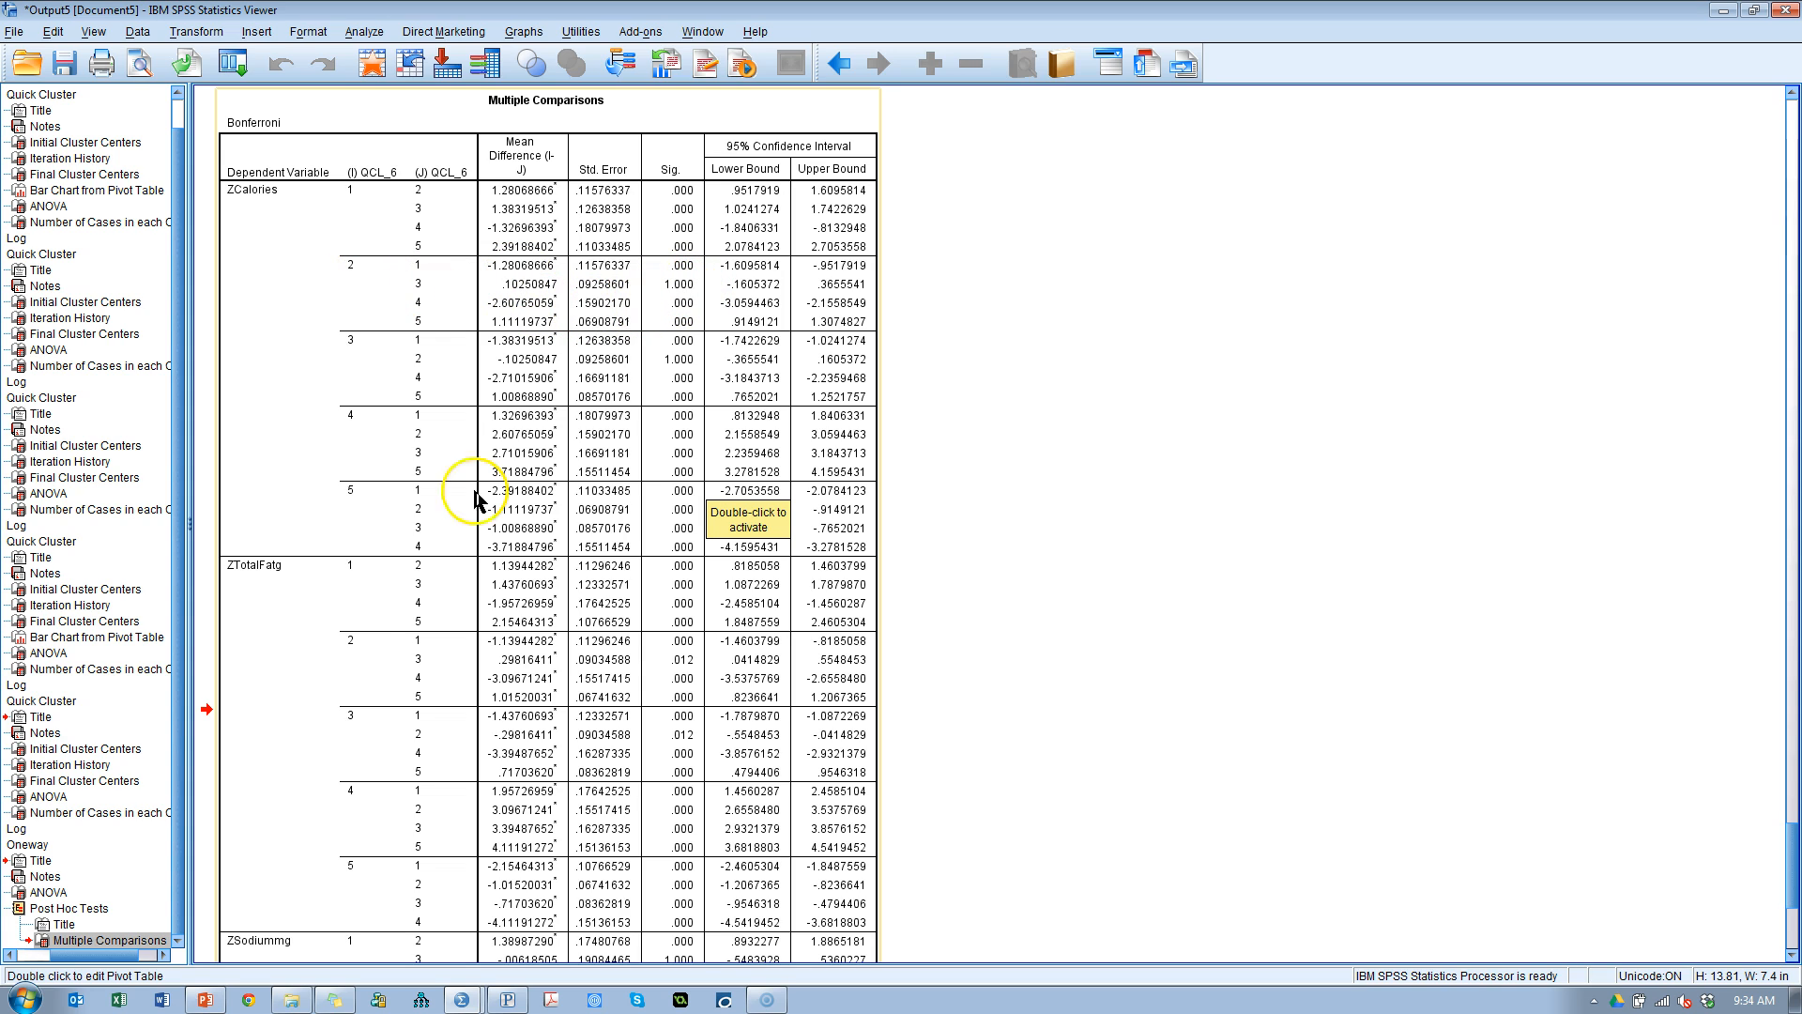
mouse_move(86, 652)
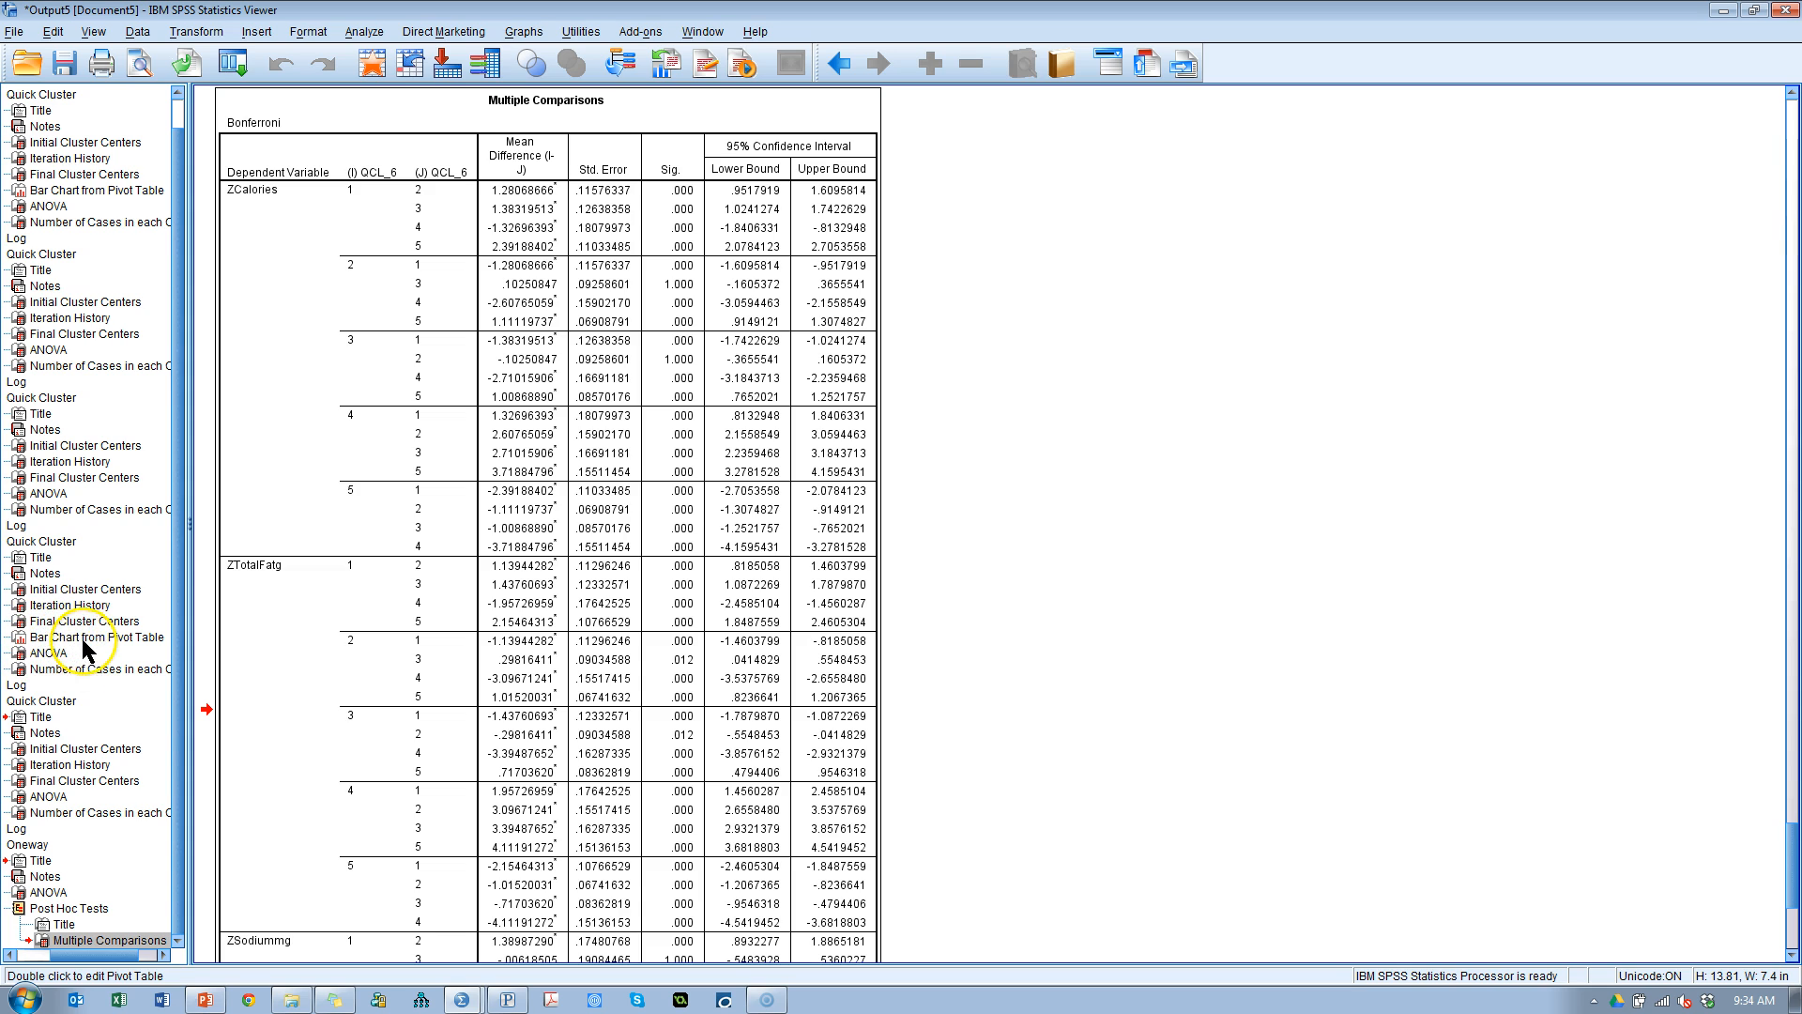
Step: Show the five-cluster final centers bar chart via the output outline
left_click(97, 636)
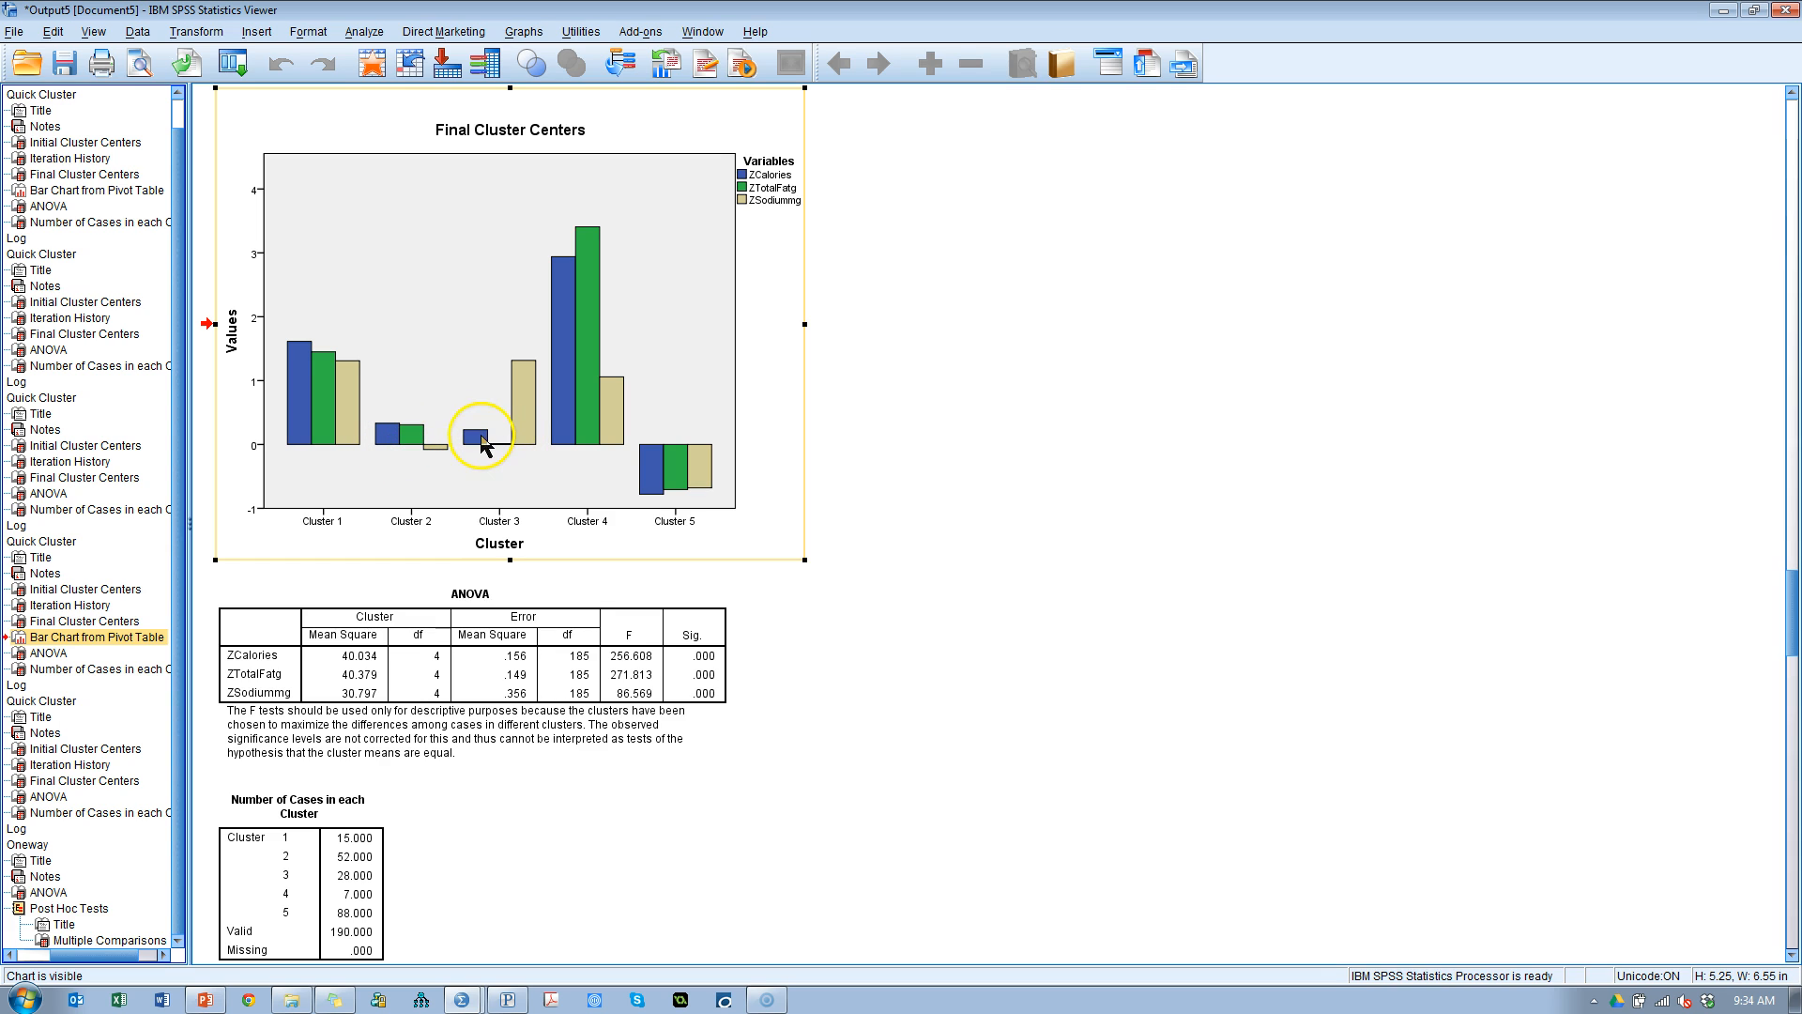
mouse_move(362, 383)
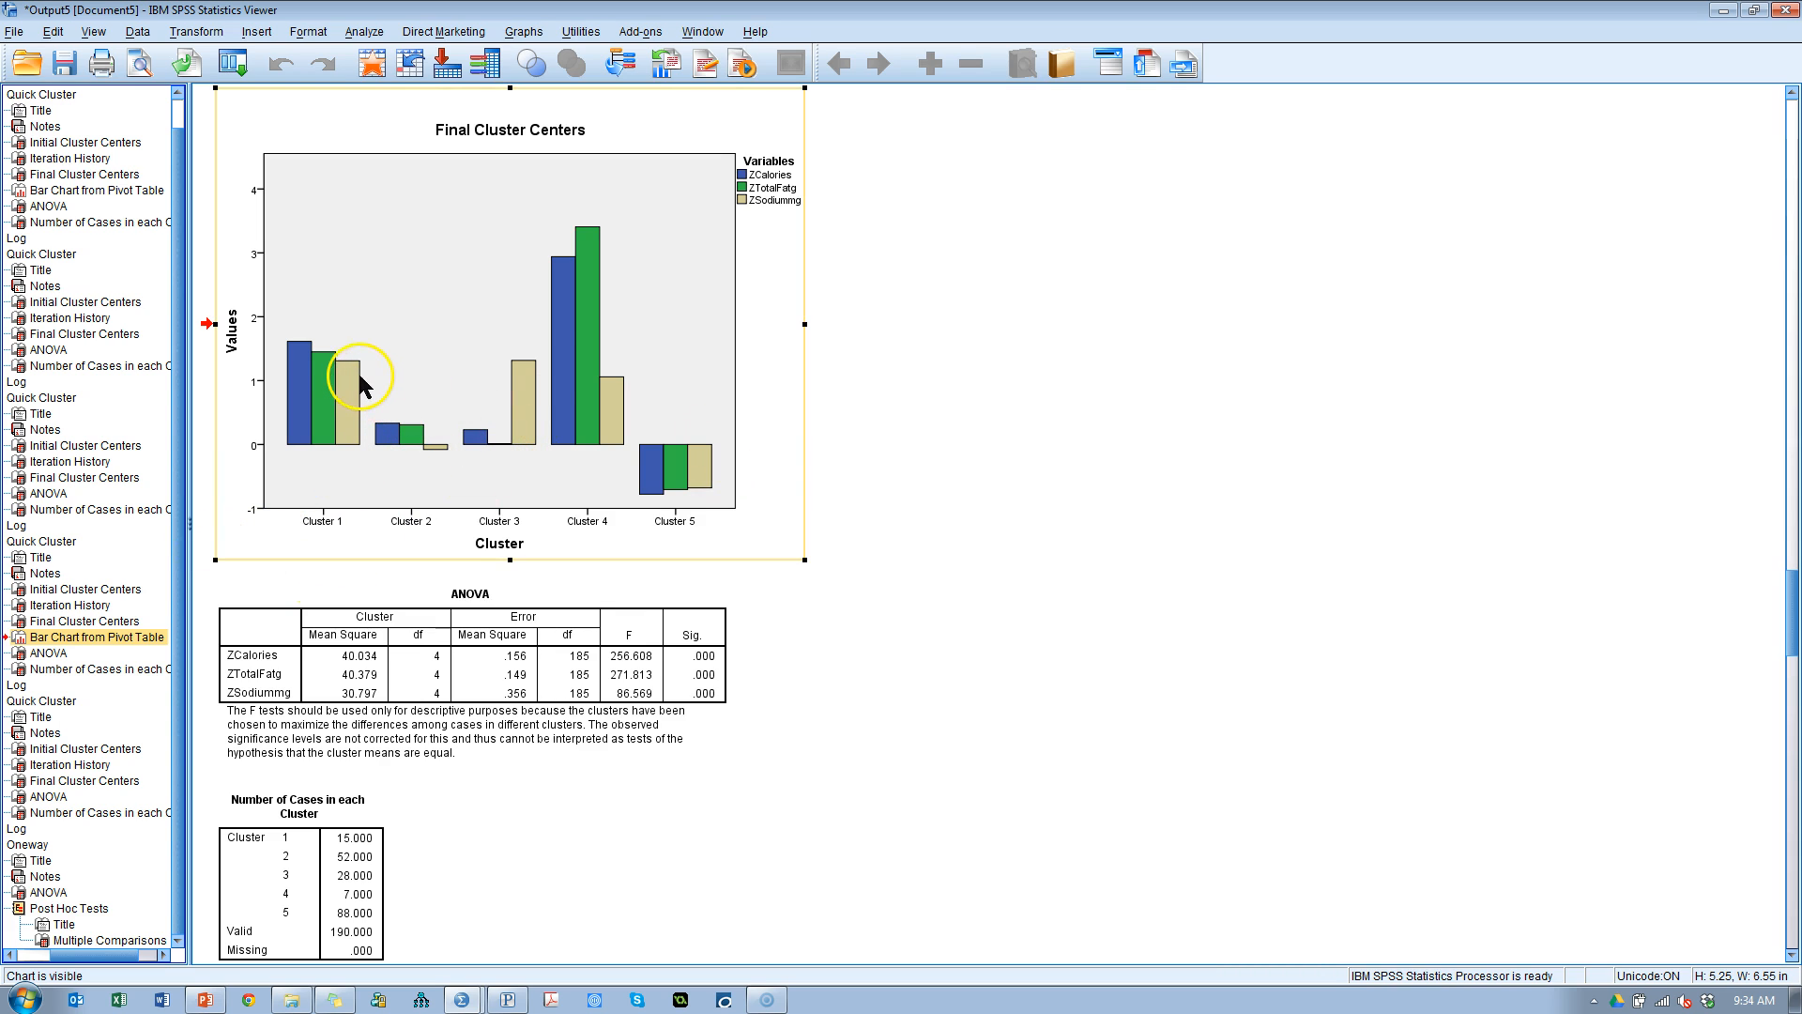
mouse_move(552, 403)
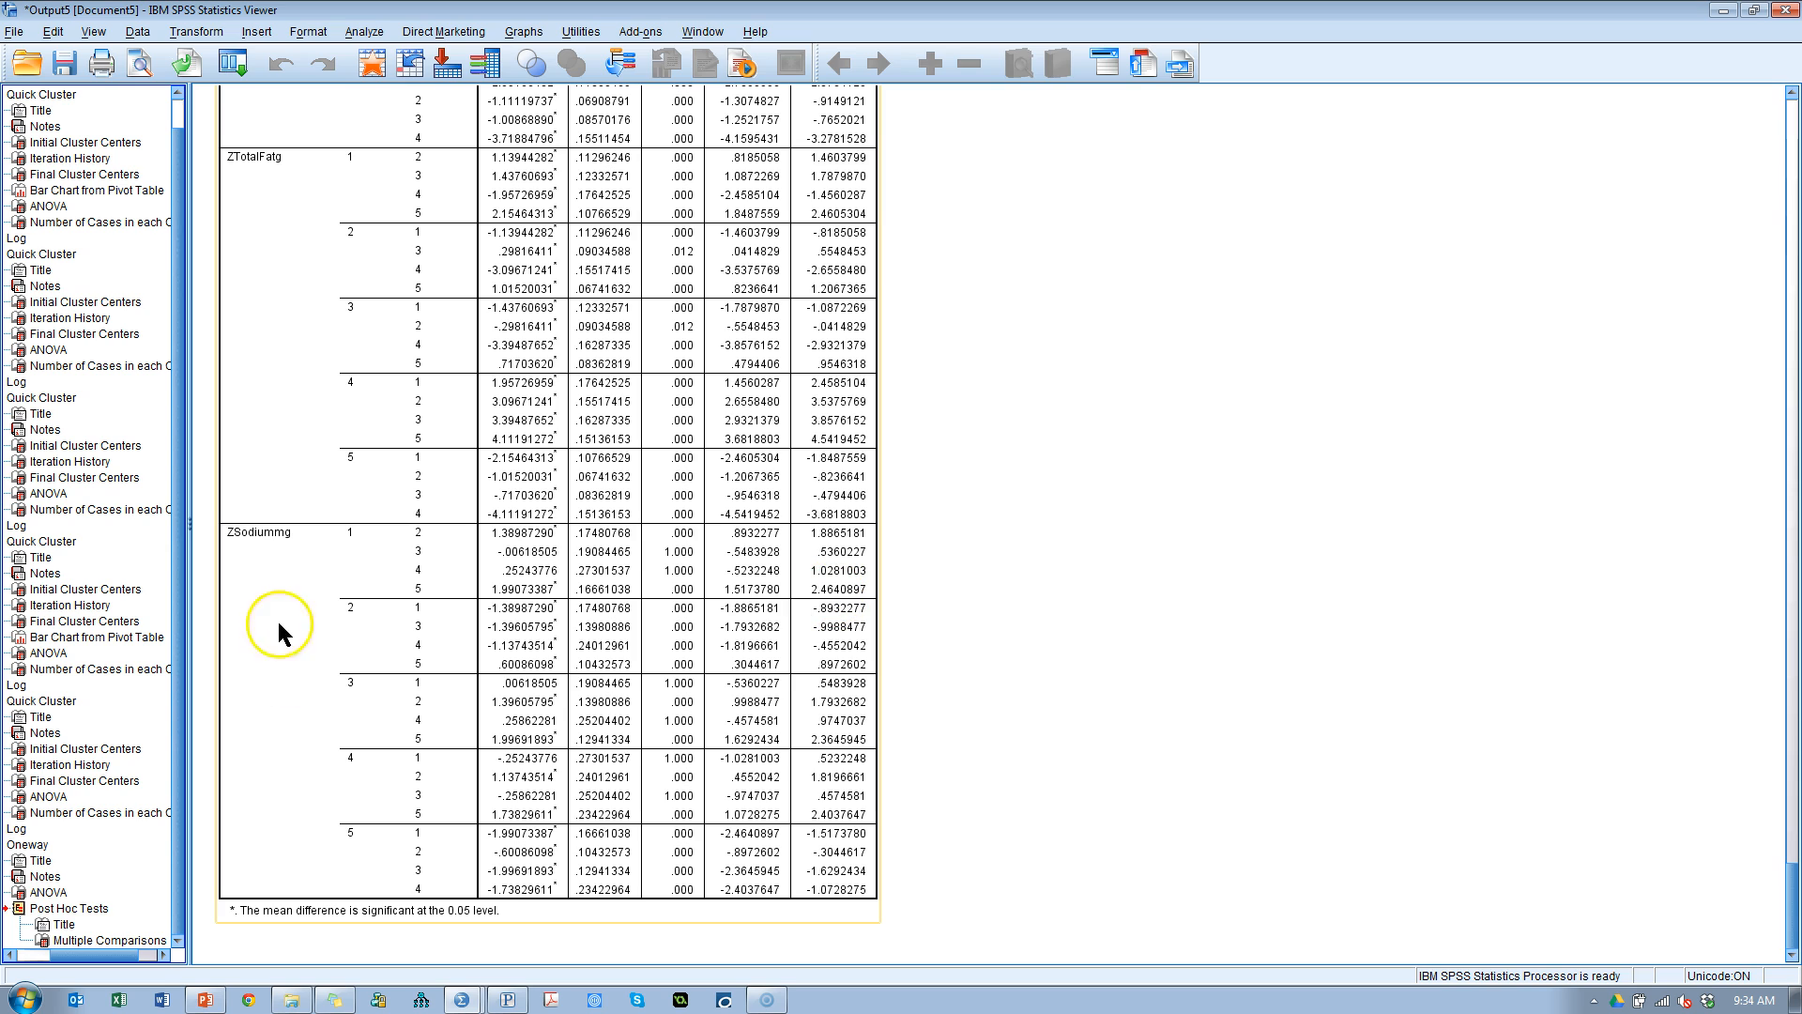
mouse_move(414, 557)
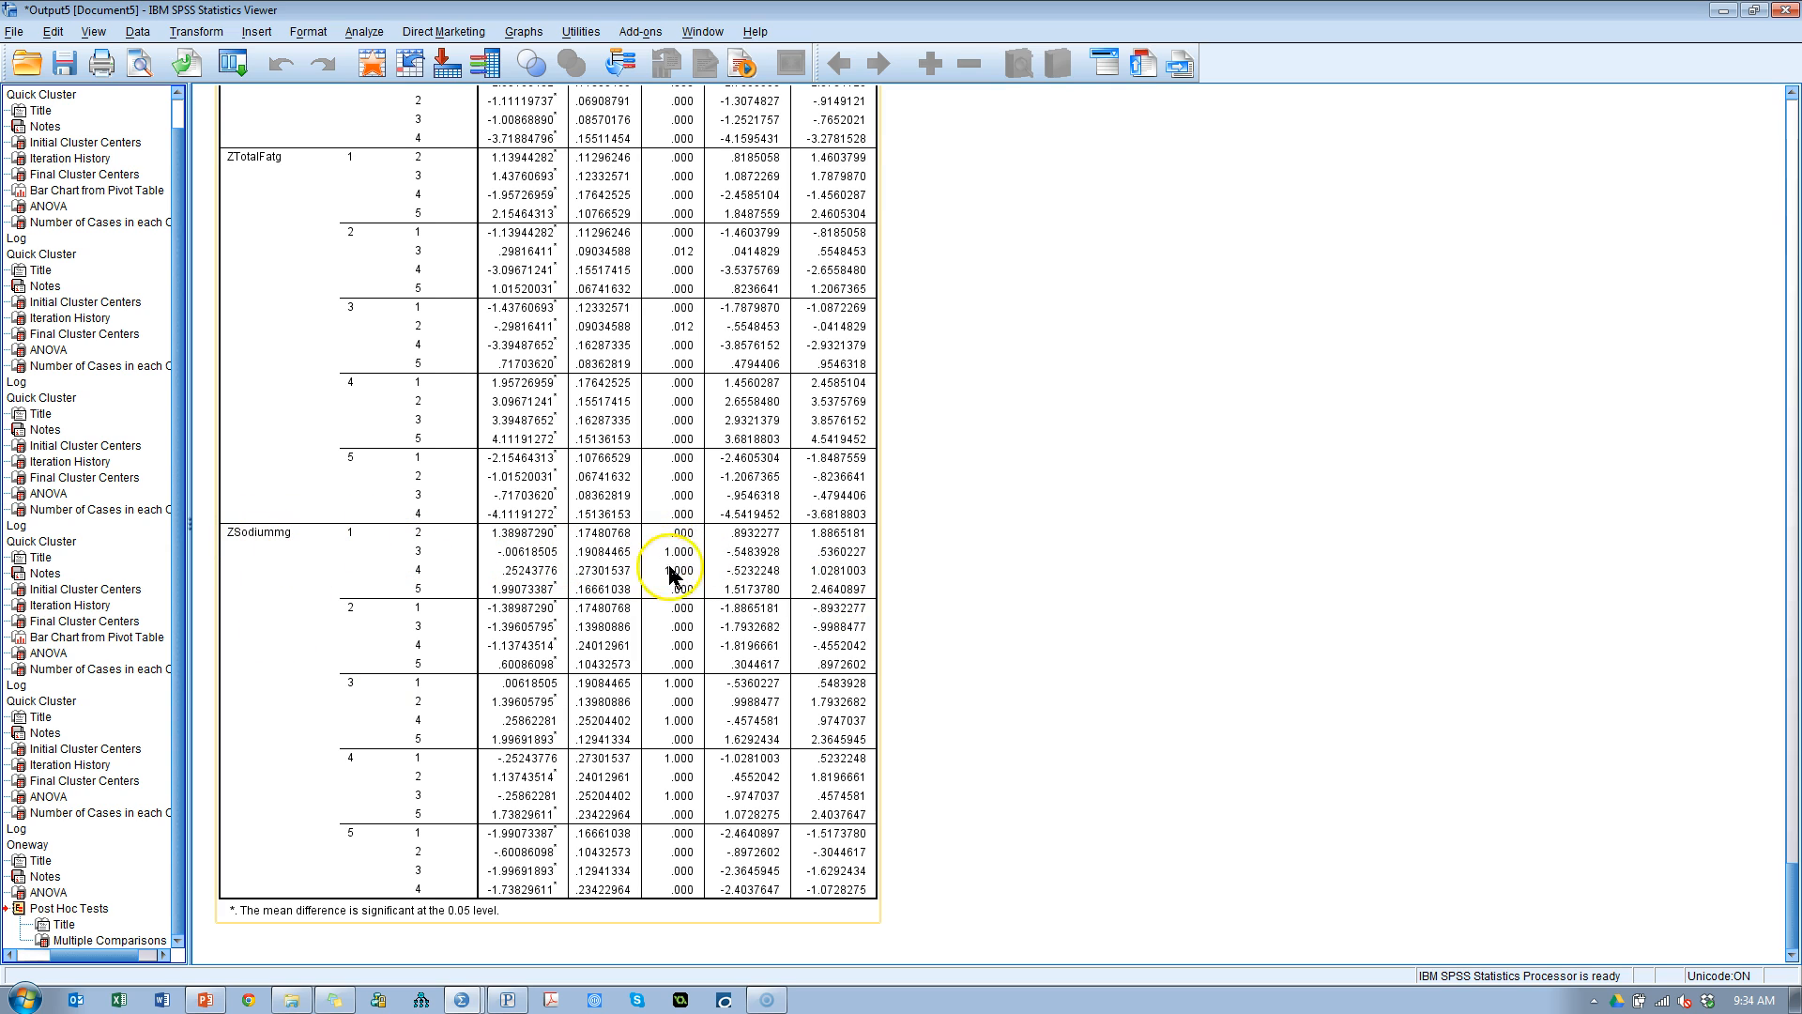
mouse_move(716, 589)
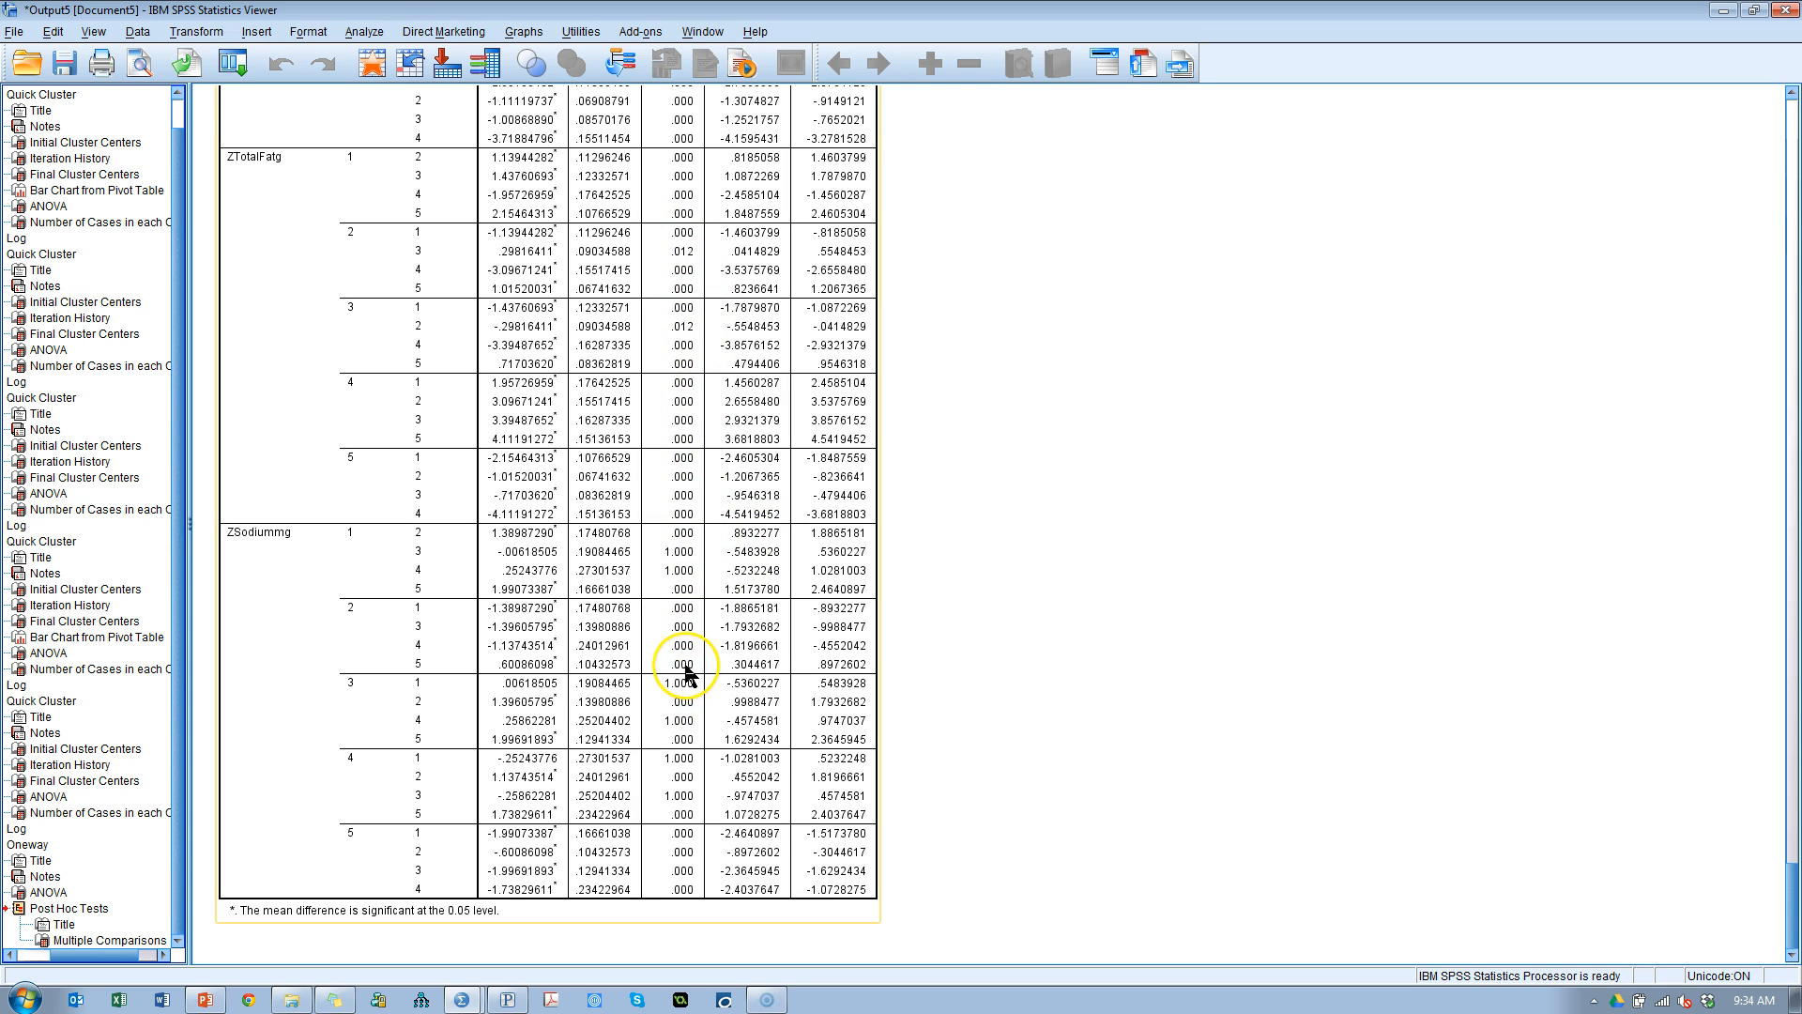
mouse_move(690, 676)
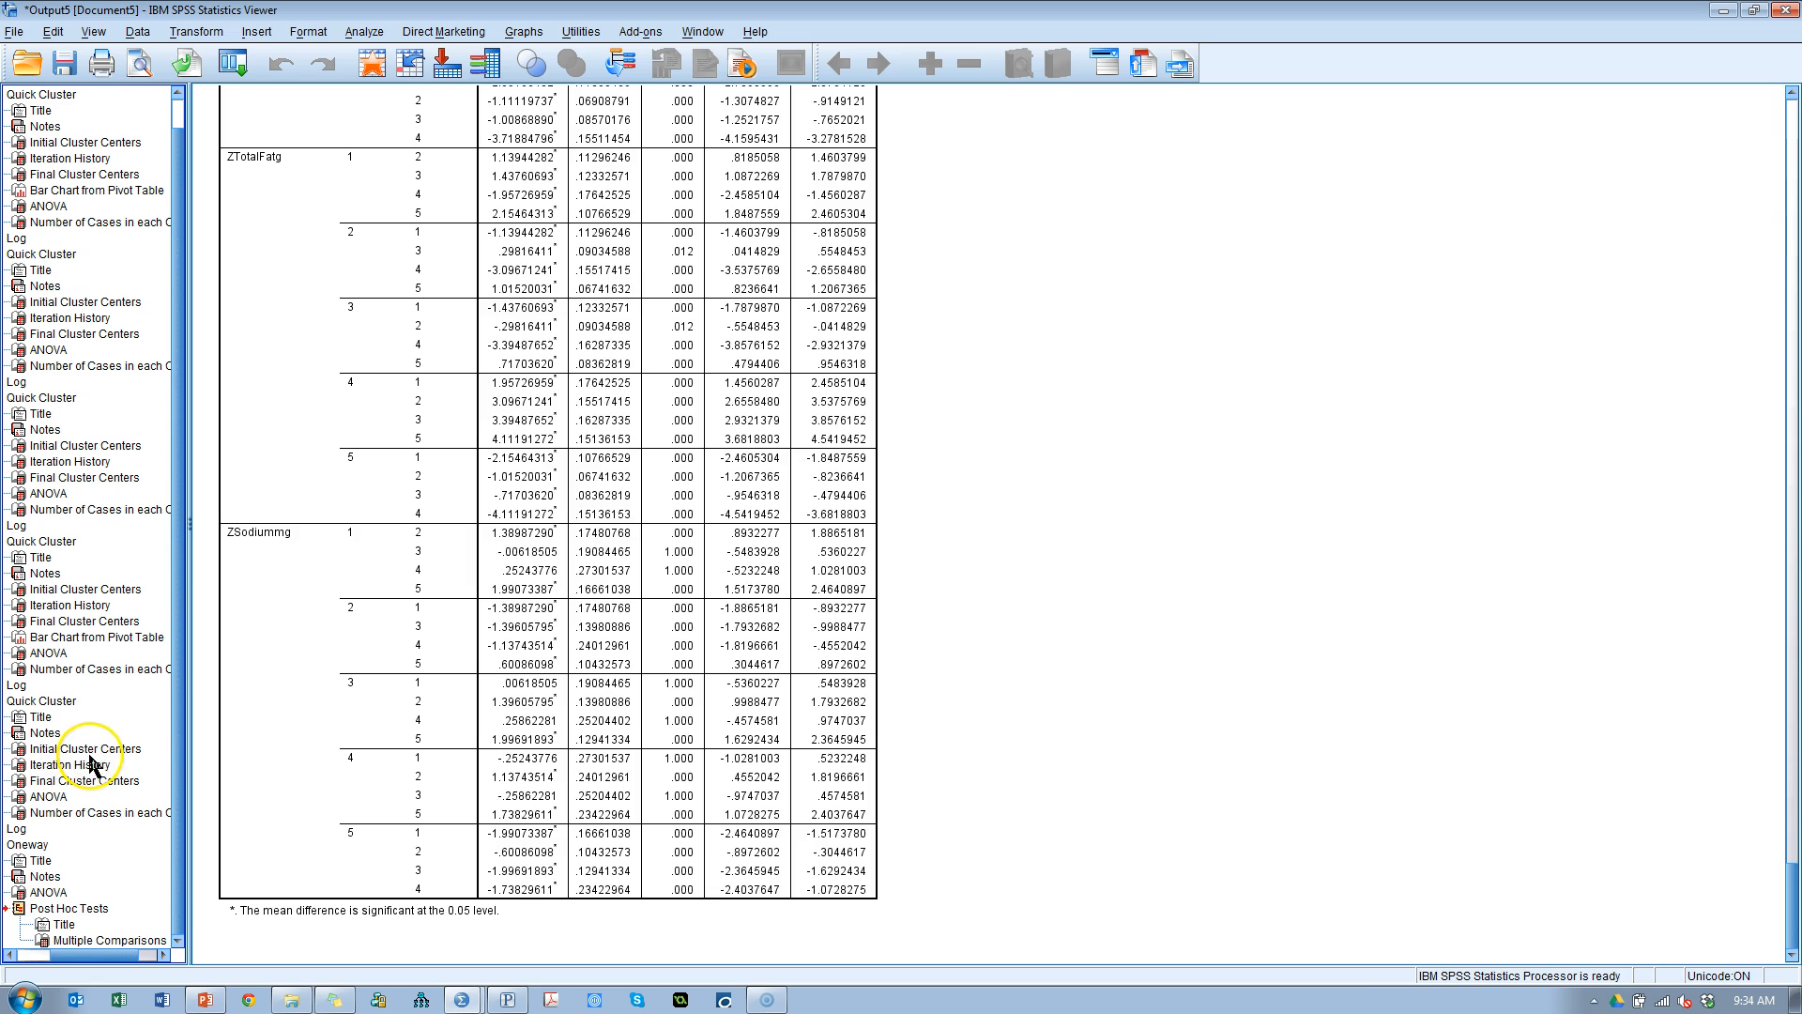
Step: Navigate the outline to the three-cluster iteration history, converged after 6 iterations
left_click(70, 764)
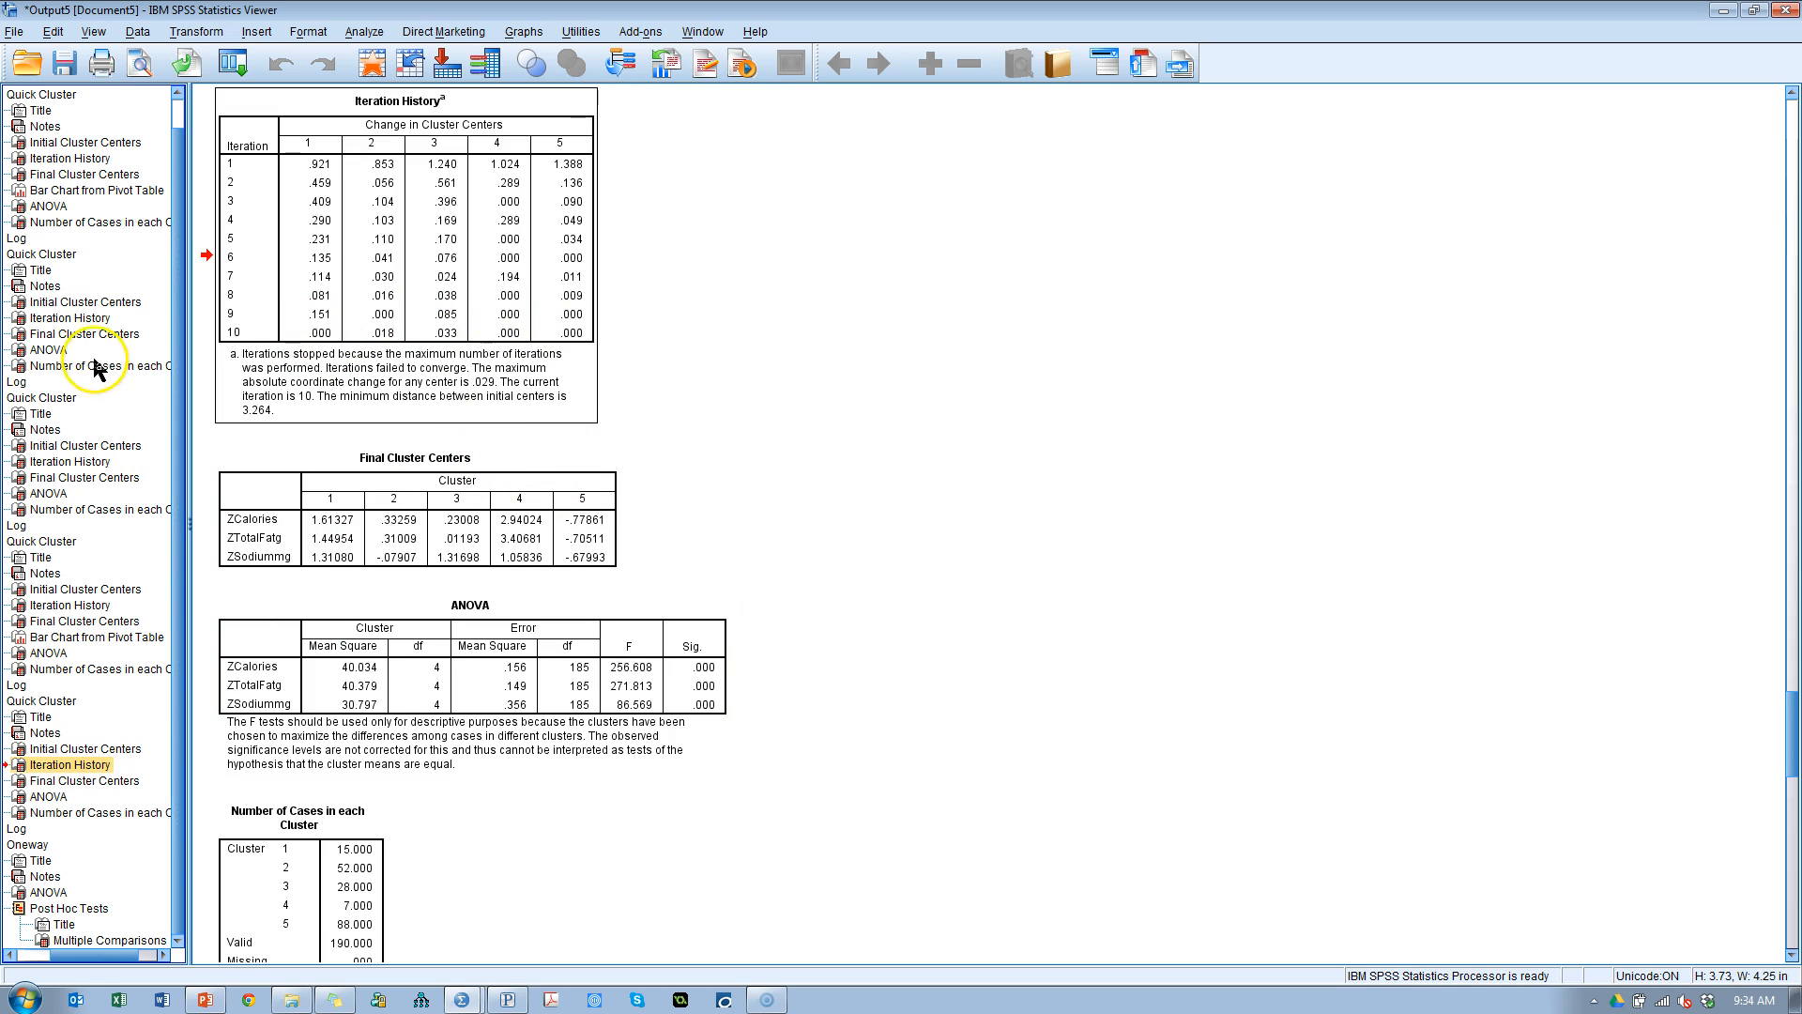
mouse_move(69, 328)
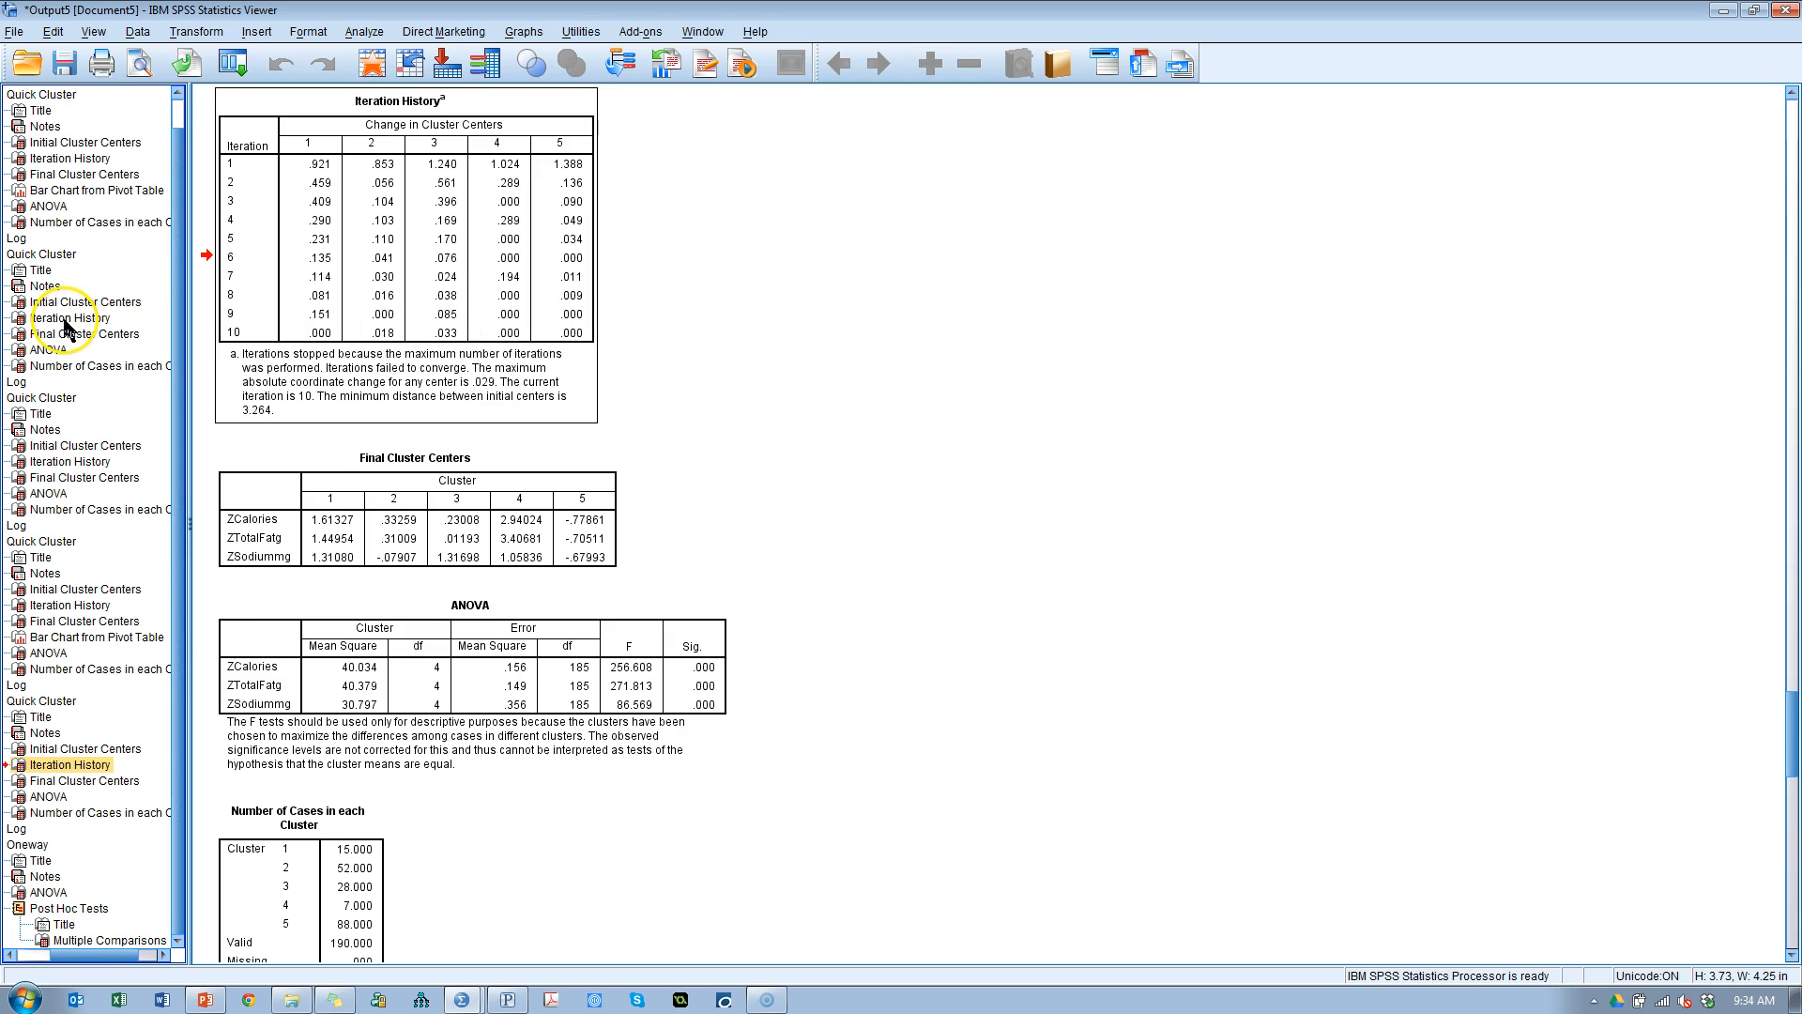
left_click(71, 318)
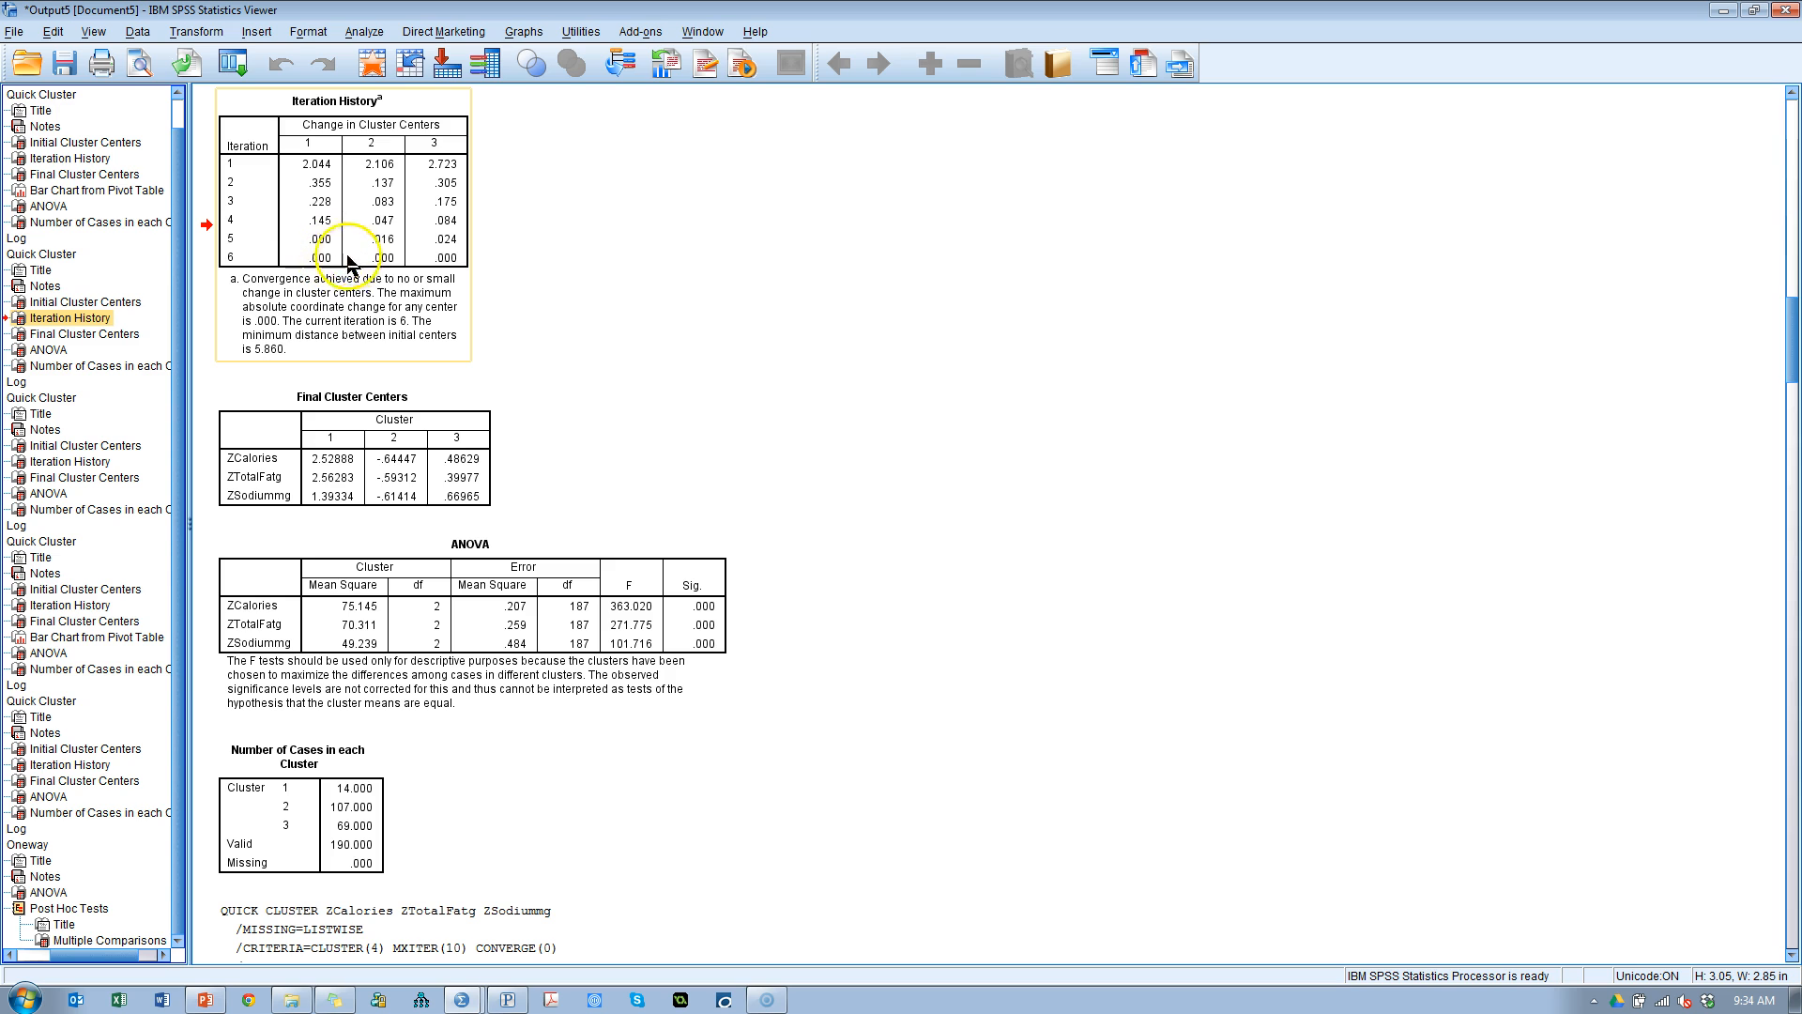
mouse_move(484, 385)
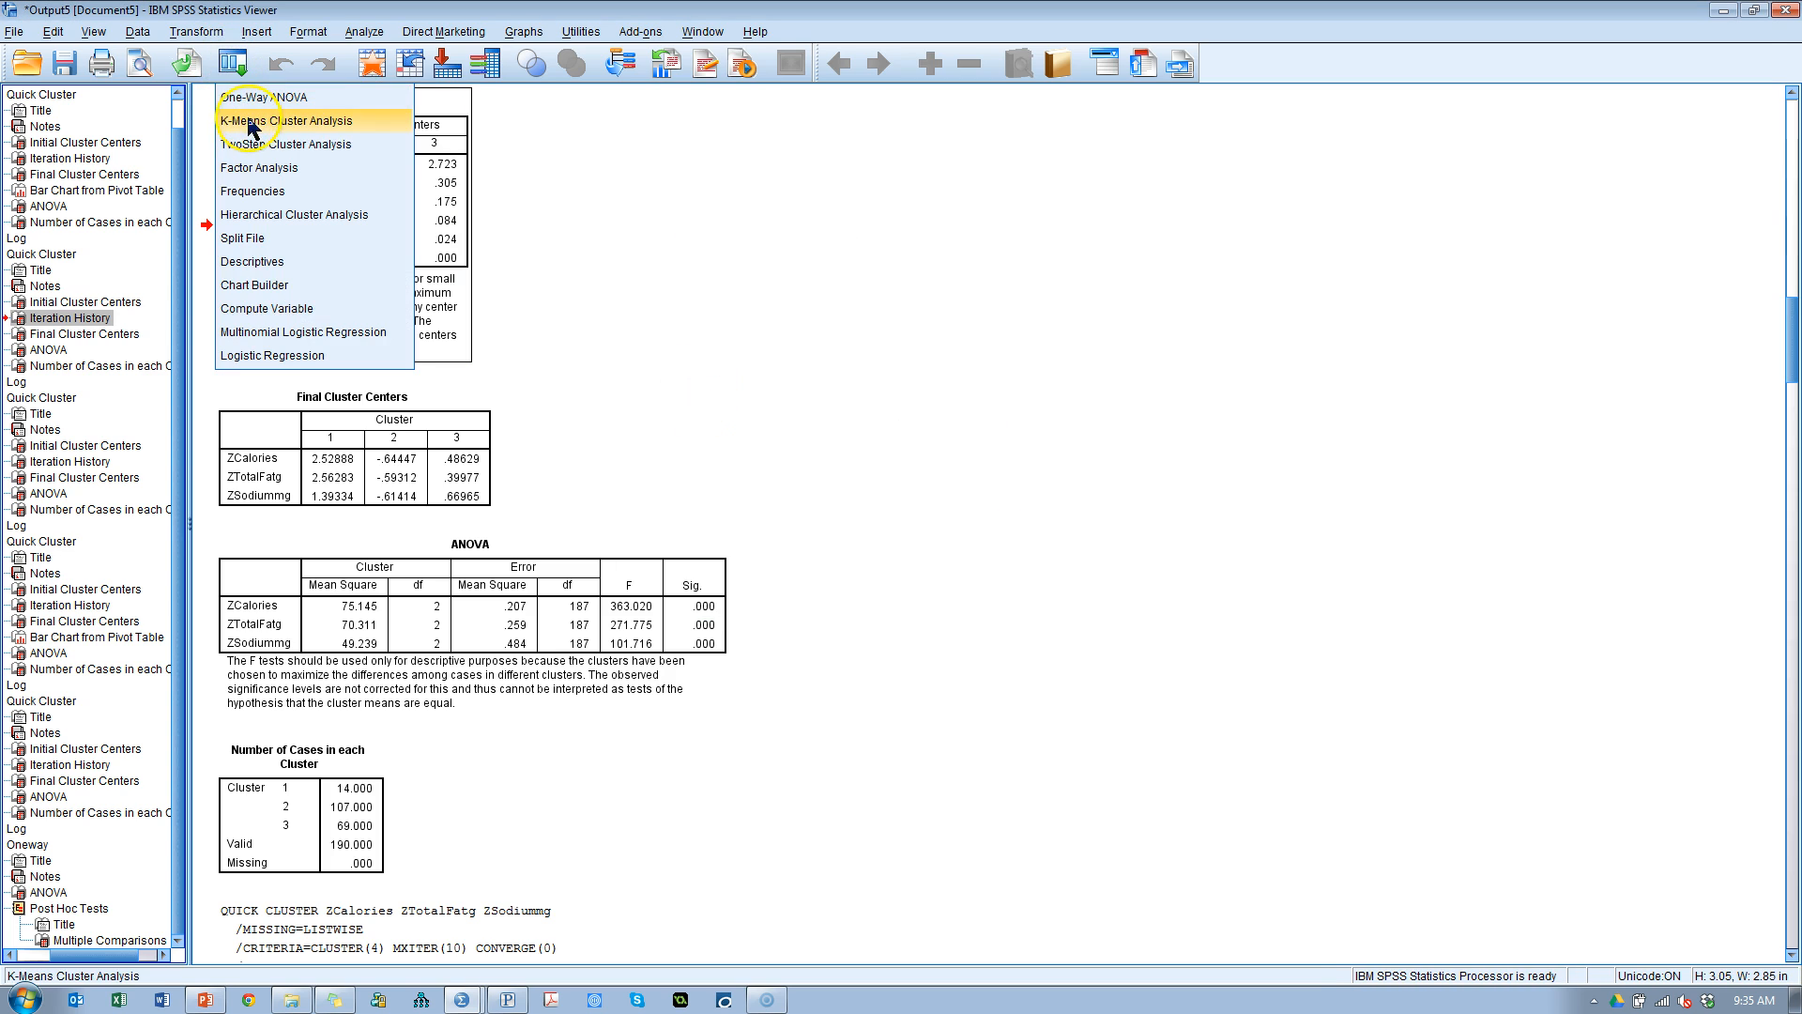
Step: Recall K-Means, set 3 clusters, save cluster membership, and run it
left_click(280, 121)
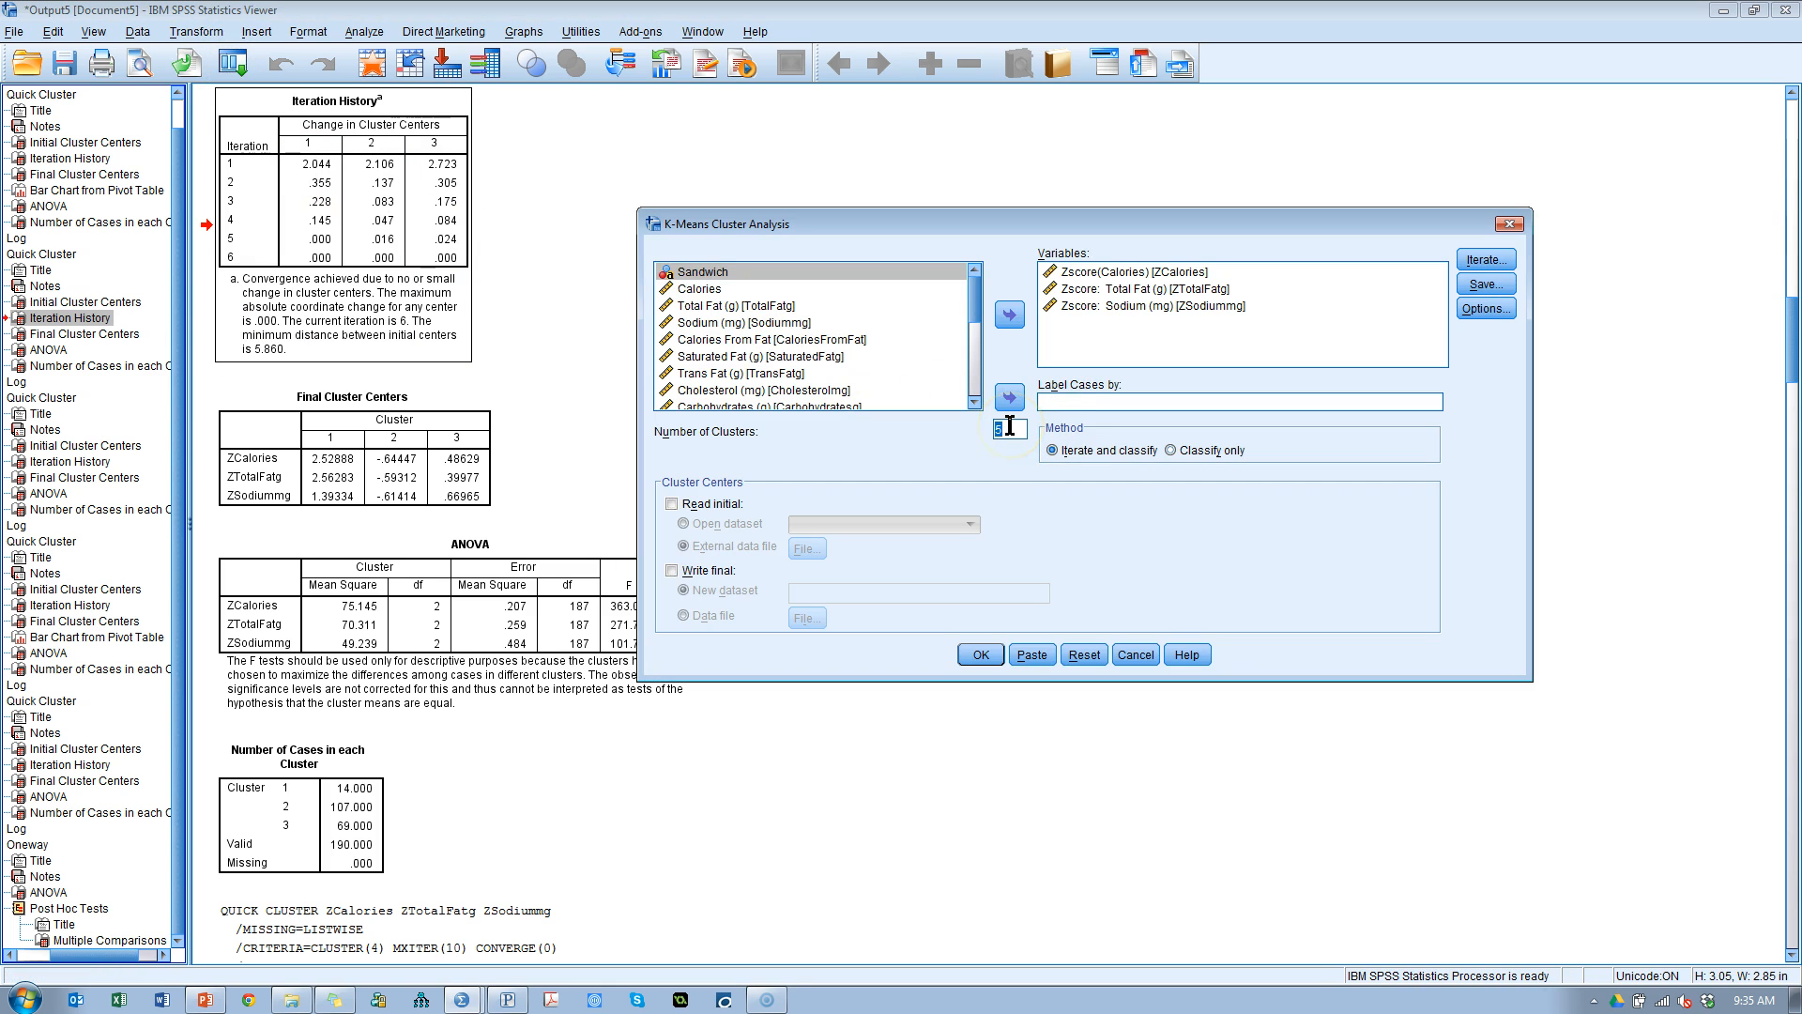
type("3")
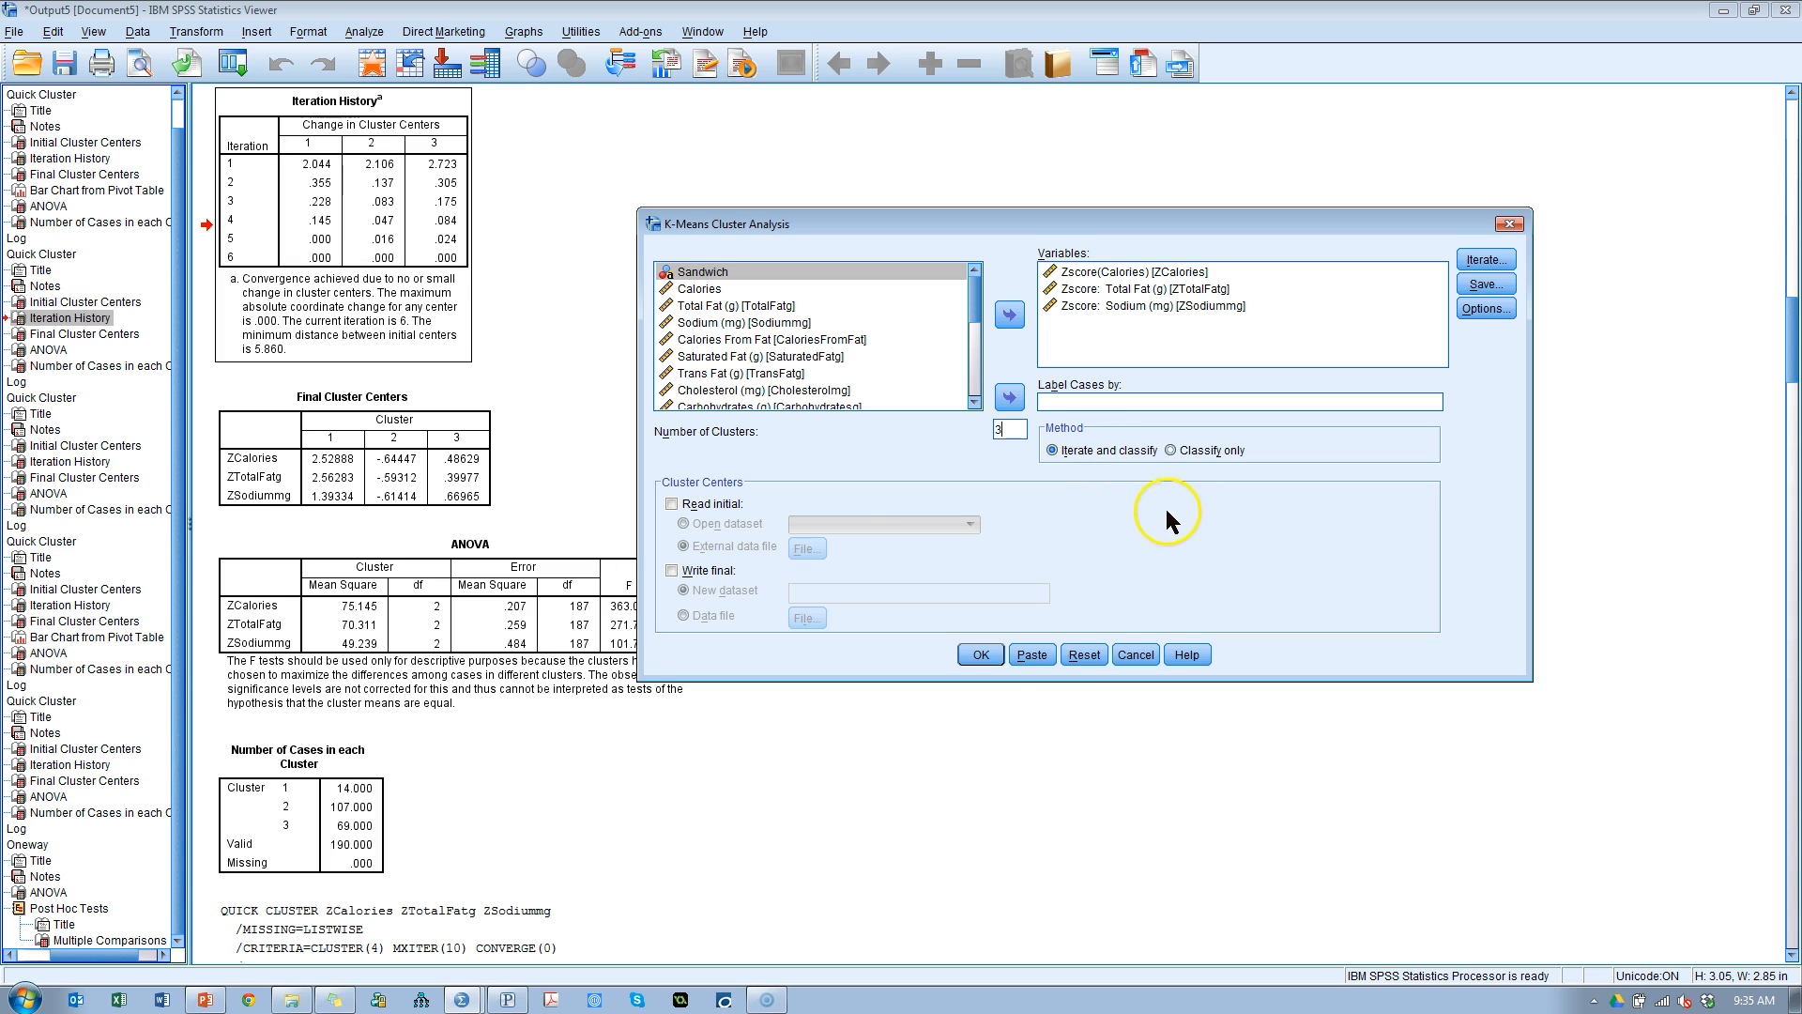
left_click(1484, 284)
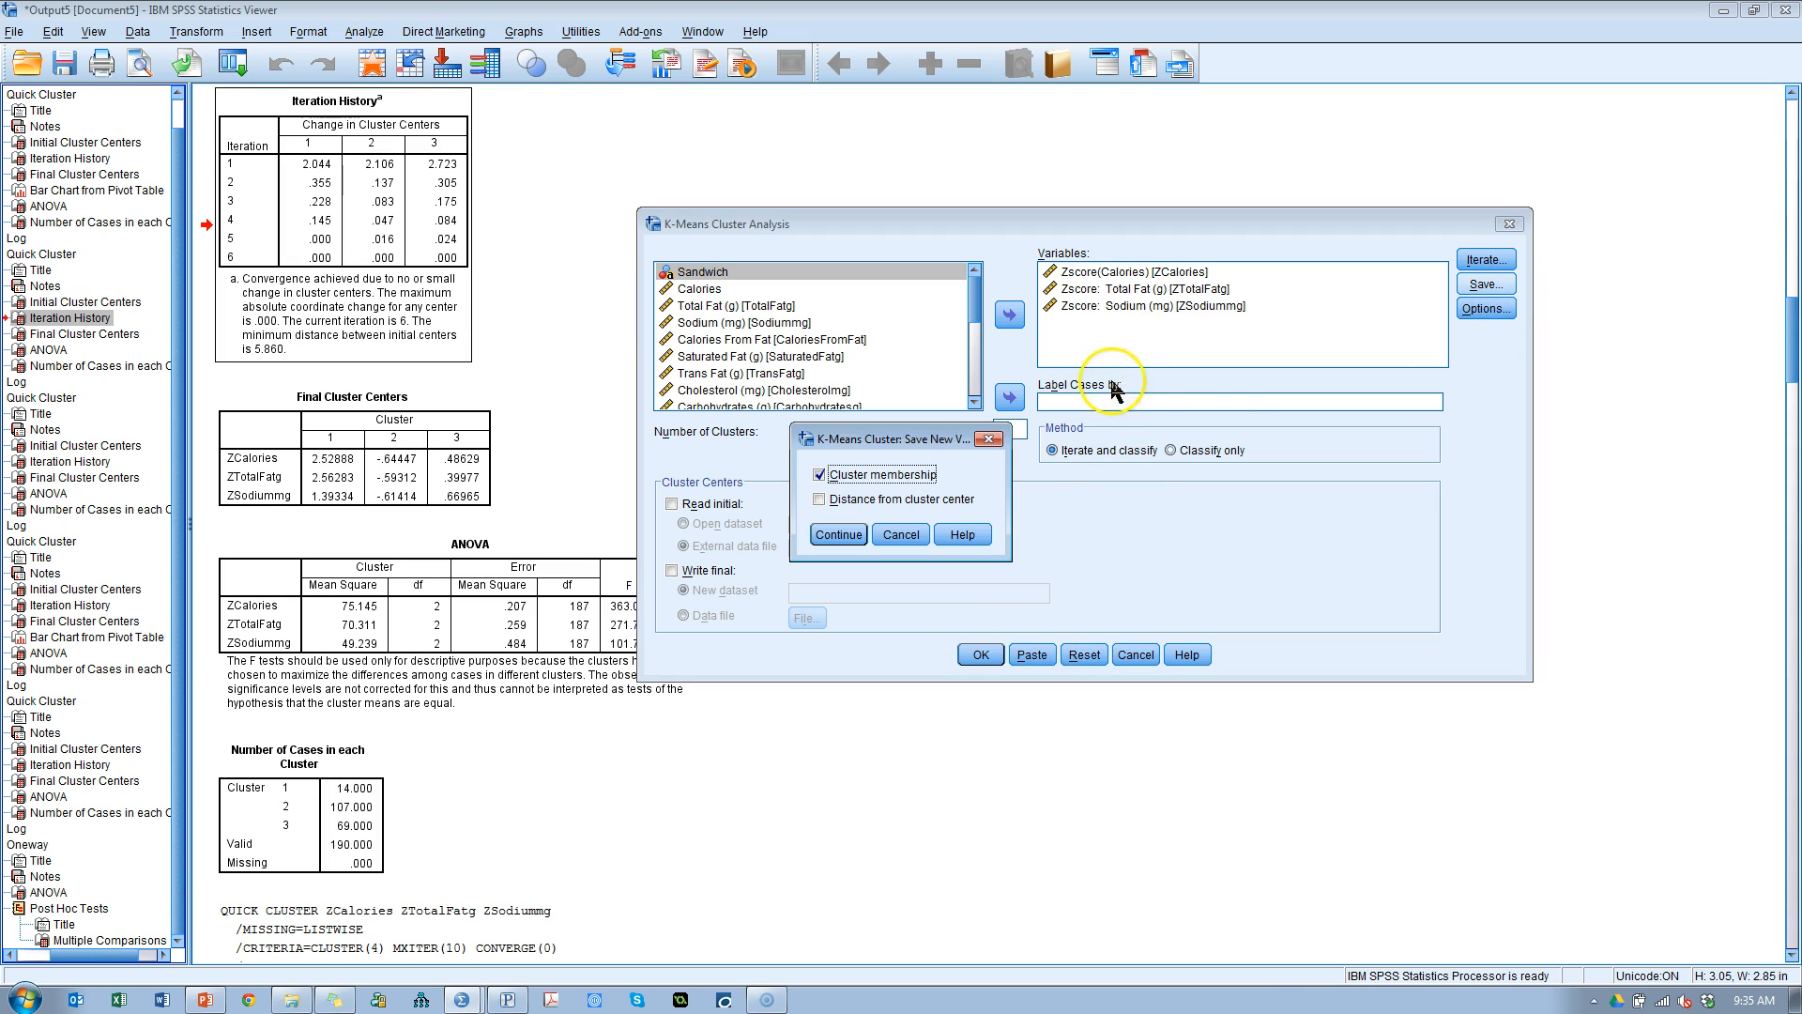
left_click(838, 533)
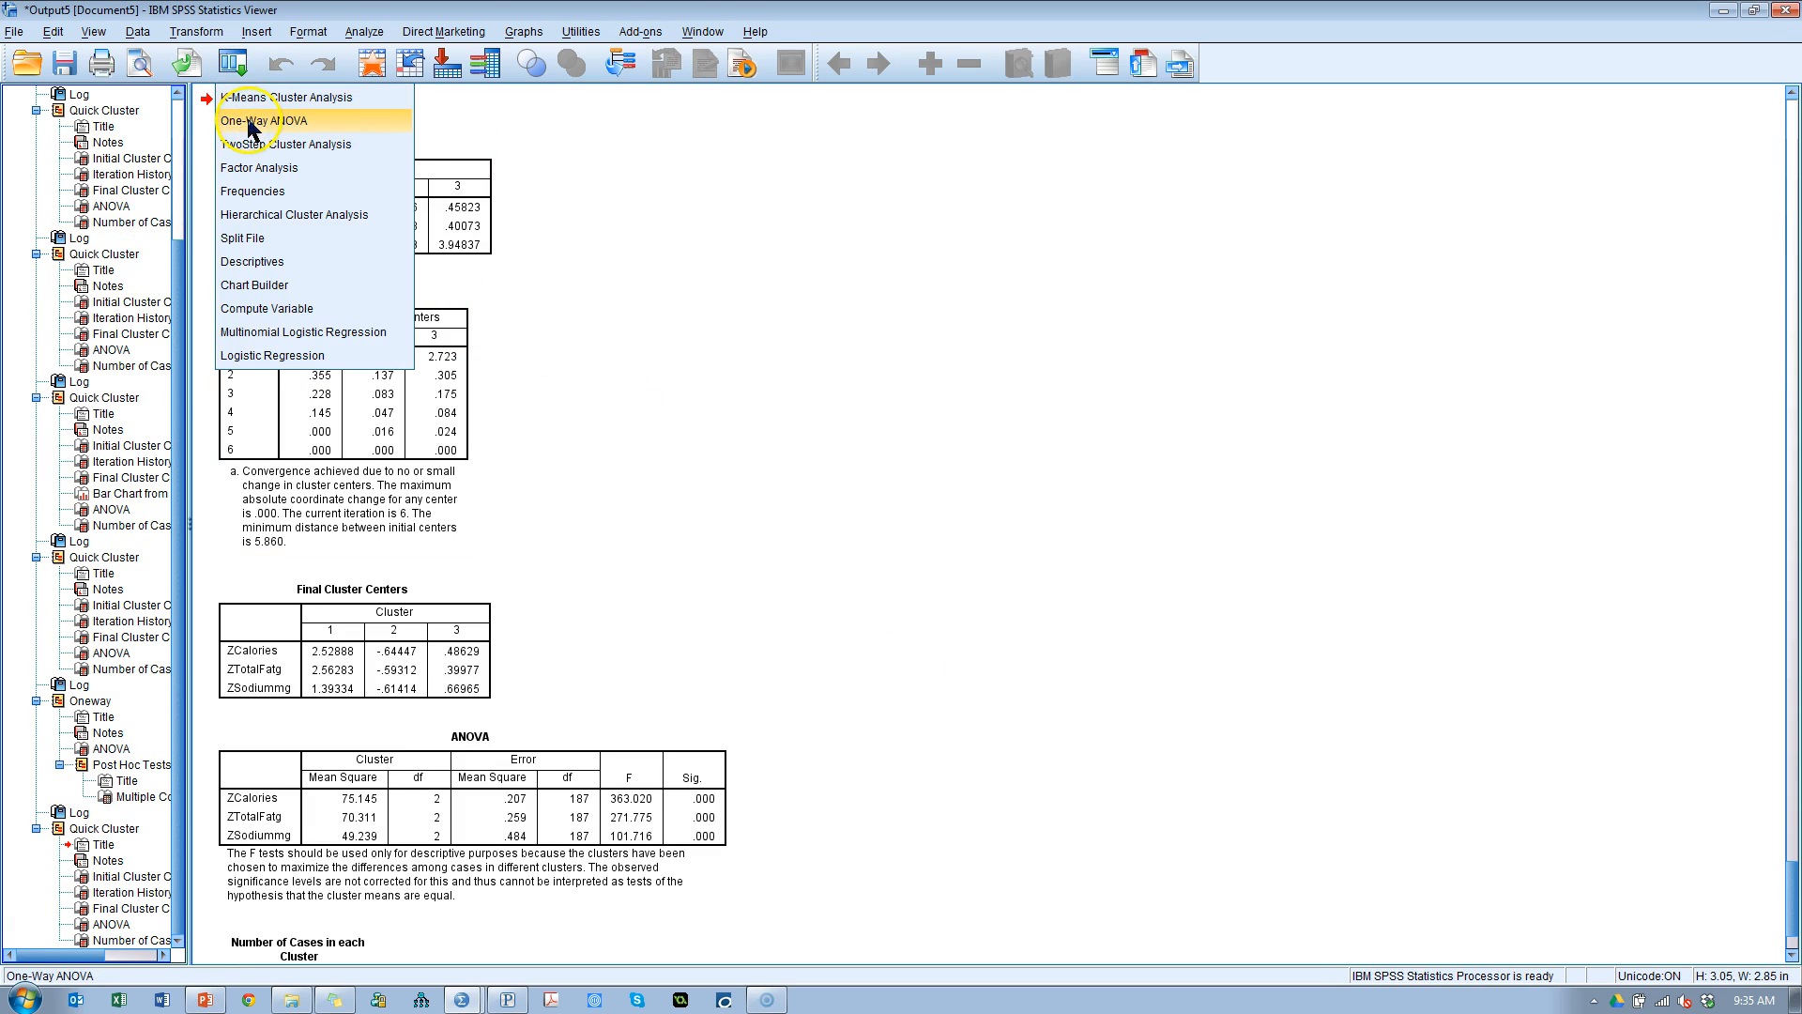
Step: Recall One-Way ANOVA, swap the factor QCL_6 for QCL_7, and run it
left_click(265, 121)
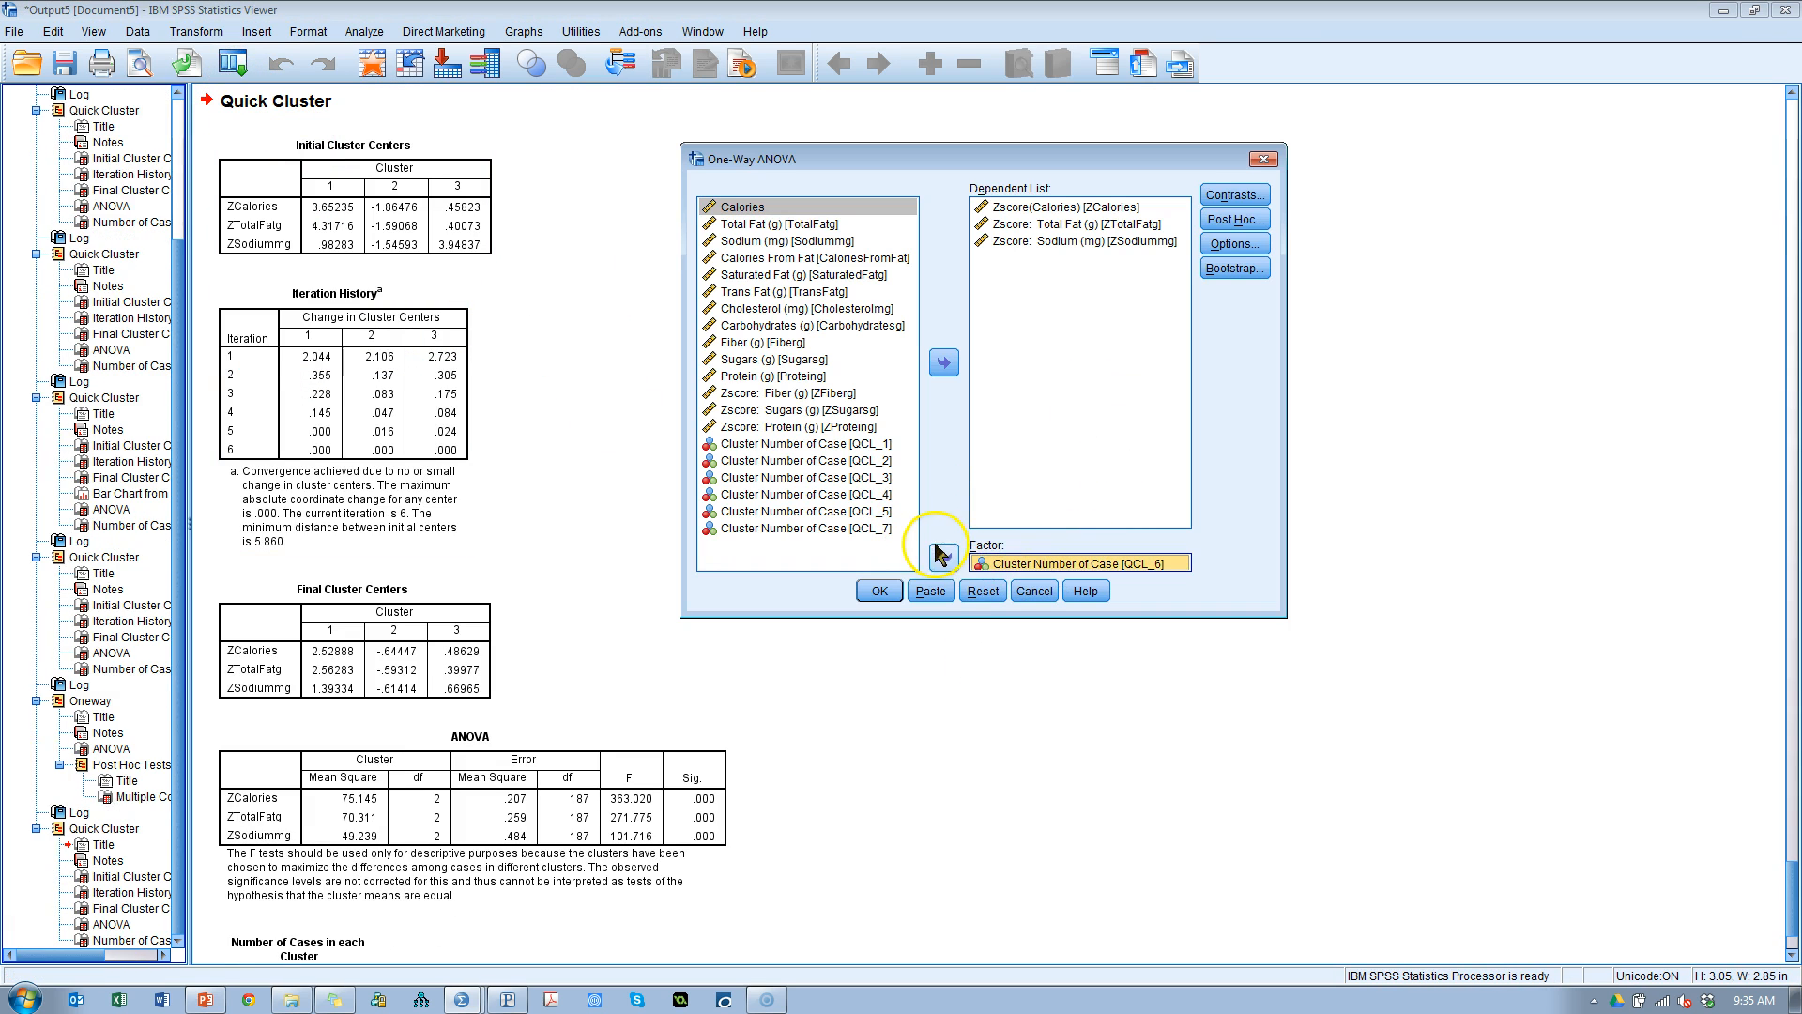
left_click(941, 558)
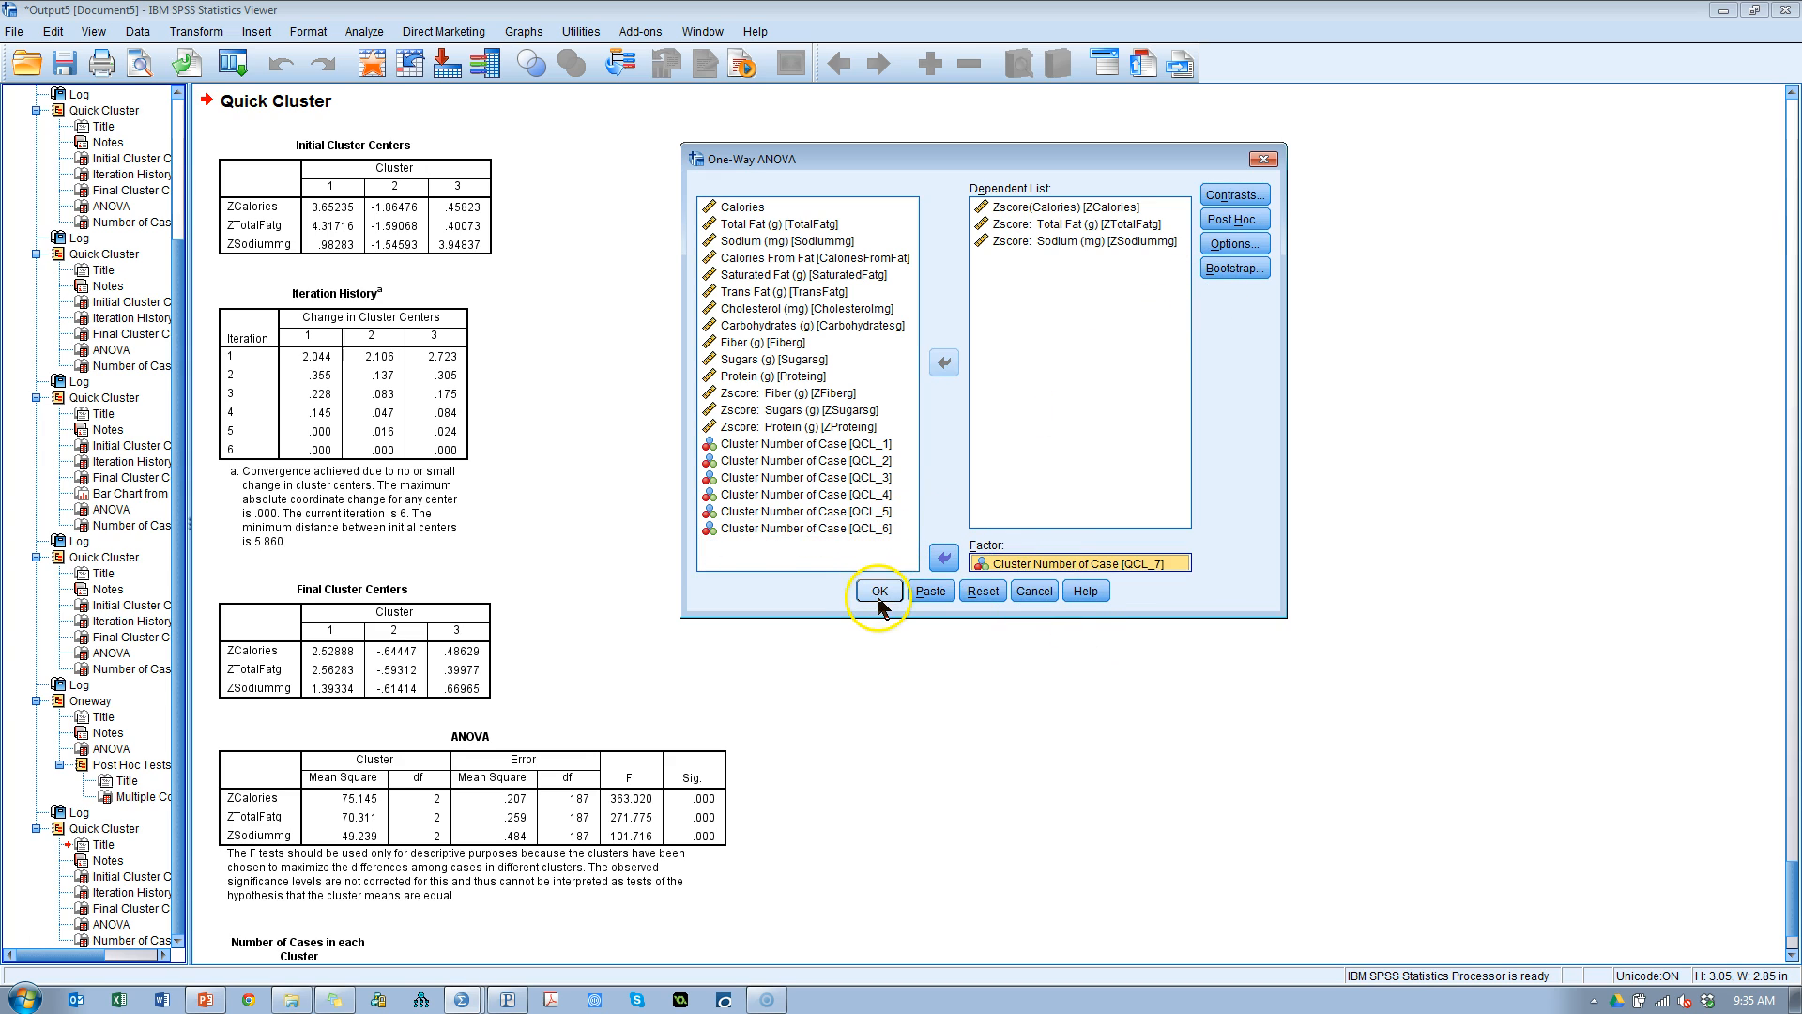
left_click(879, 590)
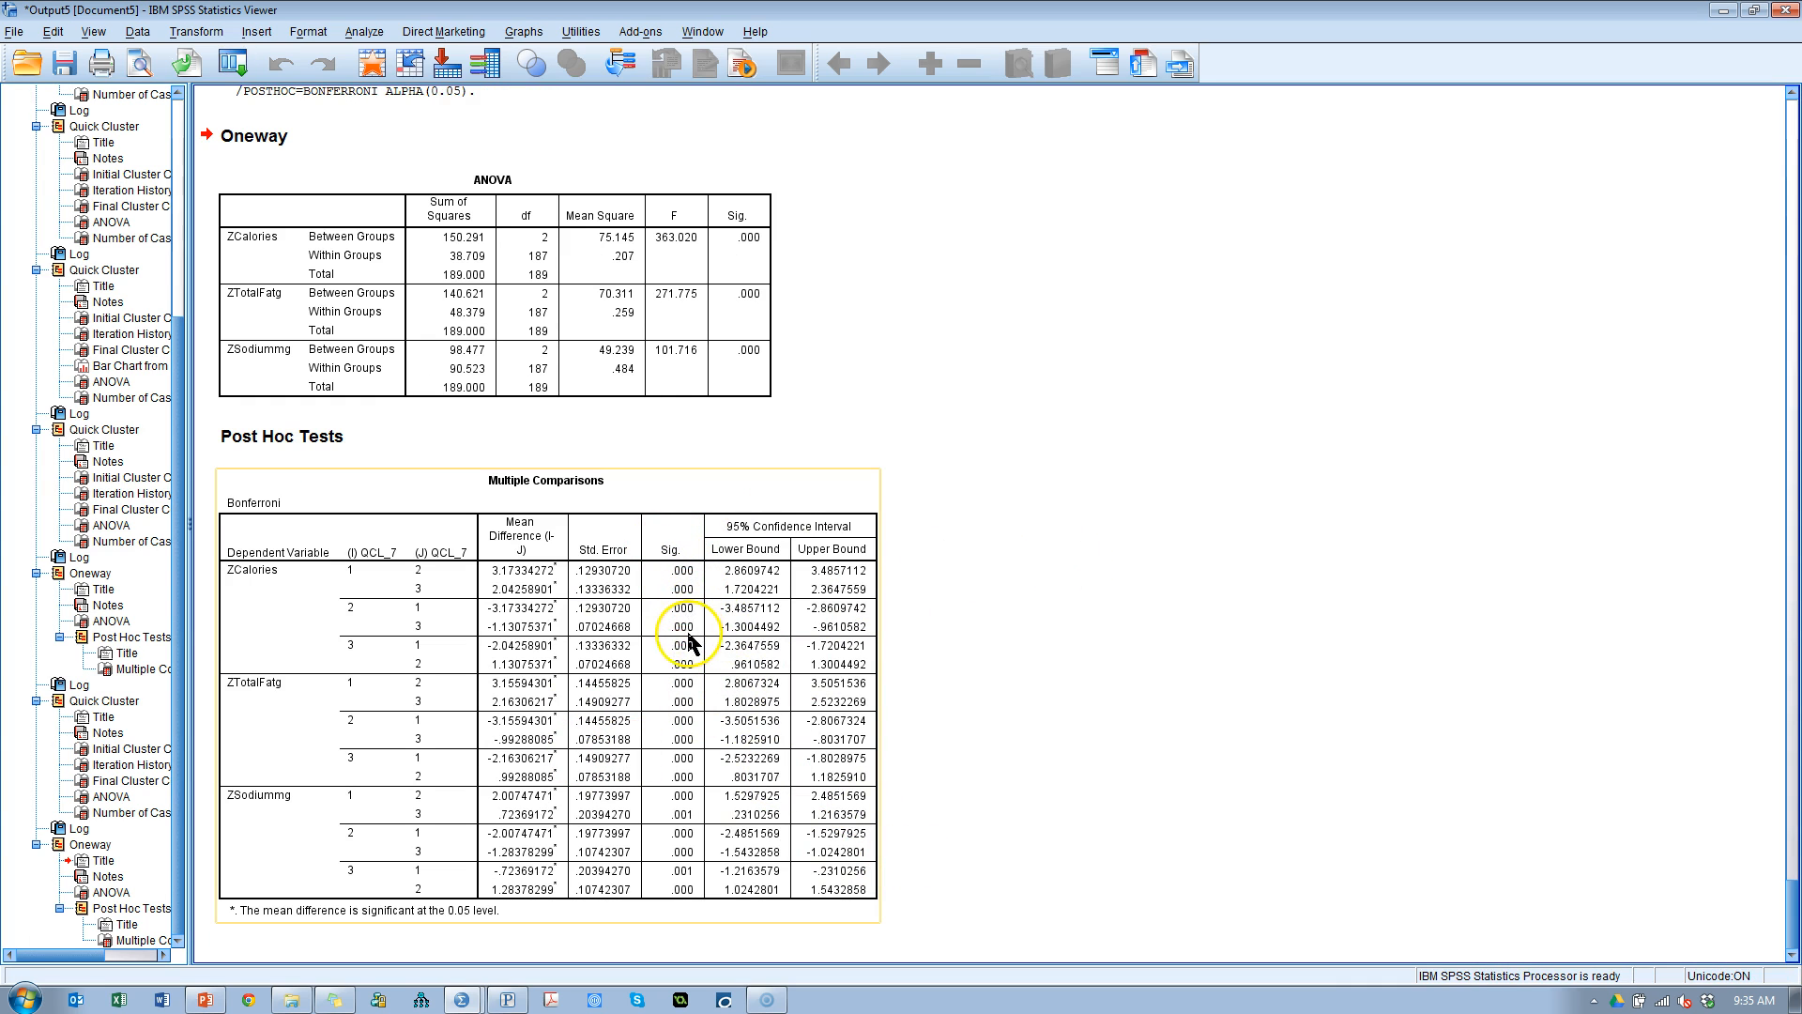
mouse_move(693, 905)
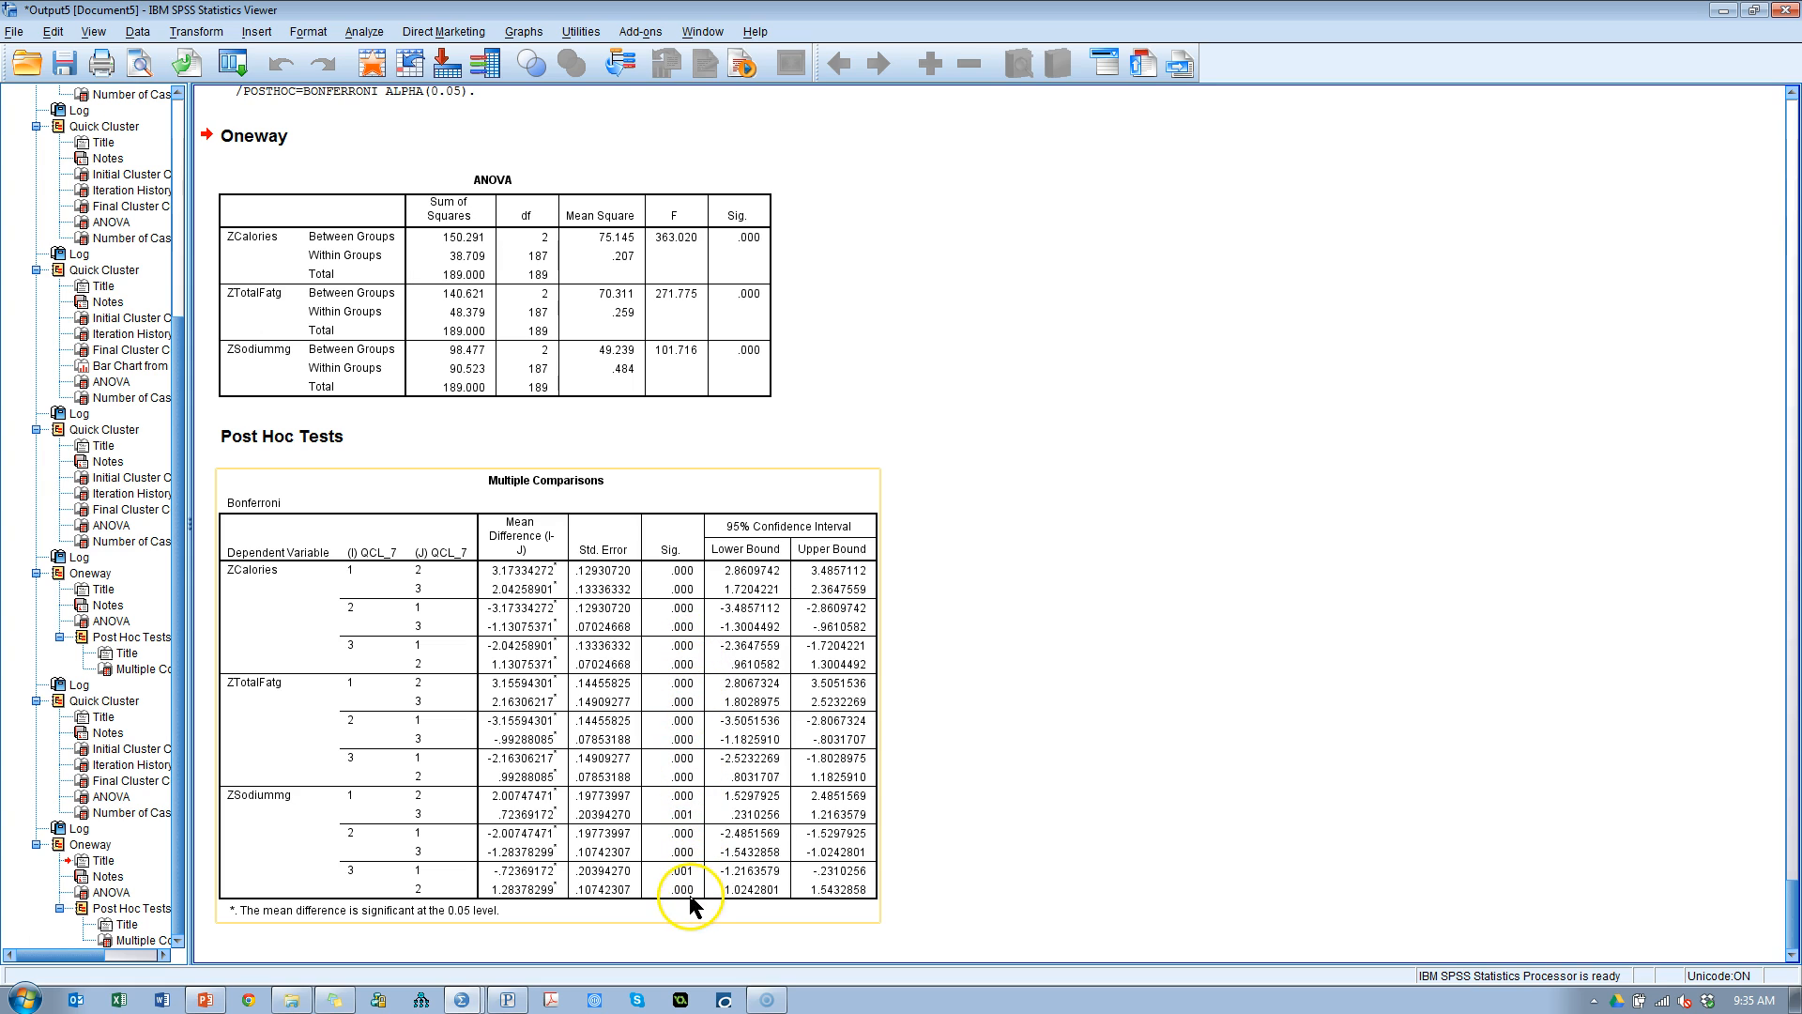
mouse_move(640, 808)
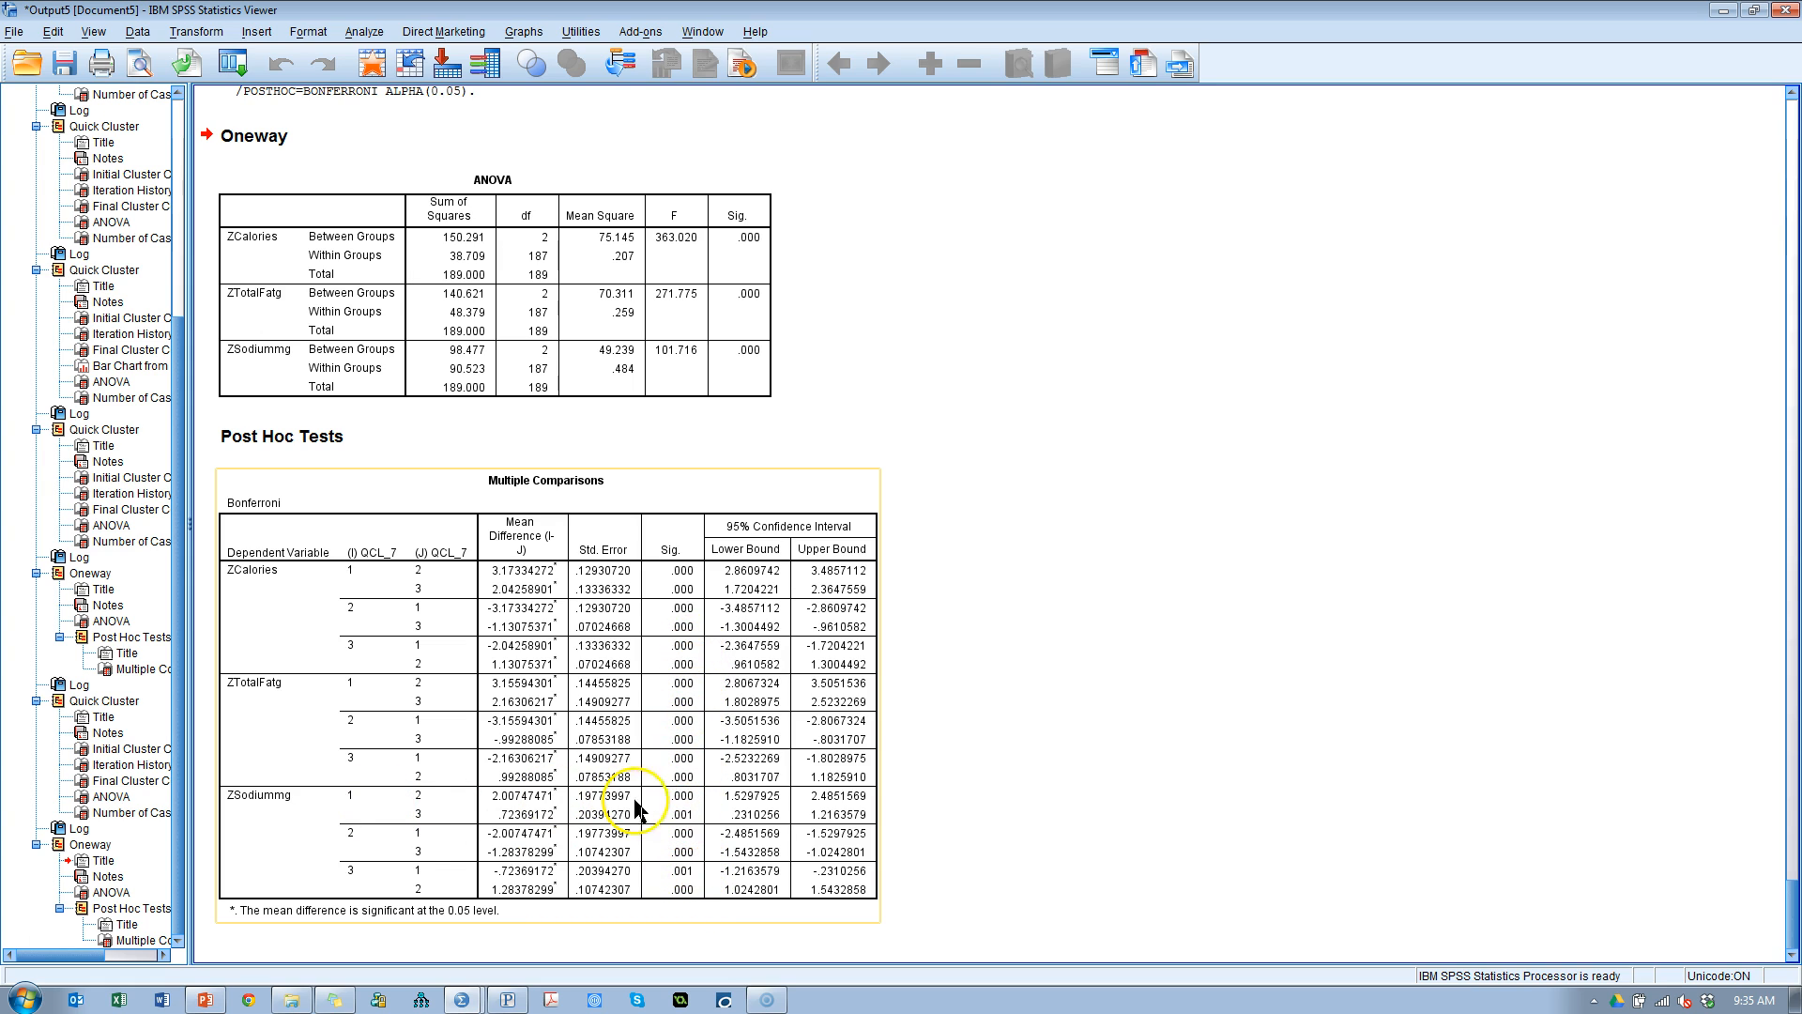
mouse_move(689, 828)
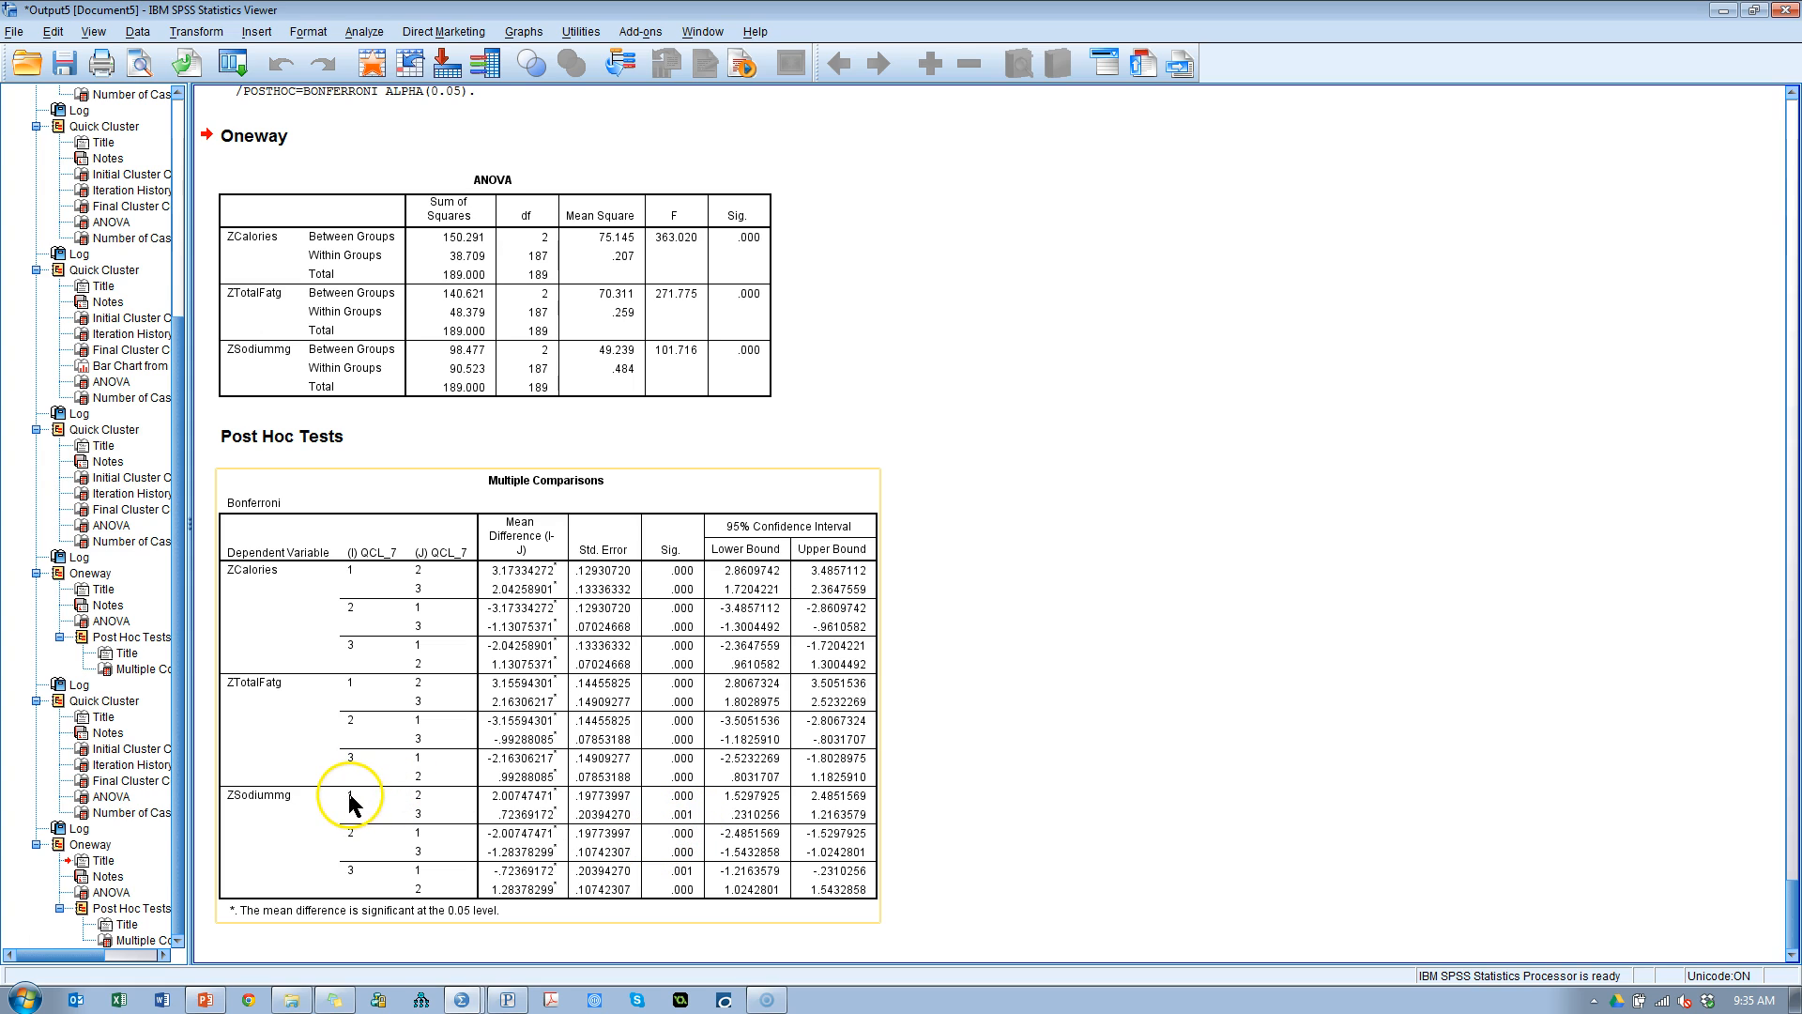
mouse_move(426, 819)
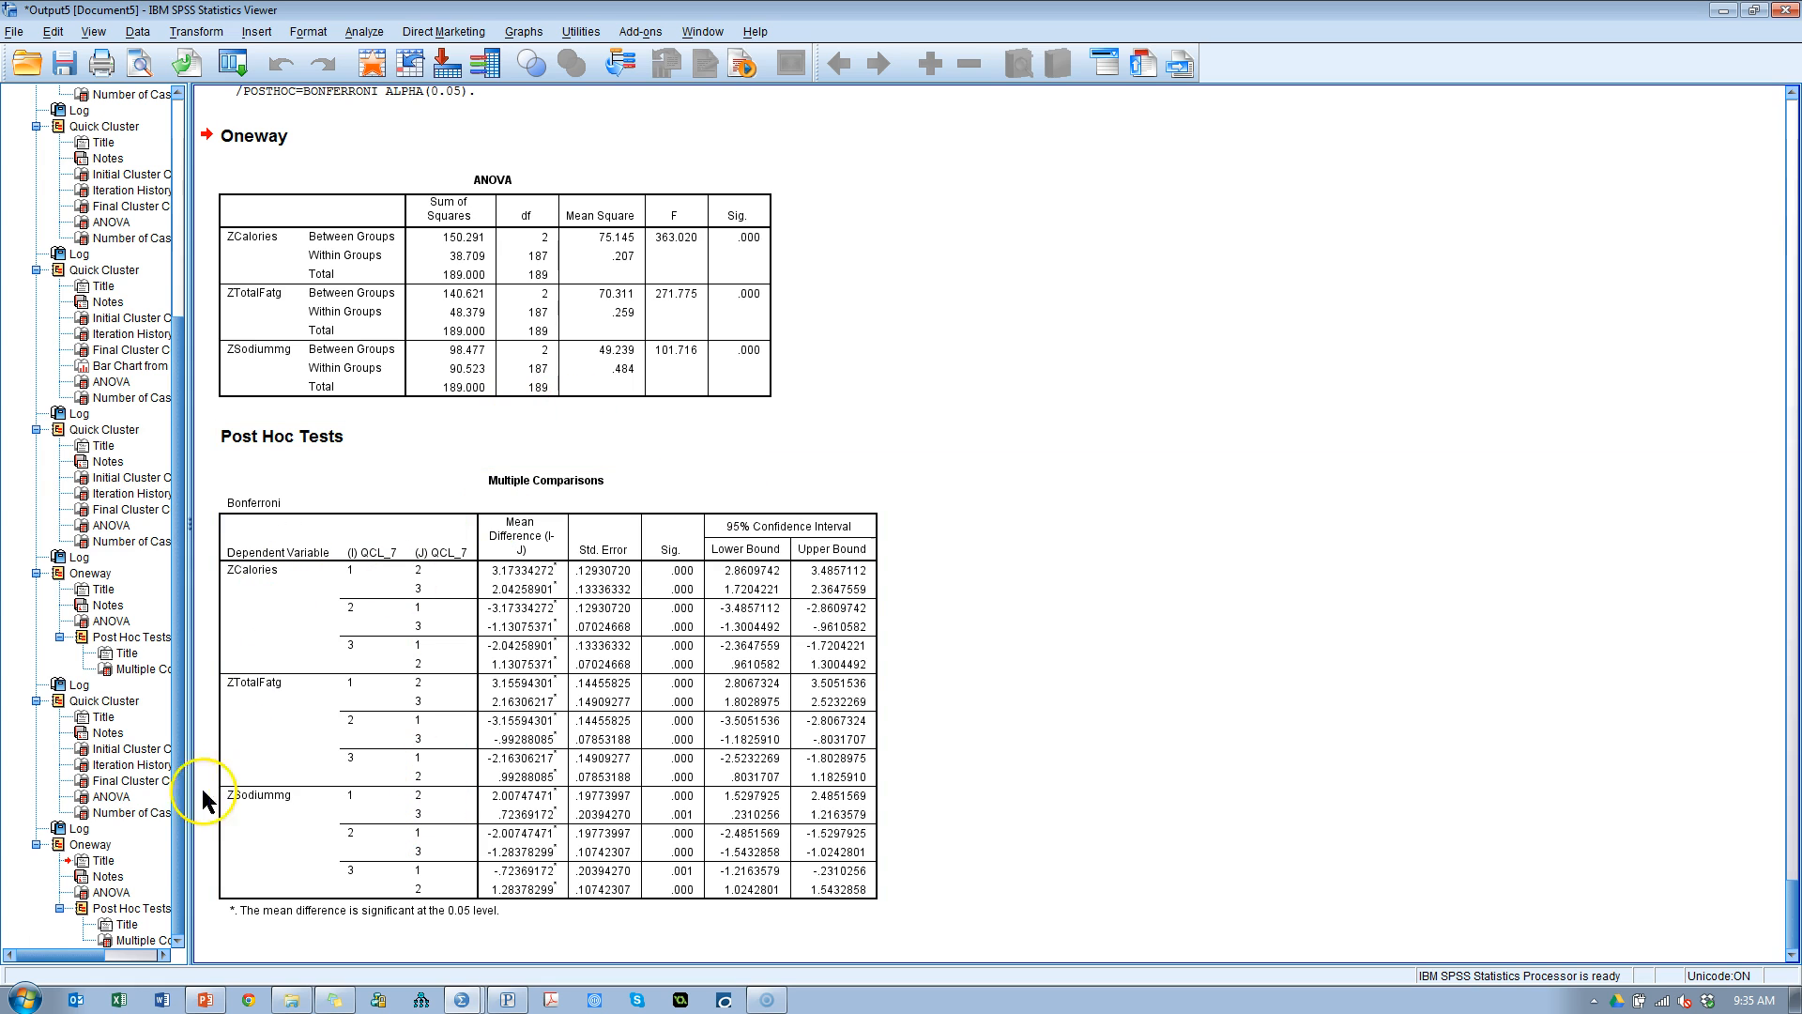
Step: Open the newest three-cluster Final Cluster Centers table from the outline
left_click(115, 780)
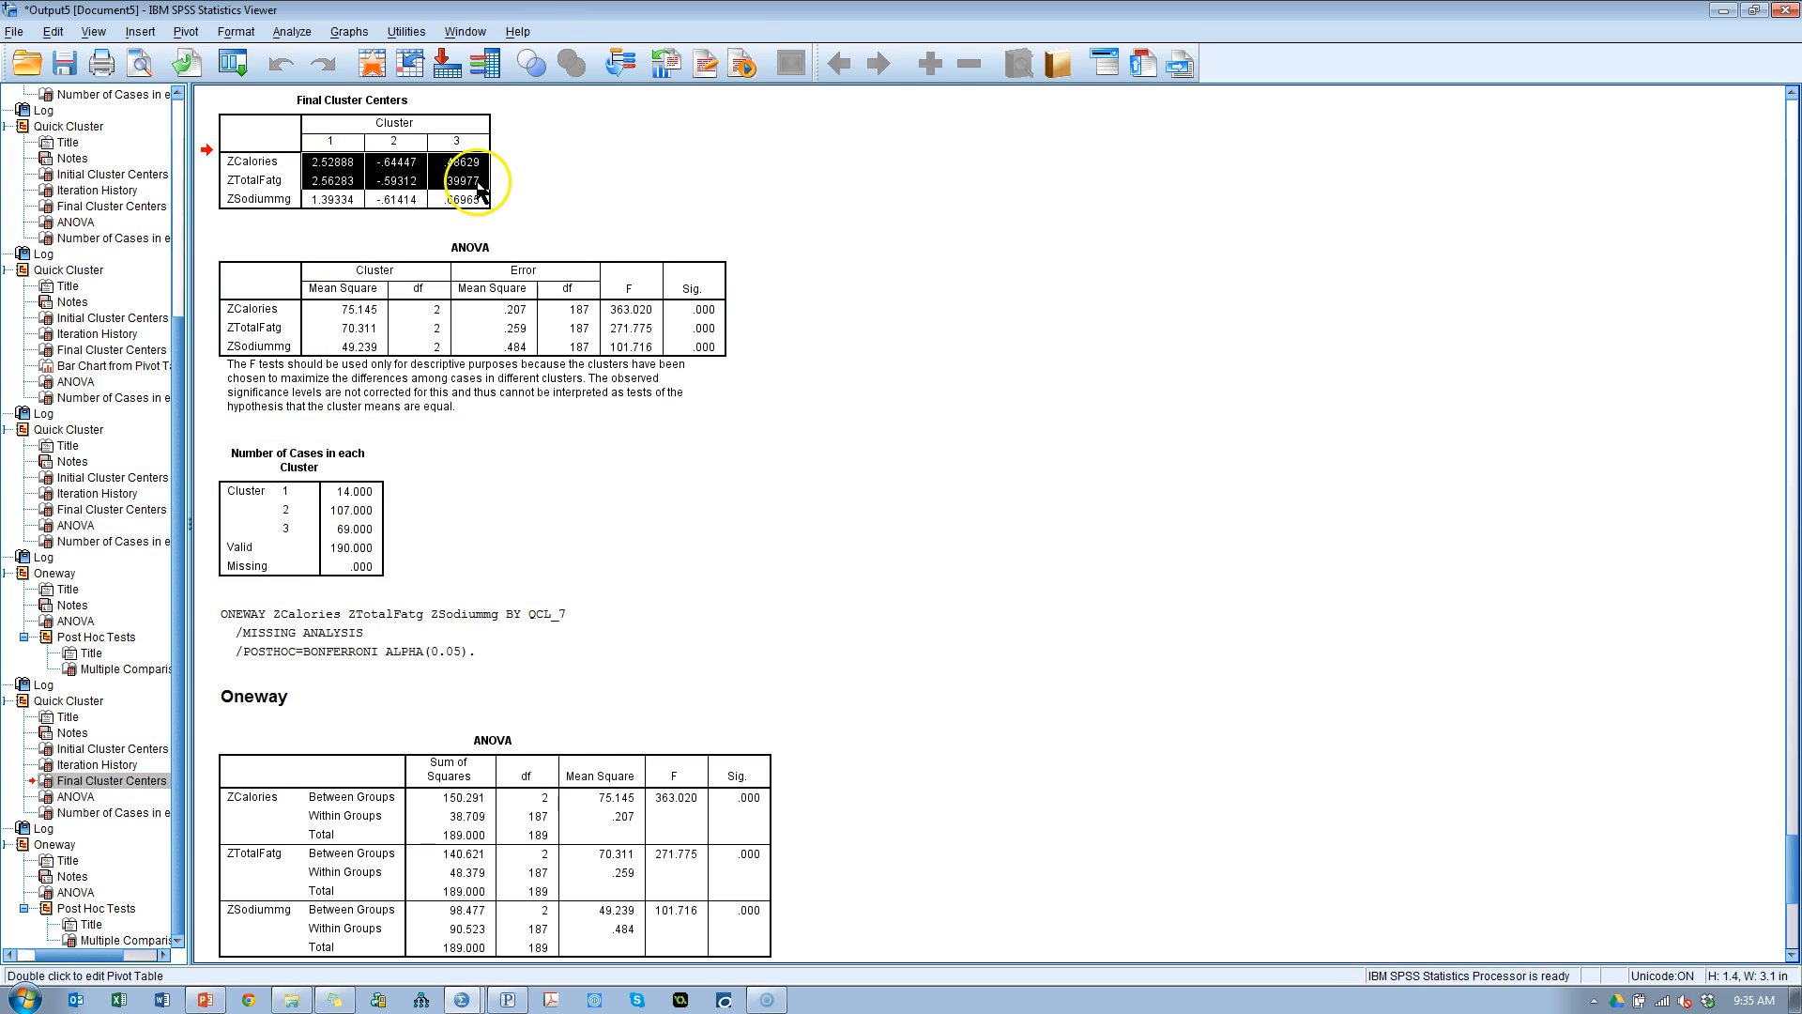
Step: Create a bar chart from the selected three-cluster center values
right_click(460, 172)
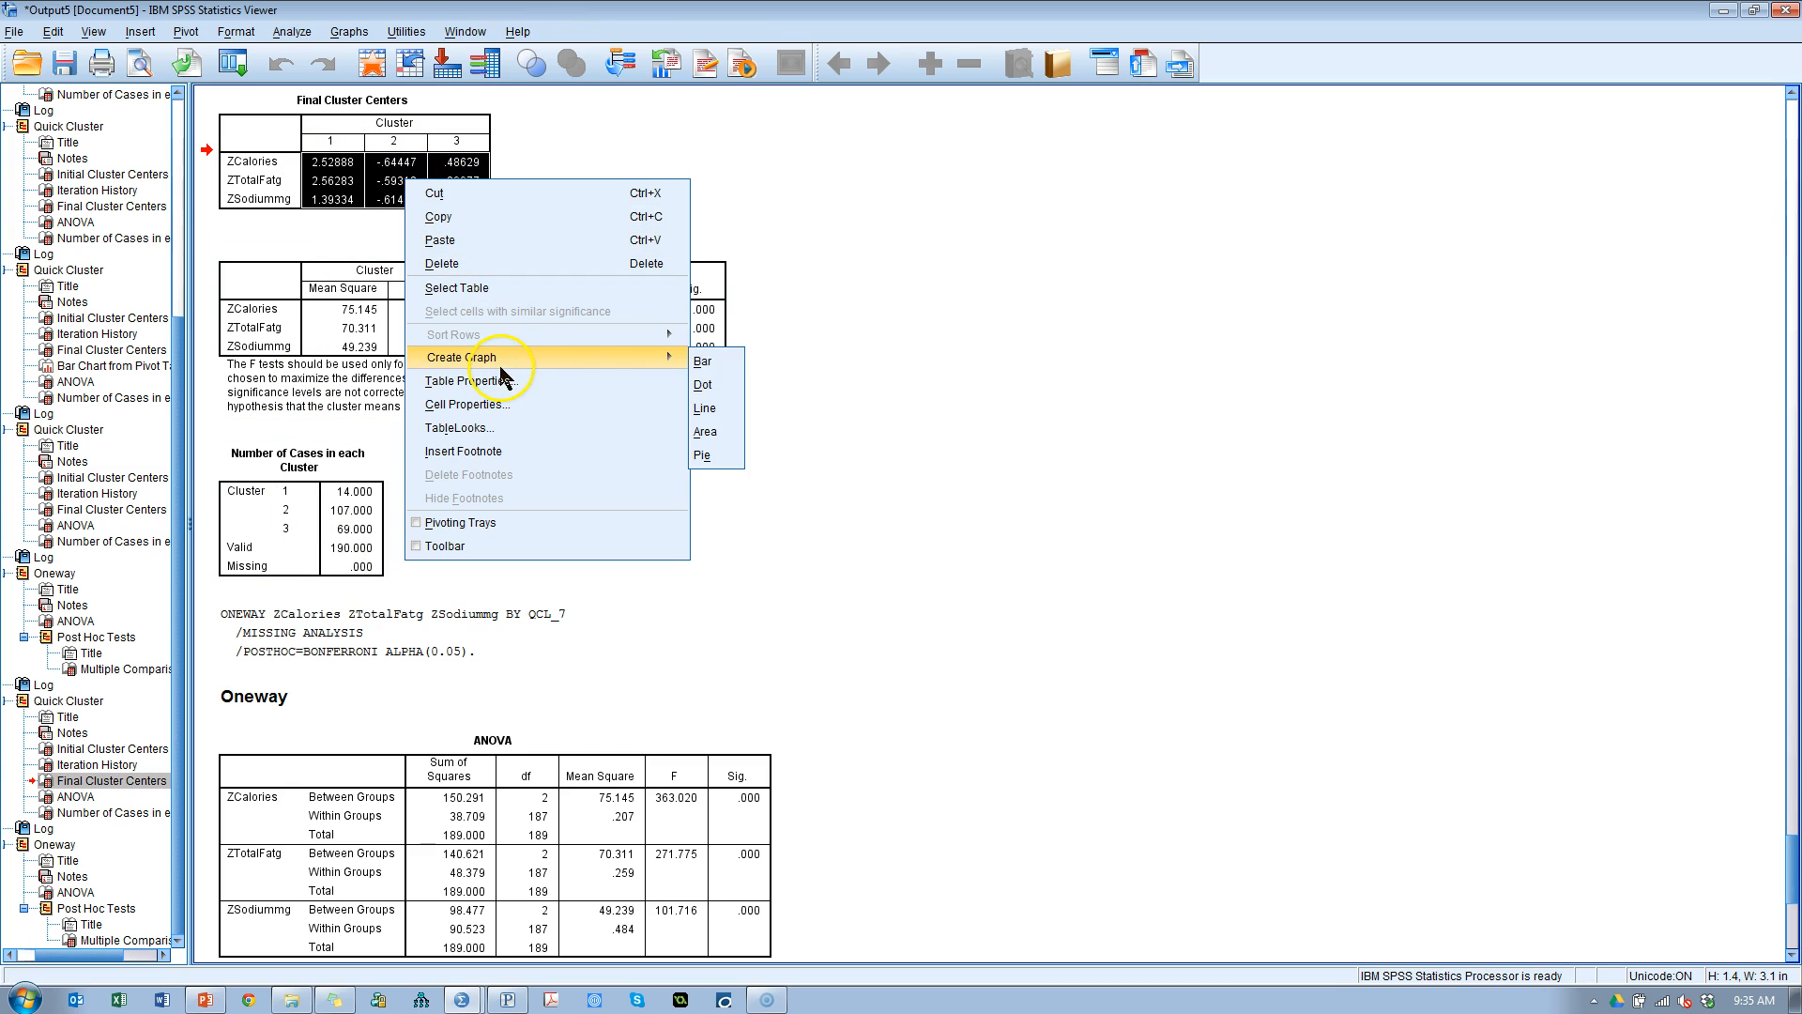
left_click(701, 361)
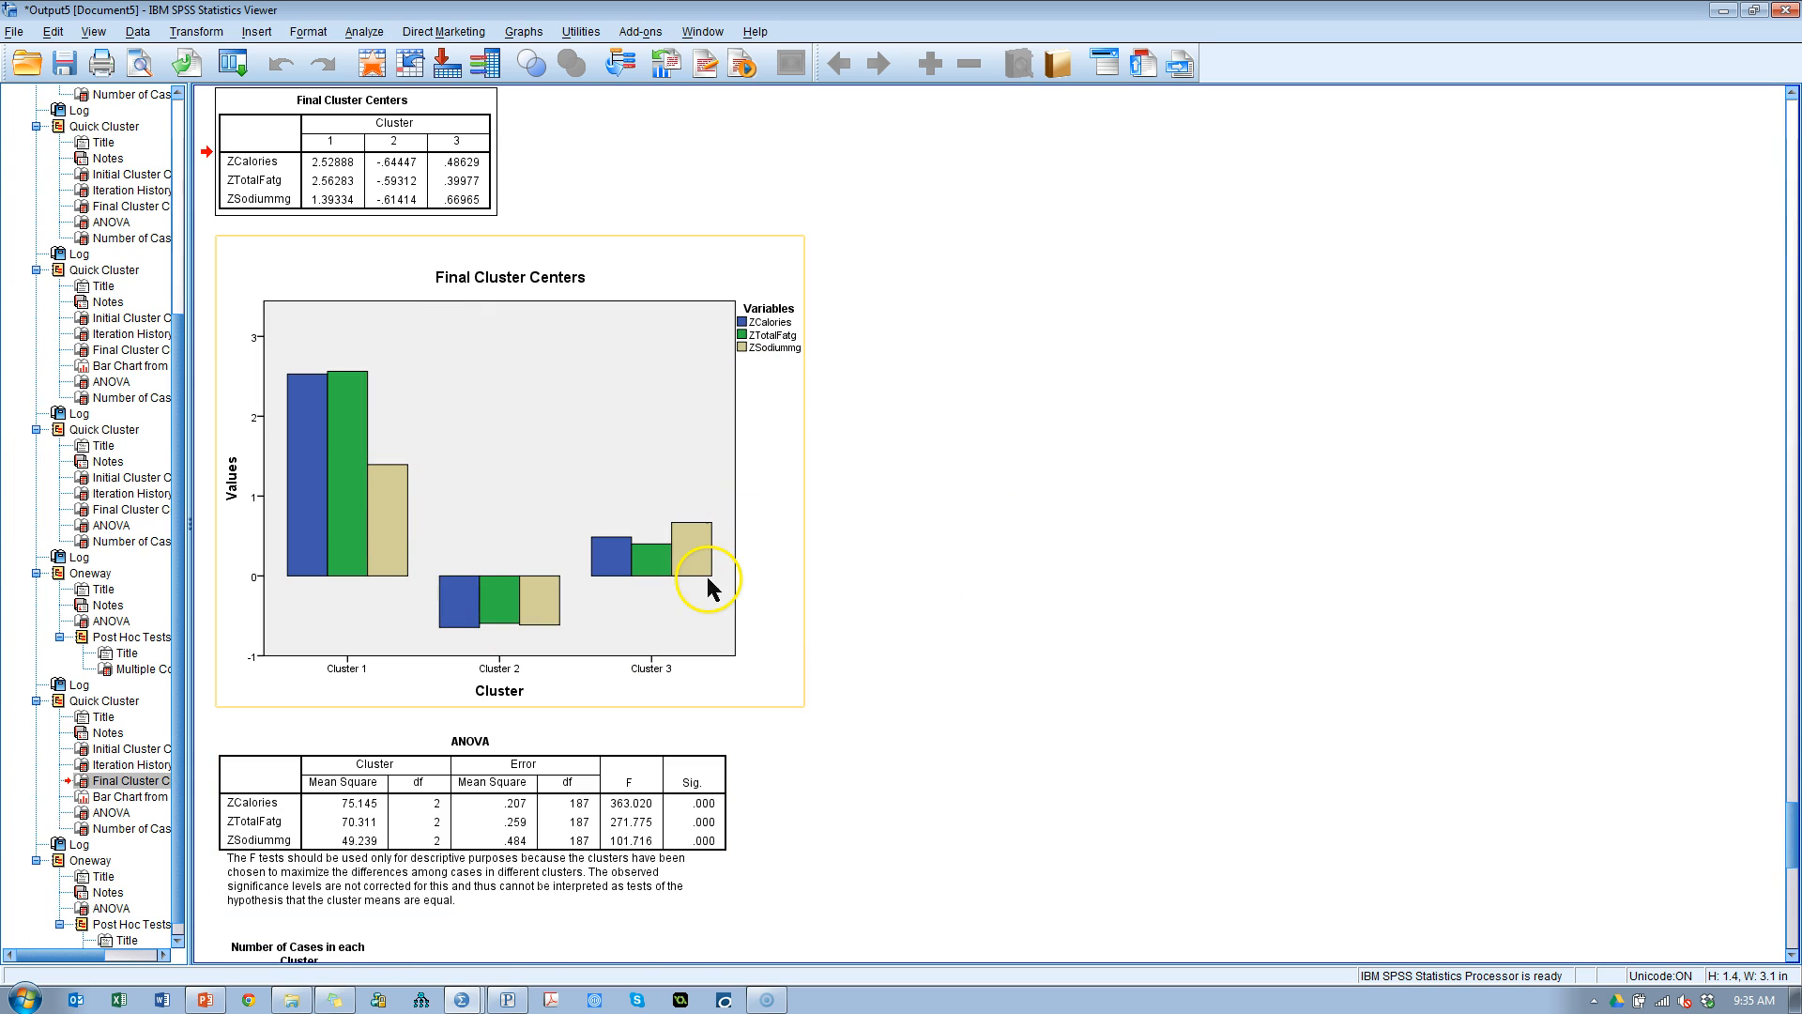
mouse_move(400, 541)
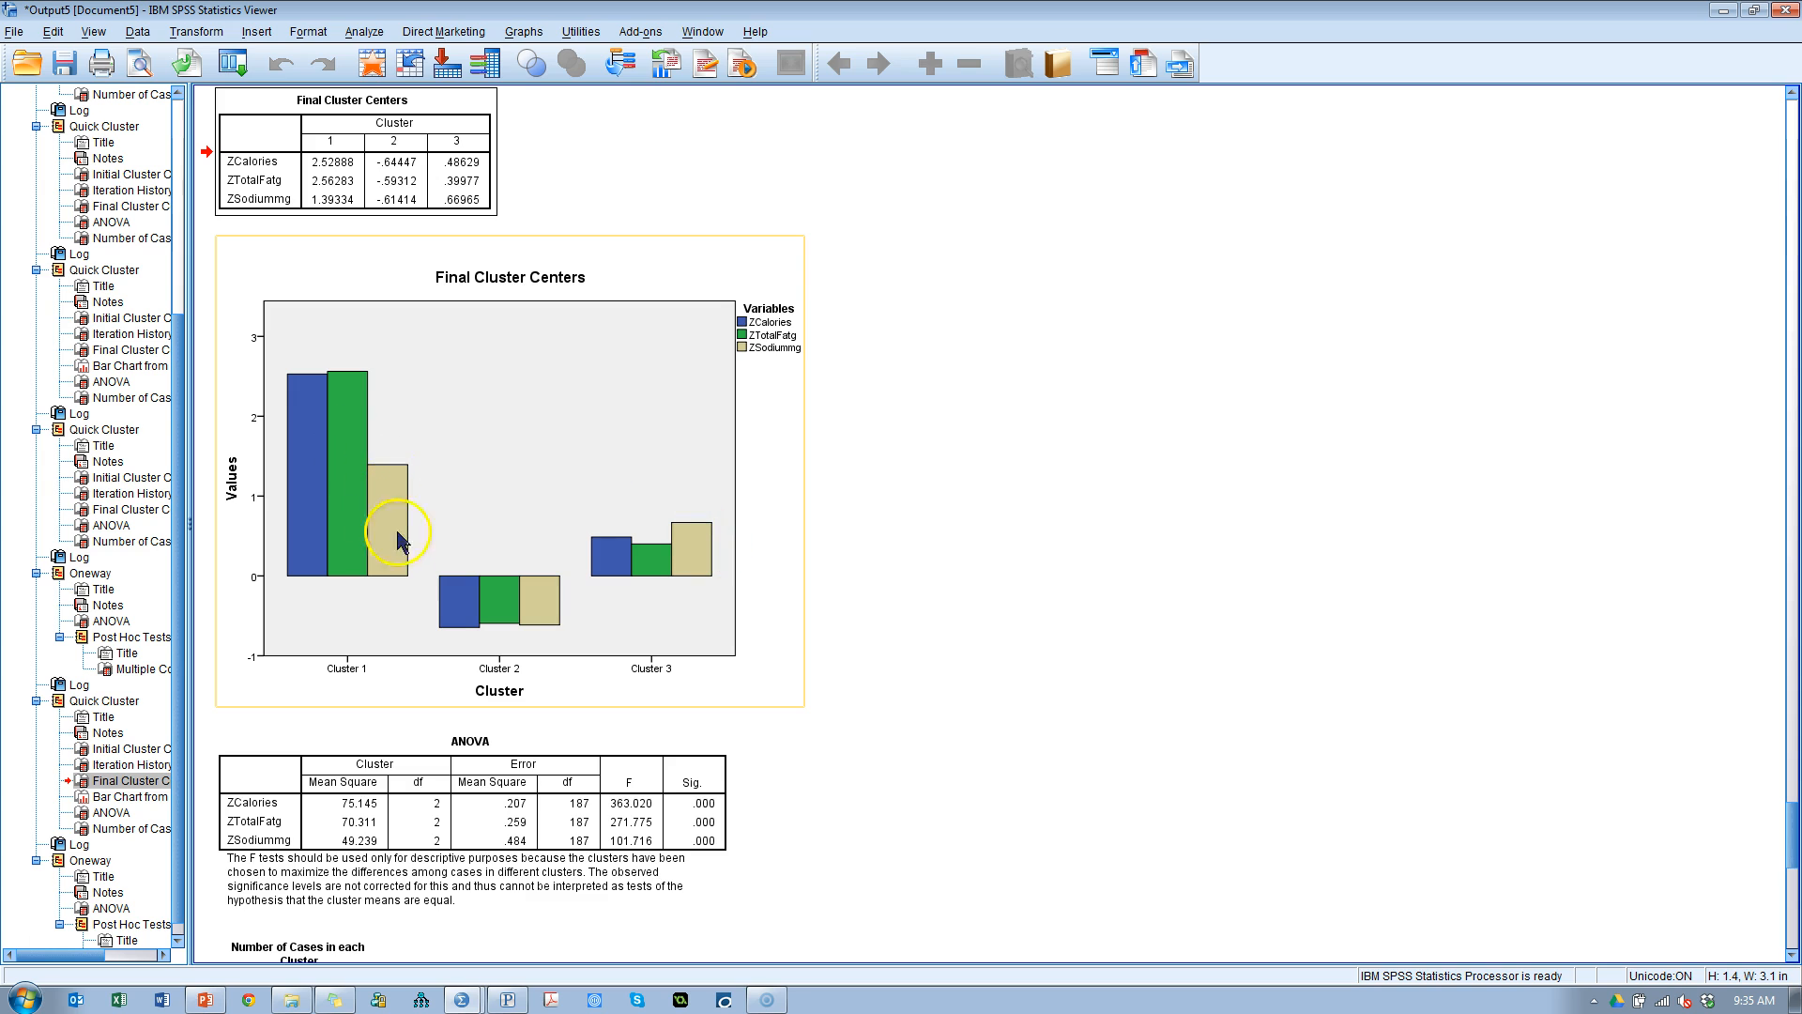
mouse_move(713, 517)
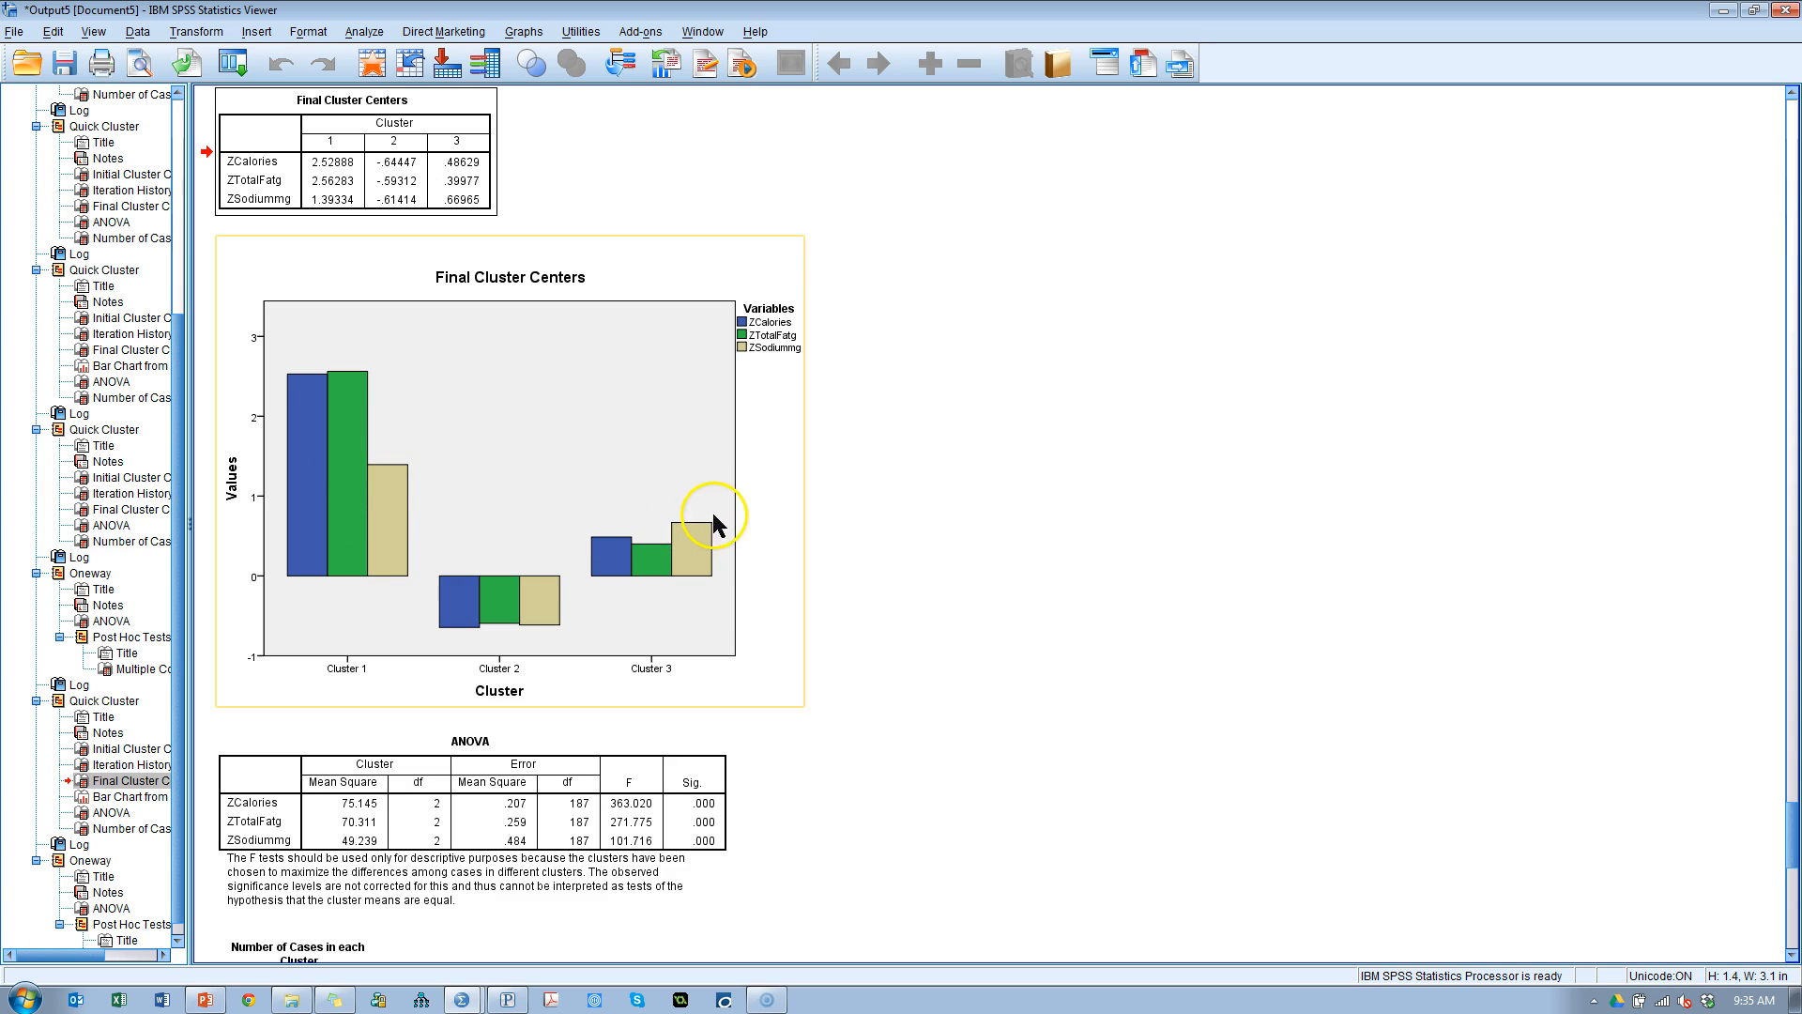
mouse_move(546, 613)
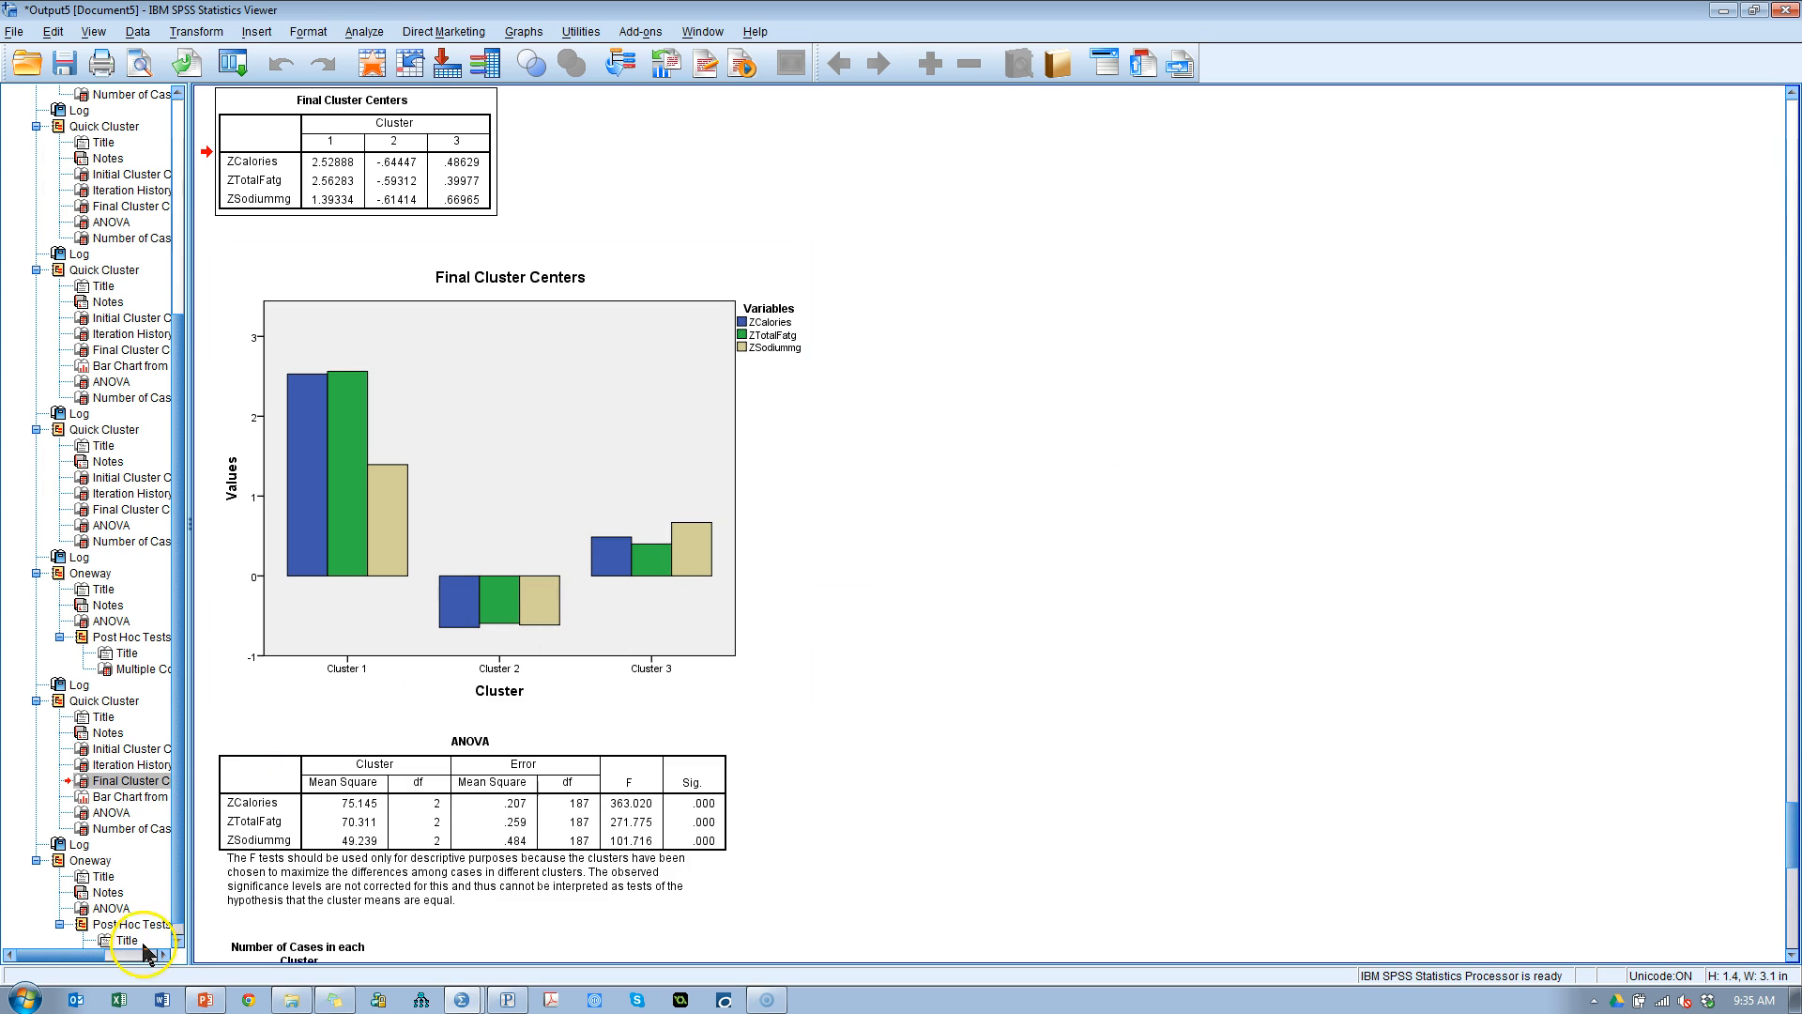
Step: Show the Bonferroni Post Hoc Tests by QCL_7 under the last Oneway group
left_click(127, 922)
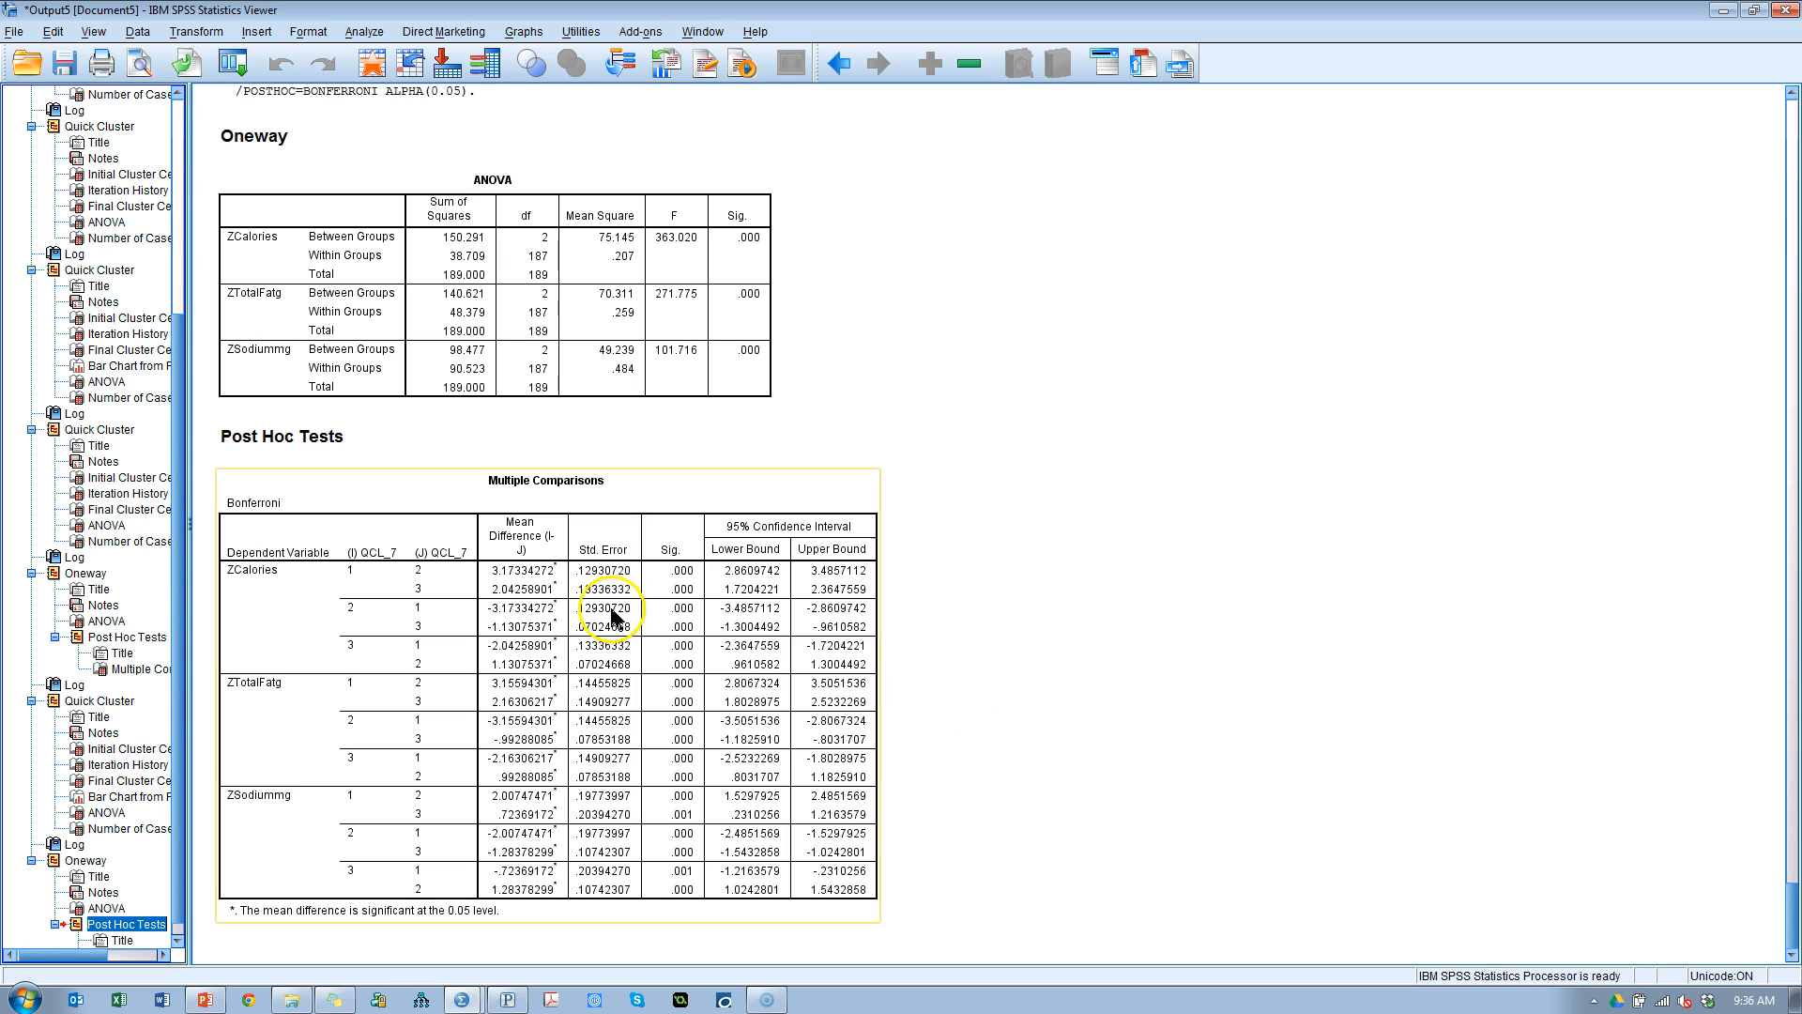
mouse_move(672, 880)
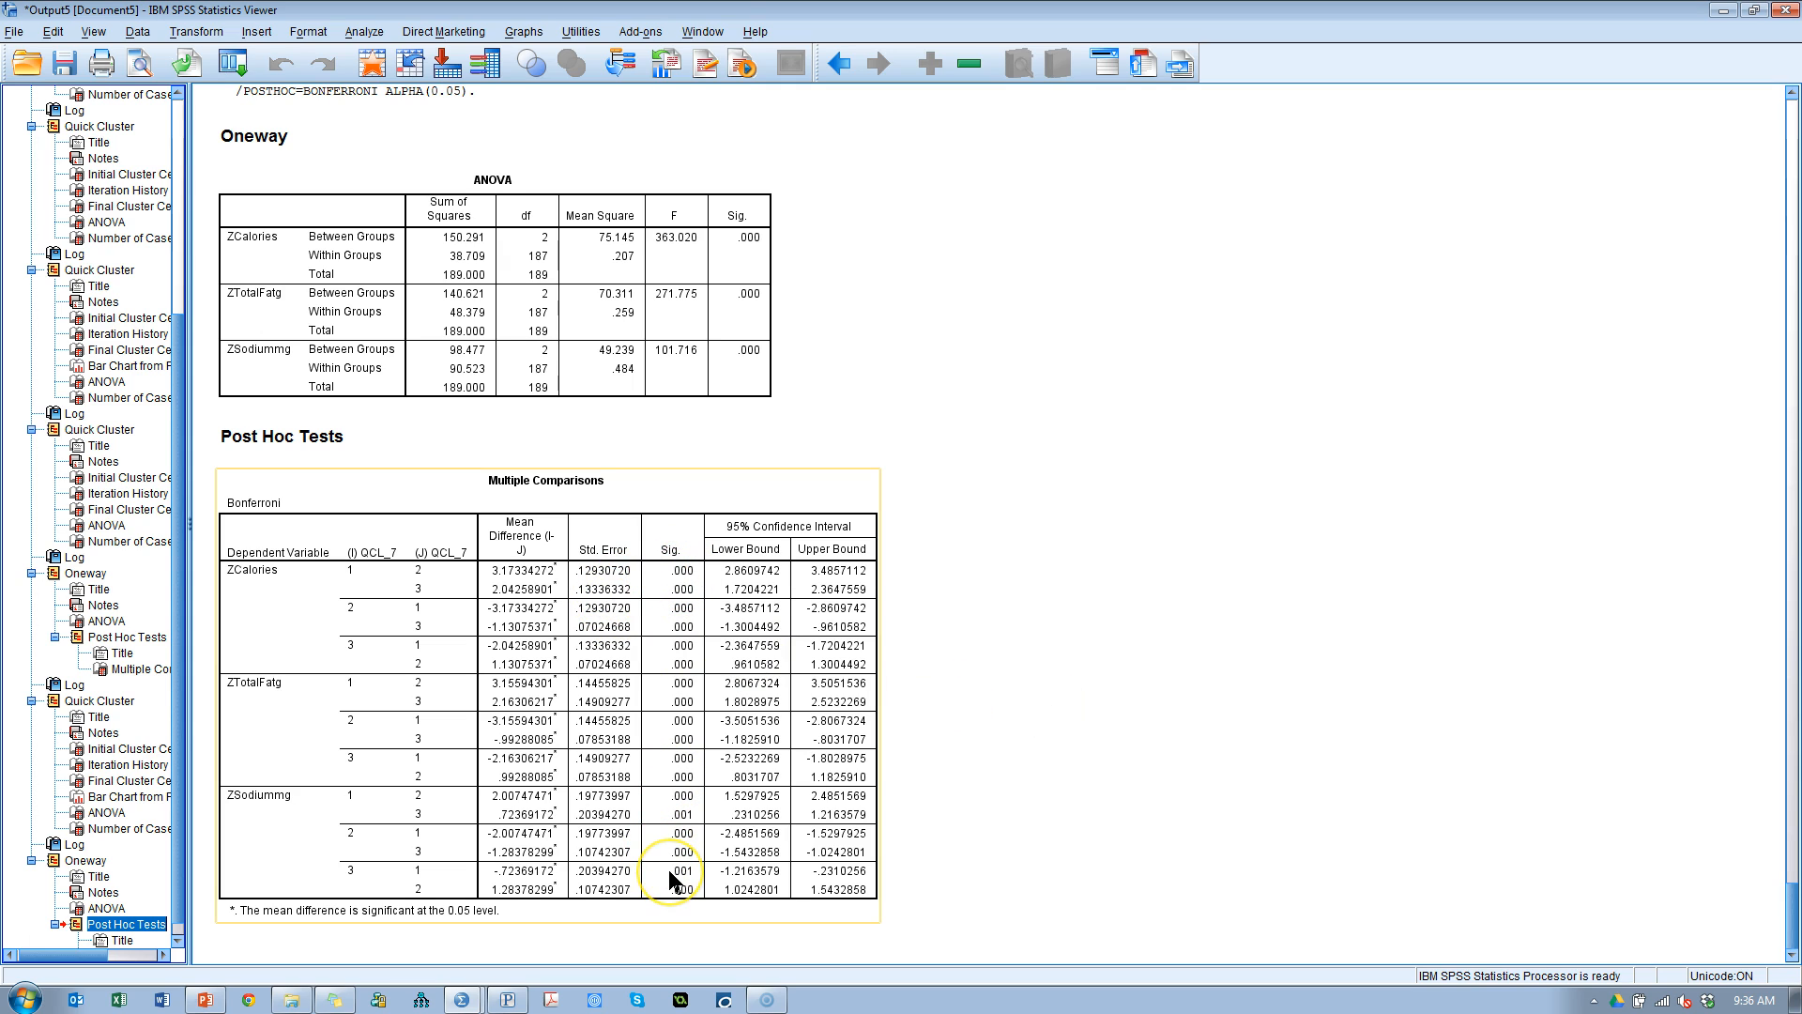